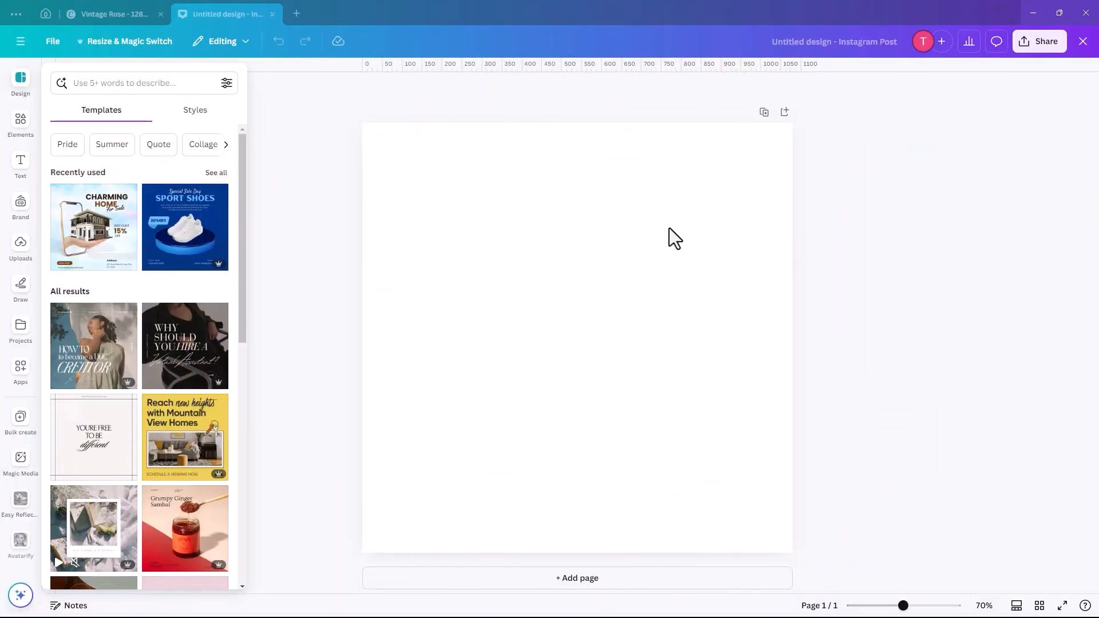
mouse_move(564, 368)
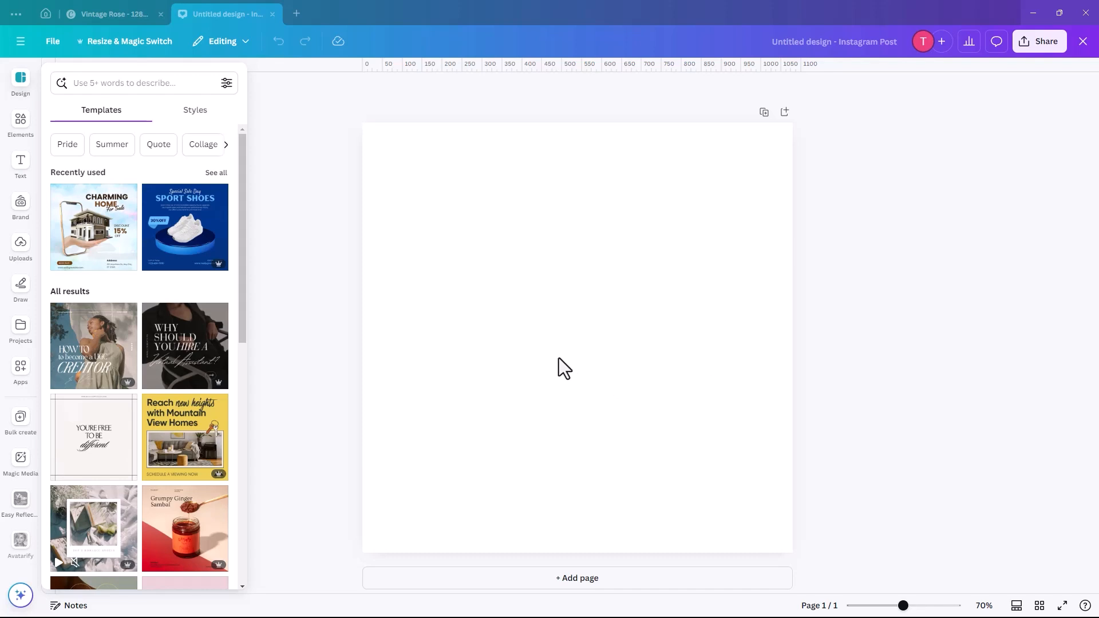
mouse_move(543, 357)
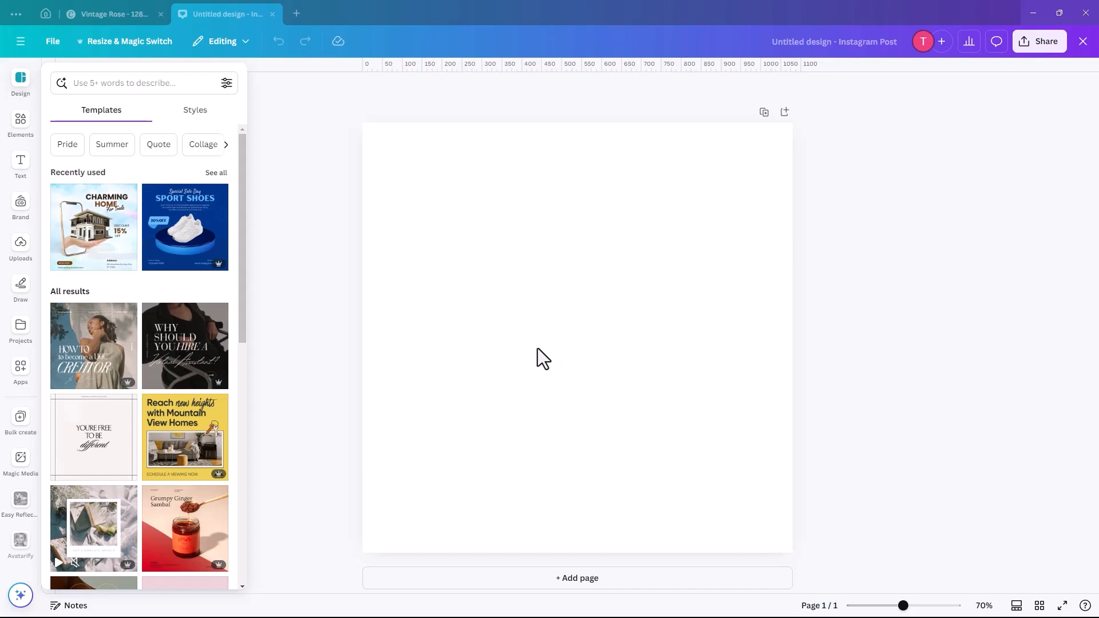
mouse_move(379, 233)
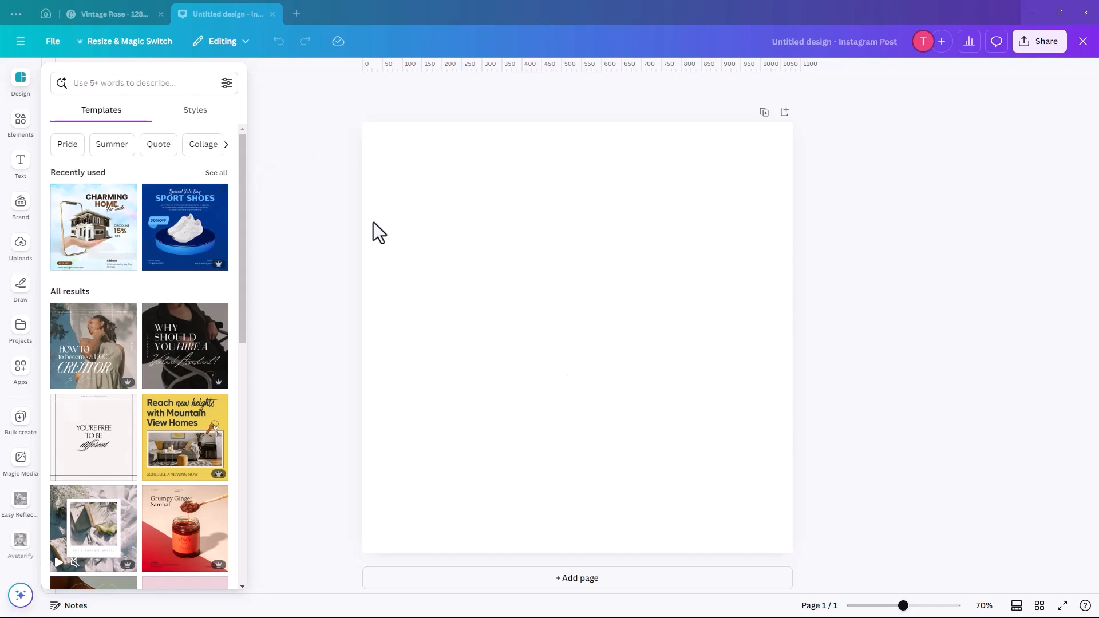
mouse_move(467, 283)
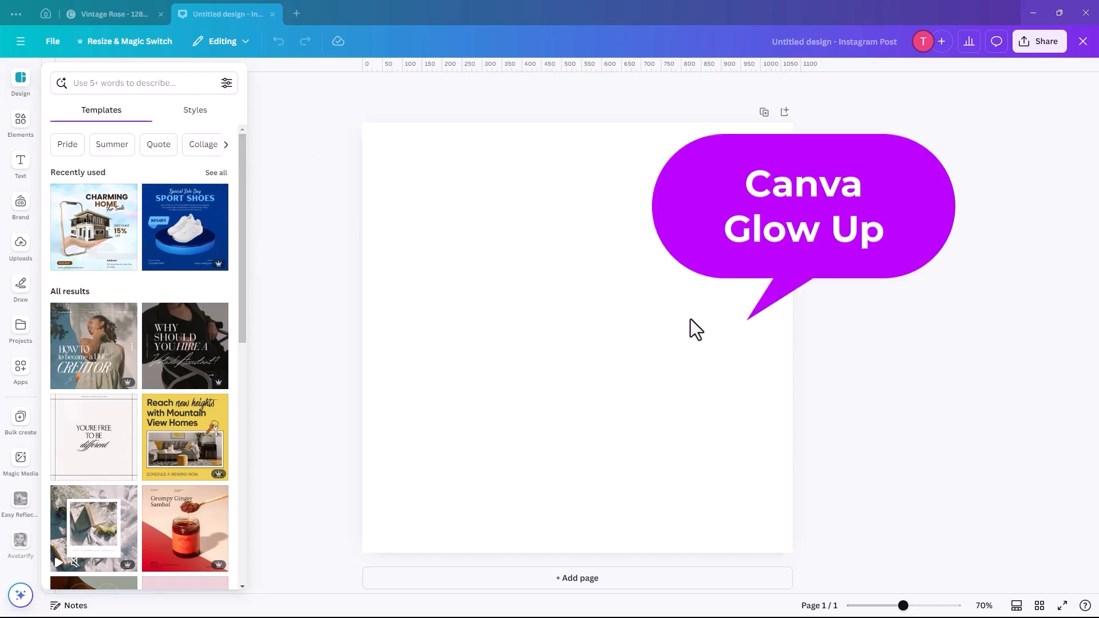
mouse_move(223, 152)
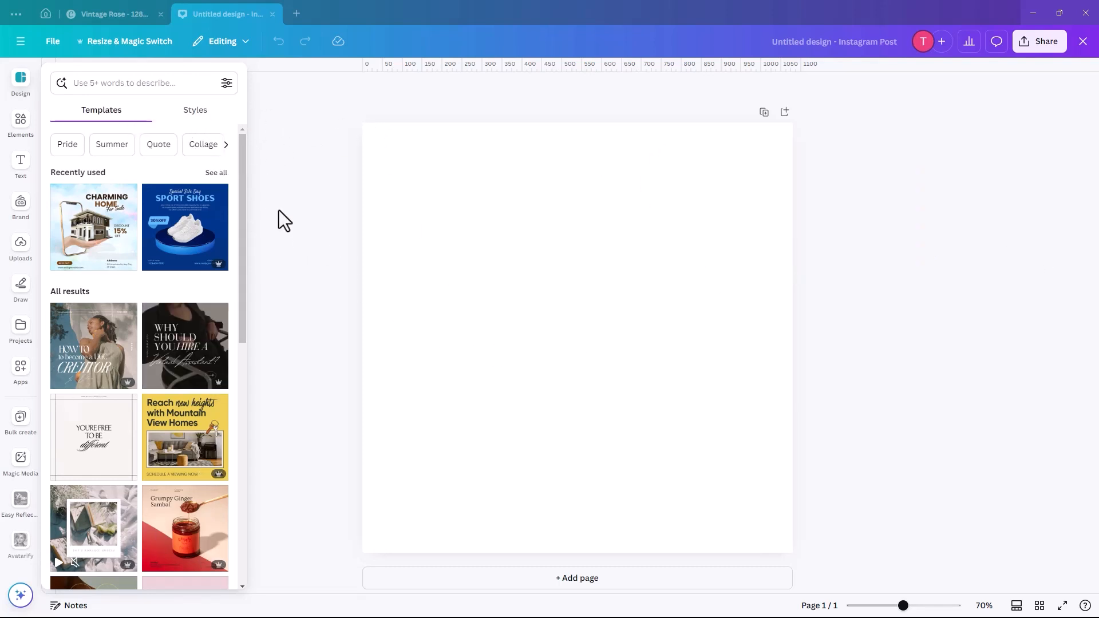
mouse_move(467, 269)
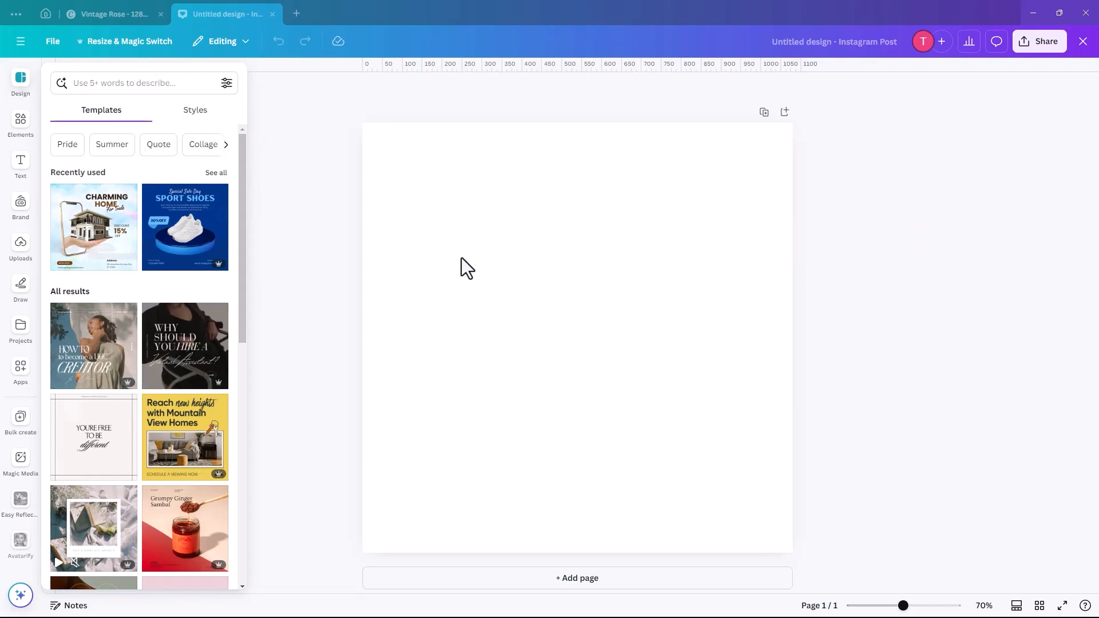
mouse_move(410, 301)
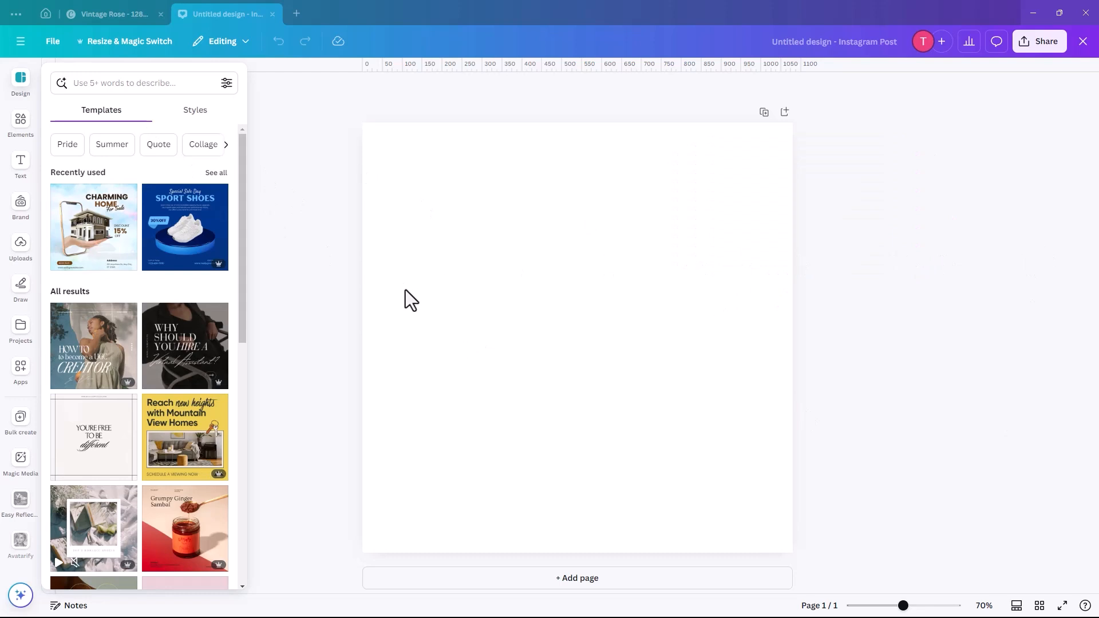
mouse_move(391, 330)
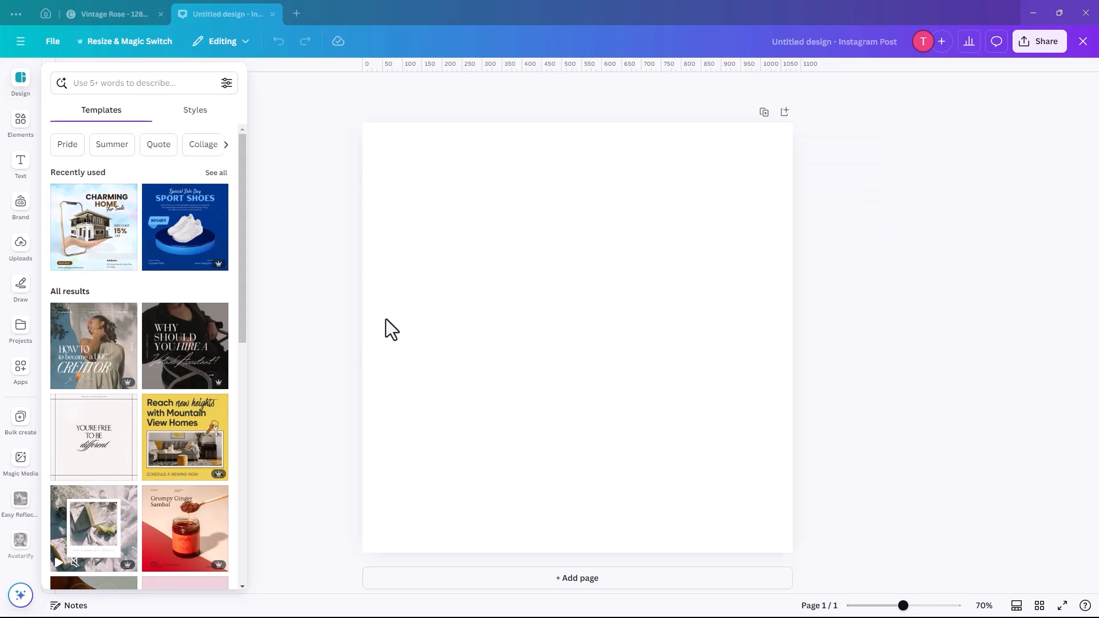
mouse_move(310, 239)
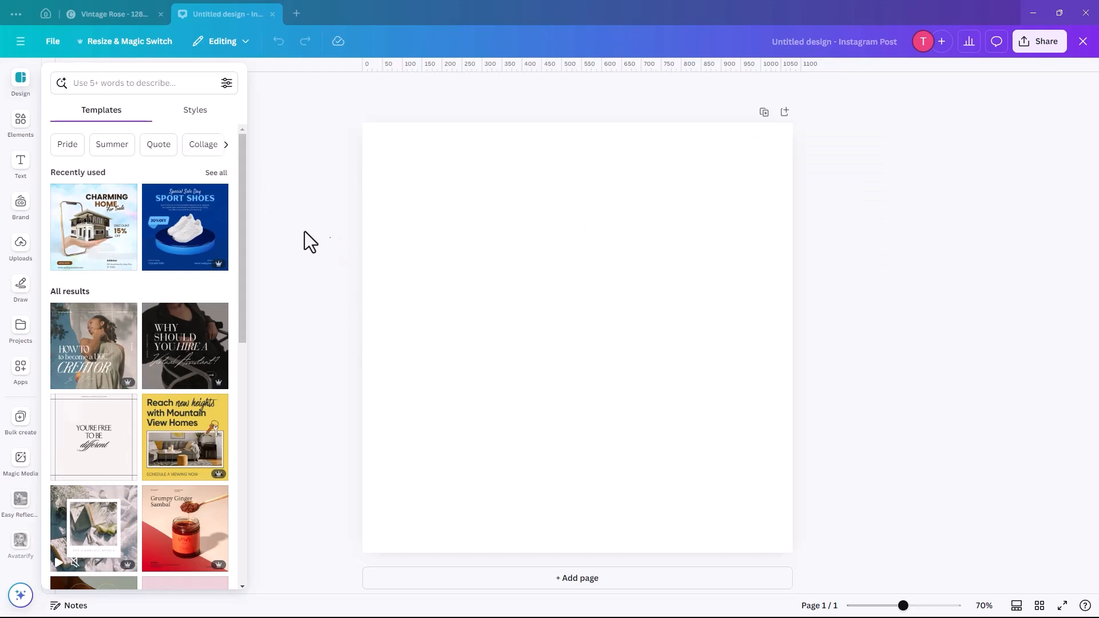
mouse_move(21, 163)
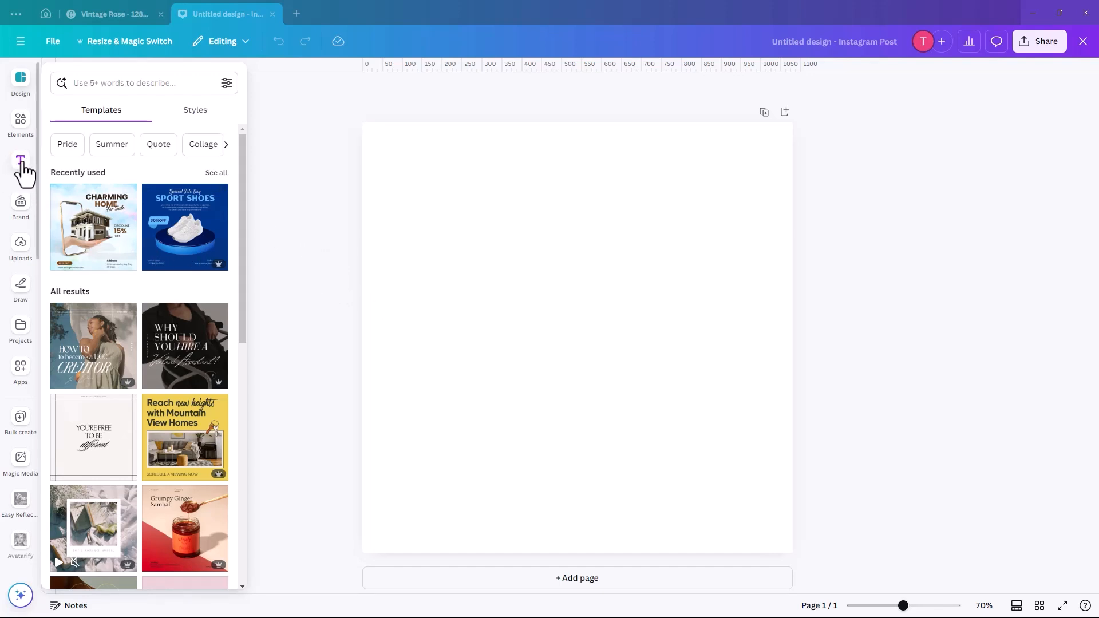
- Add a text box from the Text panel, enlarge it and enter the word Retro
click(21, 162)
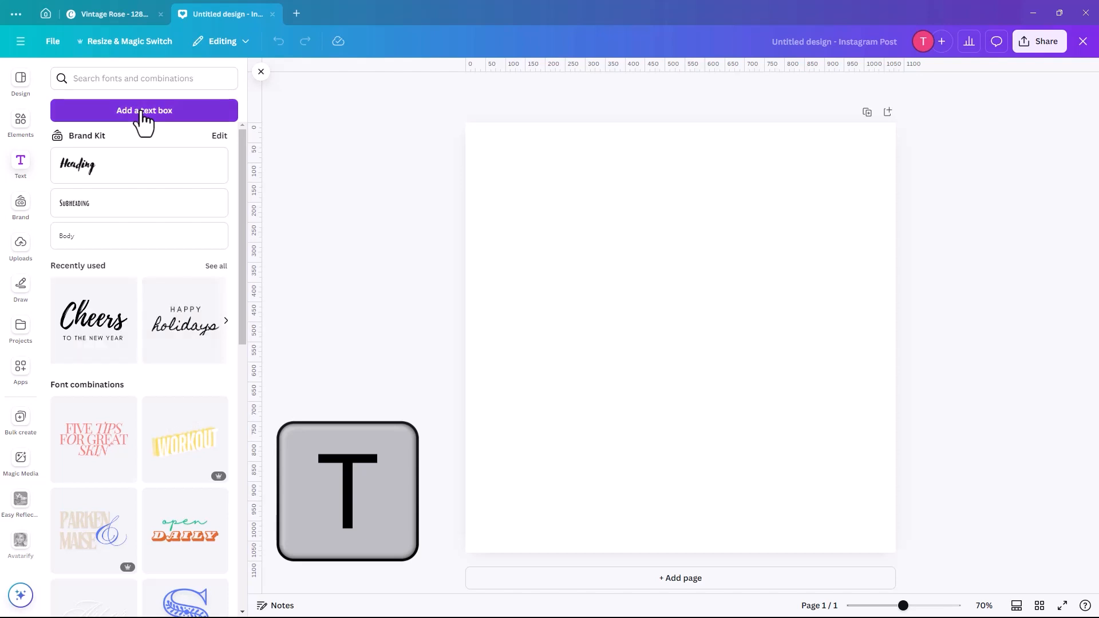
click(145, 110)
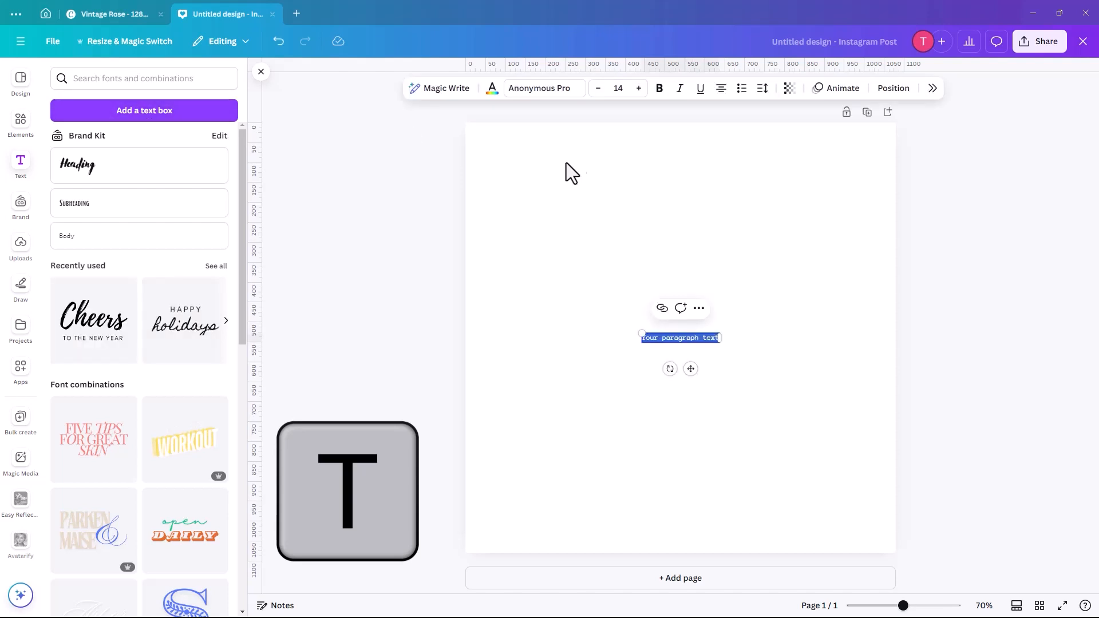
click(638, 88)
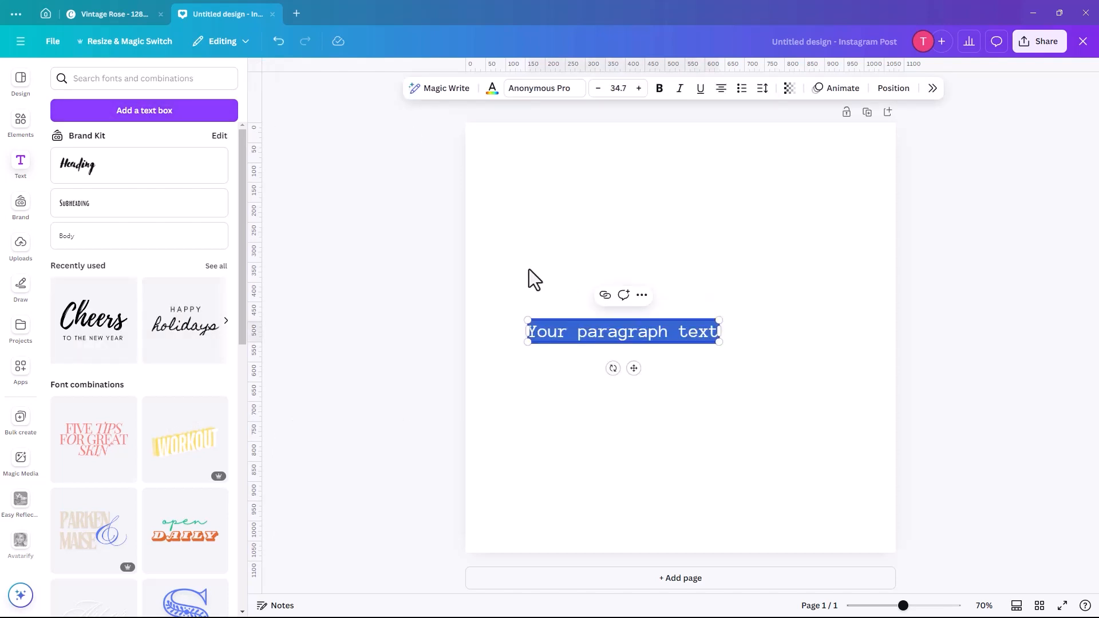
text(Retro)
click(618, 88)
text(237)
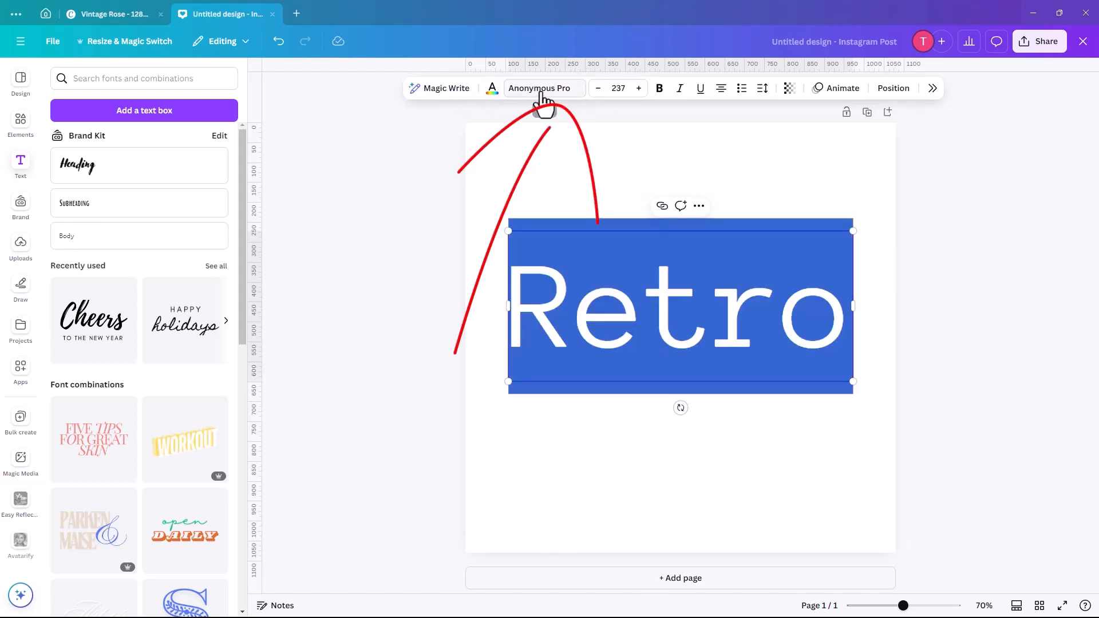
- Browse the font dropdown list for the Retro text, currently Anonymous Pro
click(543, 88)
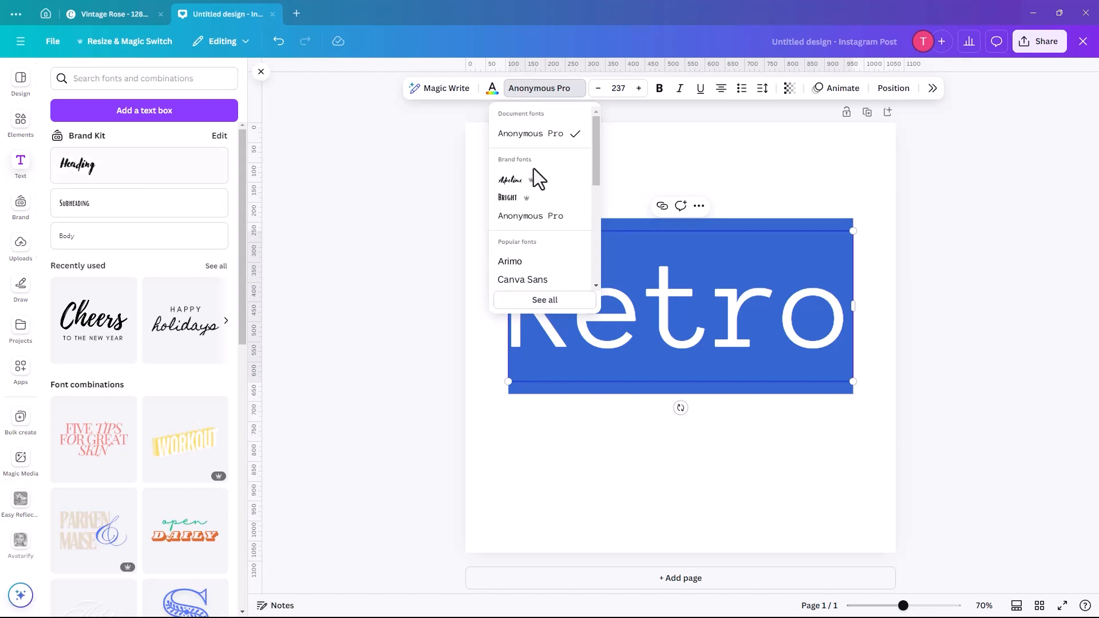
scroll(down, 3)
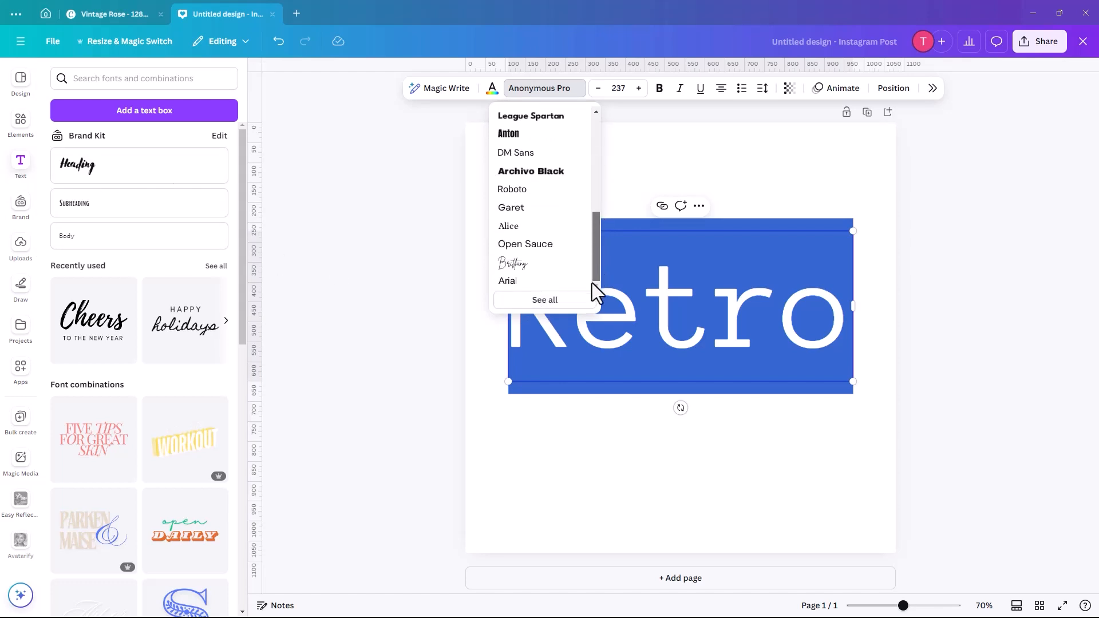
scroll(up, 3)
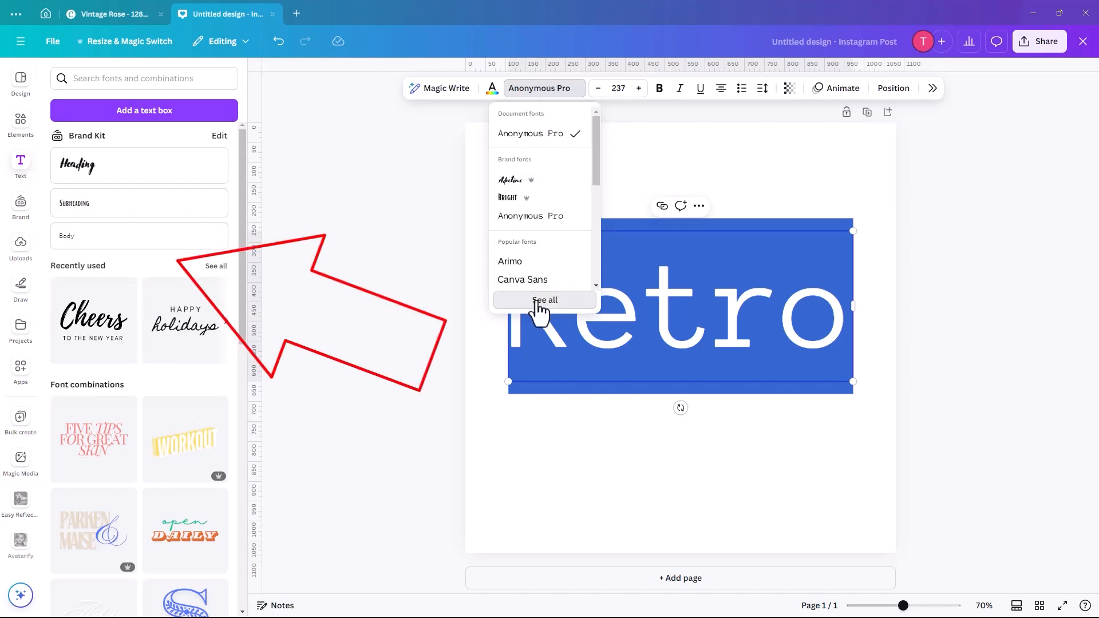
- Search the full font collection for 'genty' and apply the Genty font to Retro
click(545, 300)
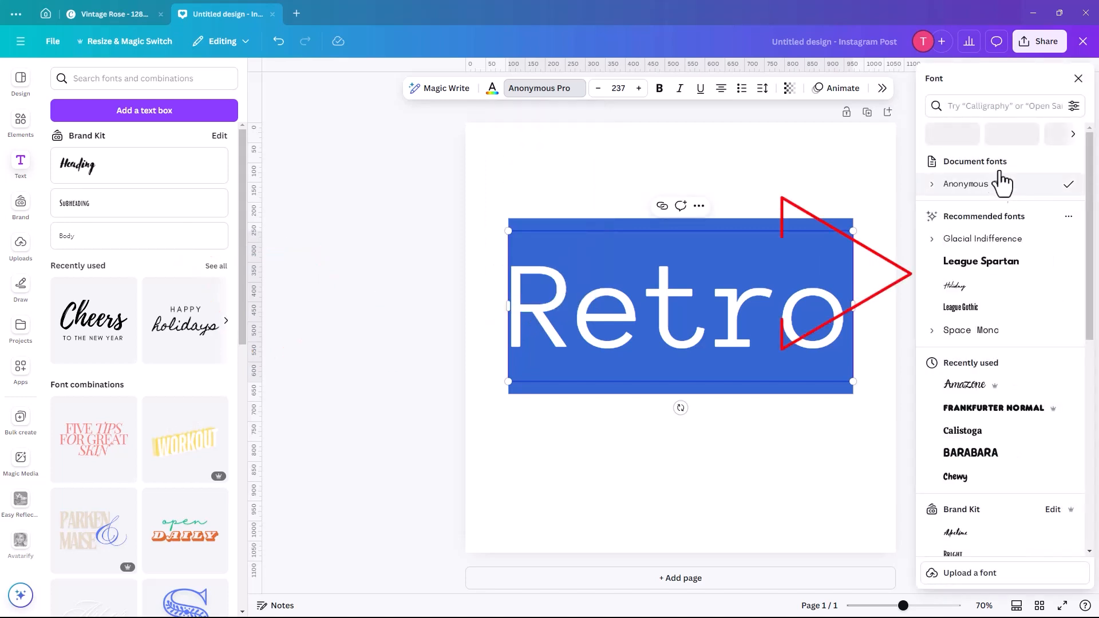
click(1003, 105)
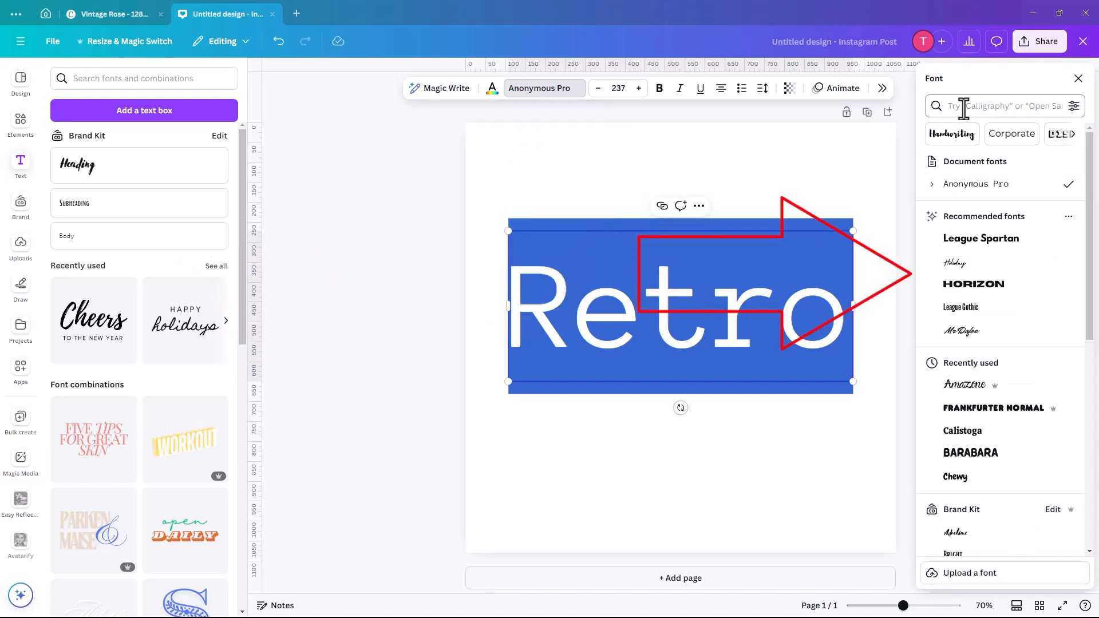
click(995, 105)
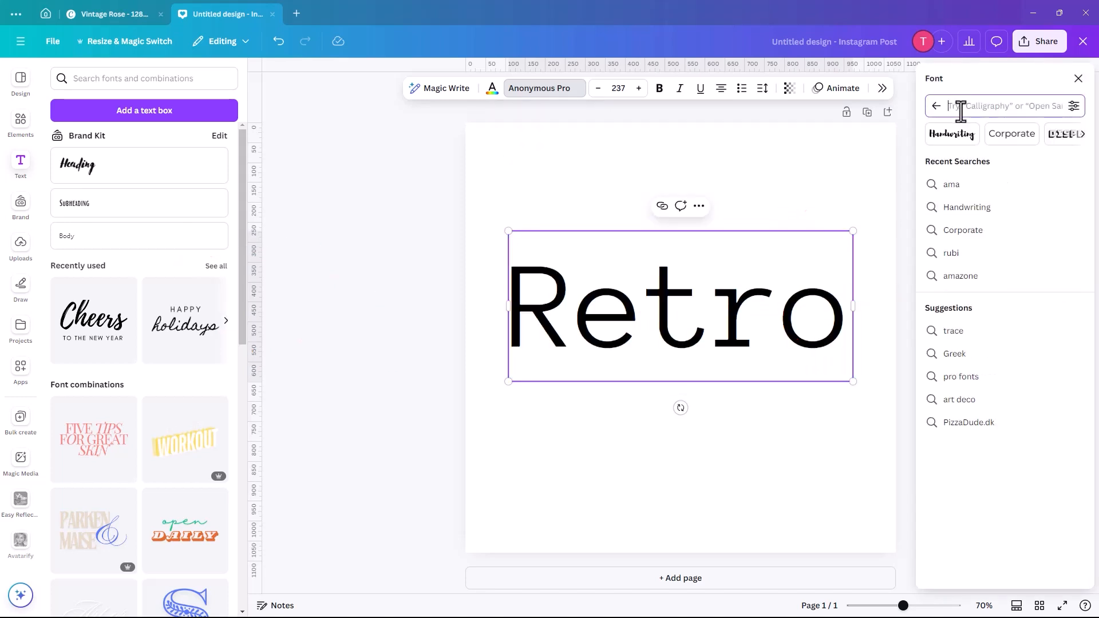
text(genty)
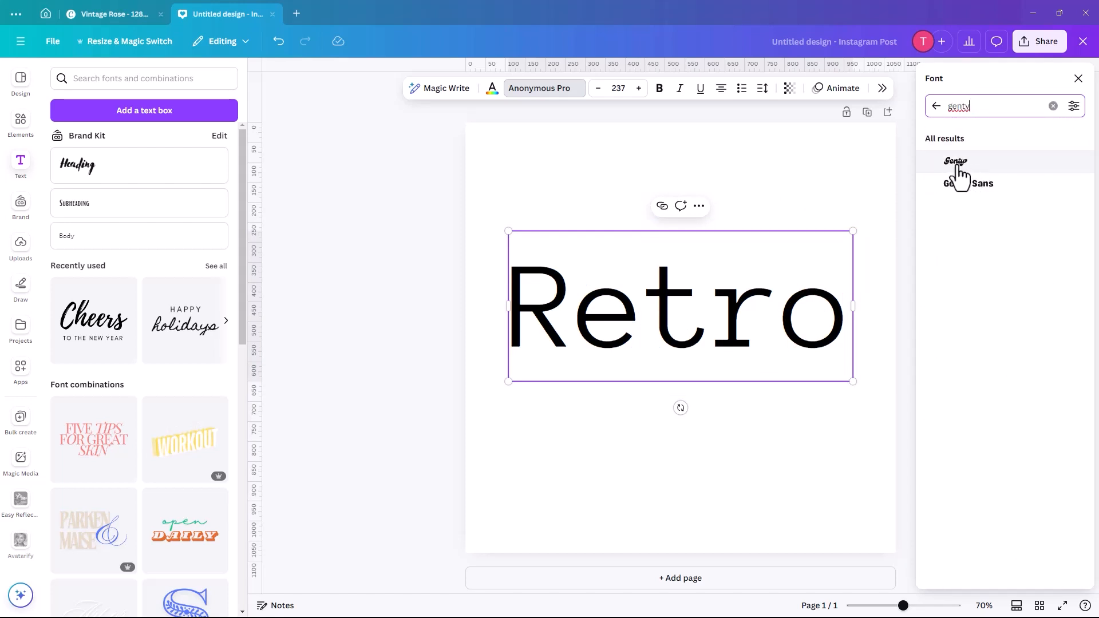
click(956, 161)
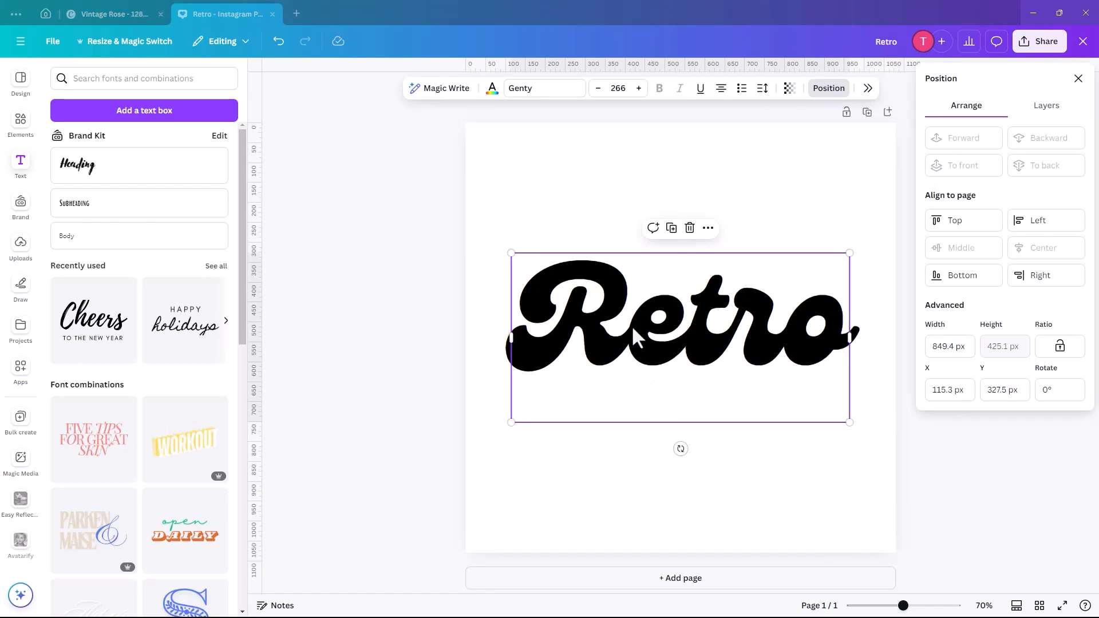
mouse_move(714, 359)
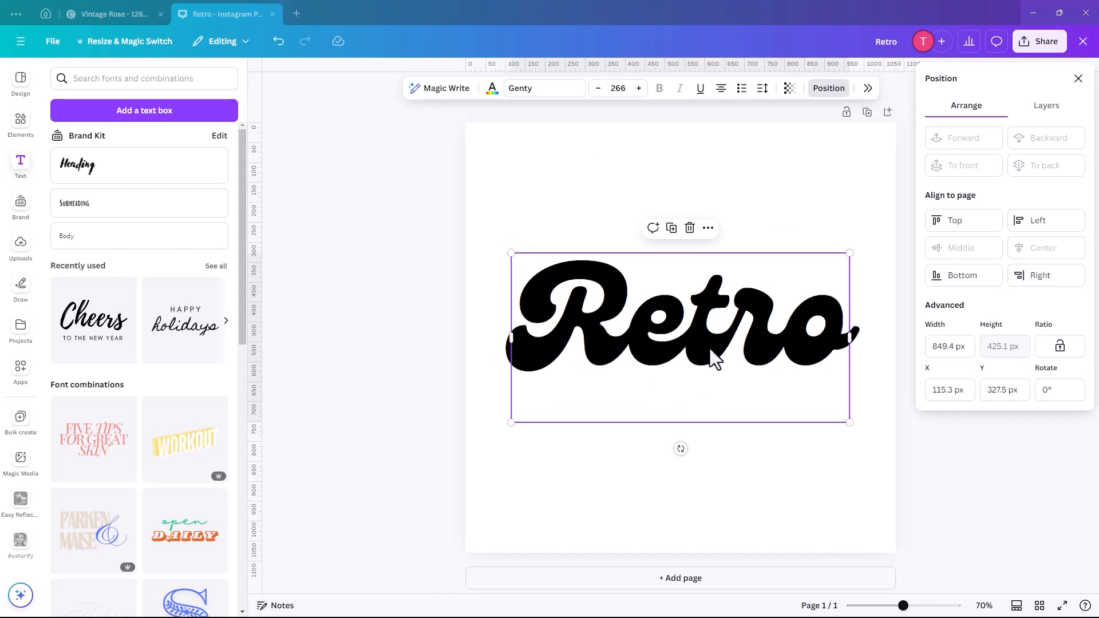
mouse_move(587, 351)
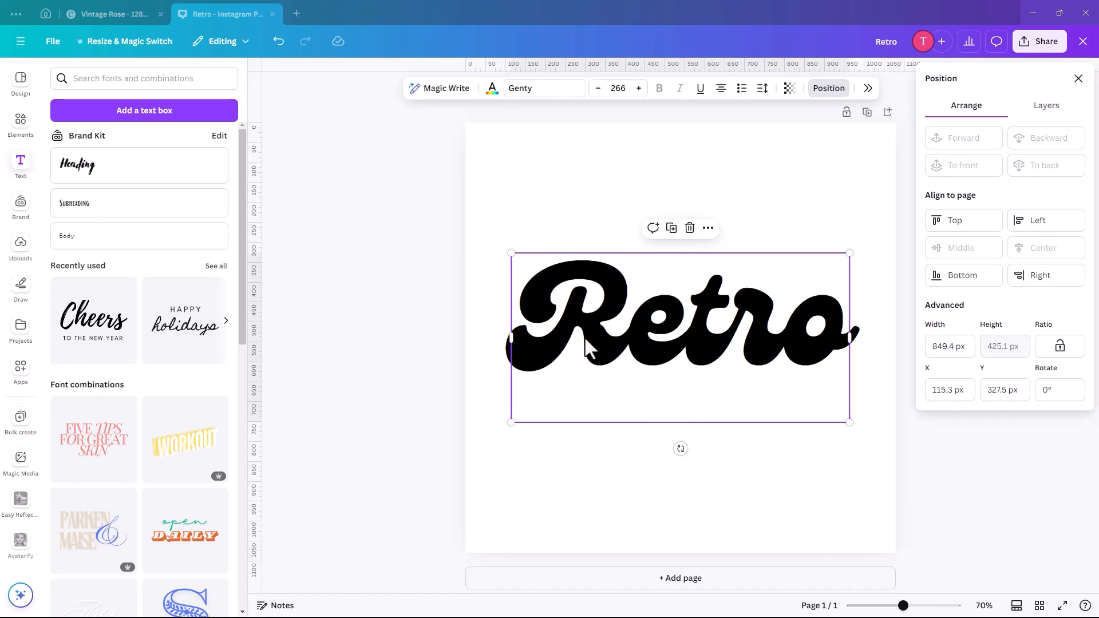
mouse_move(732, 344)
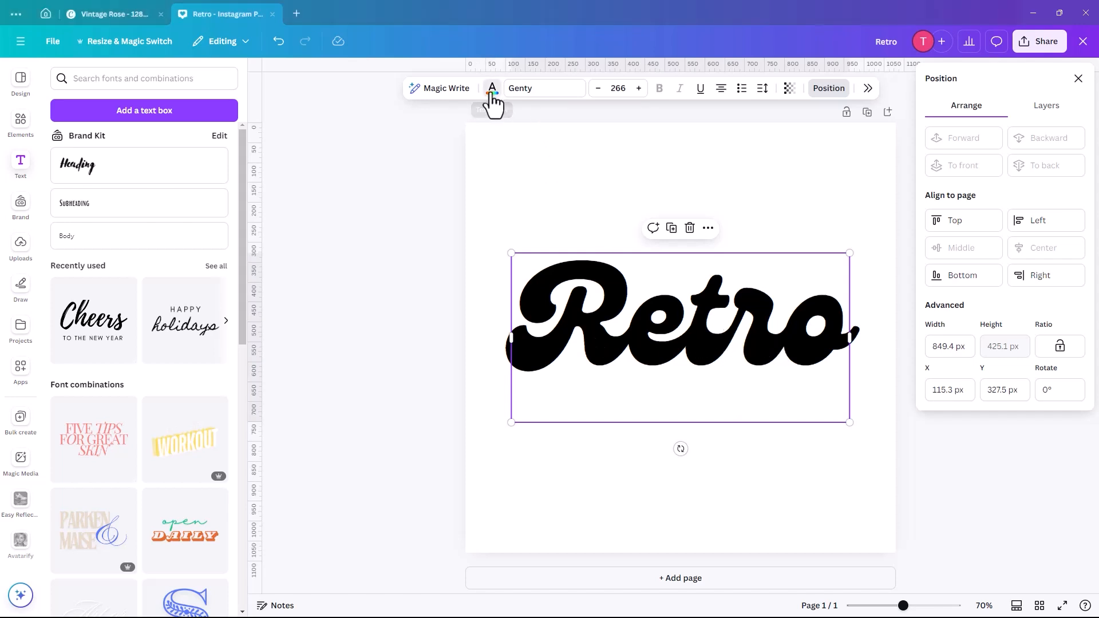
- Set the Retro text colour to dark navy #140366
click(491, 88)
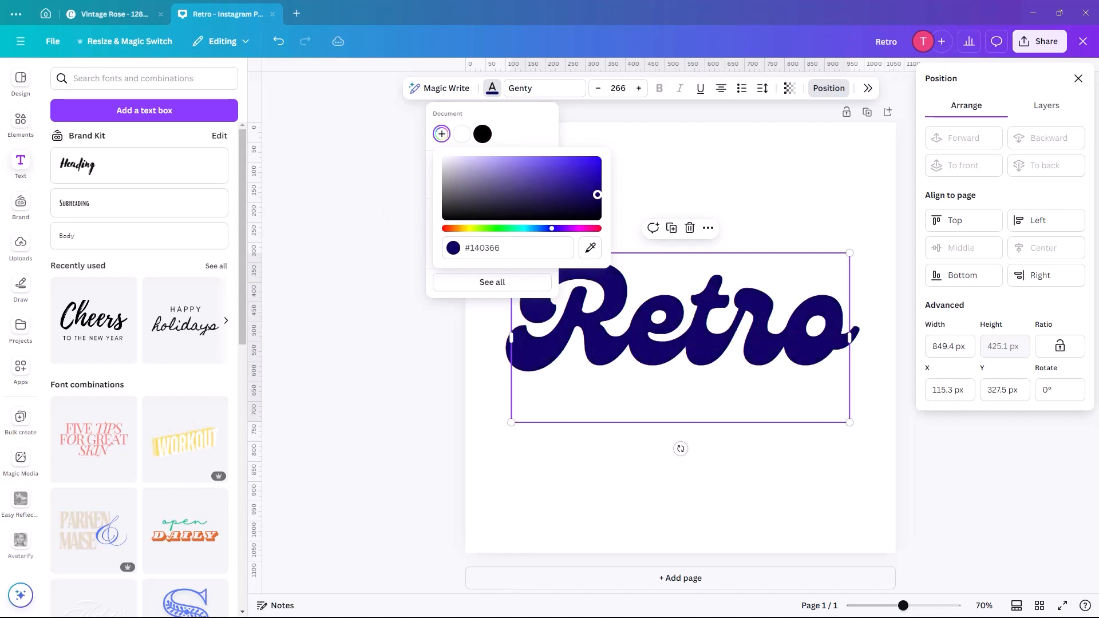
click(677, 174)
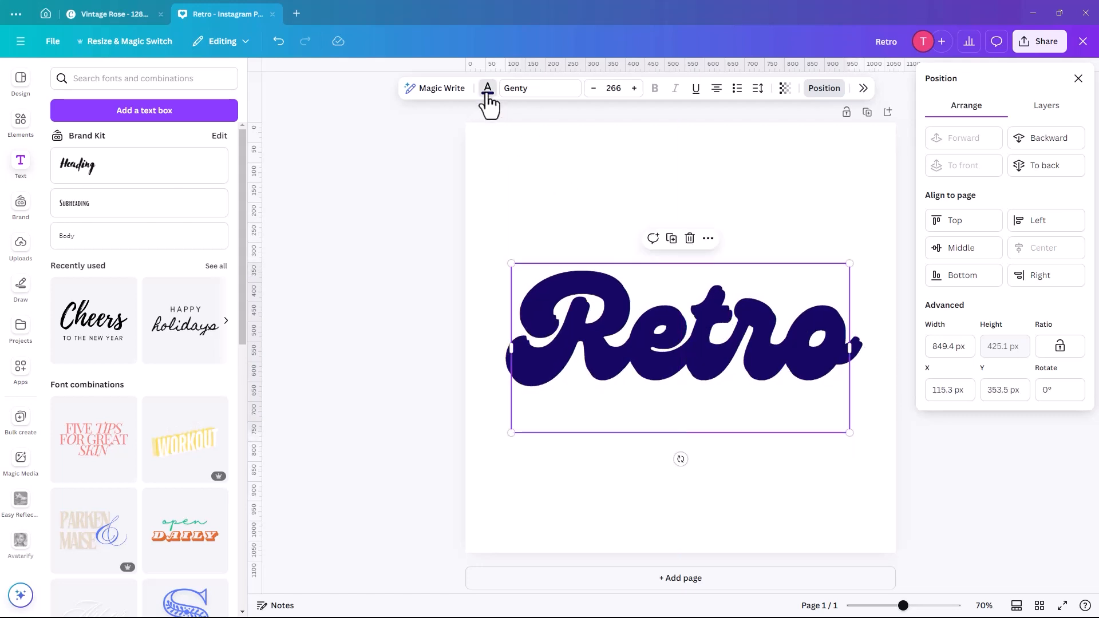
- Colour one Retro copy royal blue and the newest top copy turquoise for the shadow stack
click(488, 88)
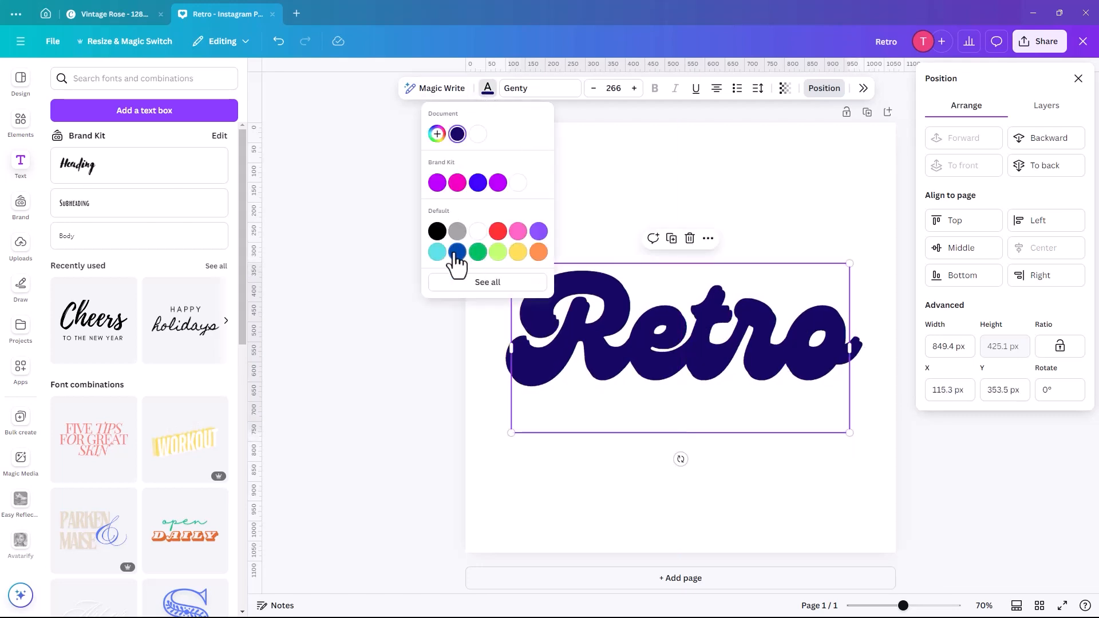
click(457, 252)
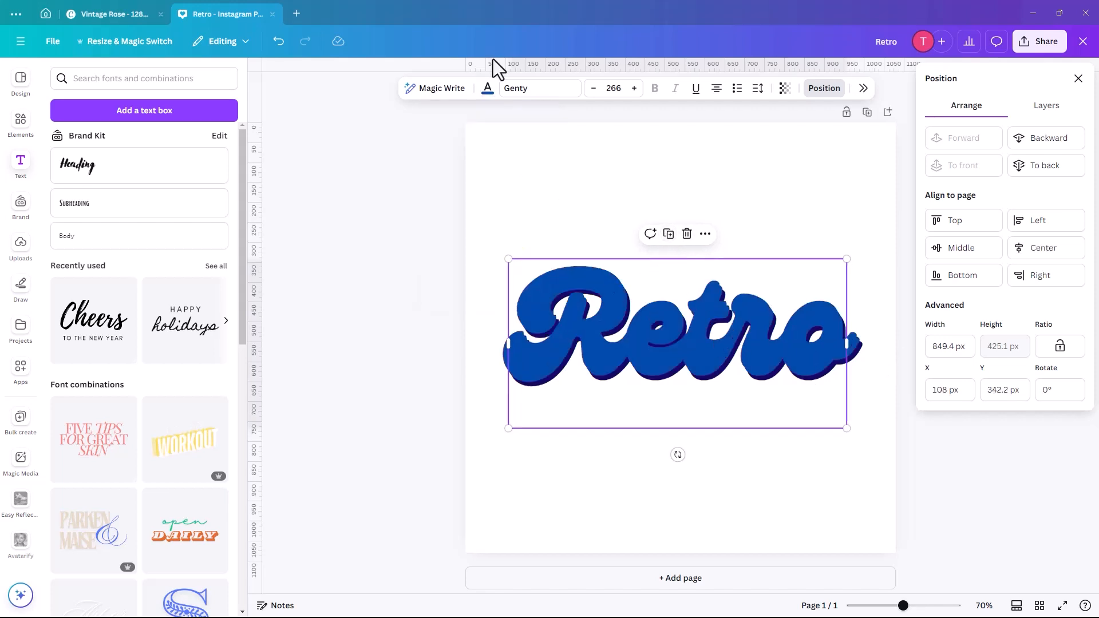
click(486, 88)
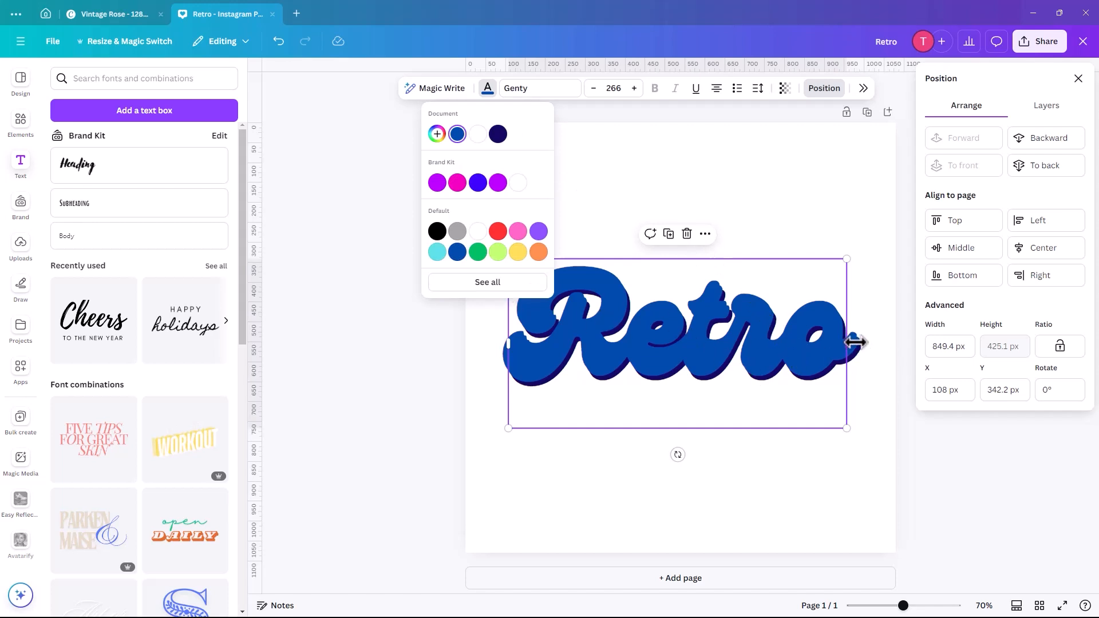
mouse_move(659, 287)
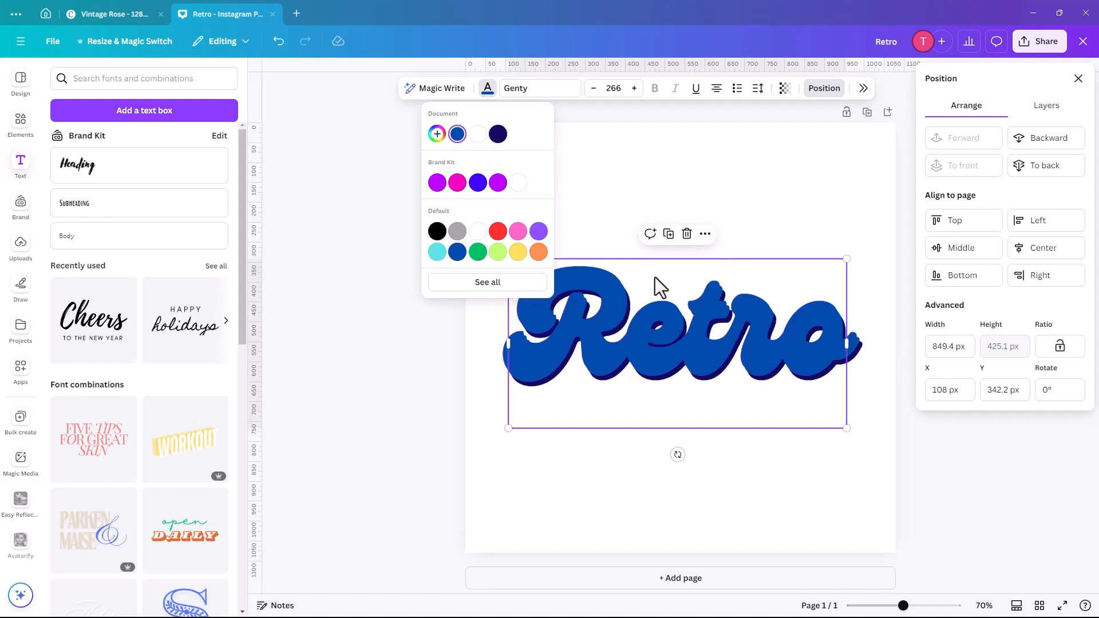
mouse_move(559, 178)
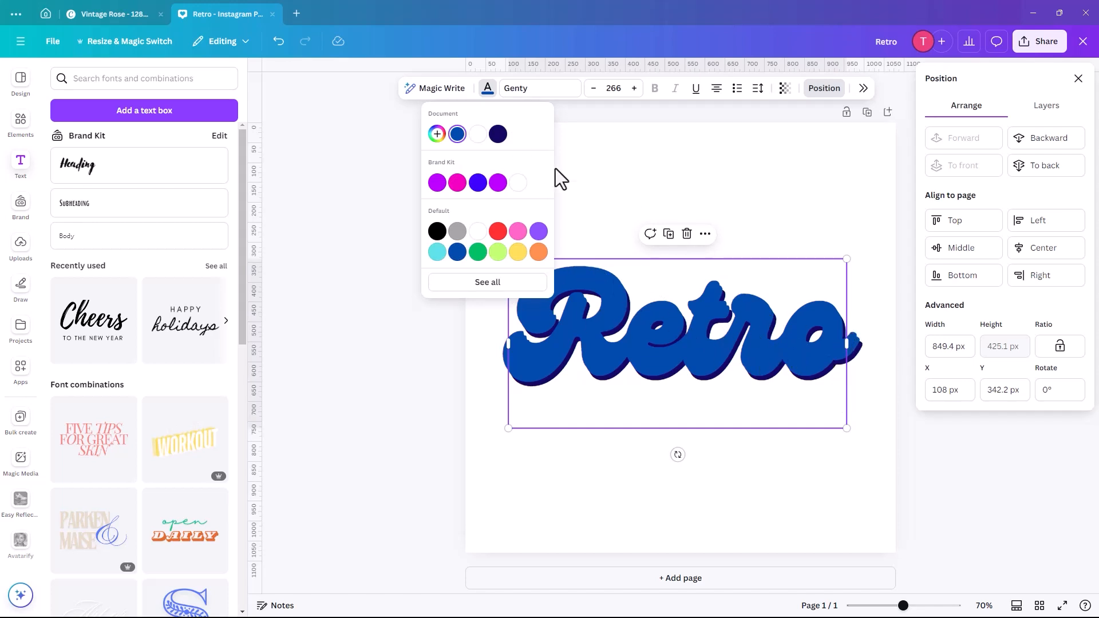
click(436, 251)
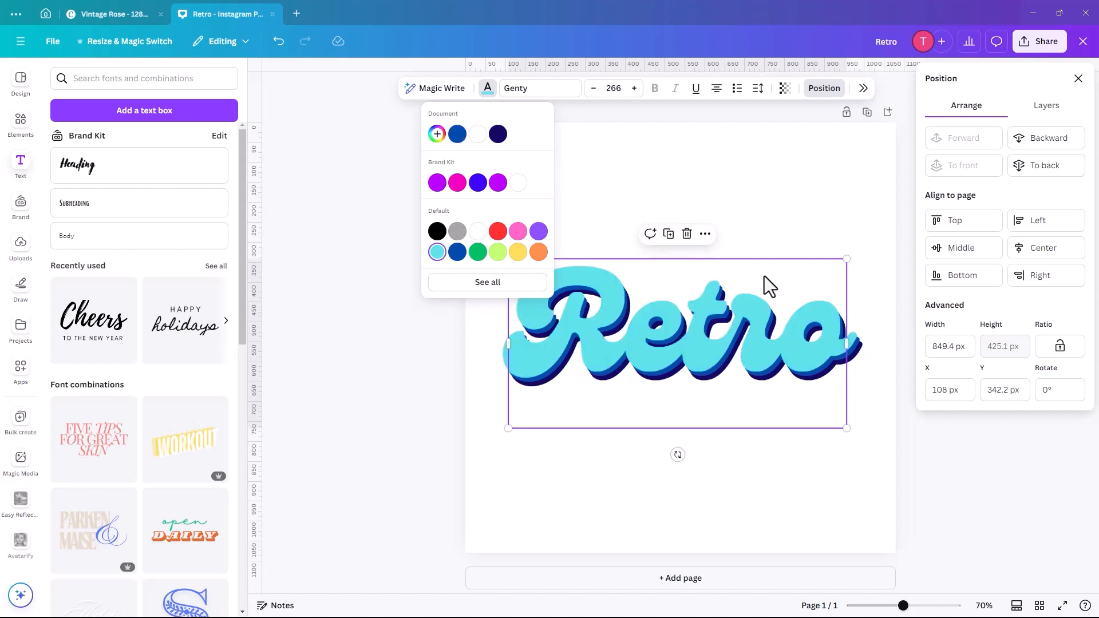
mouse_move(667, 233)
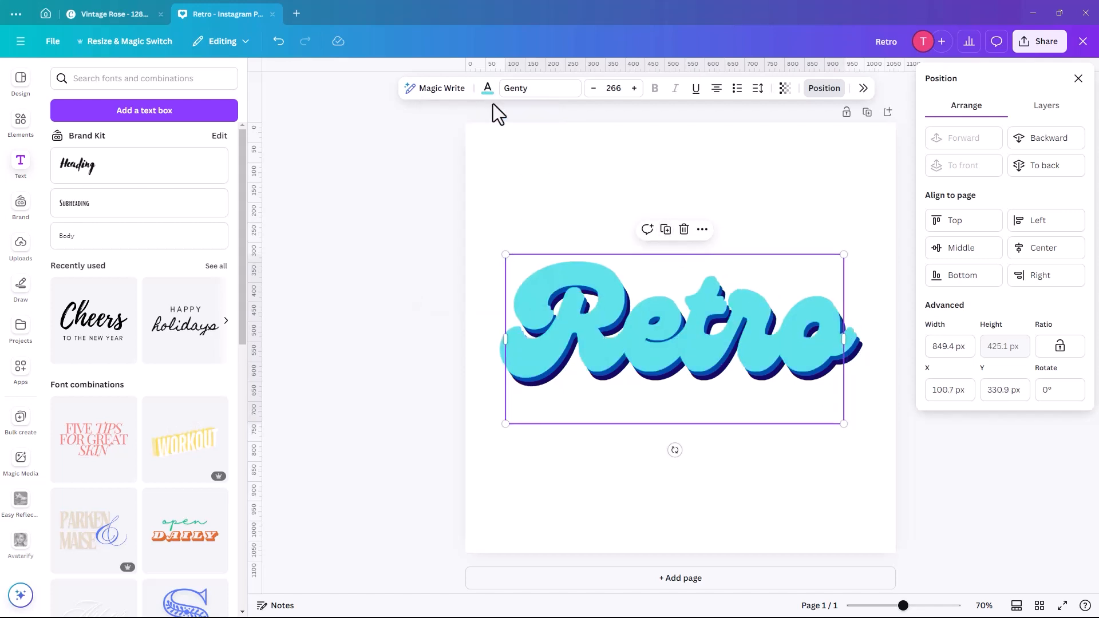
- Colour the new top Retro layer orange, then tune it to a warm golden yellow-orange
click(487, 88)
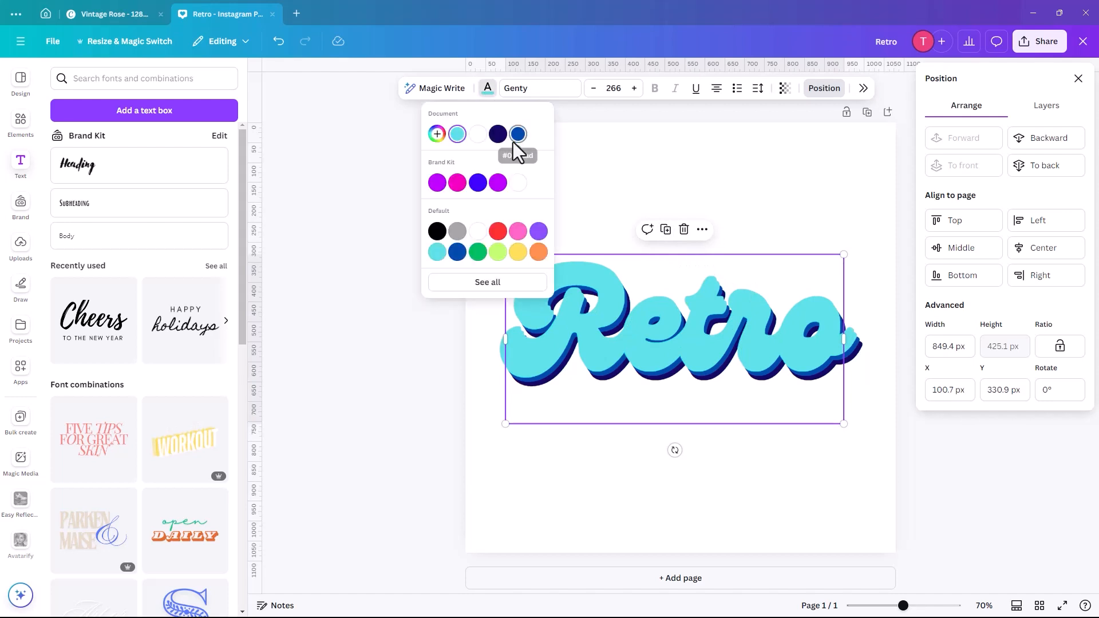
mouse_move(538, 252)
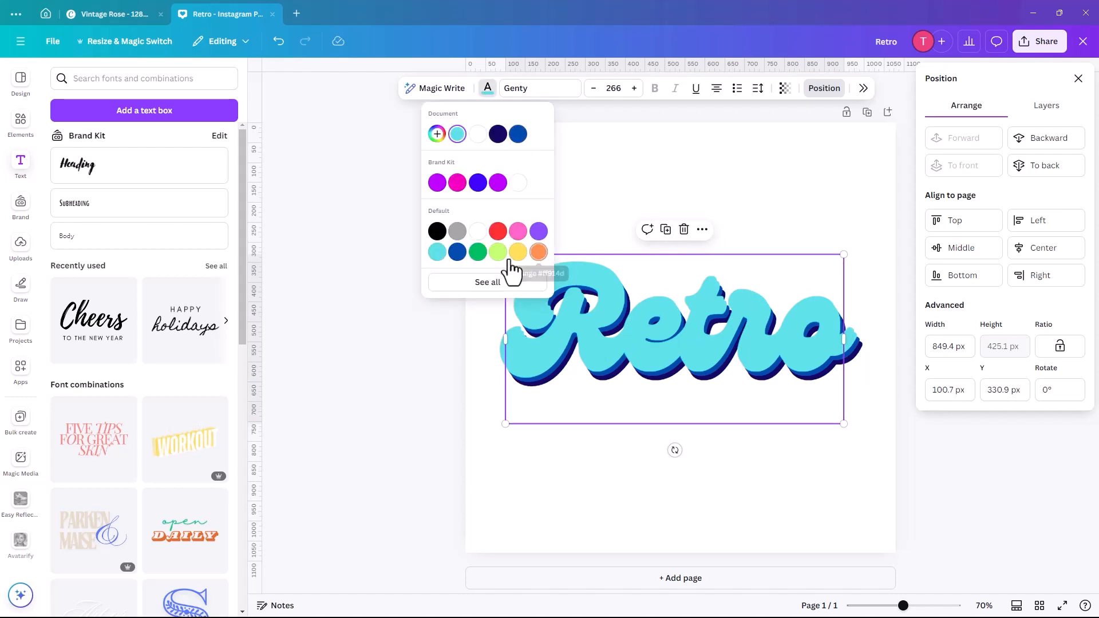
click(538, 252)
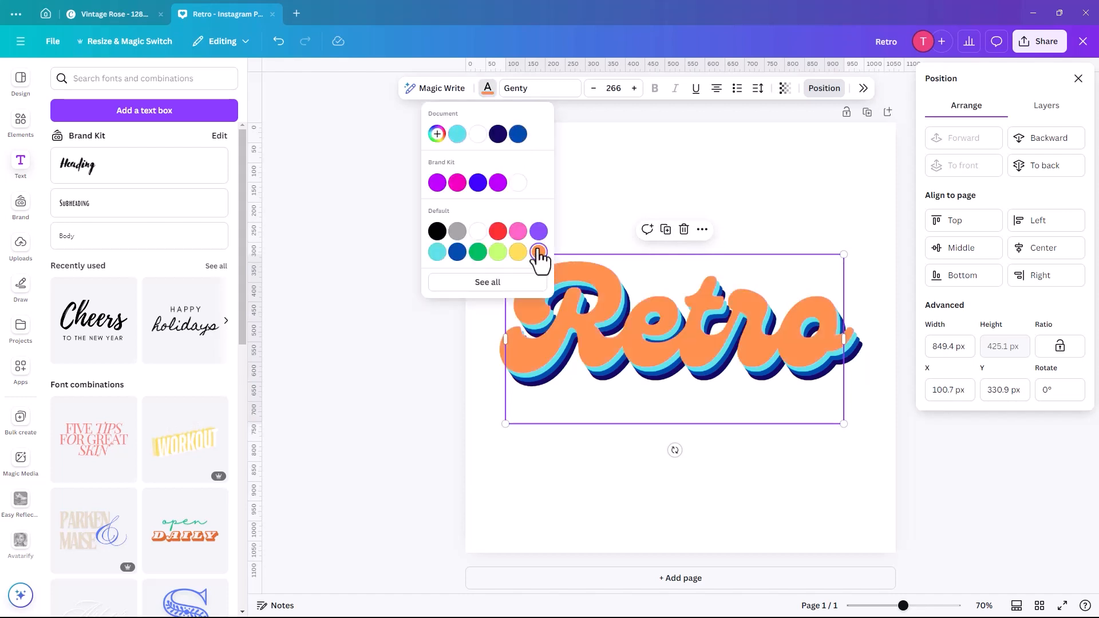
mouse_move(436, 134)
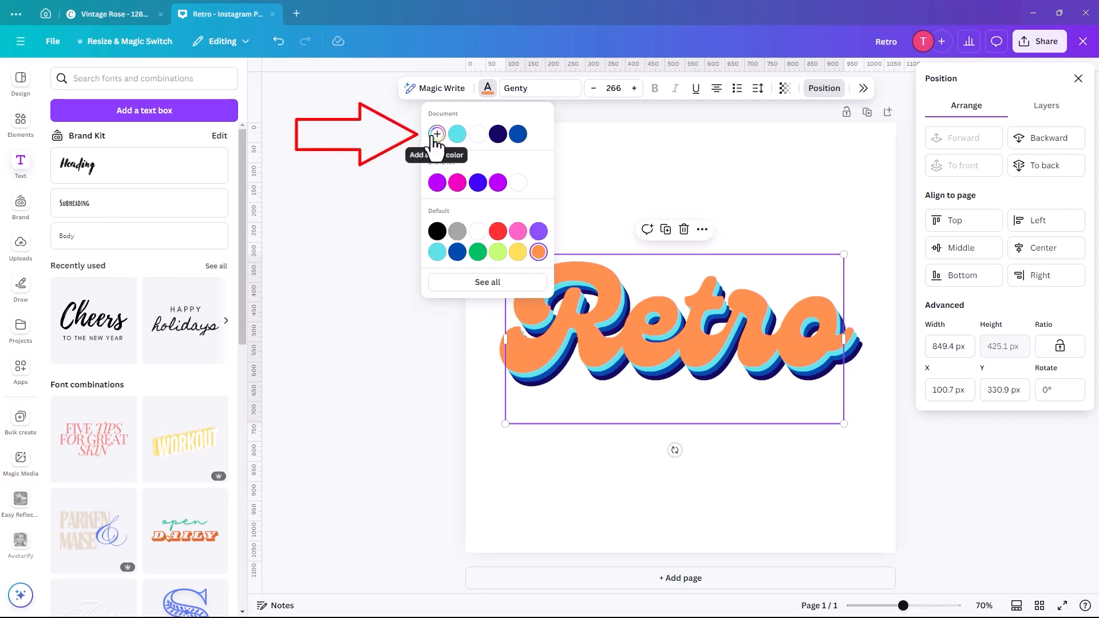
click(436, 134)
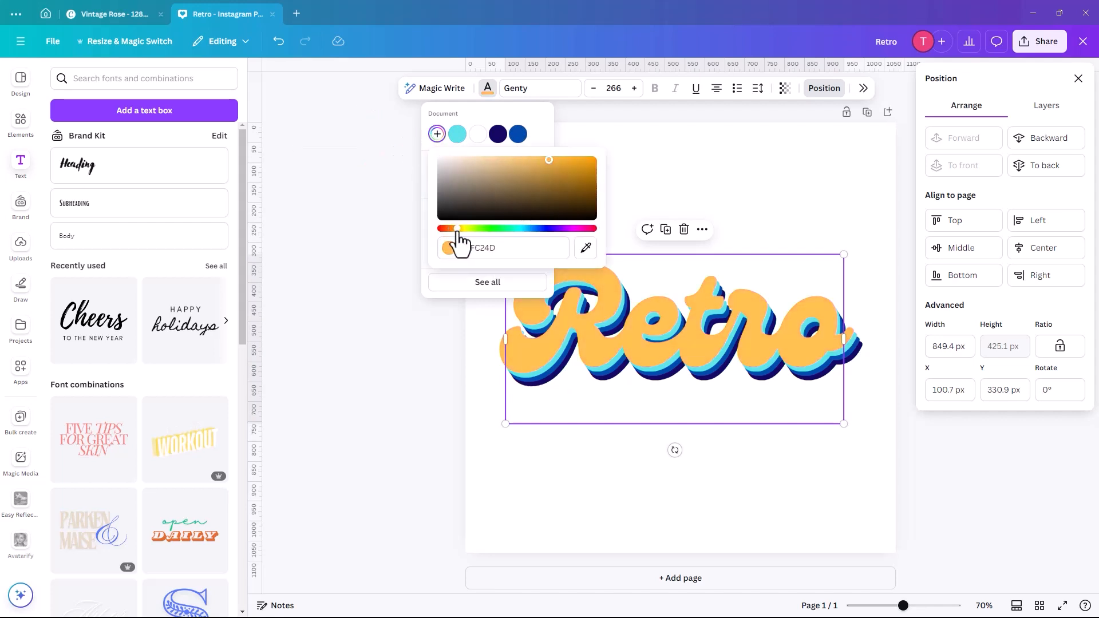
mouse_move(658, 175)
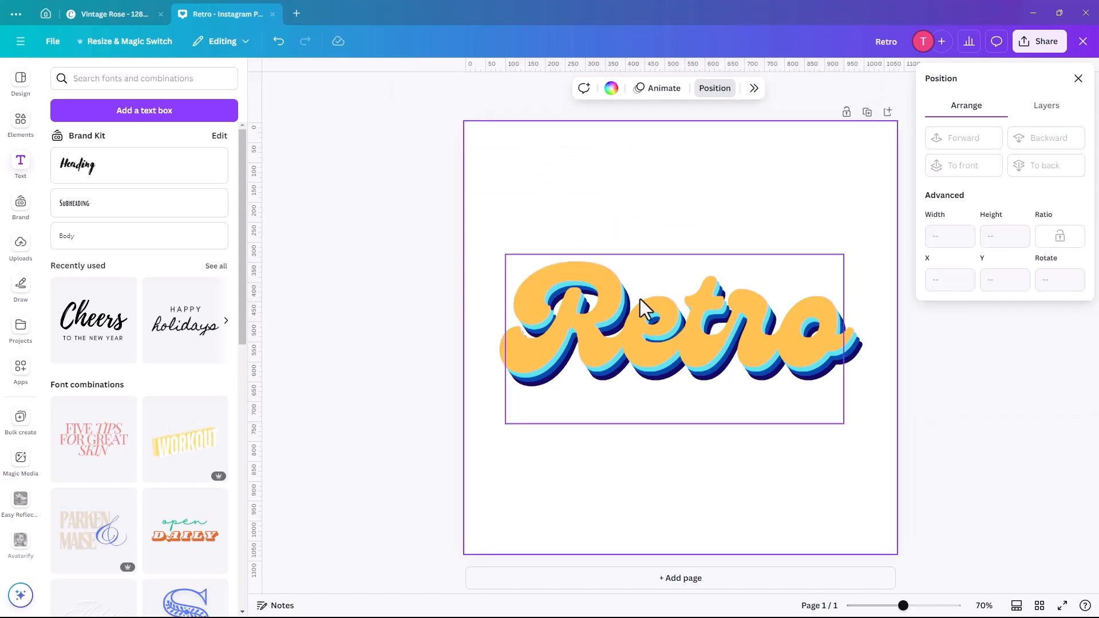
- Colour the next duplicated Retro layer red via a custom colour
click(674, 336)
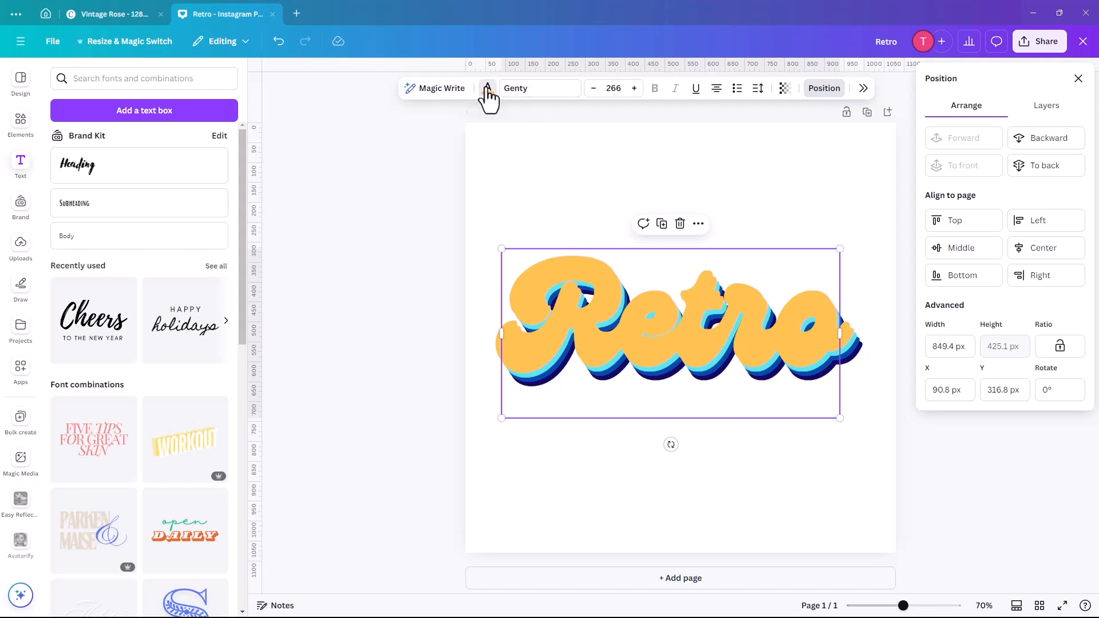
click(488, 88)
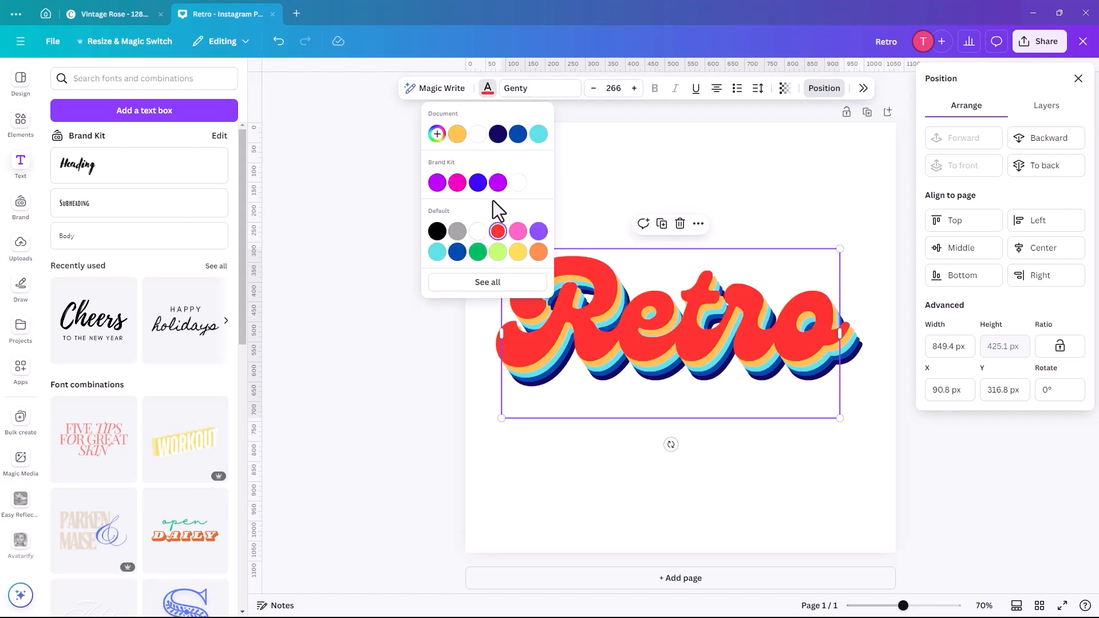
mouse_move(436, 134)
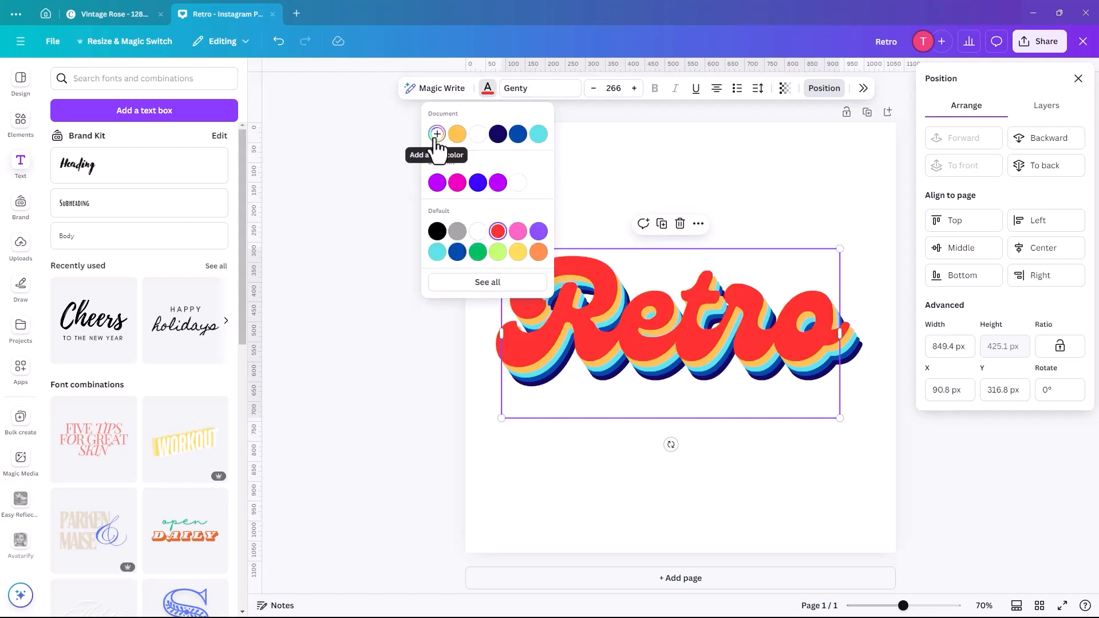
click(436, 134)
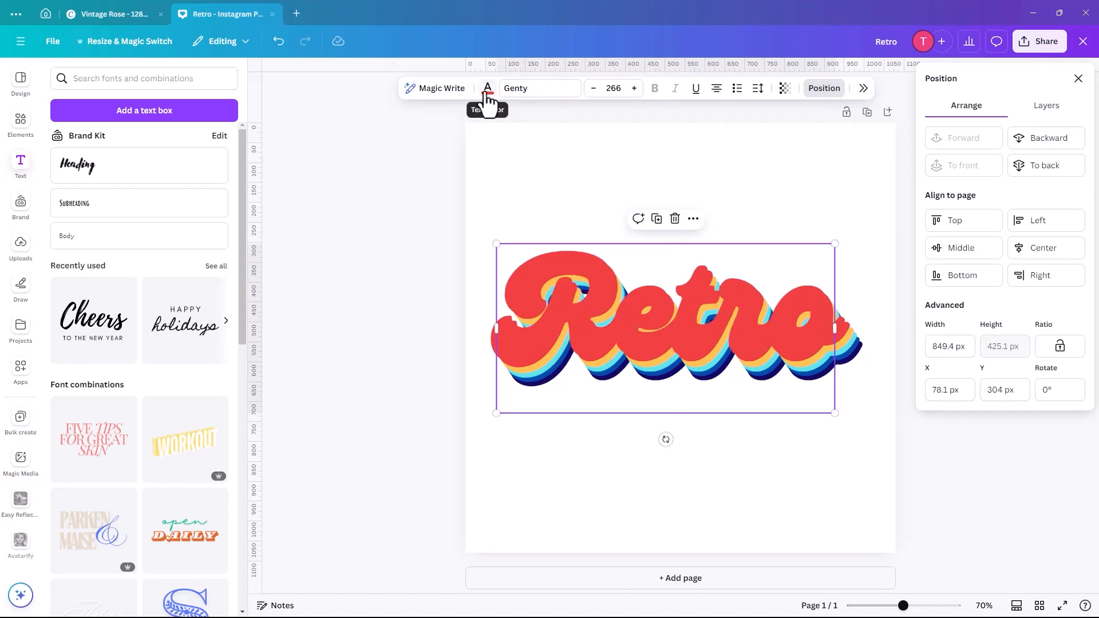
- Give the topmost Retro layer a pale cream face, #EFE4CF
click(488, 89)
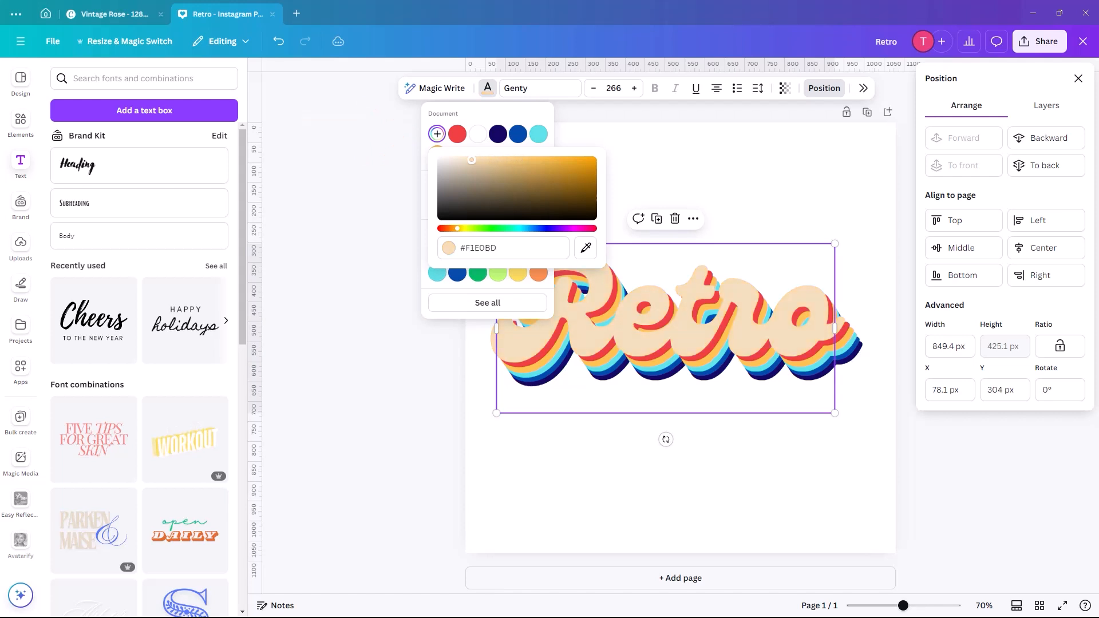
drag(470, 161, 463, 161)
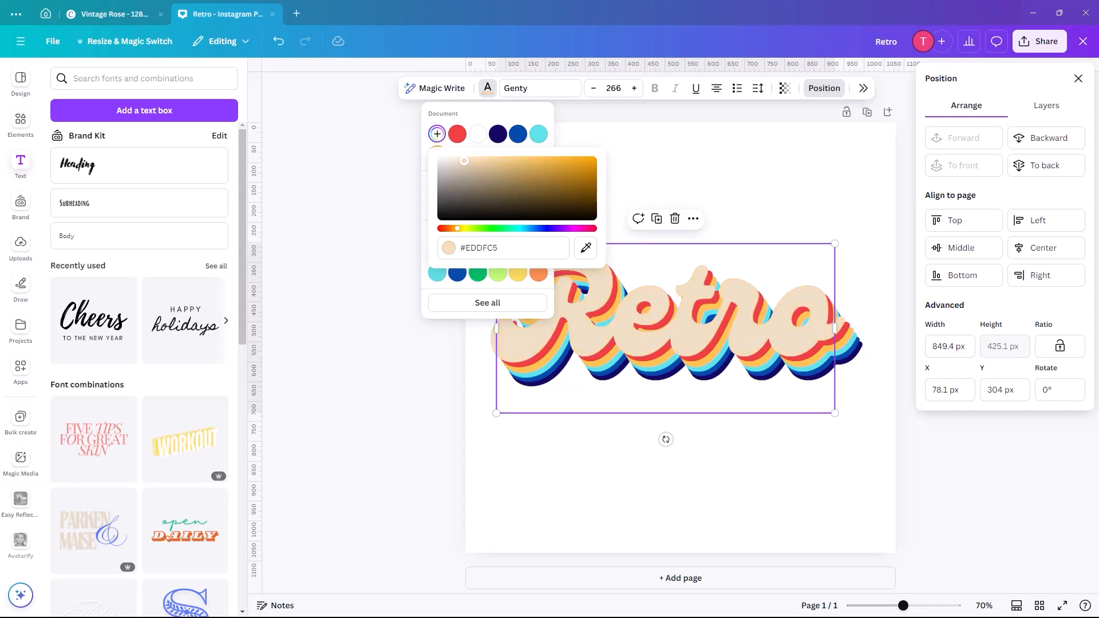
drag(464, 160, 458, 161)
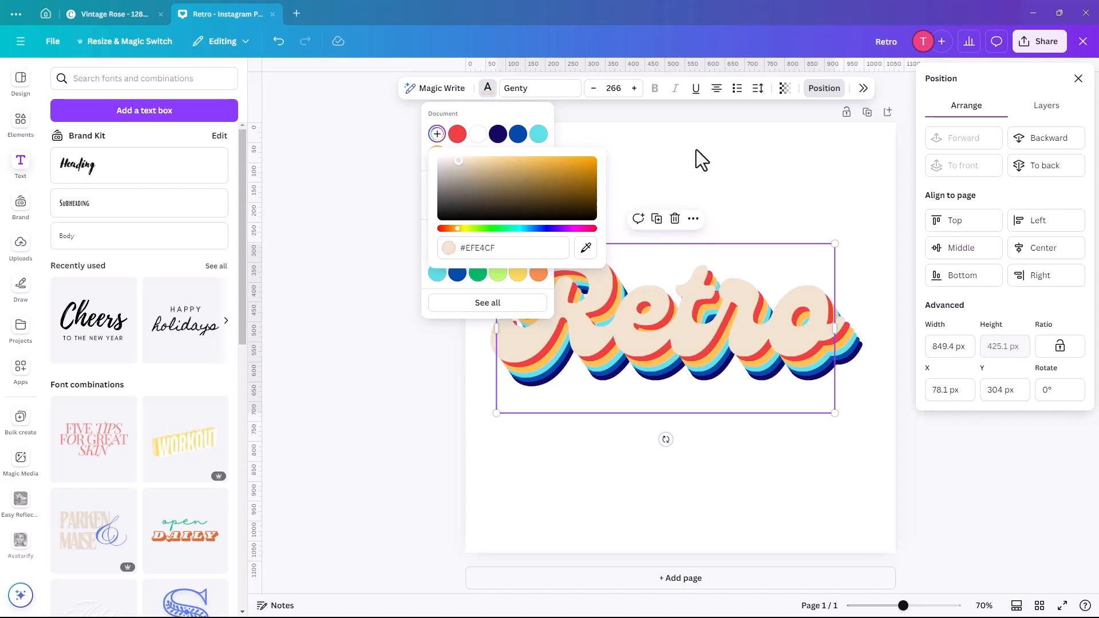
click(592, 359)
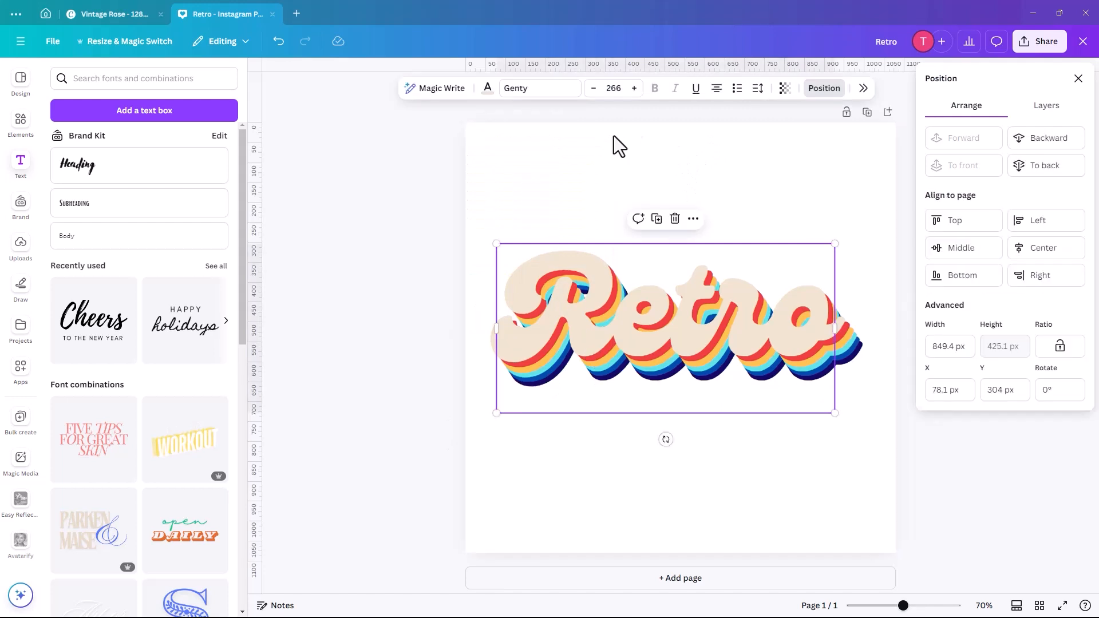
- Set the page background to a deep custom red, #D11111
click(544, 189)
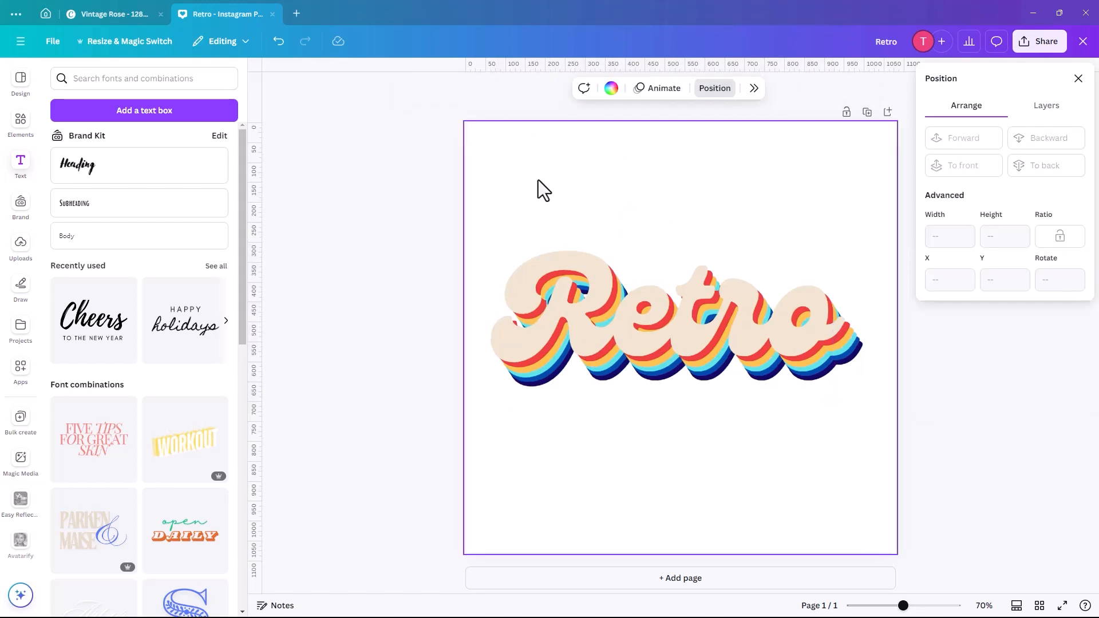
mouse_move(564, 181)
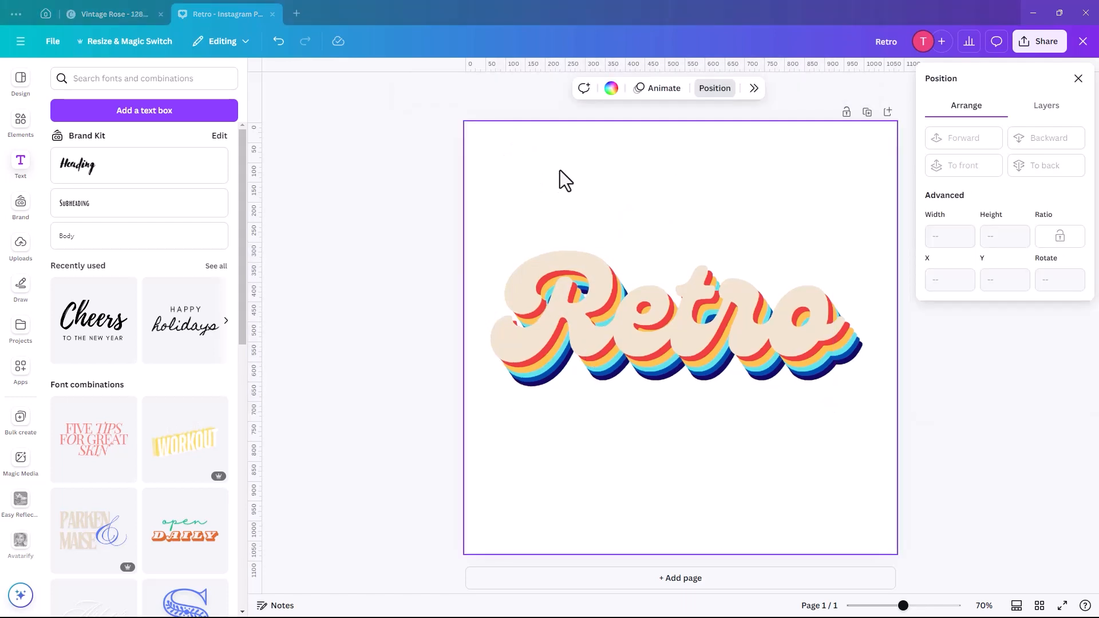
click(611, 88)
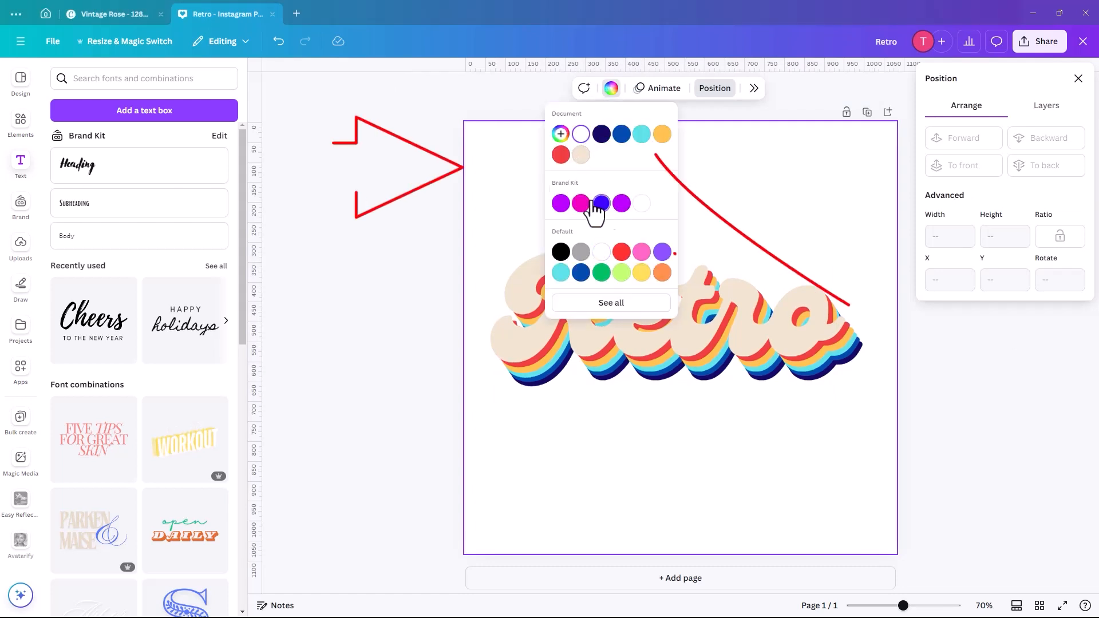
click(559, 154)
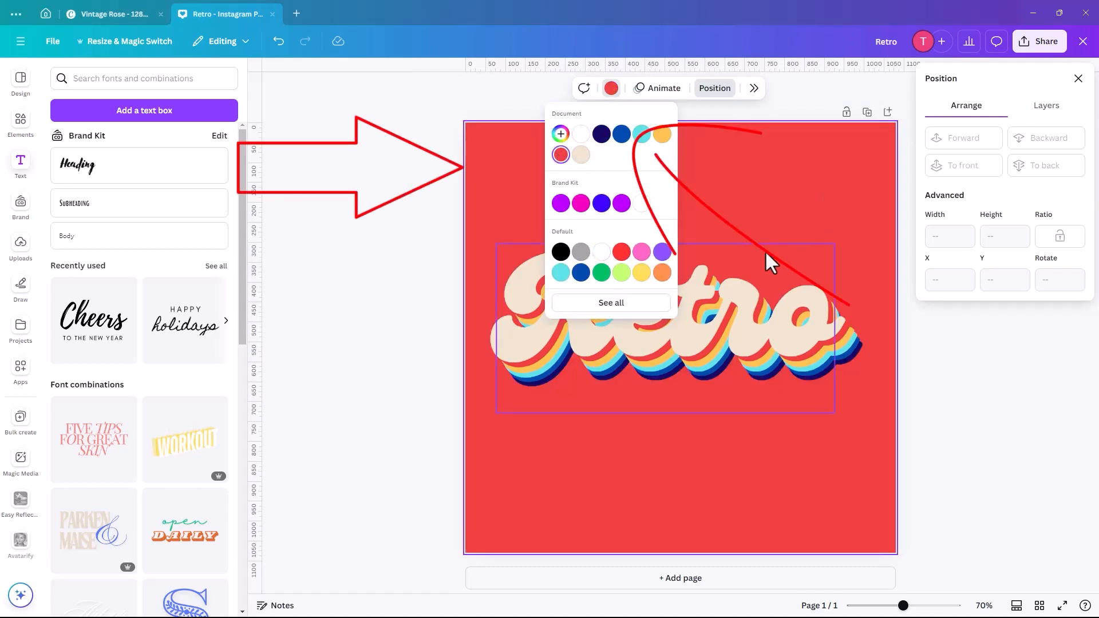
click(560, 134)
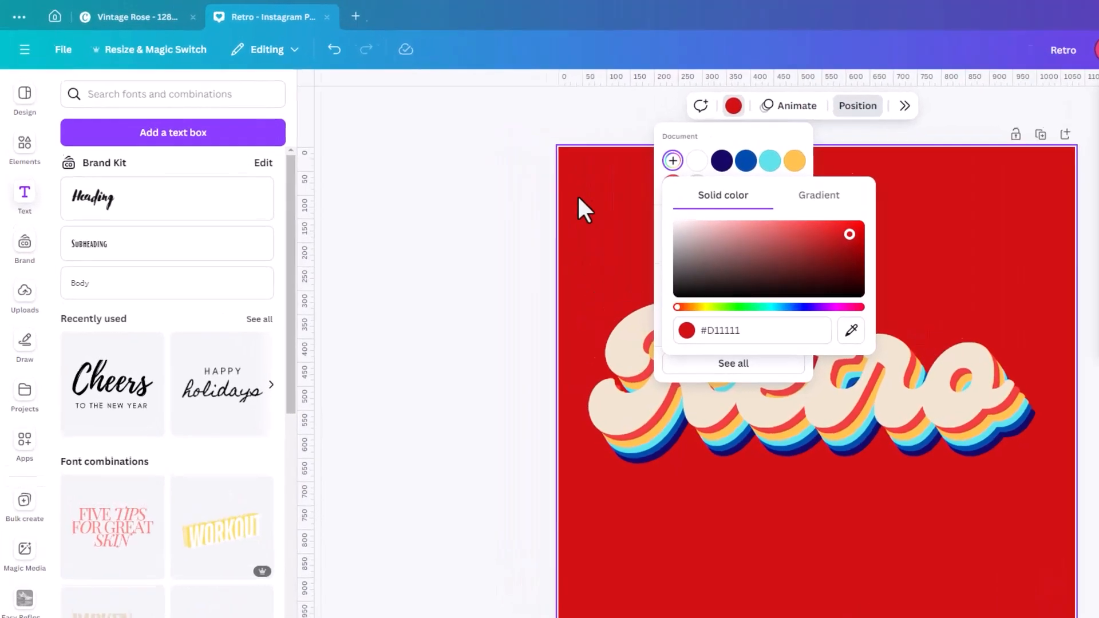
- Search the Elements graphics library for flower, then 'daisy group', and browse the results
click(24, 146)
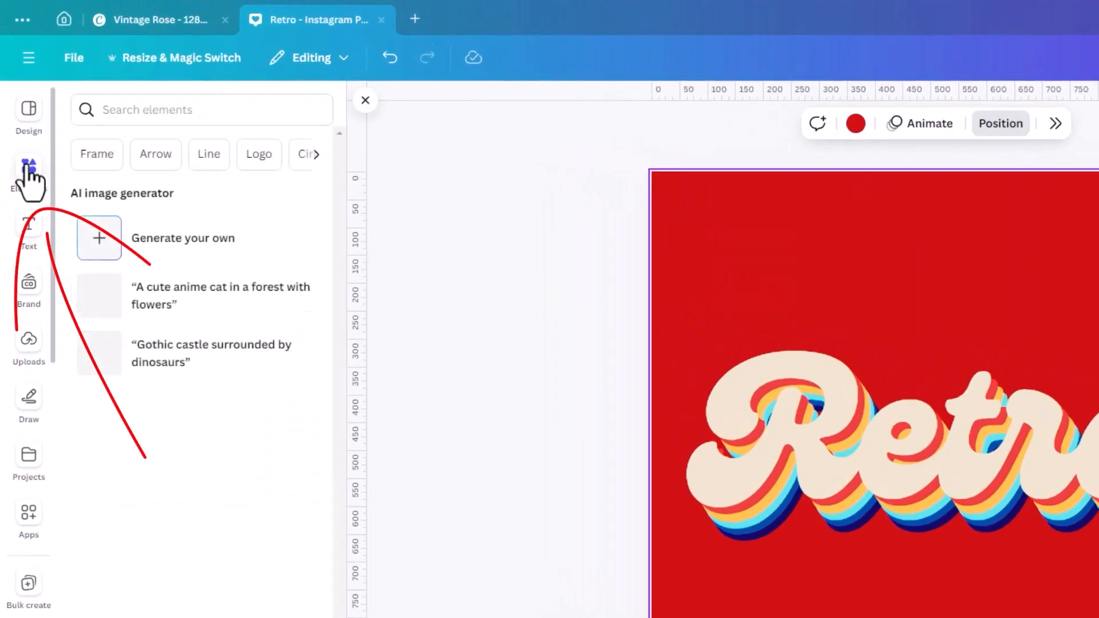
click(175, 110)
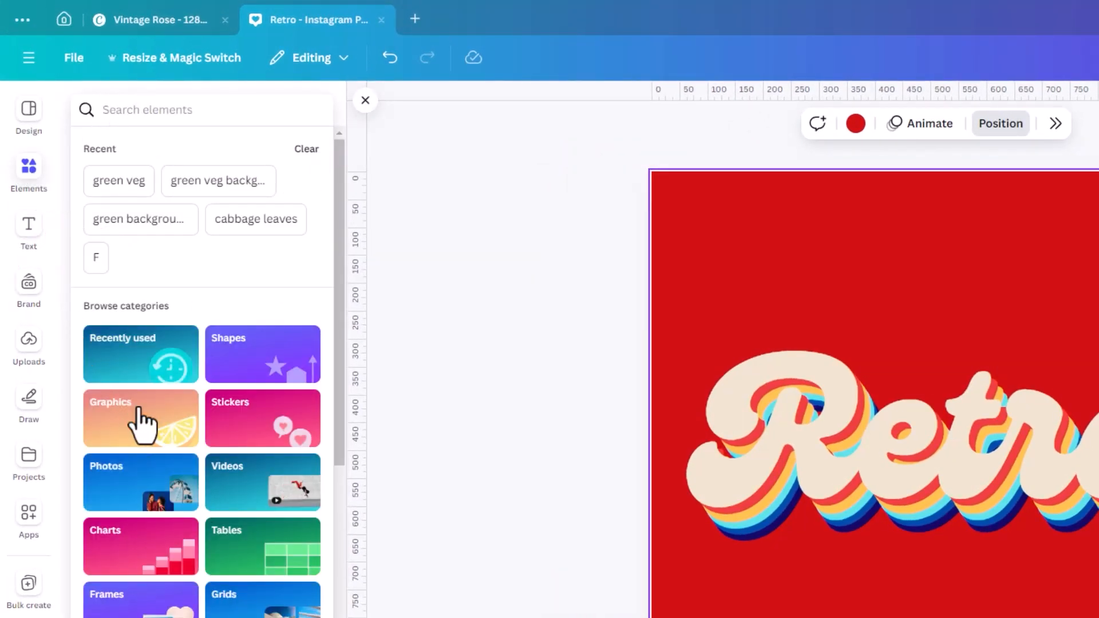
click(139, 417)
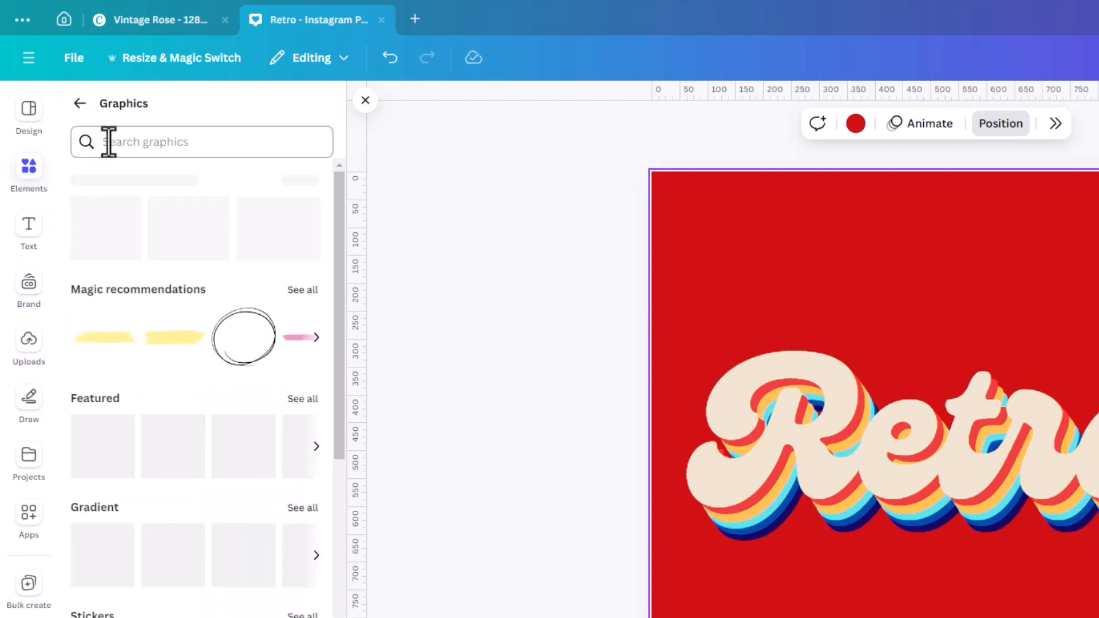
click(202, 142)
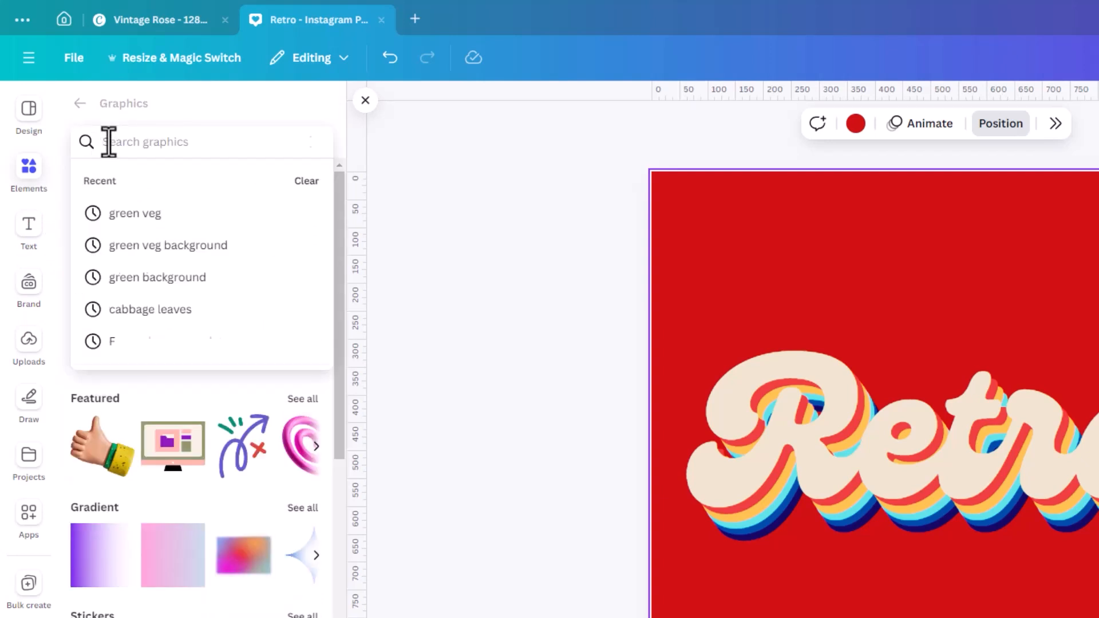
text(flower)
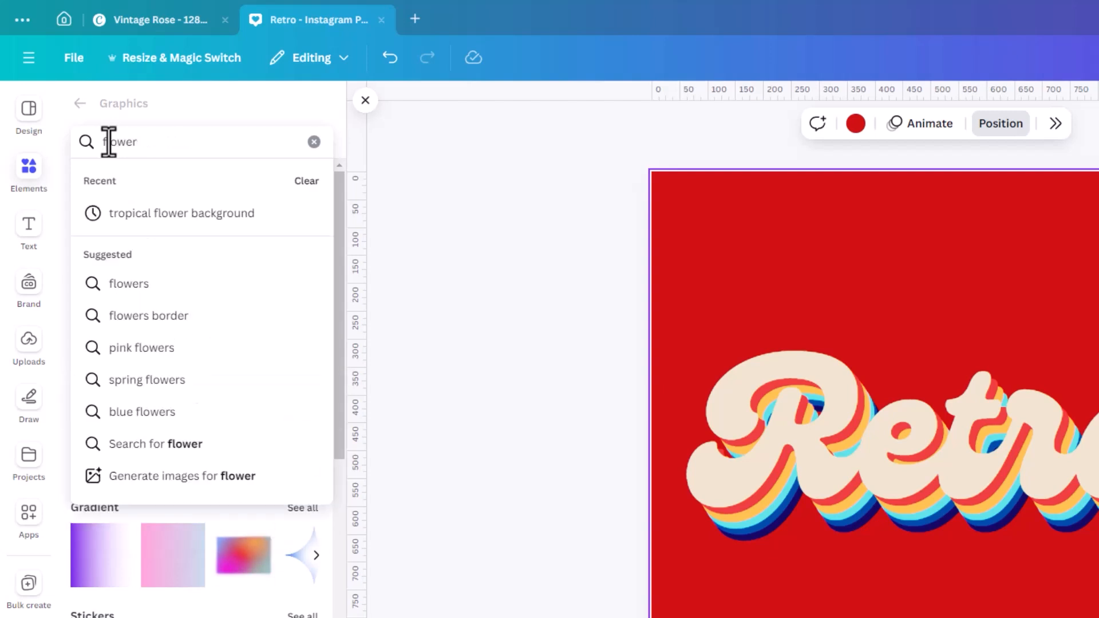
text(daisy)
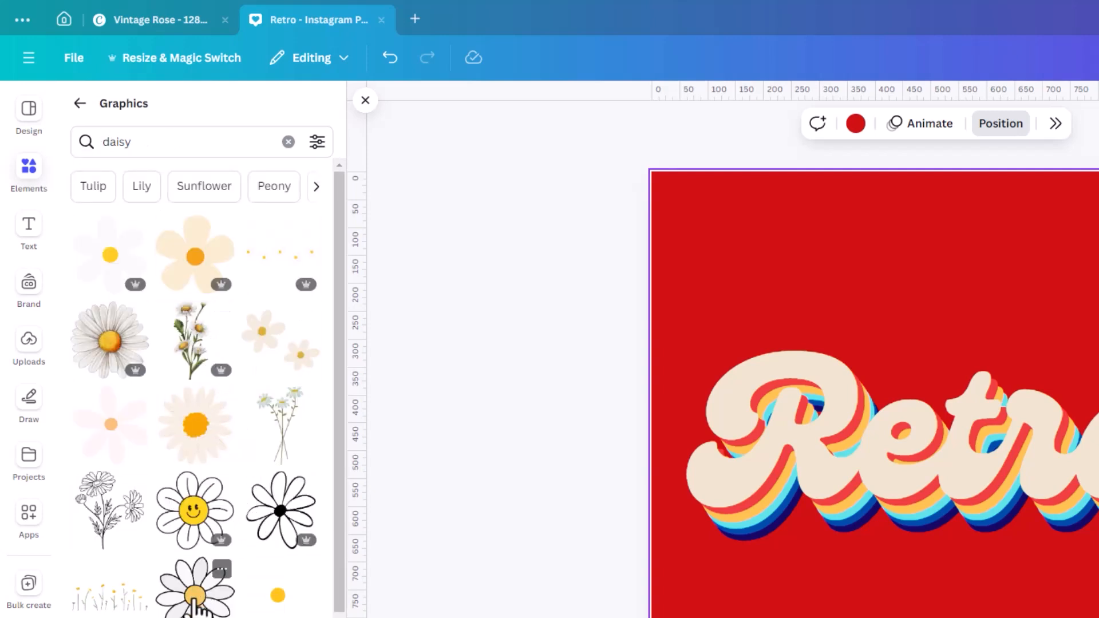
mouse_move(255, 588)
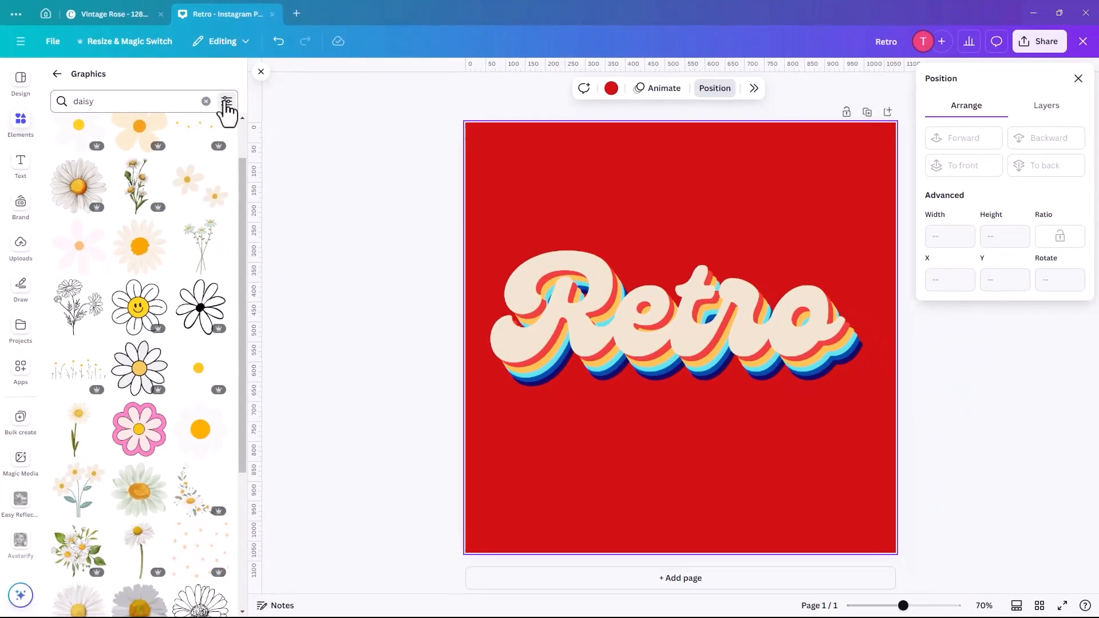
click(226, 101)
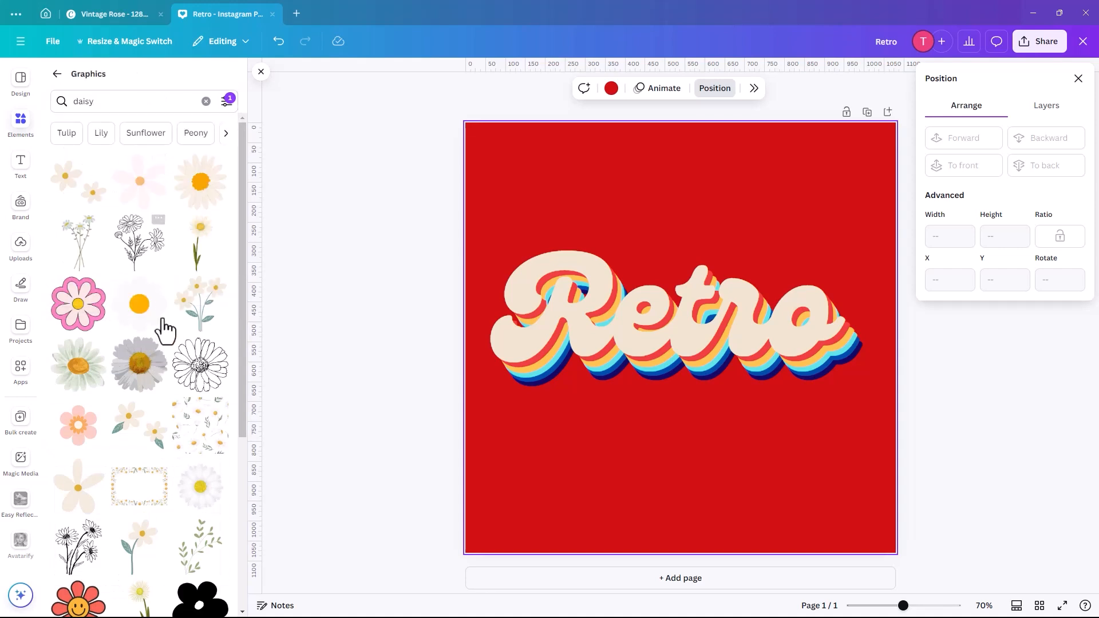
scroll(down, 3)
text( group)
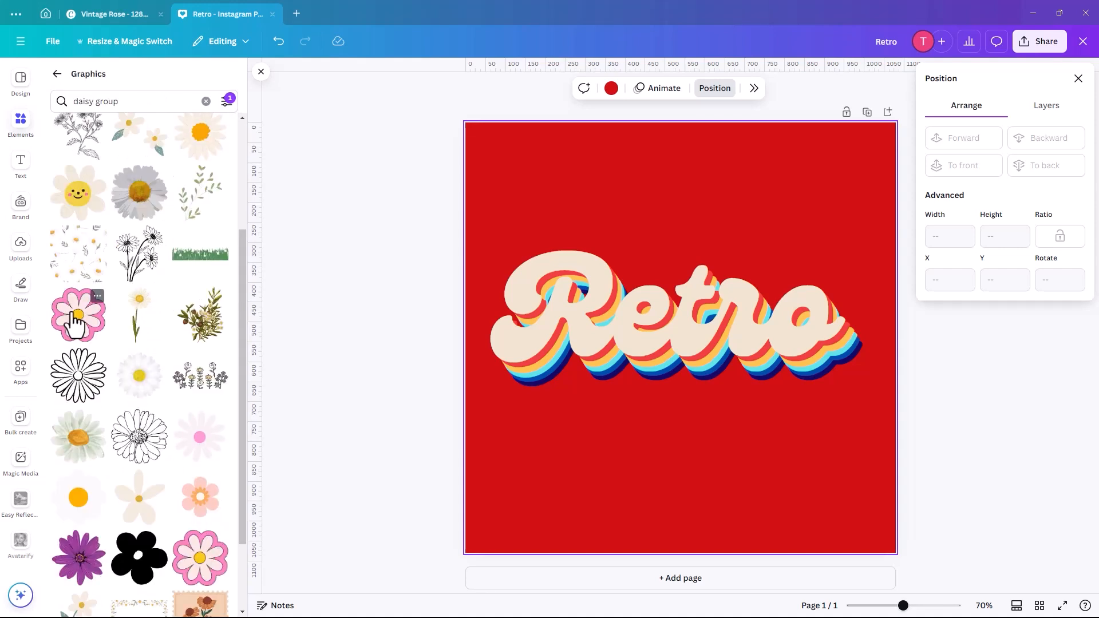
- Place the pink daisy graphic in the post's top-right corner
click(78, 314)
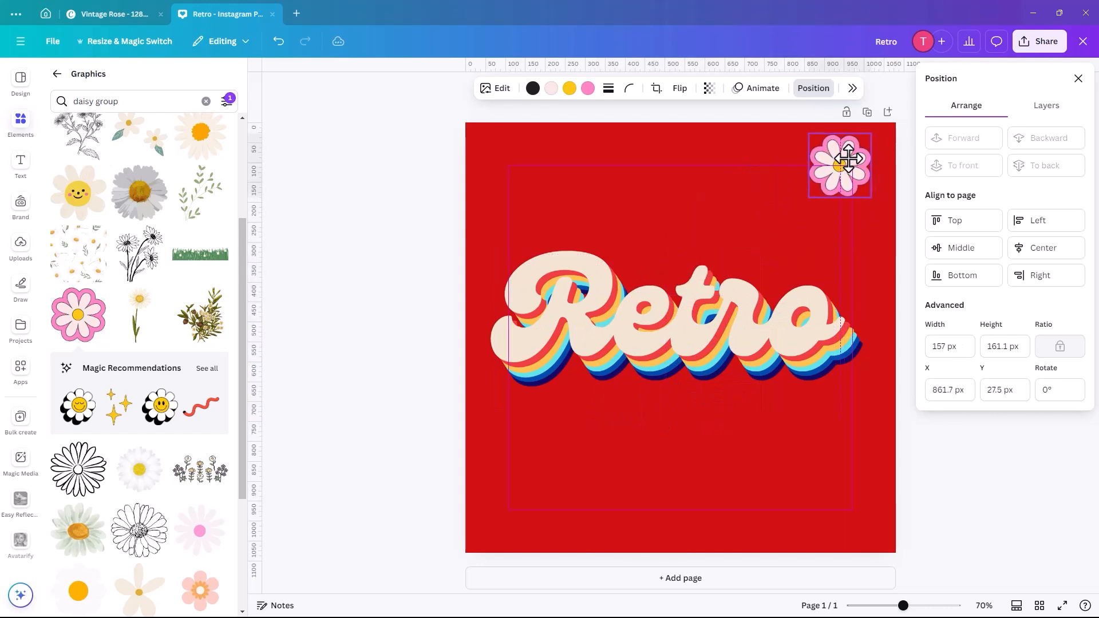
click(839, 166)
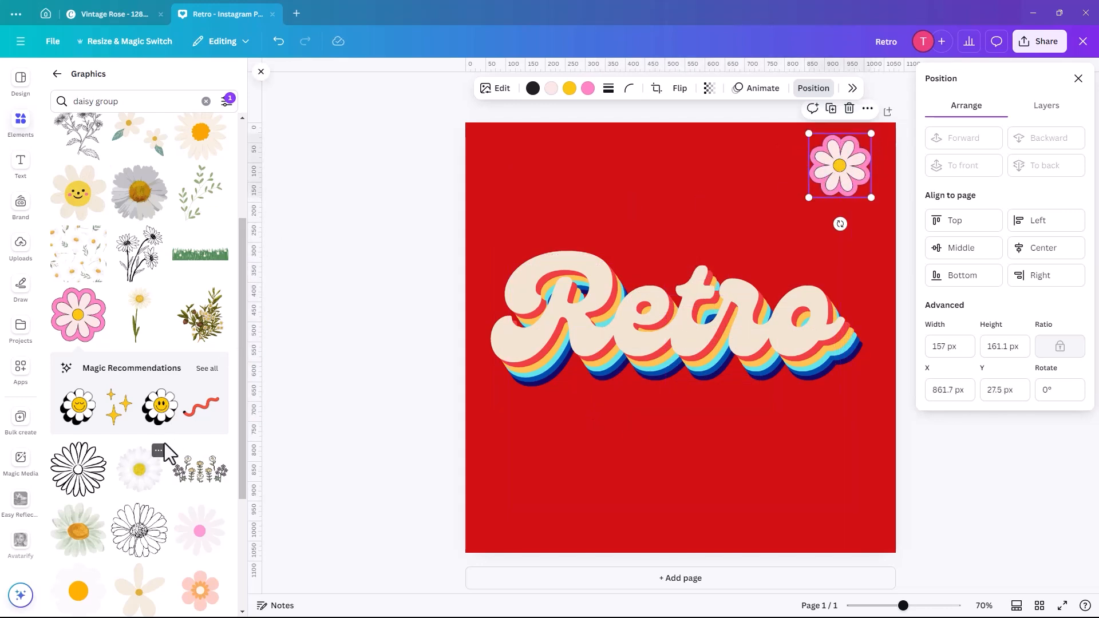
scroll(down, 3)
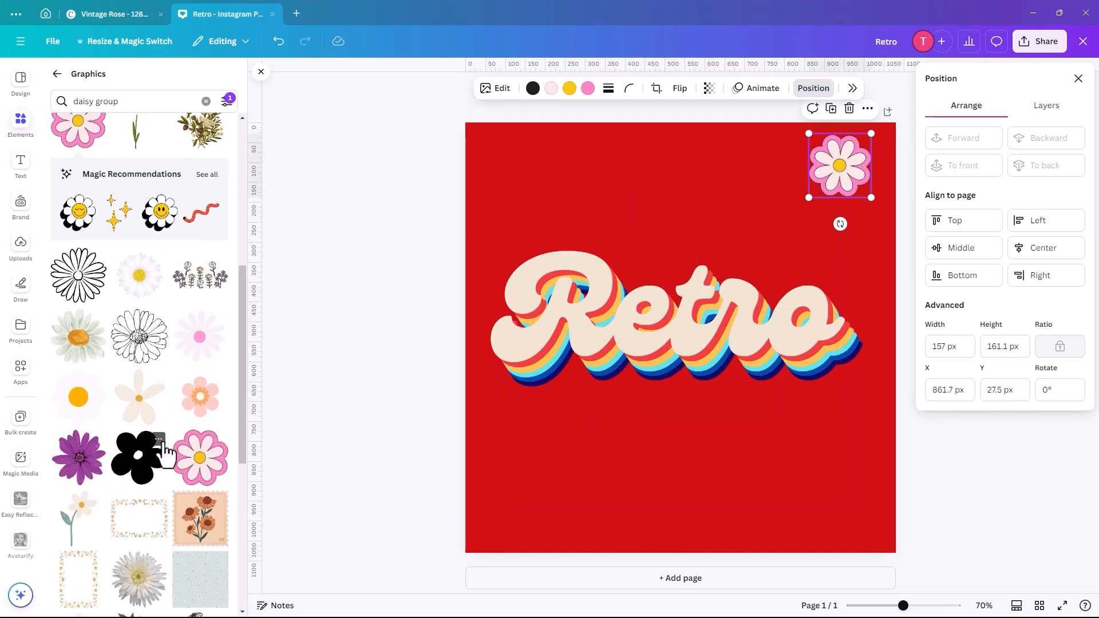
scroll(down, 3)
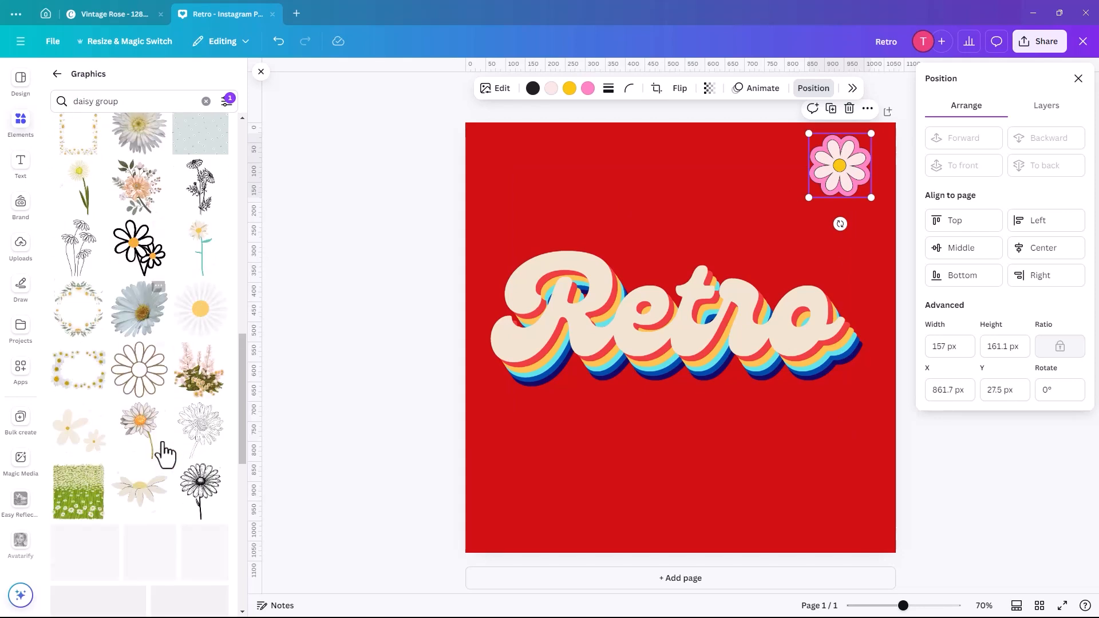
scroll(down, 3)
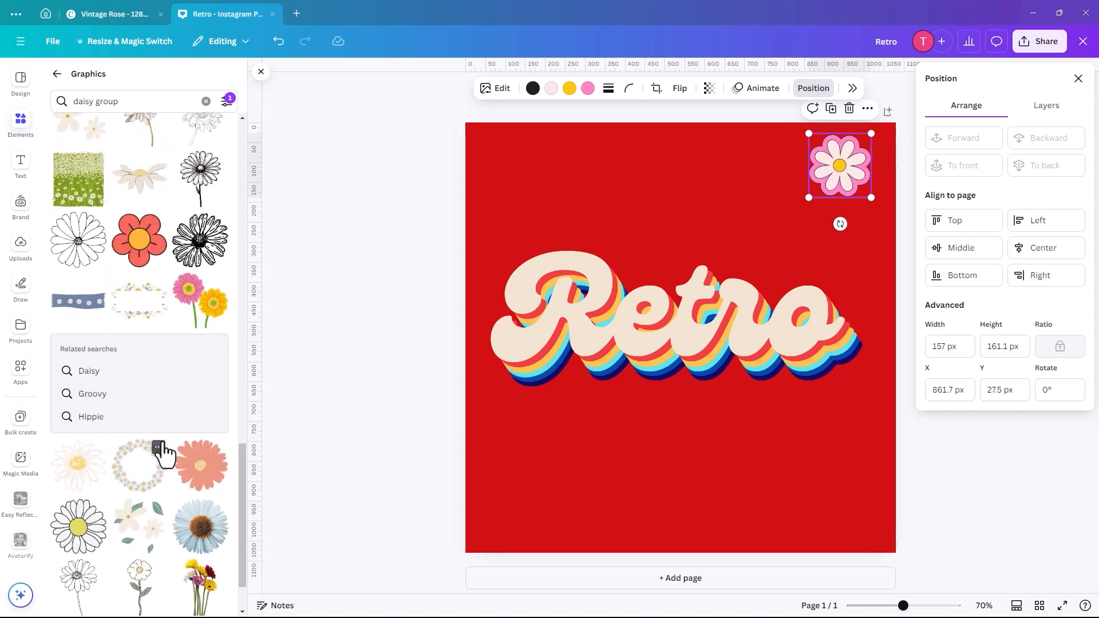
- Switch to the related Groovy graphics search and browse its results
click(91, 393)
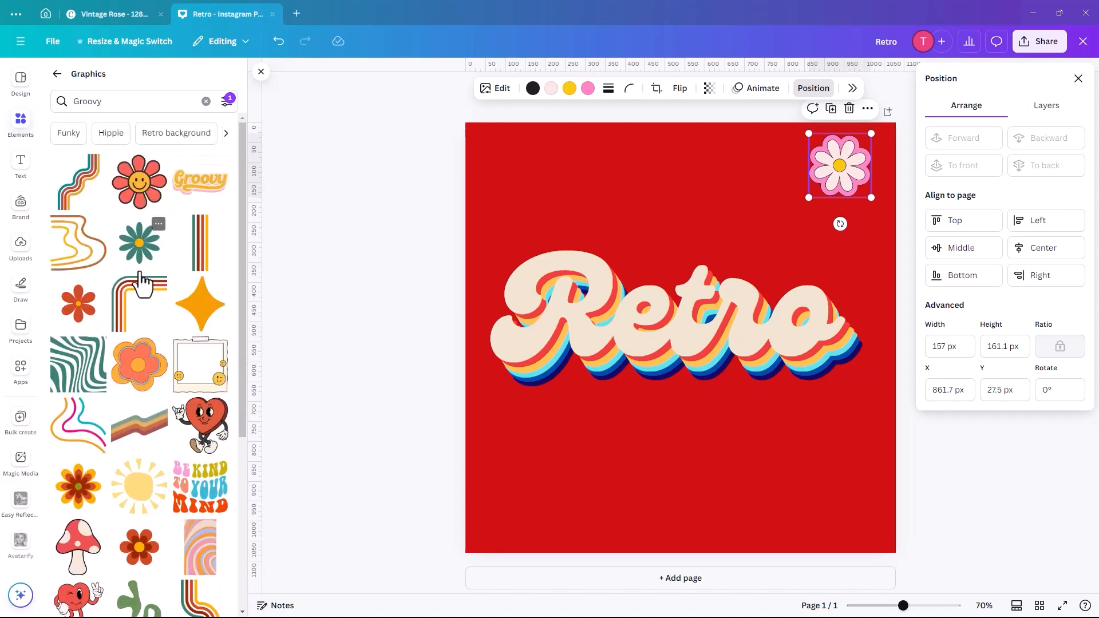
scroll(down, 3)
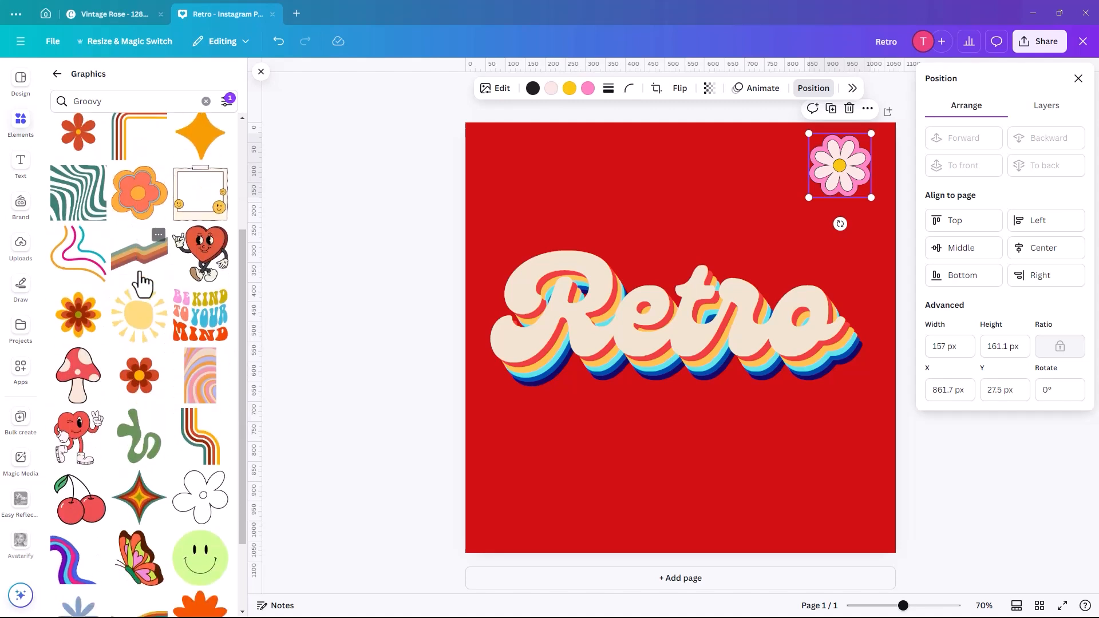
scroll(down, 3)
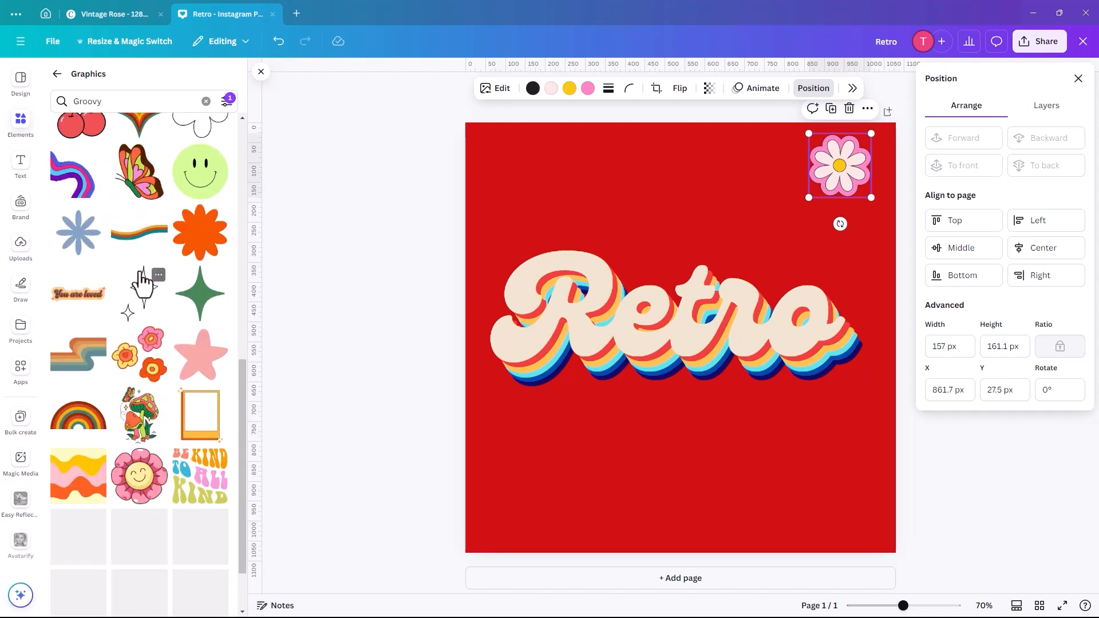
scroll(down, 3)
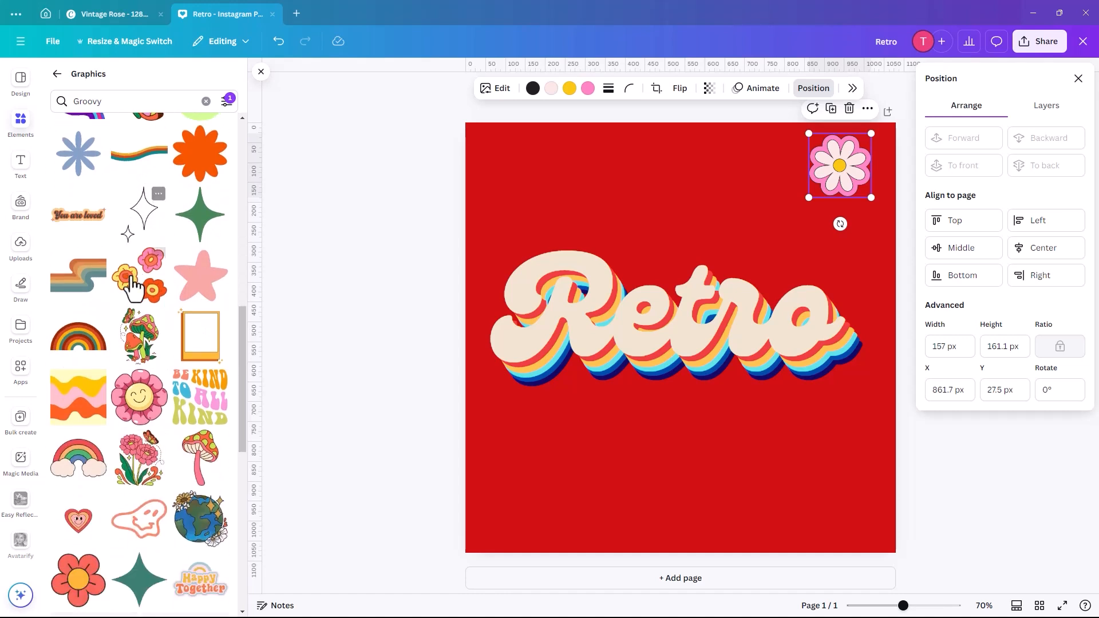
mouse_move(76, 469)
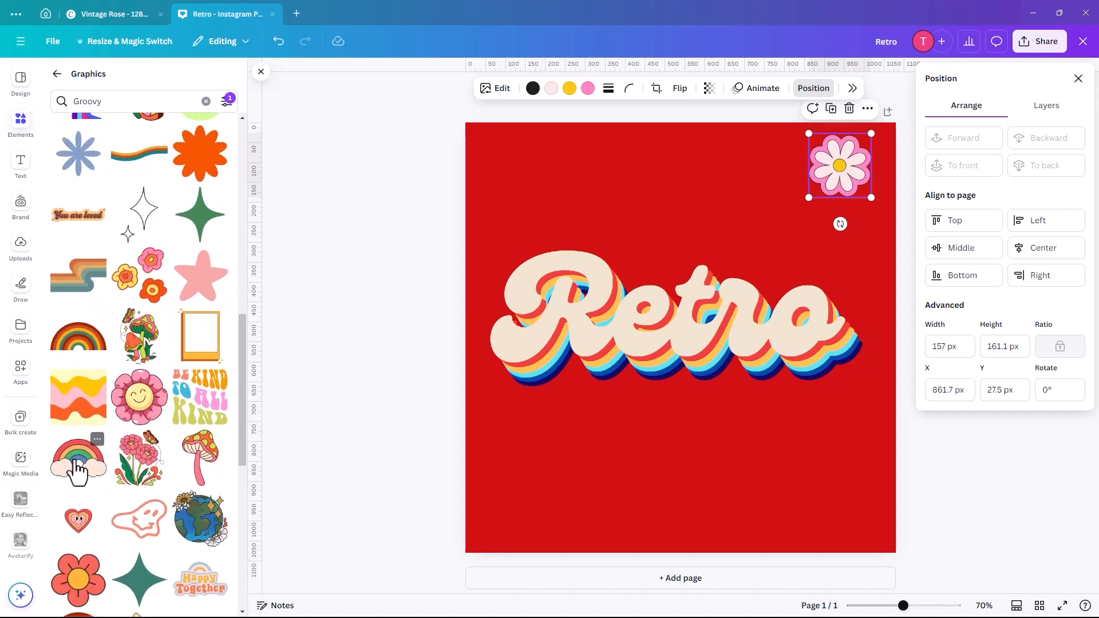
click(77, 459)
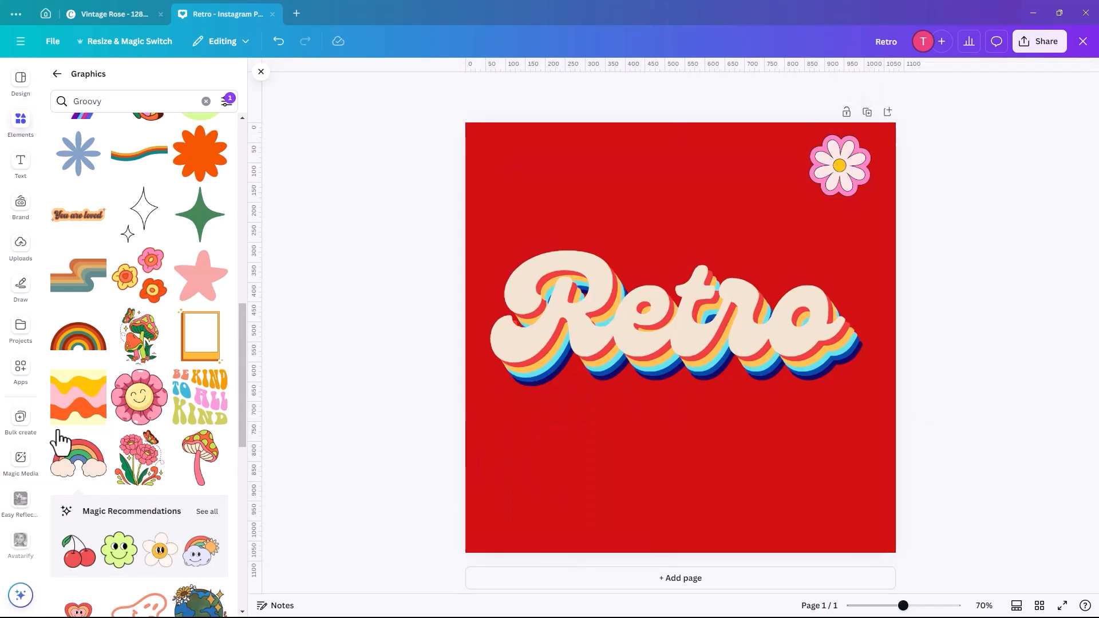
mouse_move(144, 413)
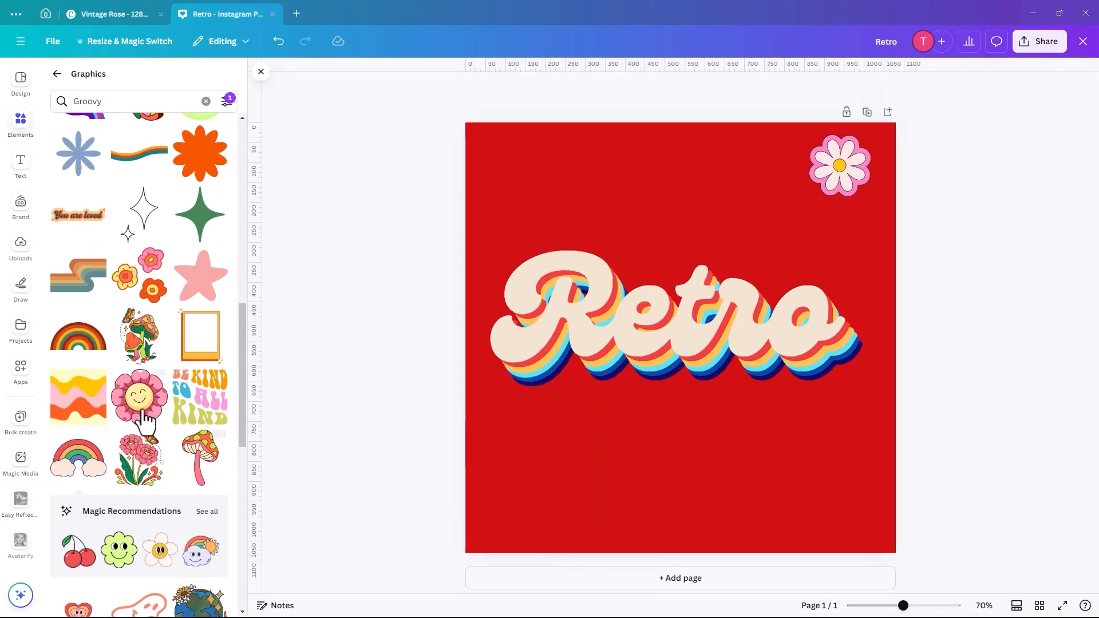
scroll(up, 3)
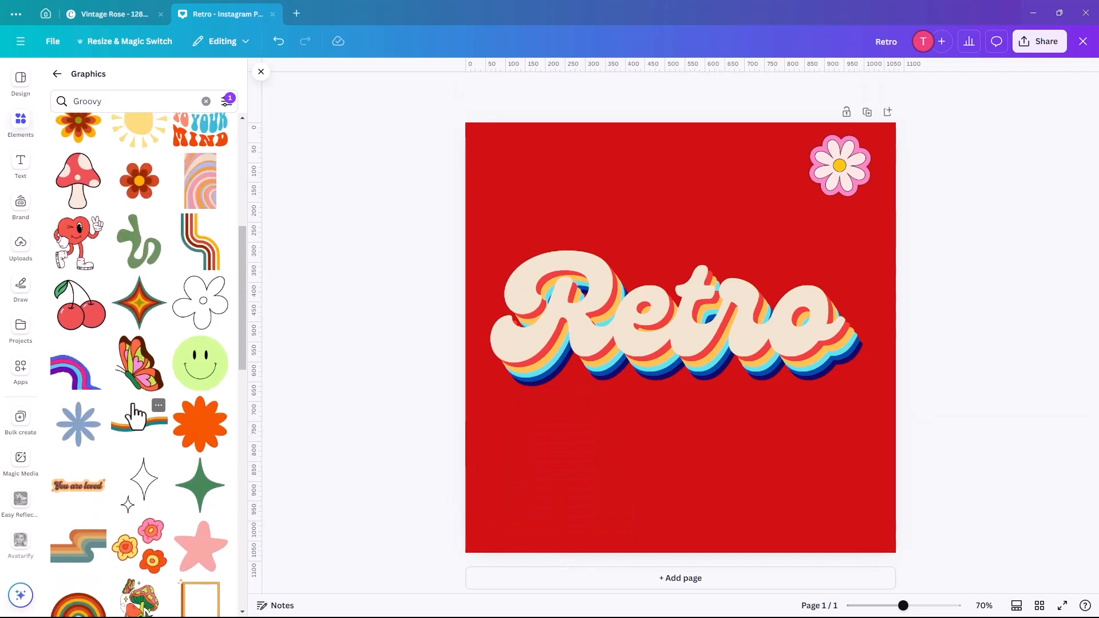
scroll(up, 3)
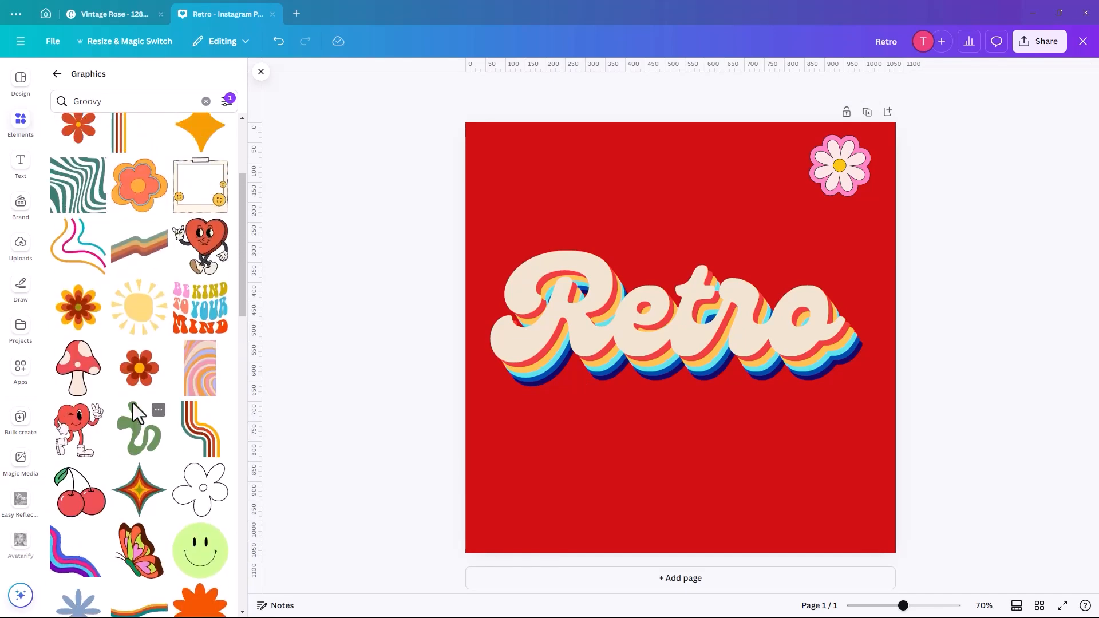
scroll(up, 3)
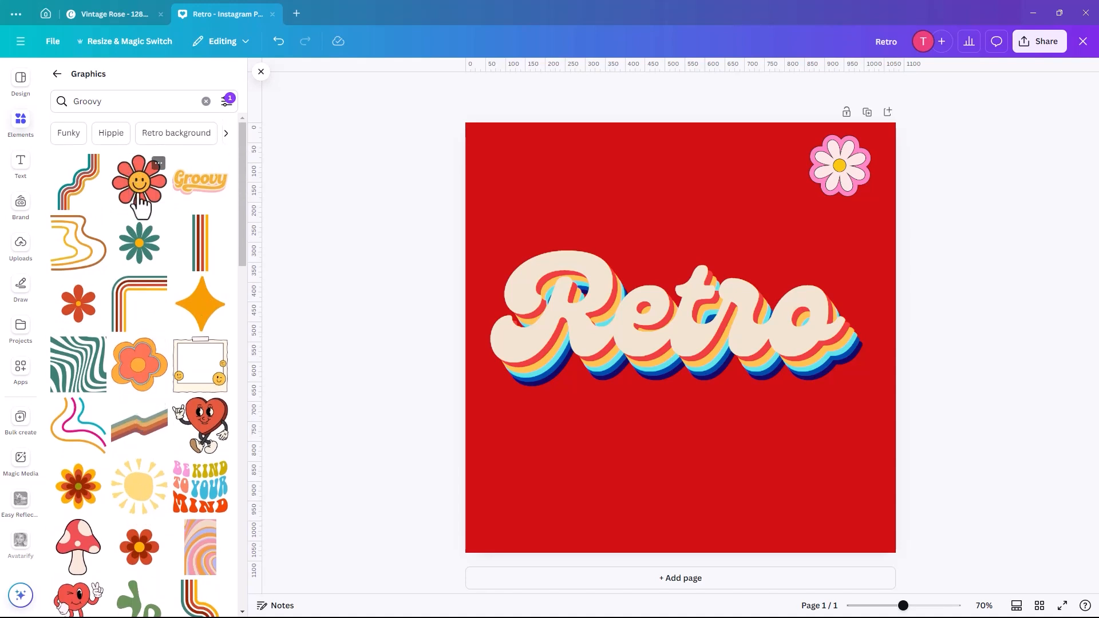
- Try and remove a smiley flower, then cluster two smaller daisy copies below the original
click(139, 181)
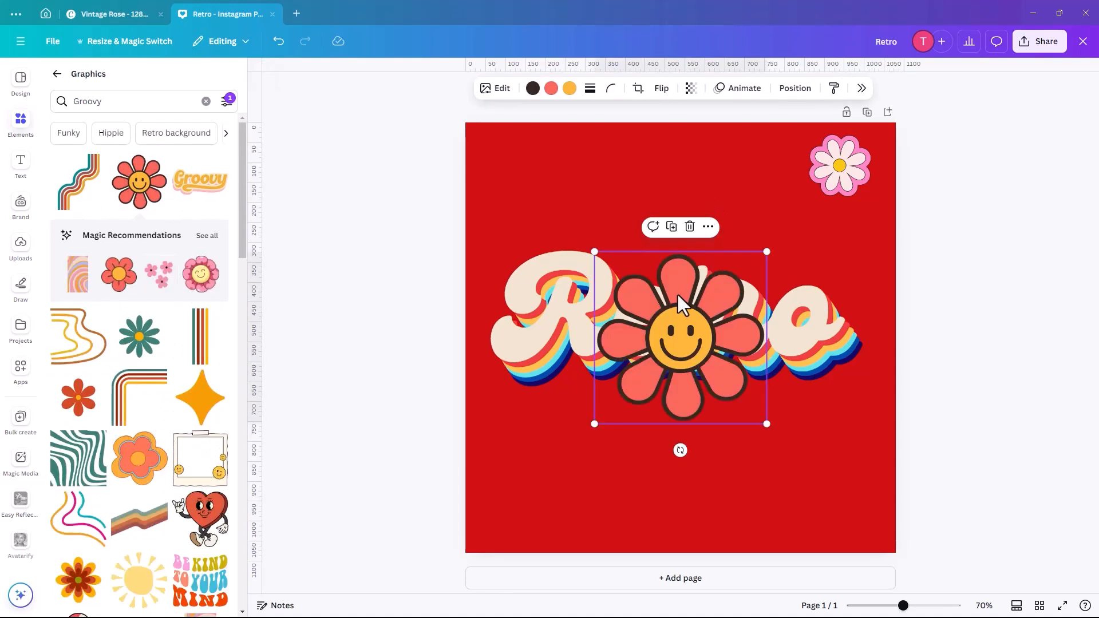
click(840, 165)
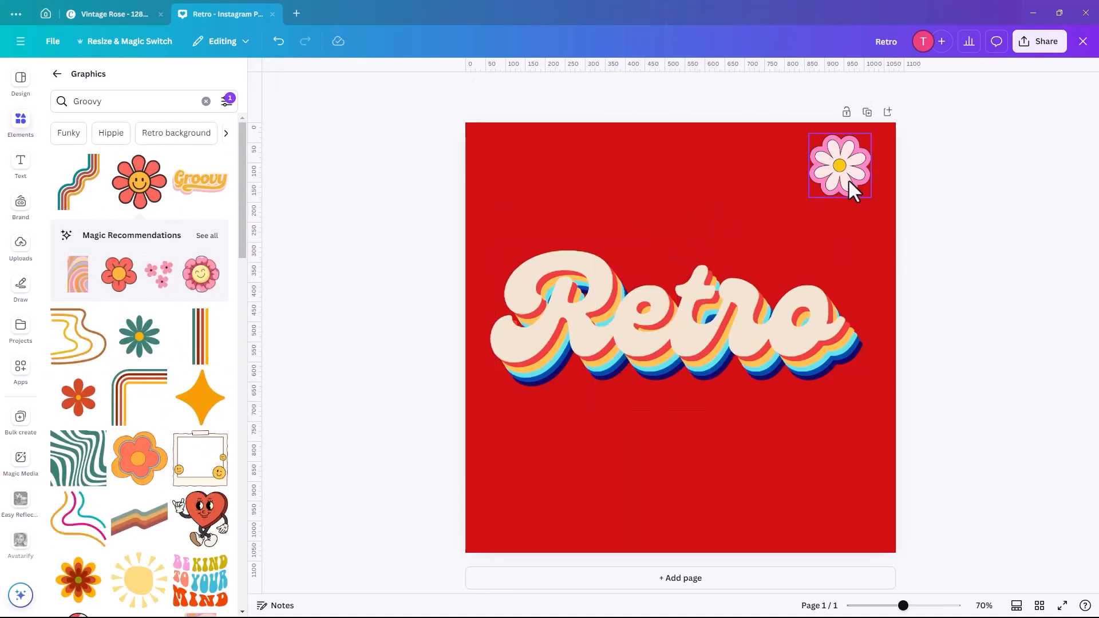
click(839, 165)
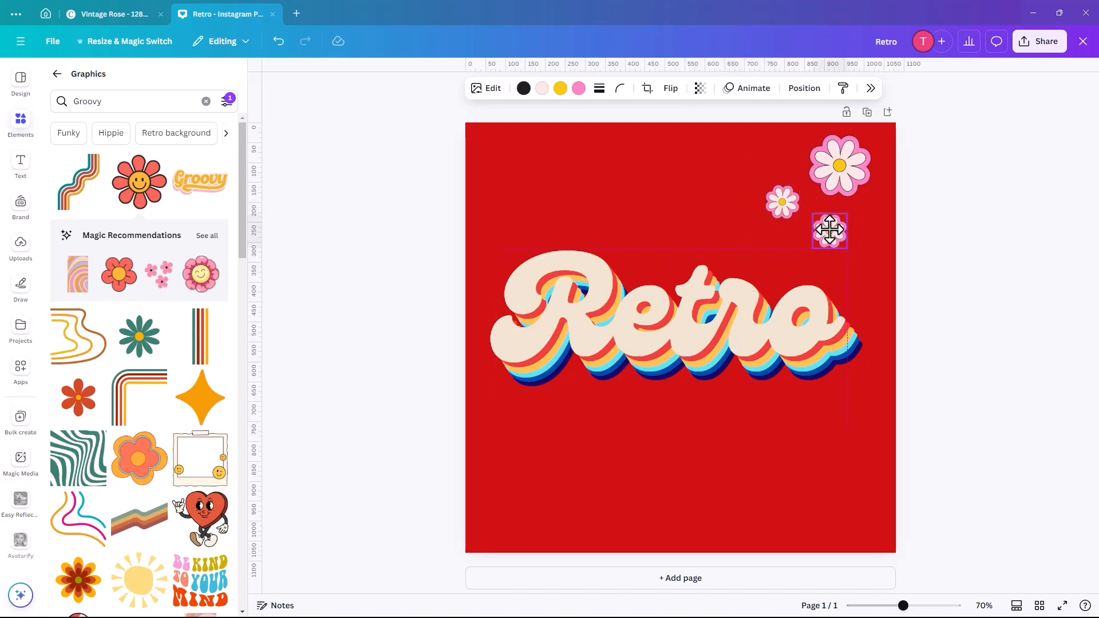
click(829, 230)
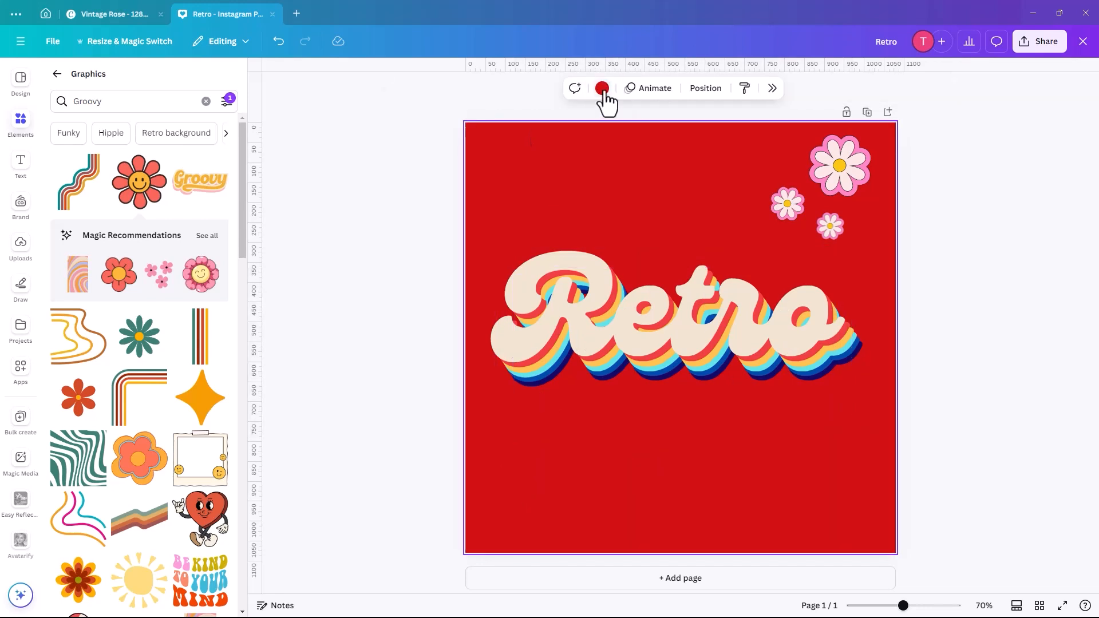
- Set the background to the custom muted coral red #D44B4B via a new colour
click(601, 88)
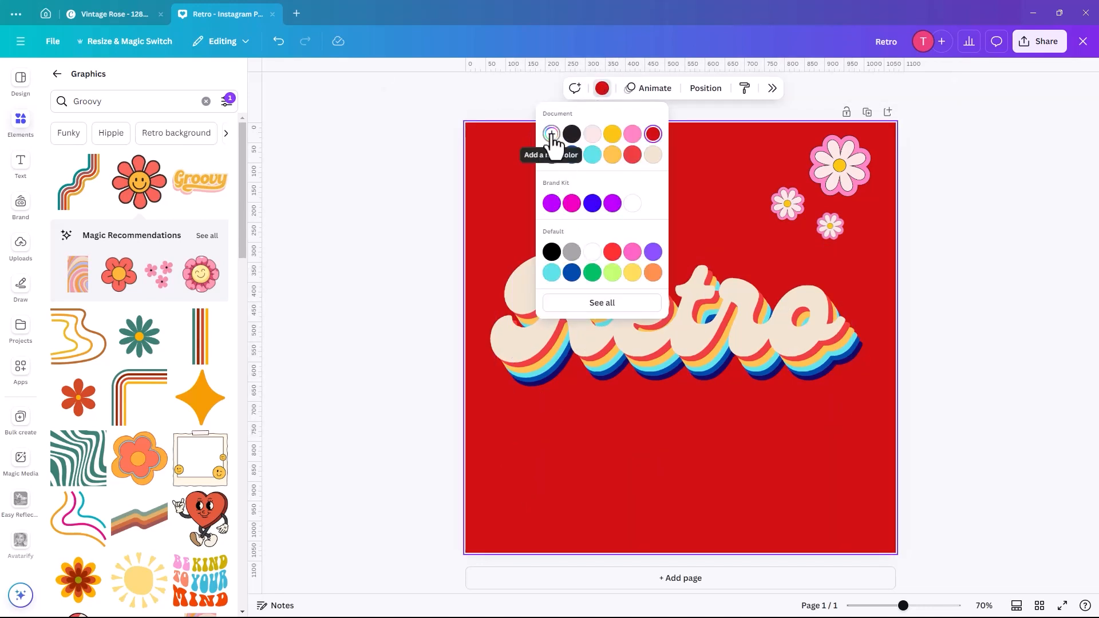
click(552, 133)
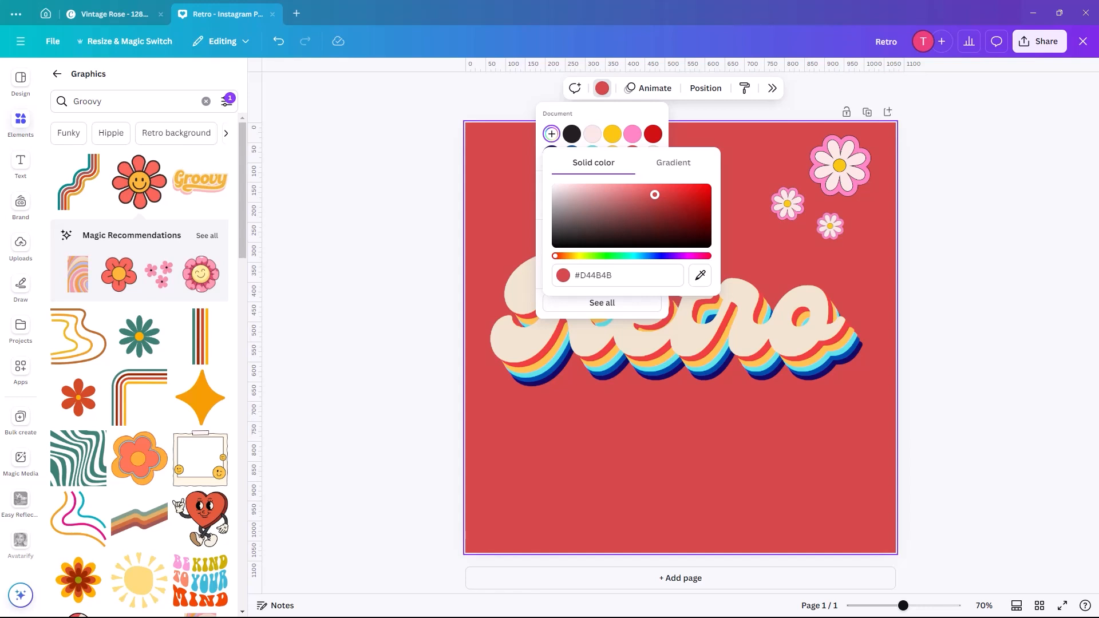
click(657, 268)
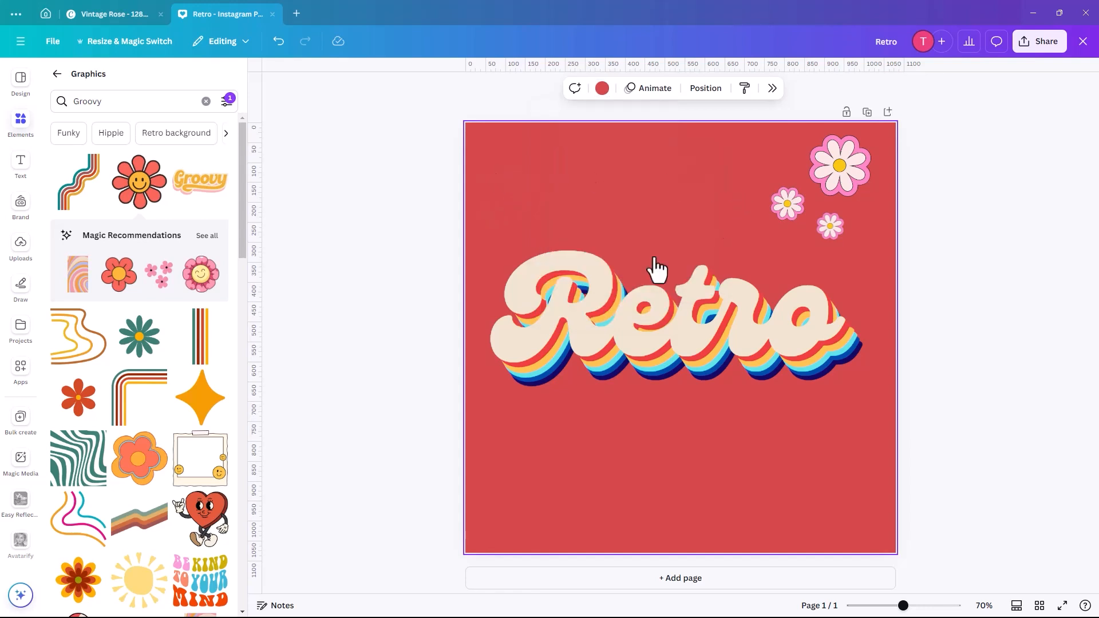
click(657, 270)
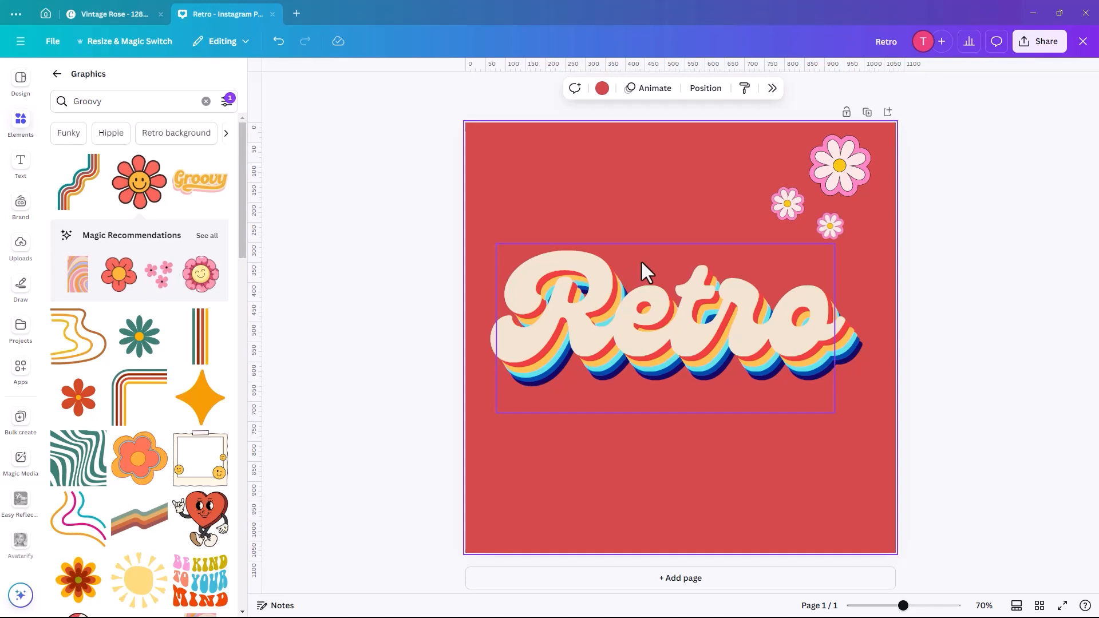
click(386, 290)
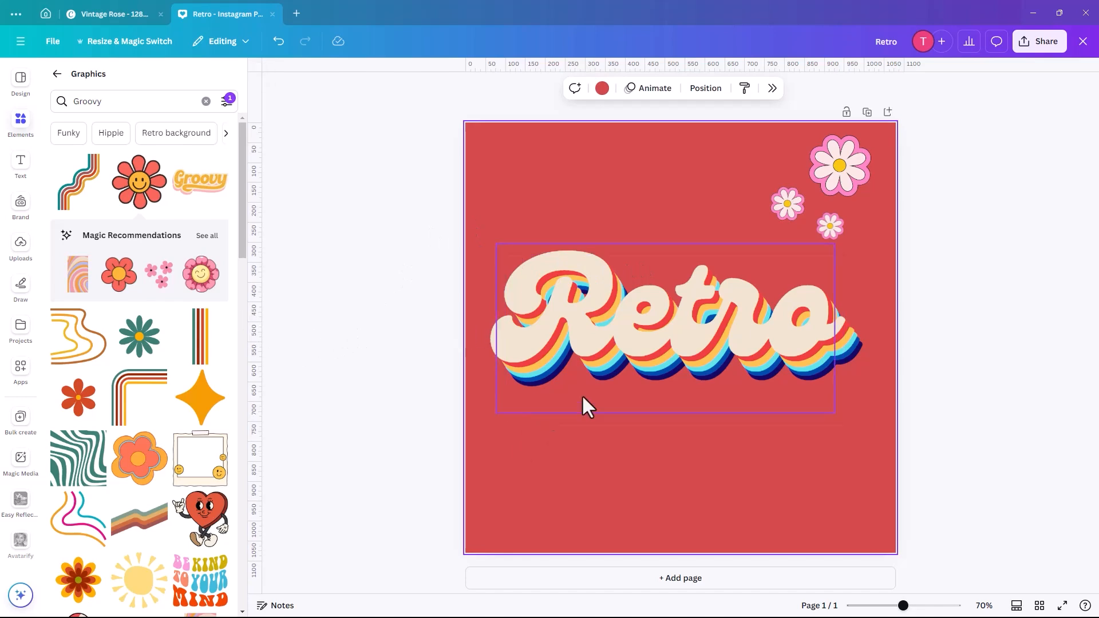
- Duplicate the coral-red Retro post with its daisies into a second page
click(664, 319)
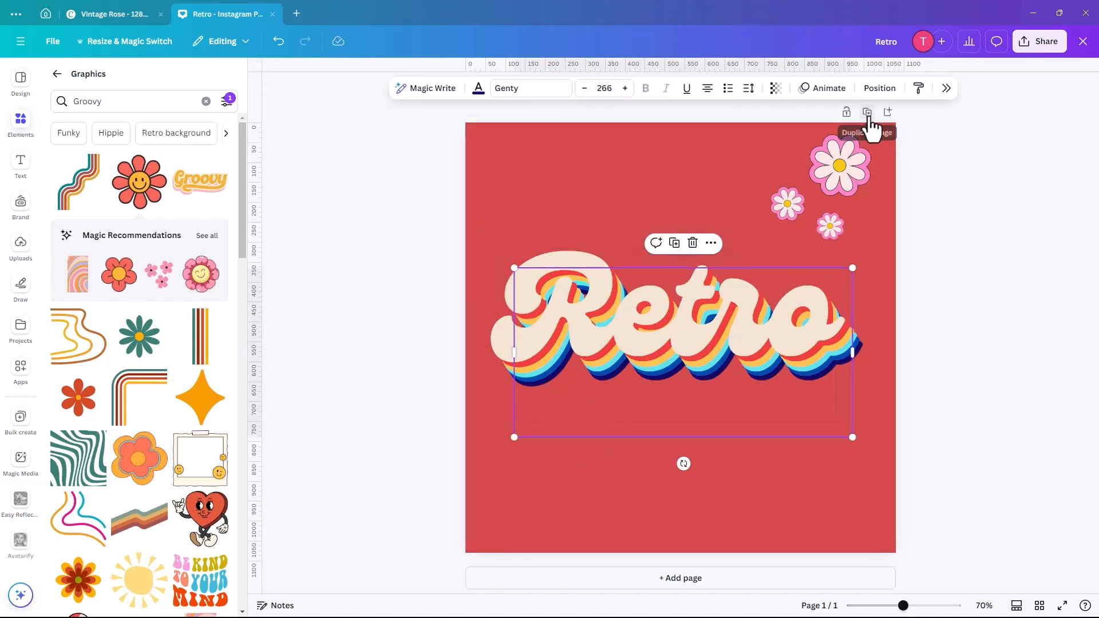
click(868, 112)
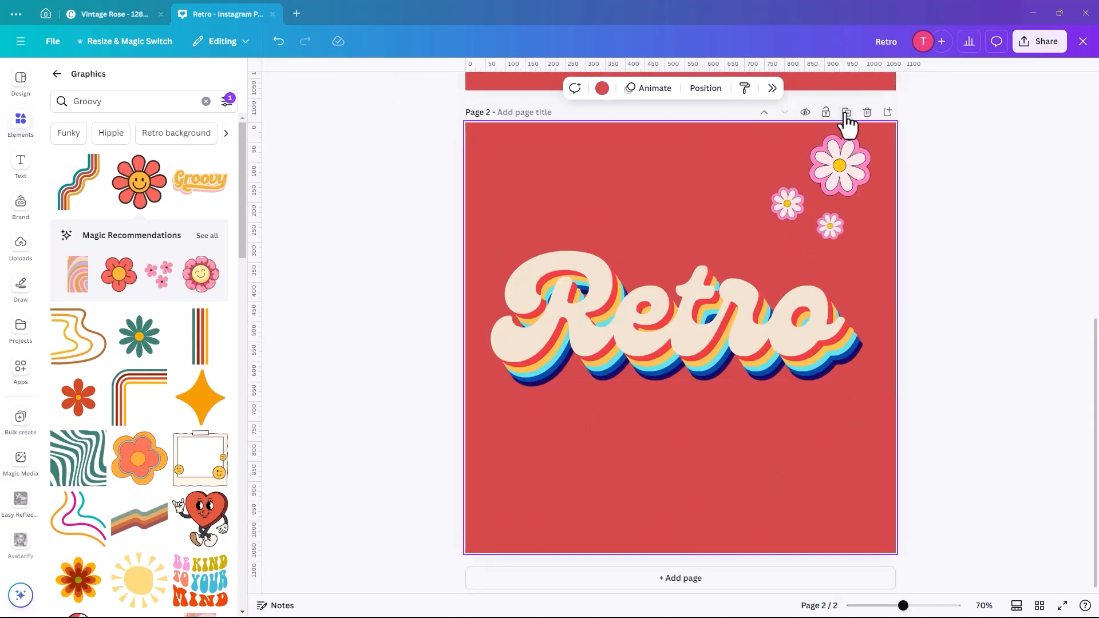
mouse_move(198, 357)
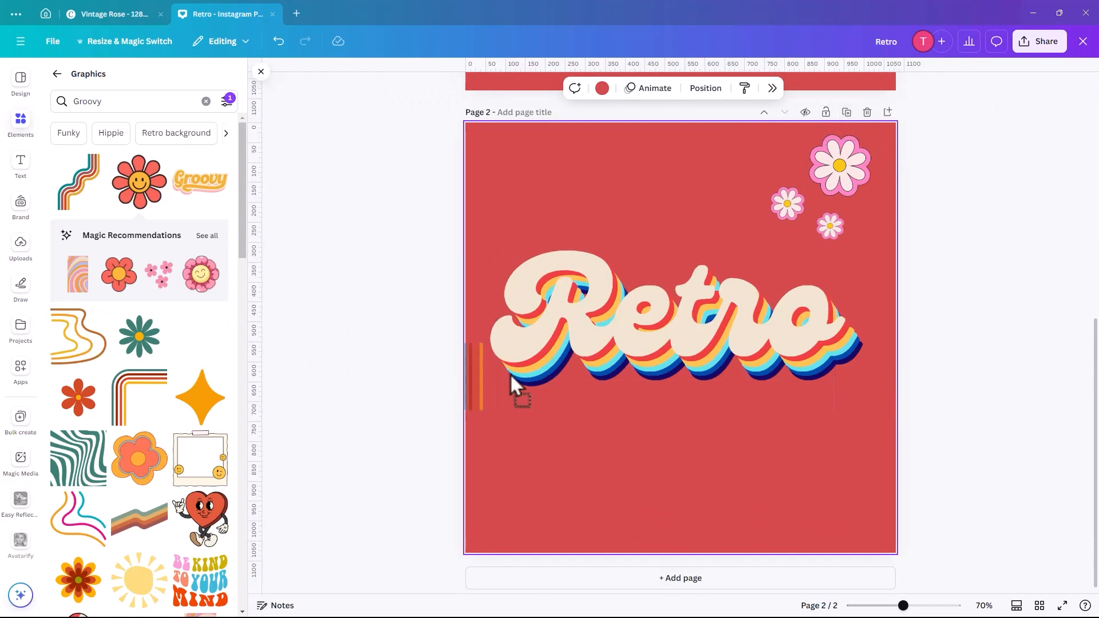
- Add vertical stripes under the Retro lettering on page two and recolour the teal stripe dark navy
click(515, 386)
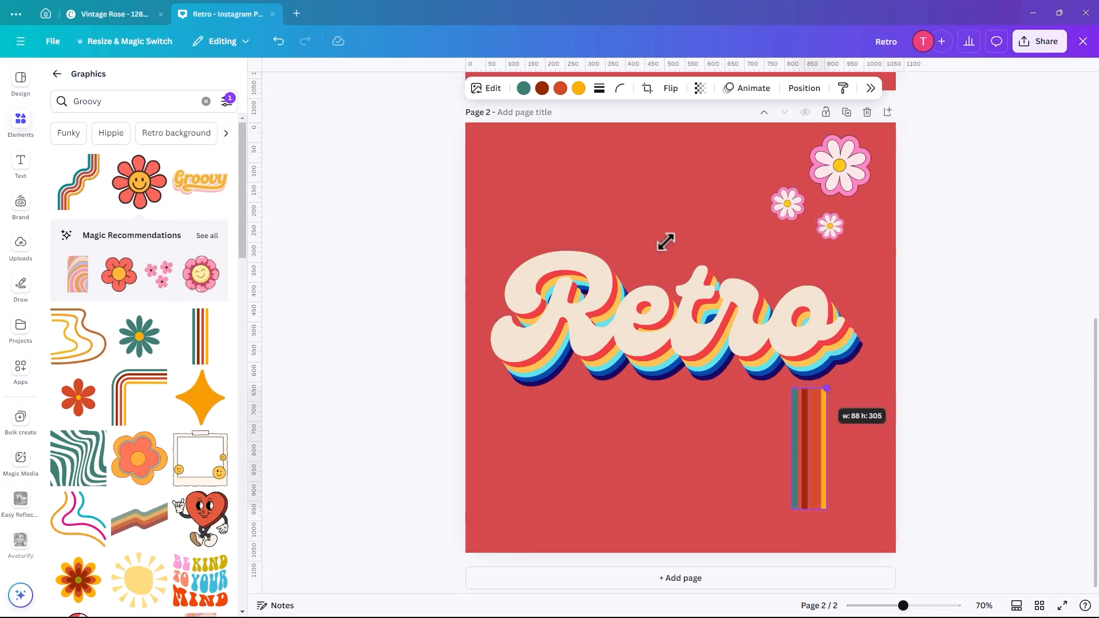
click(523, 88)
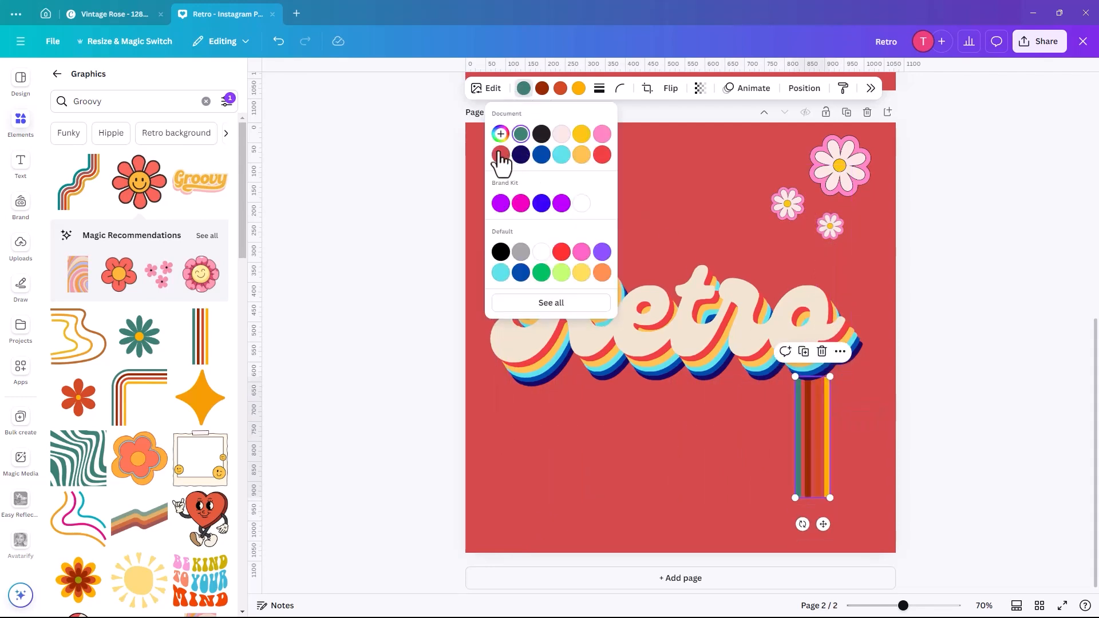
click(522, 155)
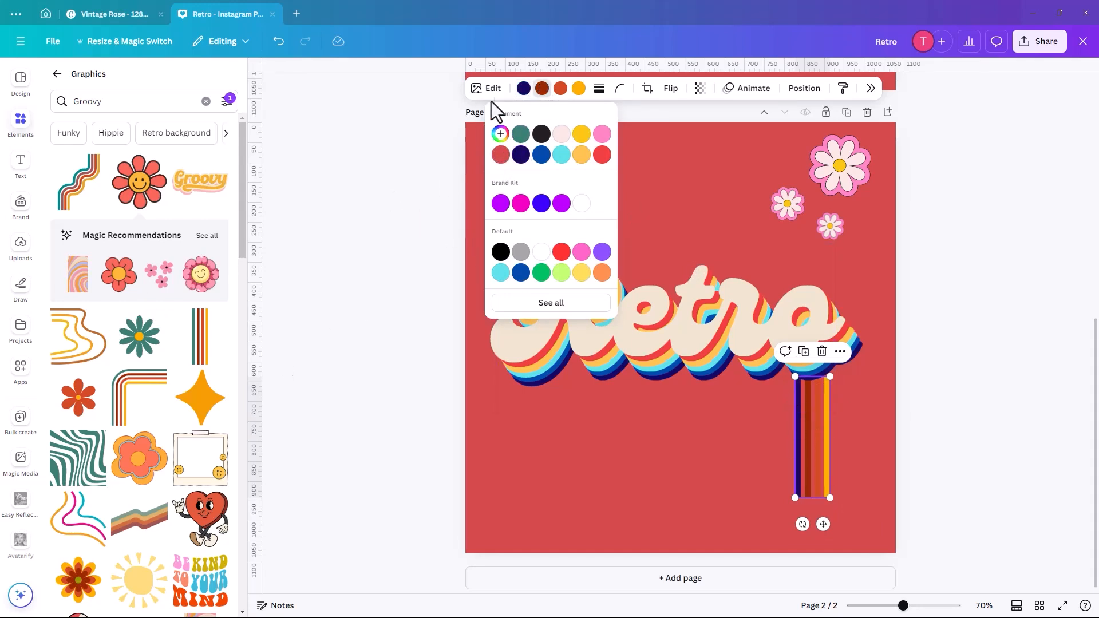
mouse_move(532, 119)
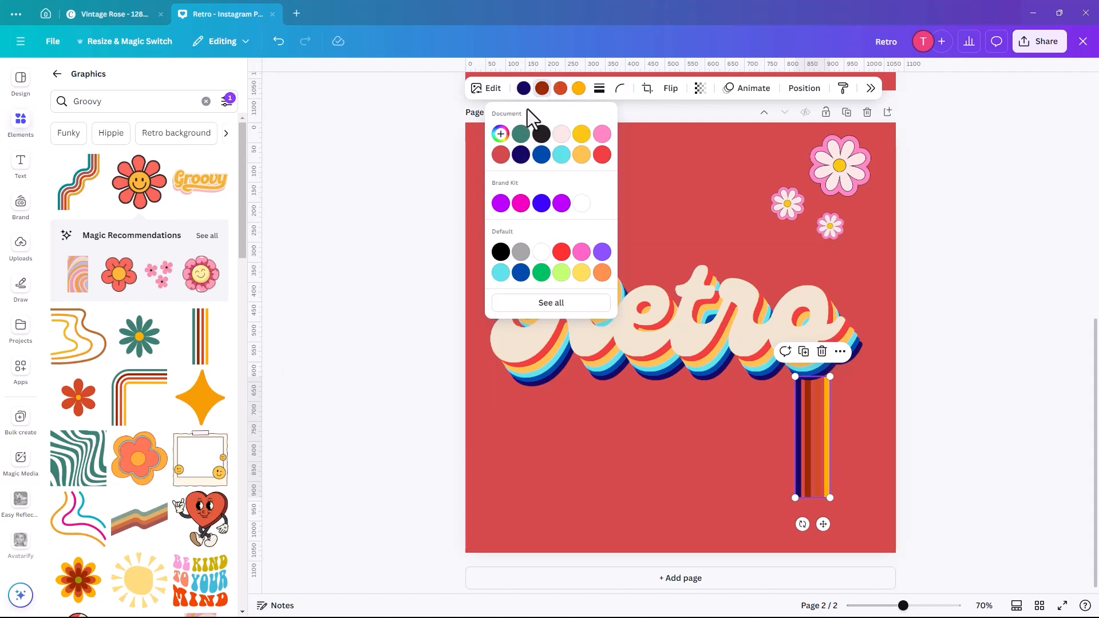
mouse_move(521, 155)
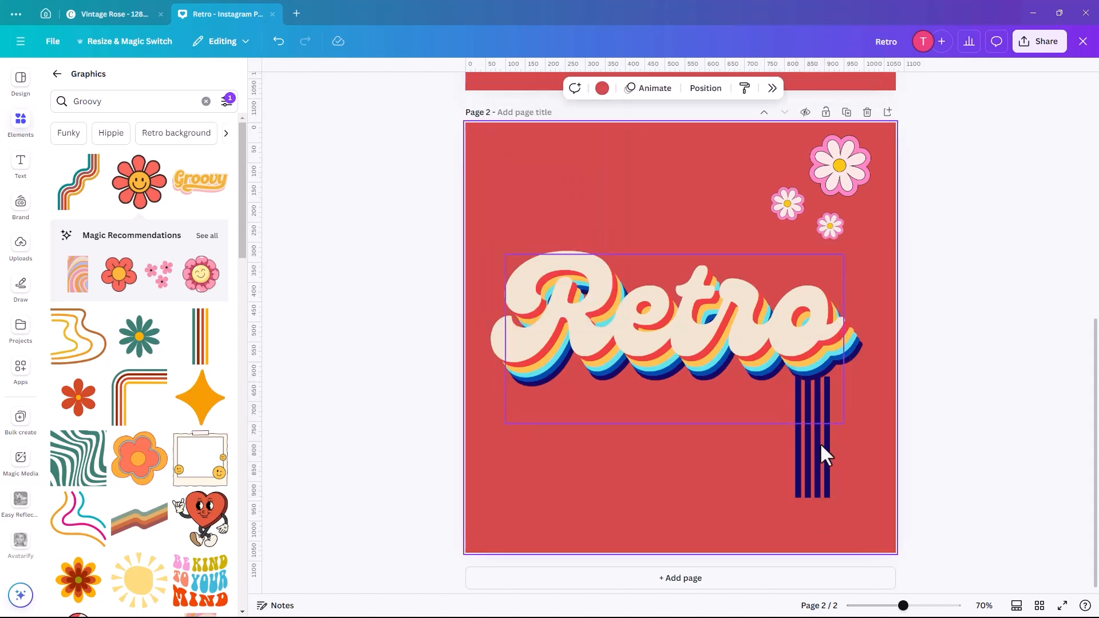
- Nudge the navy stripes up under the Retro text and check the layout
click(673, 330)
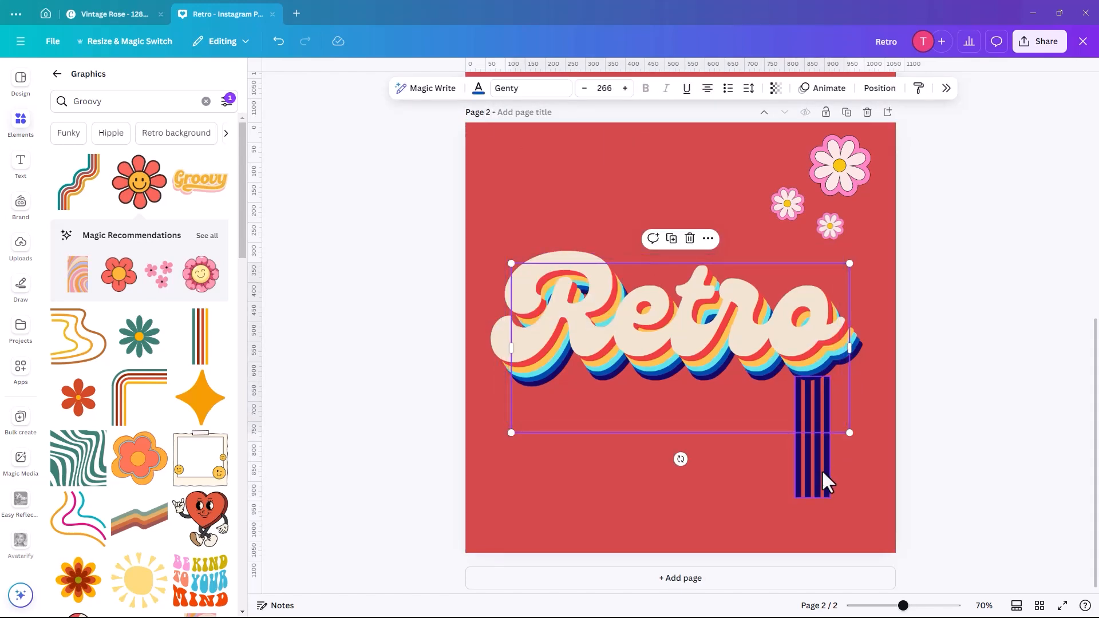
click(813, 435)
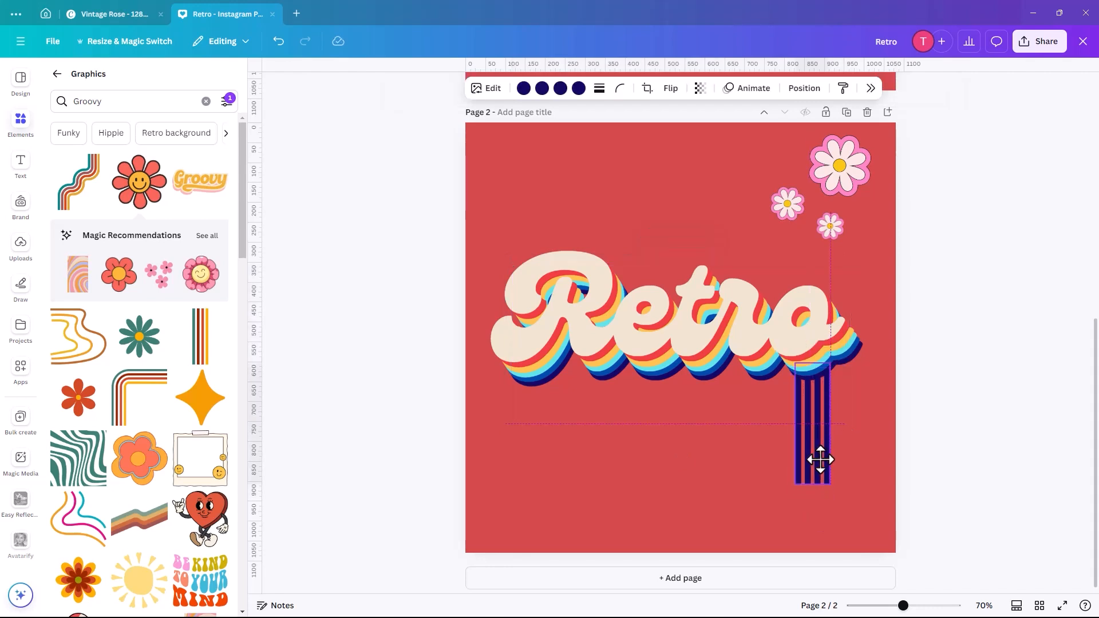
click(585, 529)
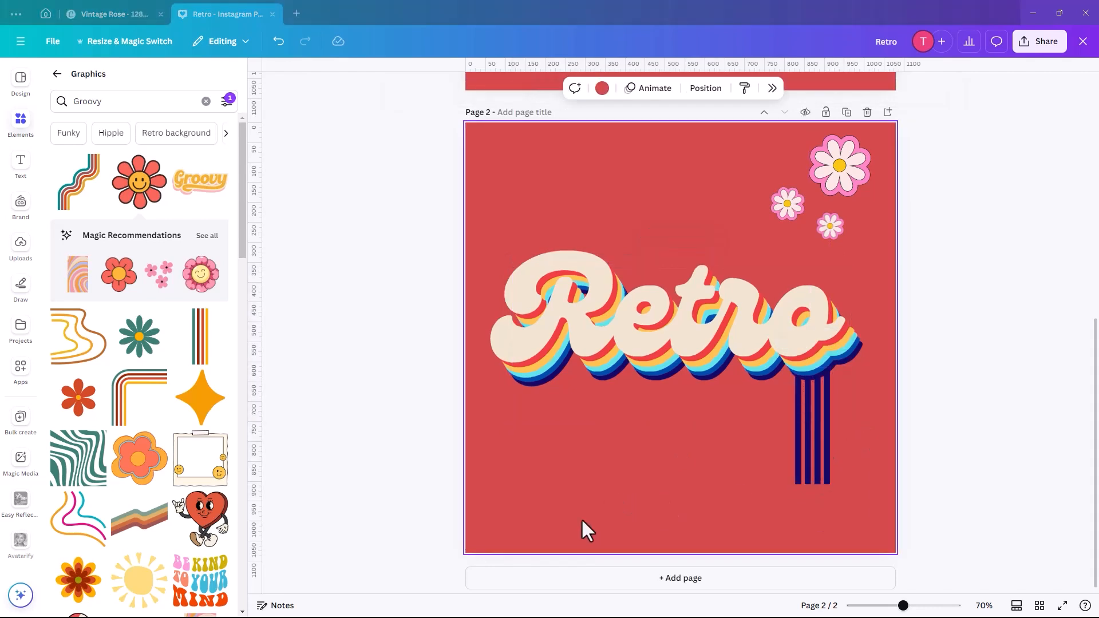
click(810, 420)
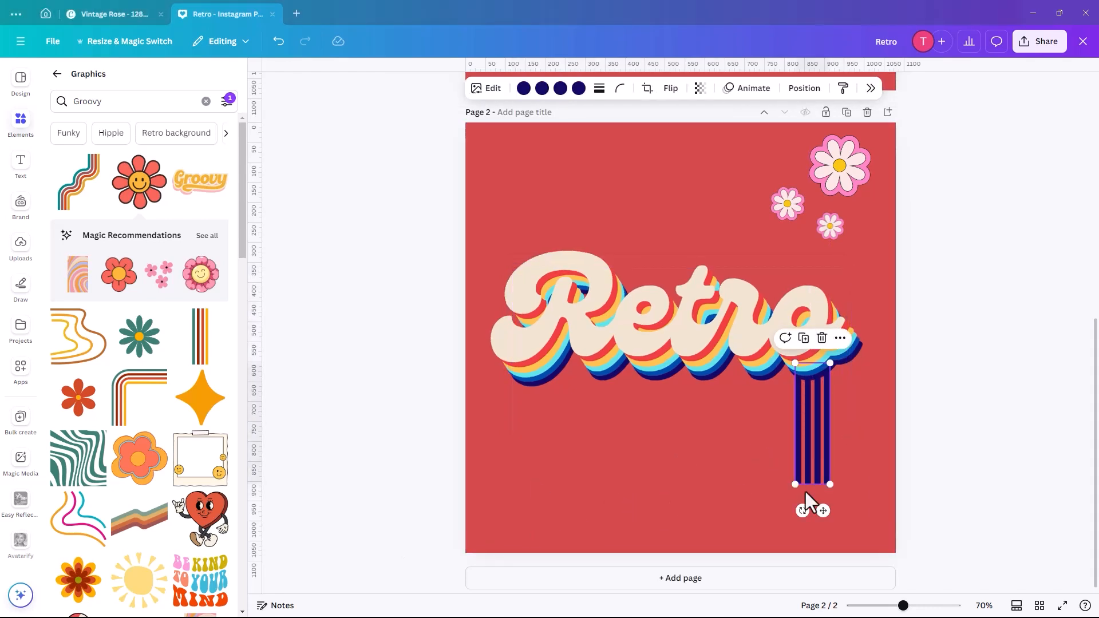
mouse_move(676, 473)
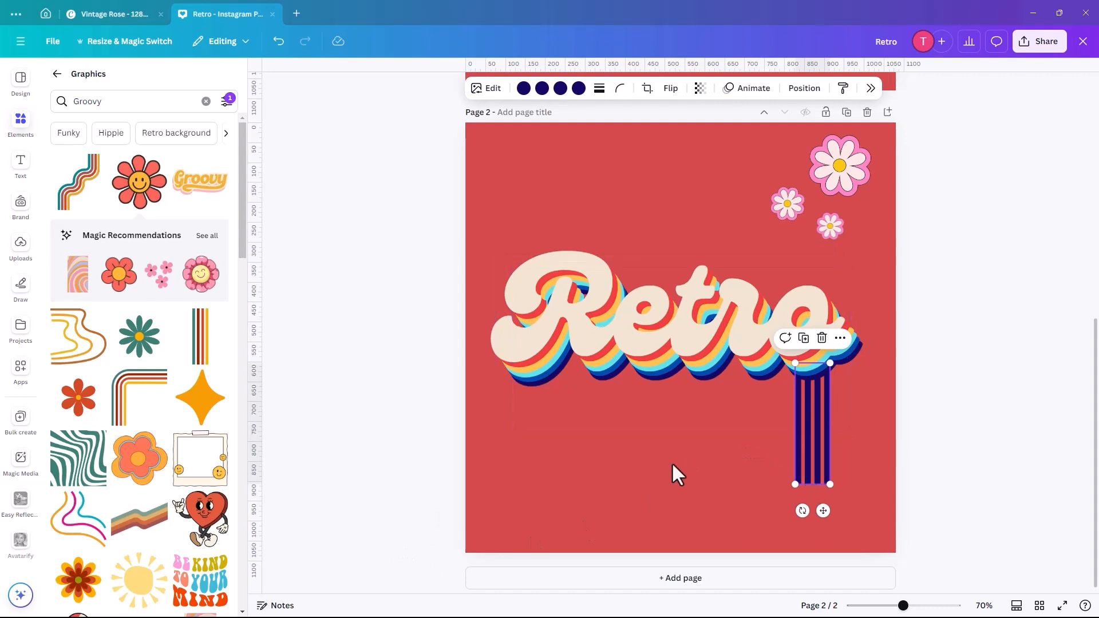
- Move the Retro text lower and prepare a second stripe set from the lower stripes
click(429, 196)
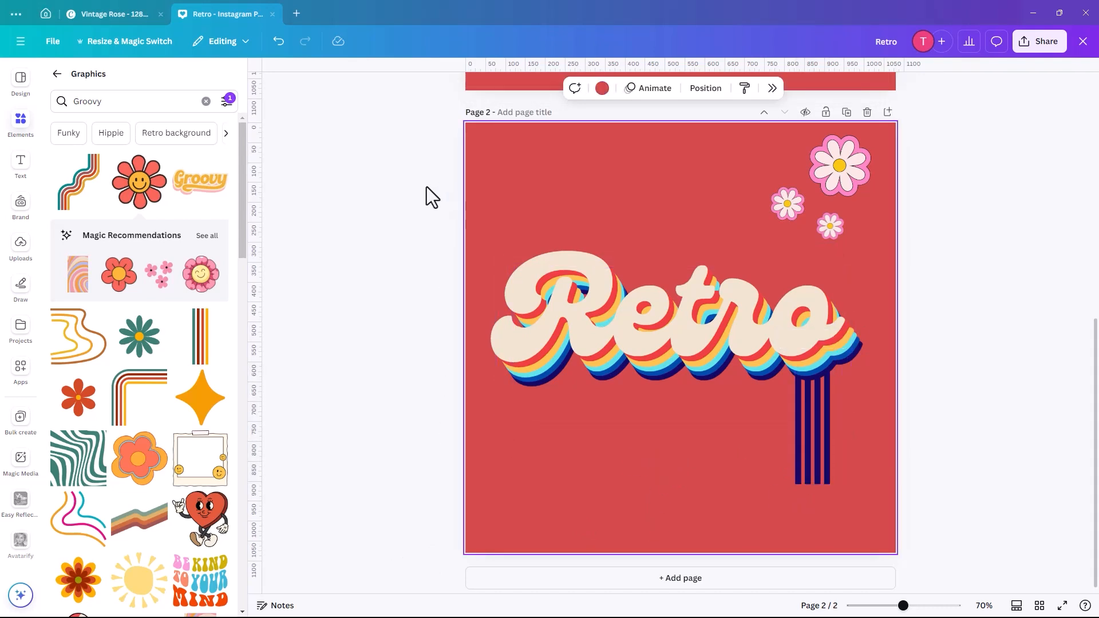
click(666, 316)
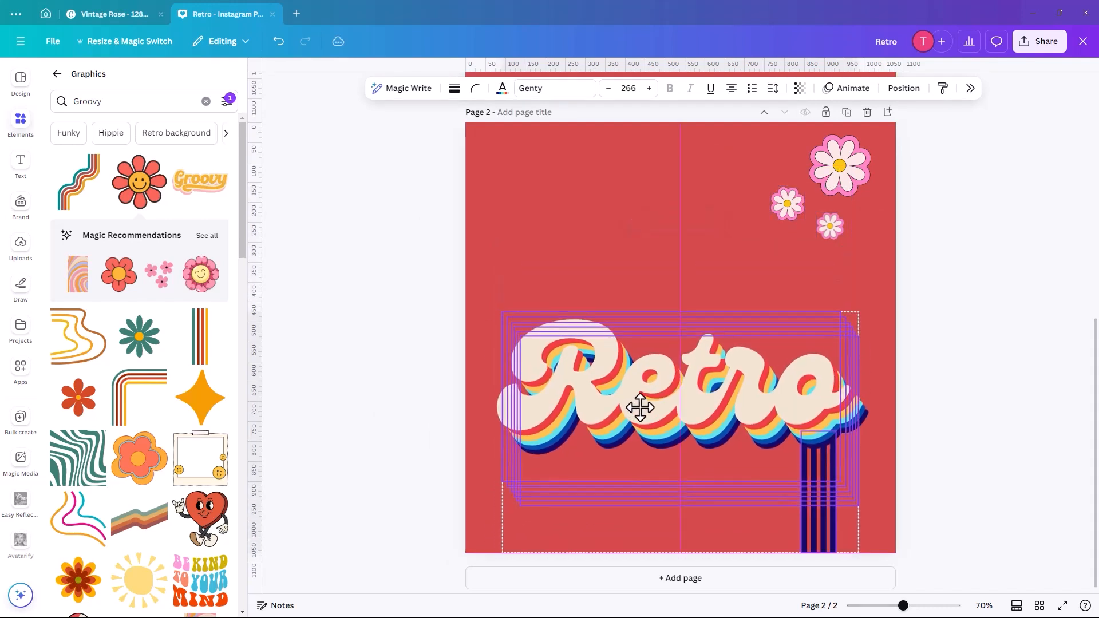
click(938, 420)
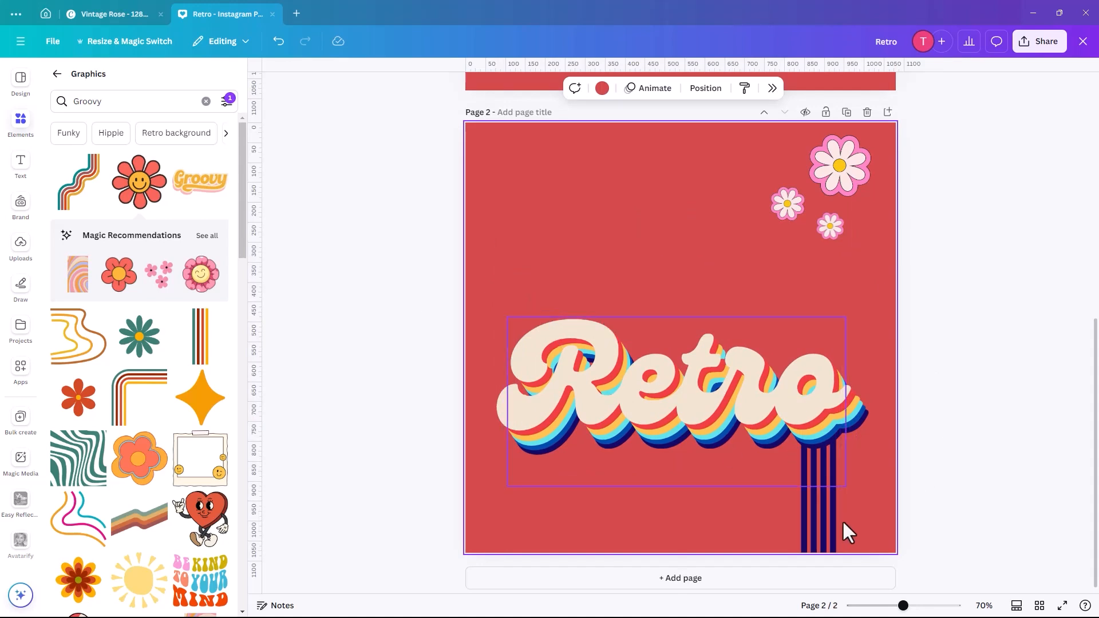
click(673, 385)
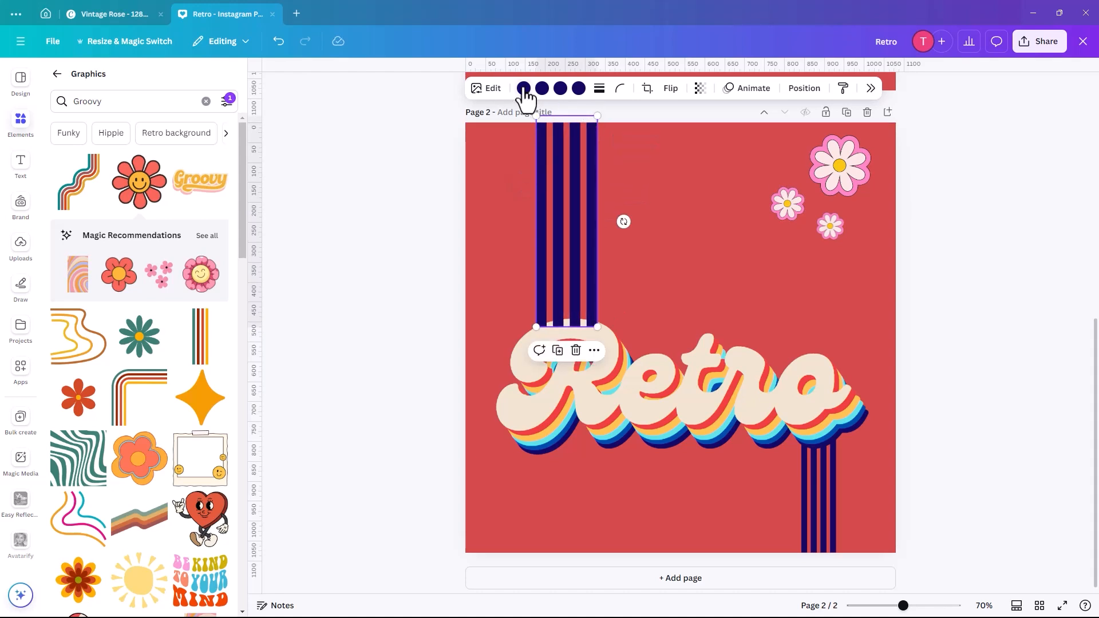
- Recolour each stripe of the upper set to the cream document colour
click(524, 88)
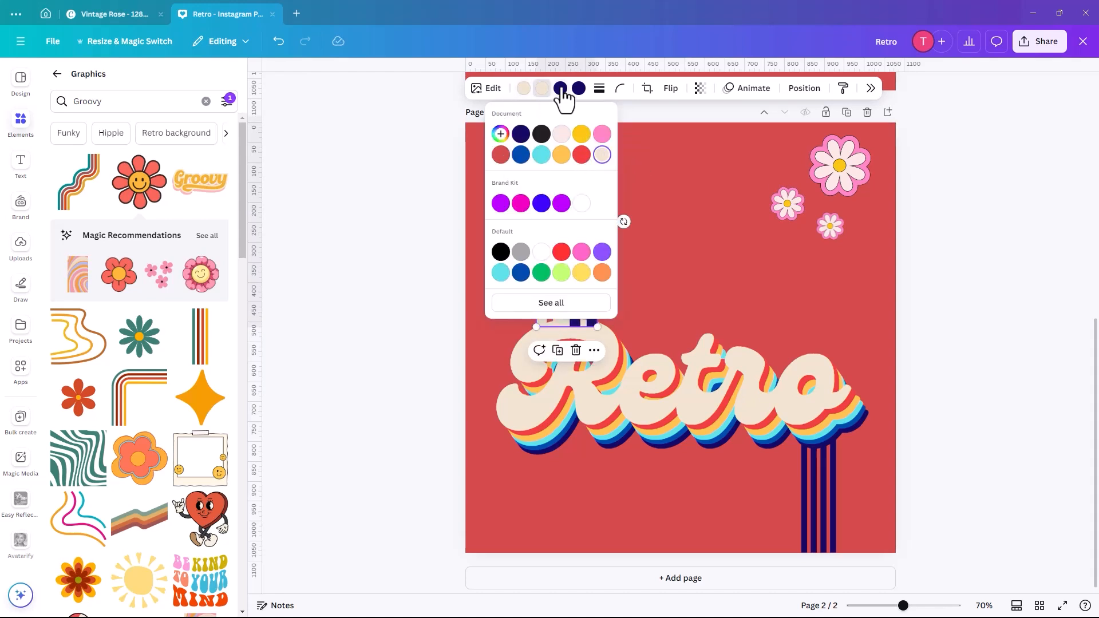
click(601, 155)
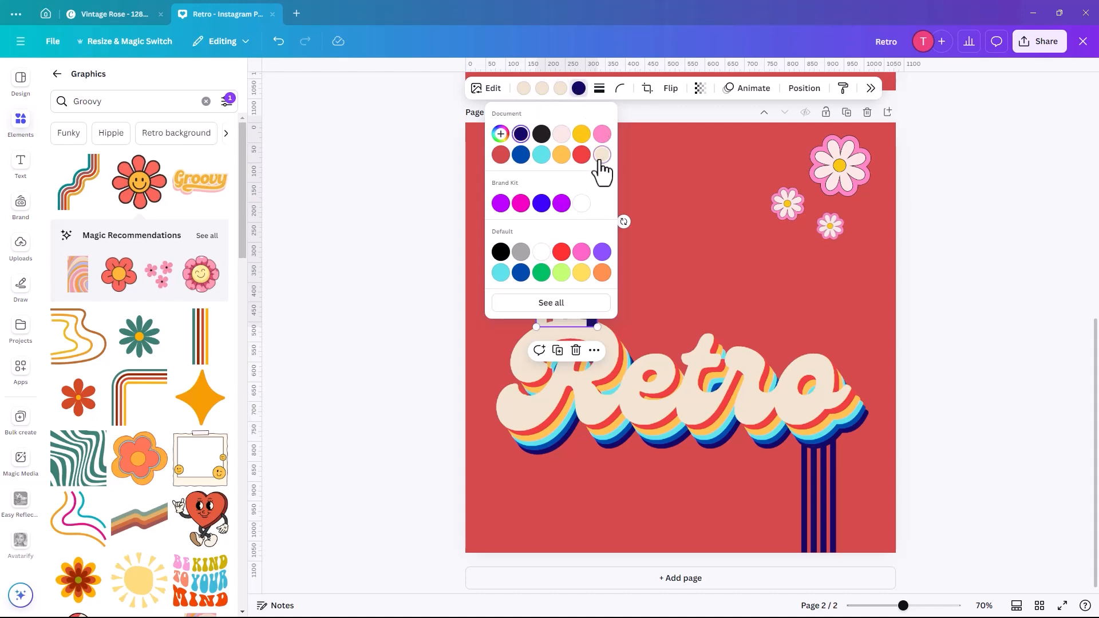
click(601, 155)
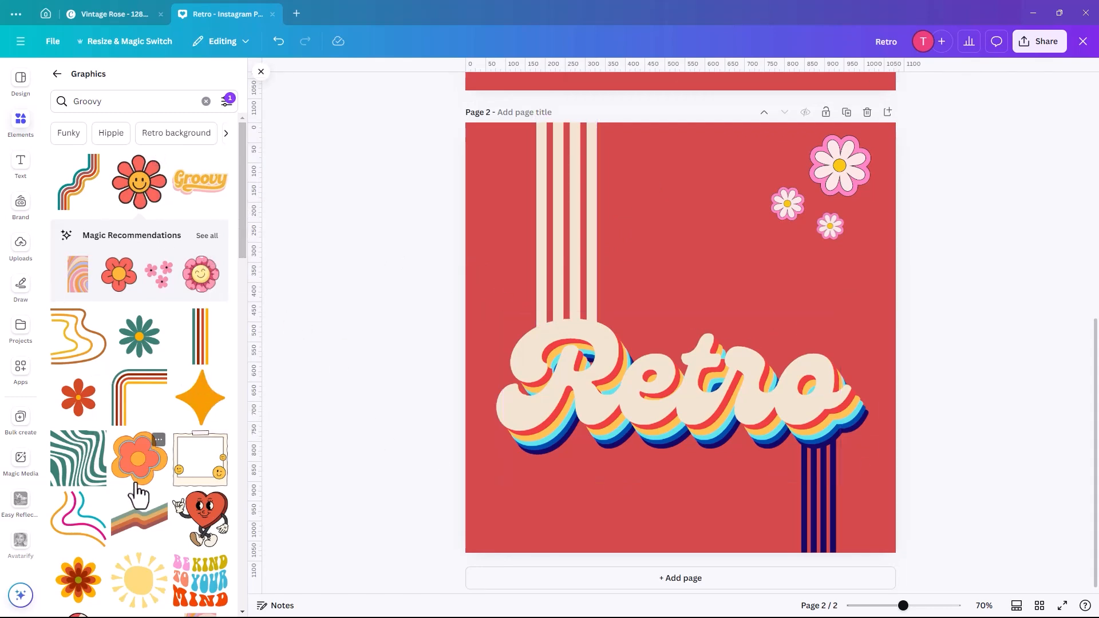
- Add the 'Be Kind To Your Mind' groovy lettering graphic to page two
scroll(down, 3)
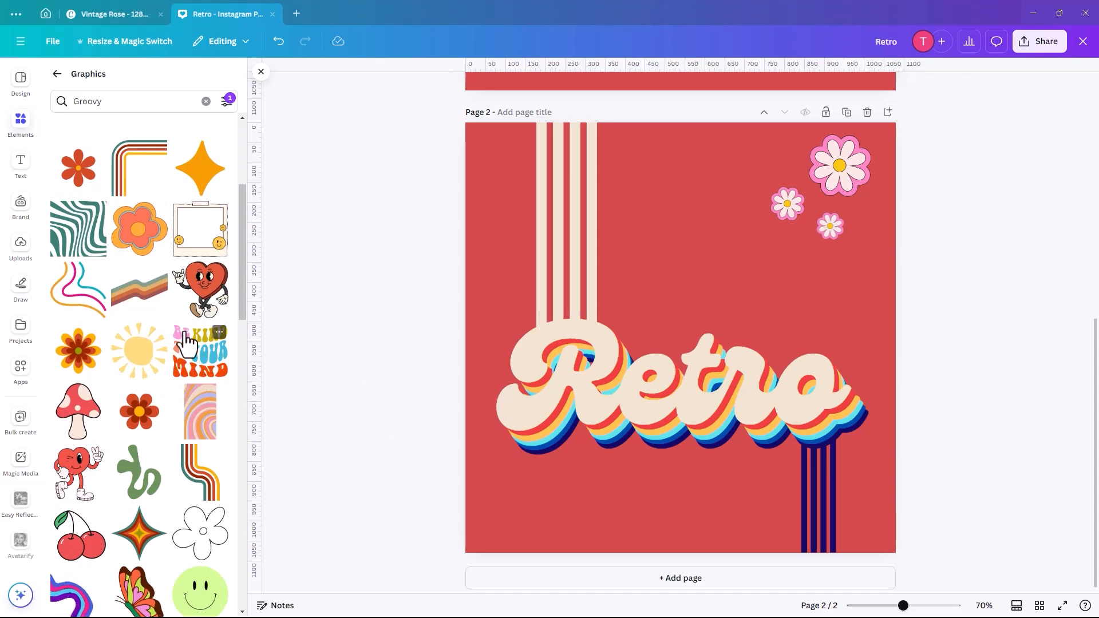
mouse_move(185, 353)
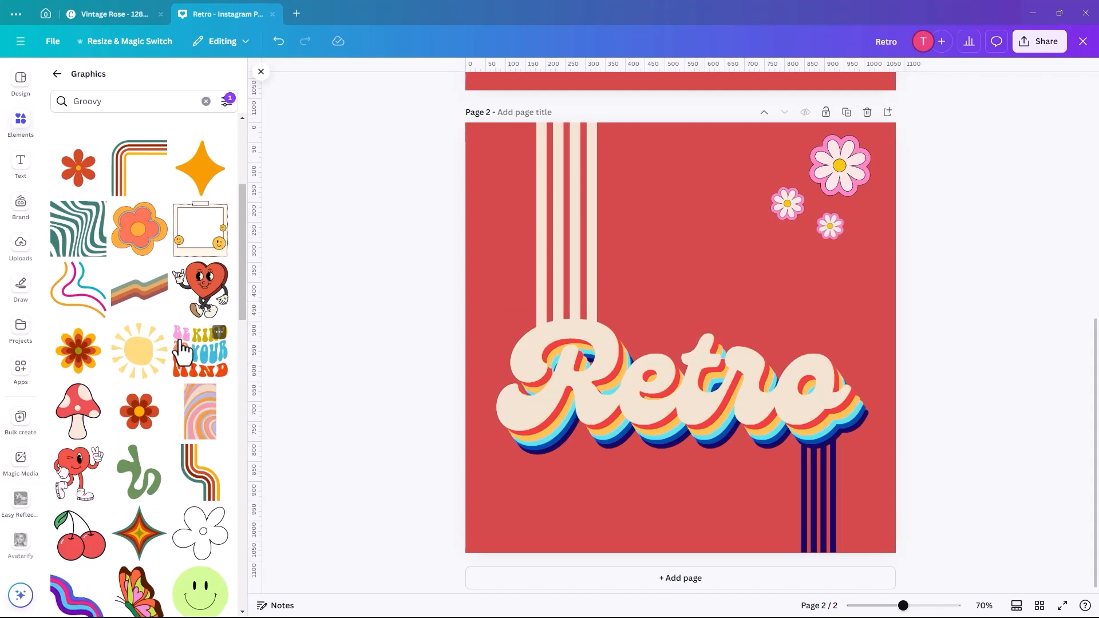
mouse_move(176, 355)
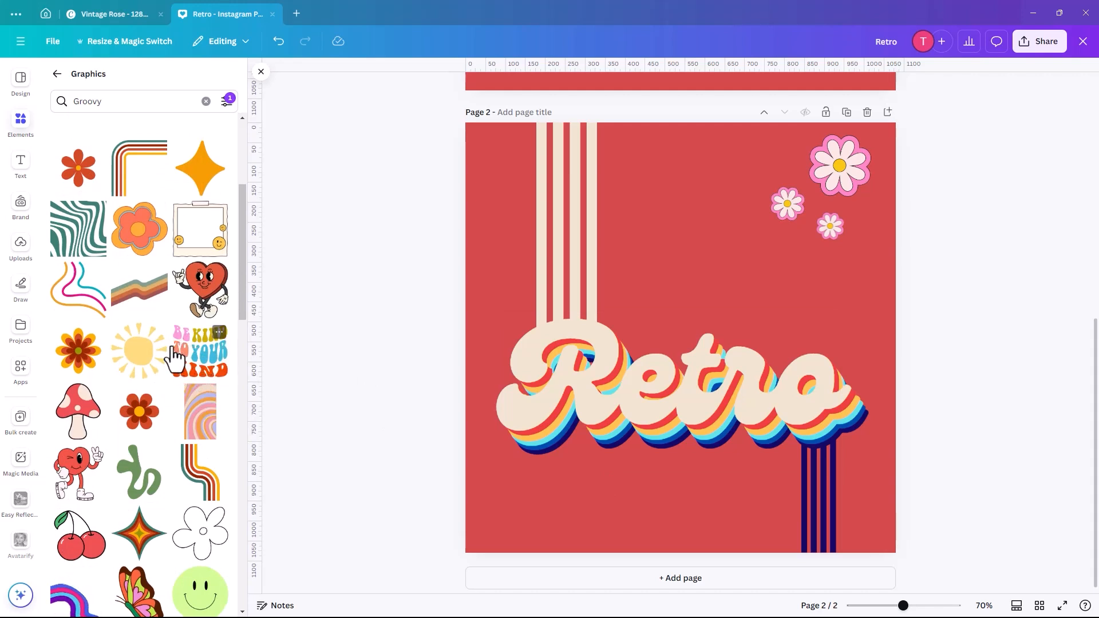
mouse_move(204, 354)
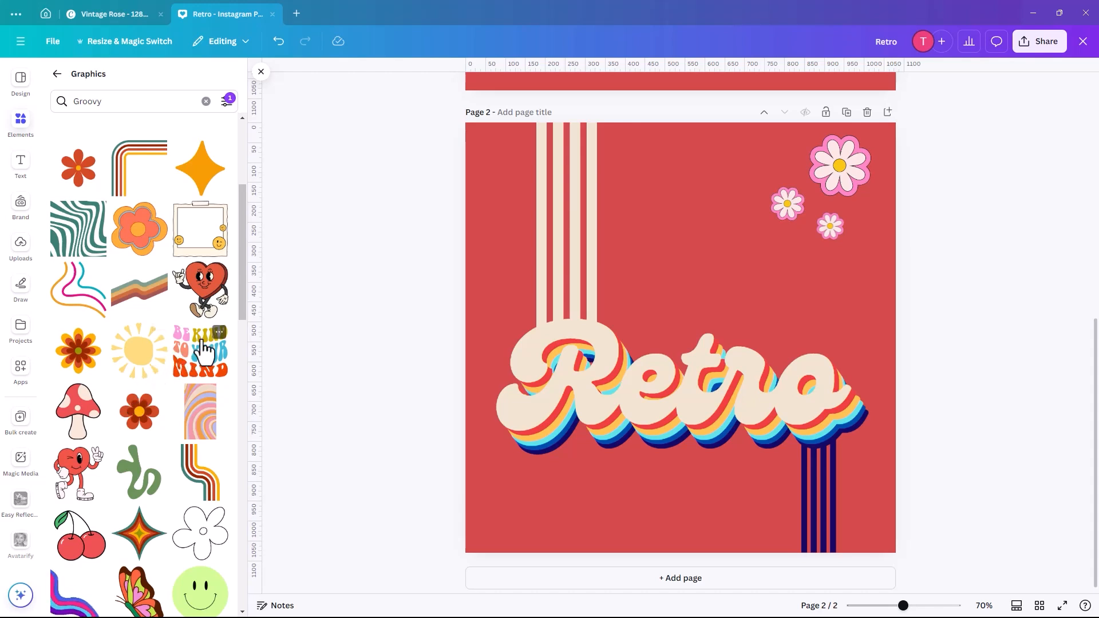
mouse_move(564, 301)
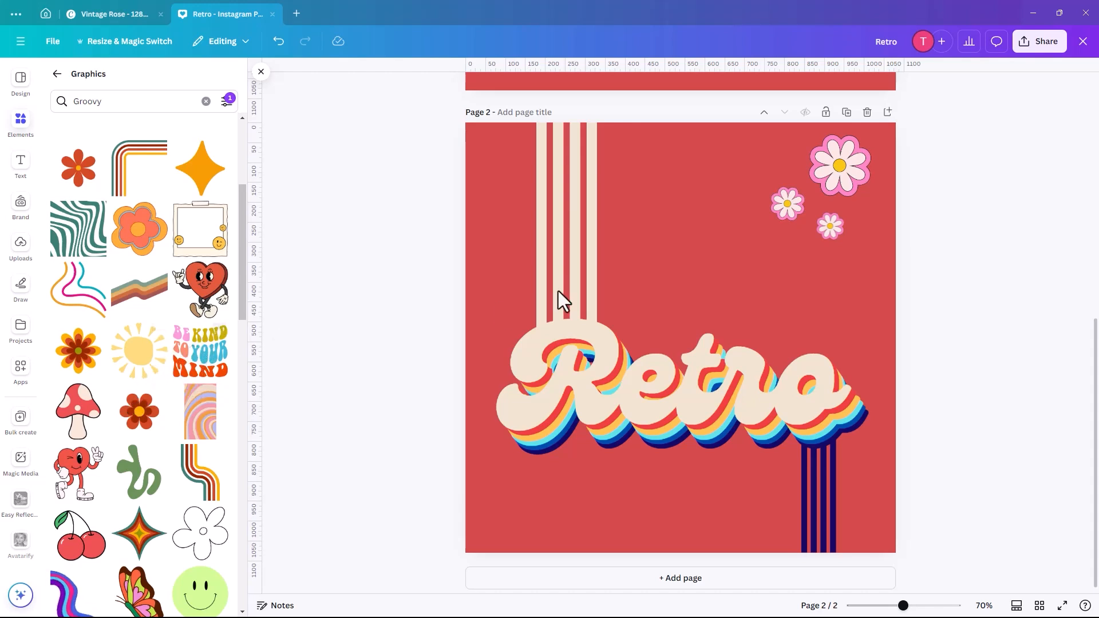
mouse_move(221, 371)
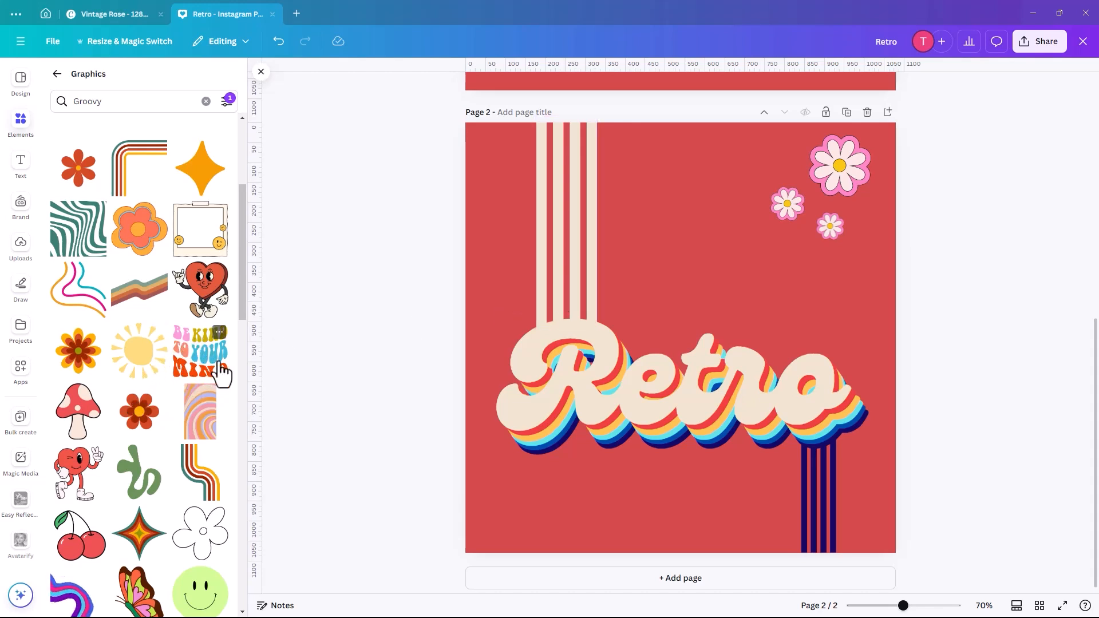
mouse_move(199, 354)
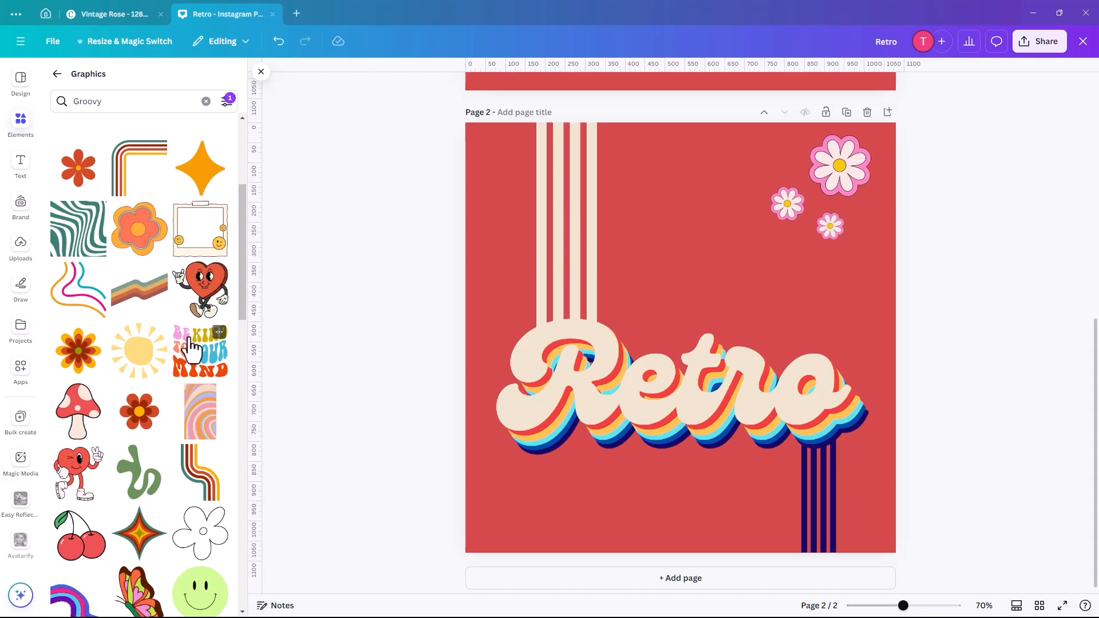
mouse_move(664, 295)
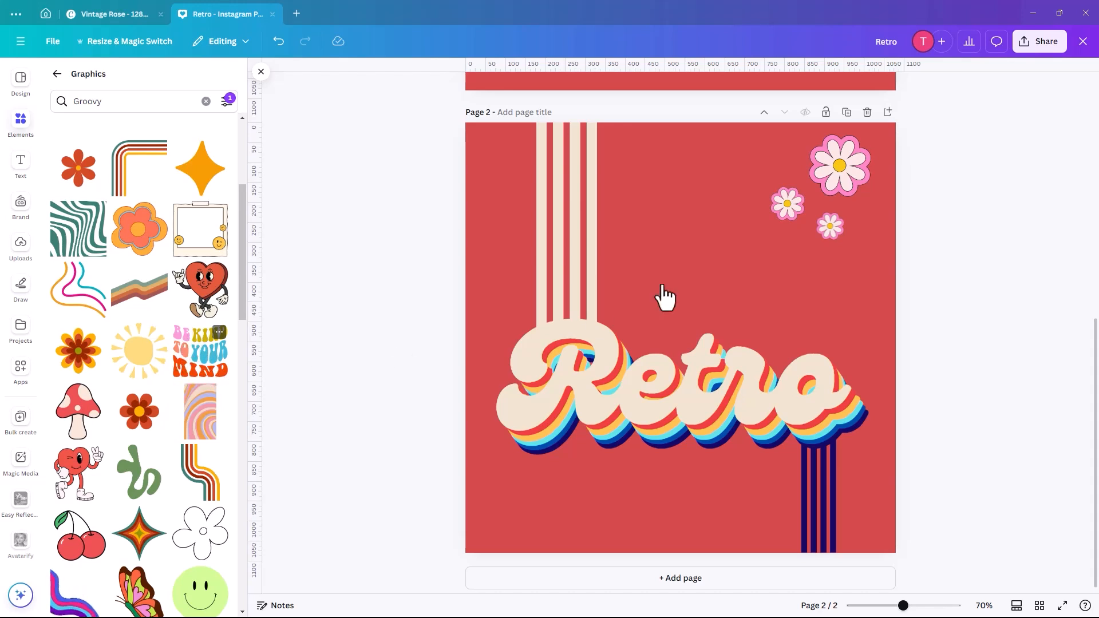
click(199, 351)
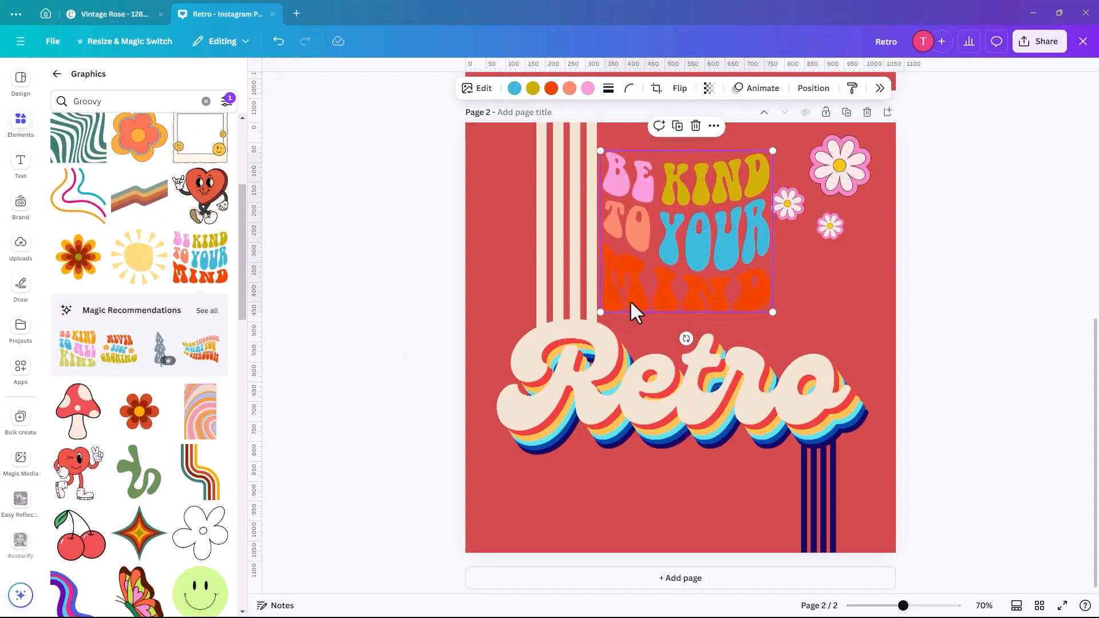
mouse_move(666, 263)
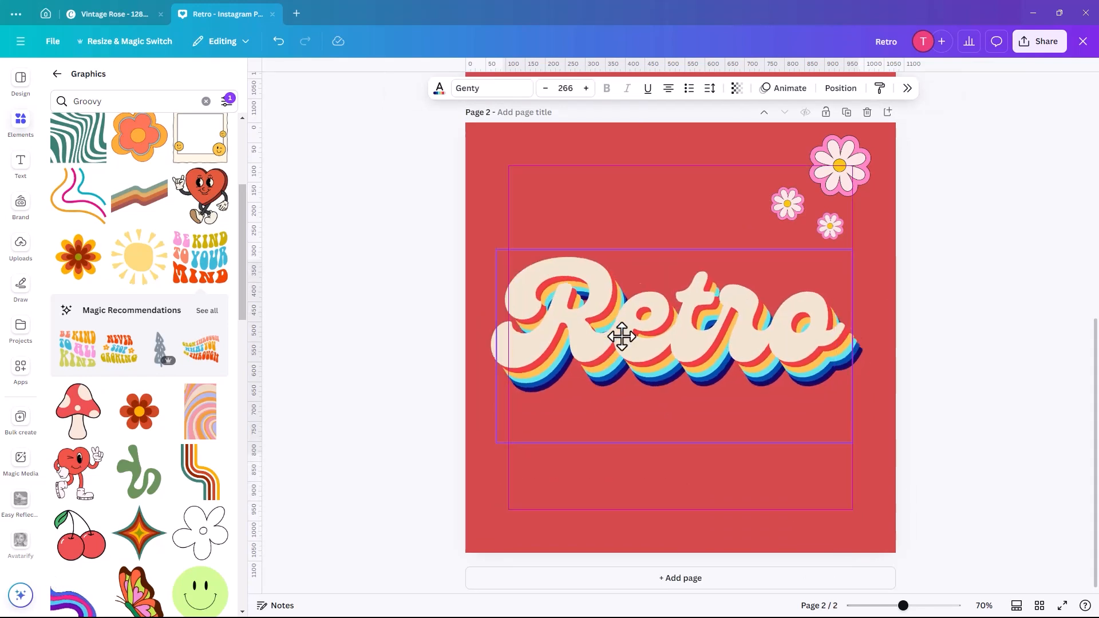
- Place a tilted wavy rainbow-stripe graphic below the centred Retro text at lower right
click(623, 335)
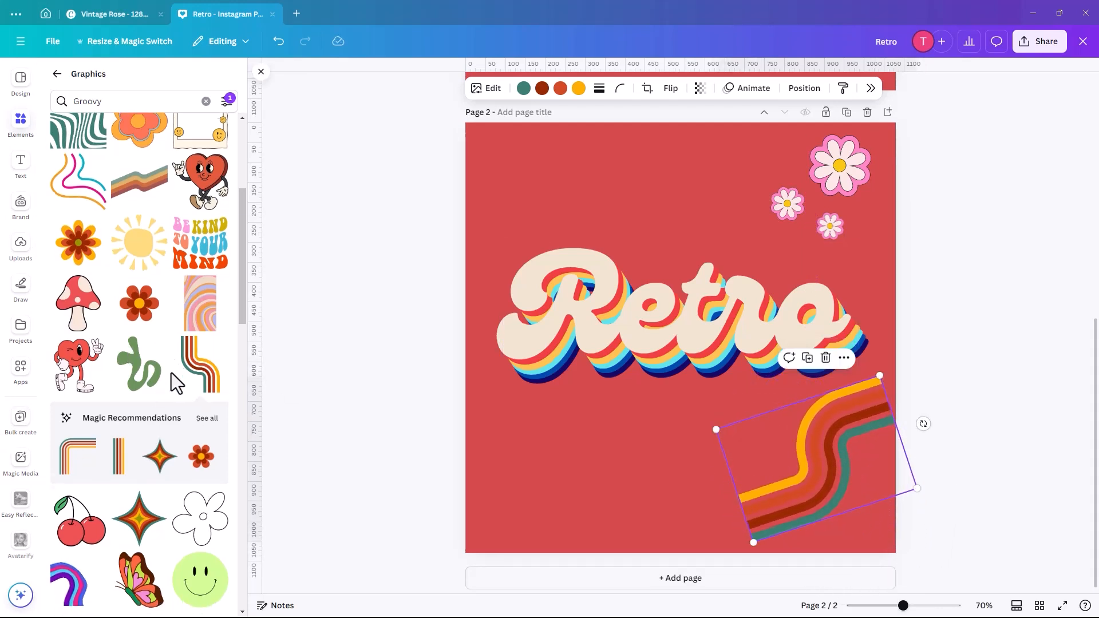
scroll(down, 3)
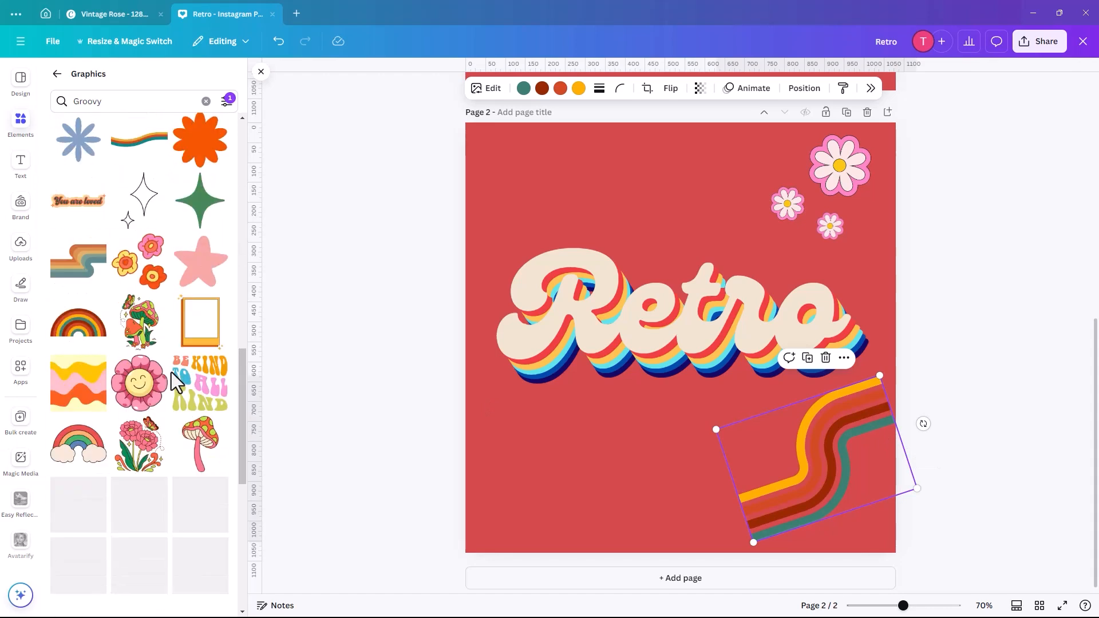
scroll(down, 3)
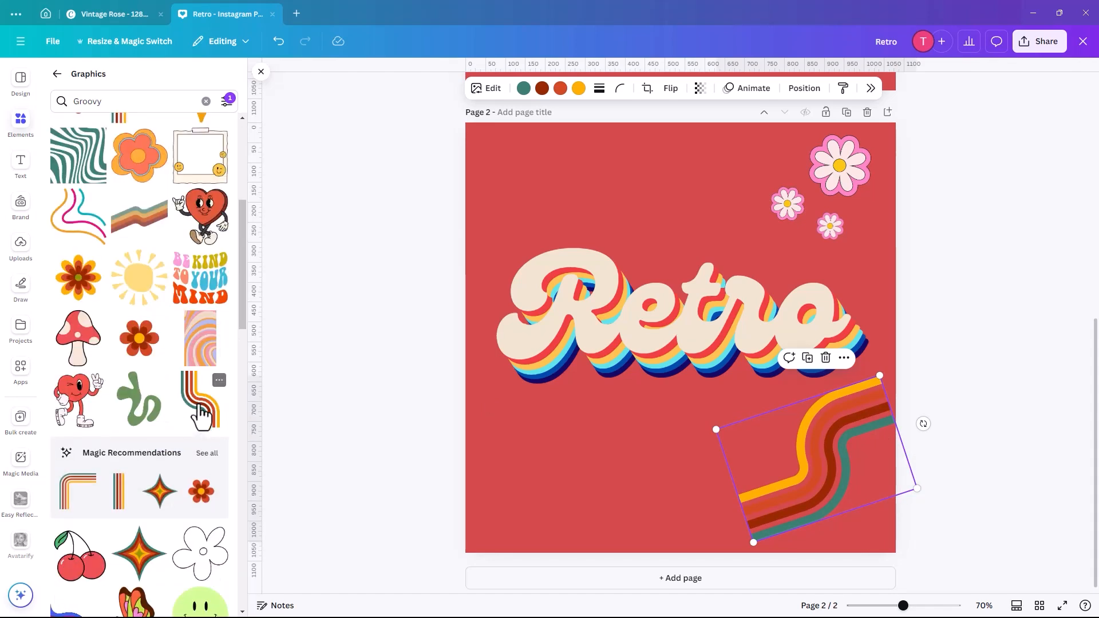
click(219, 380)
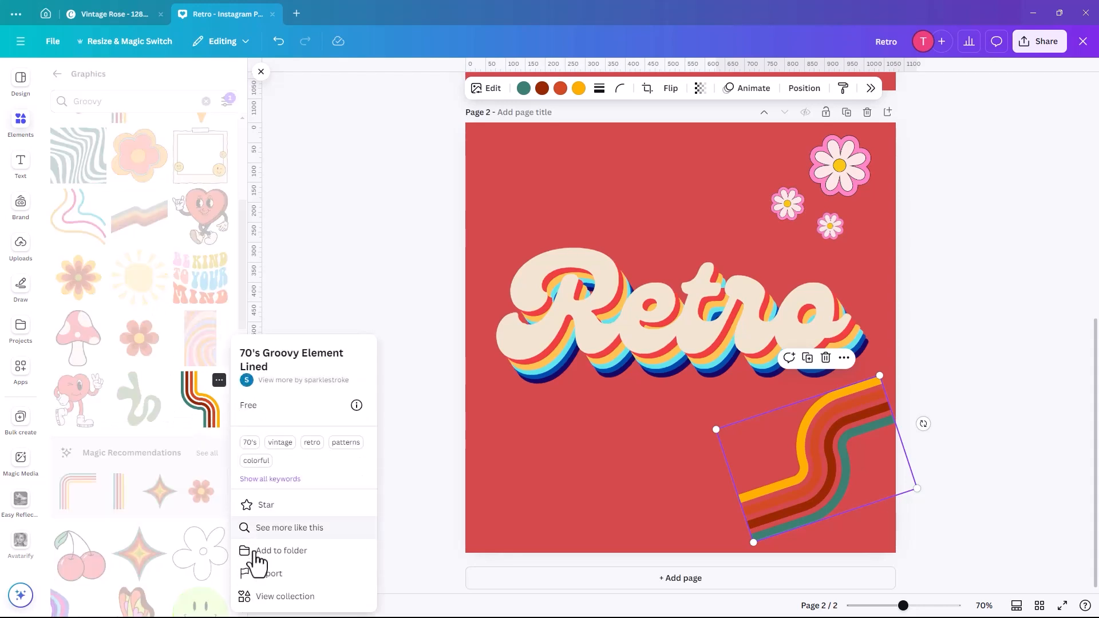
mouse_move(280, 534)
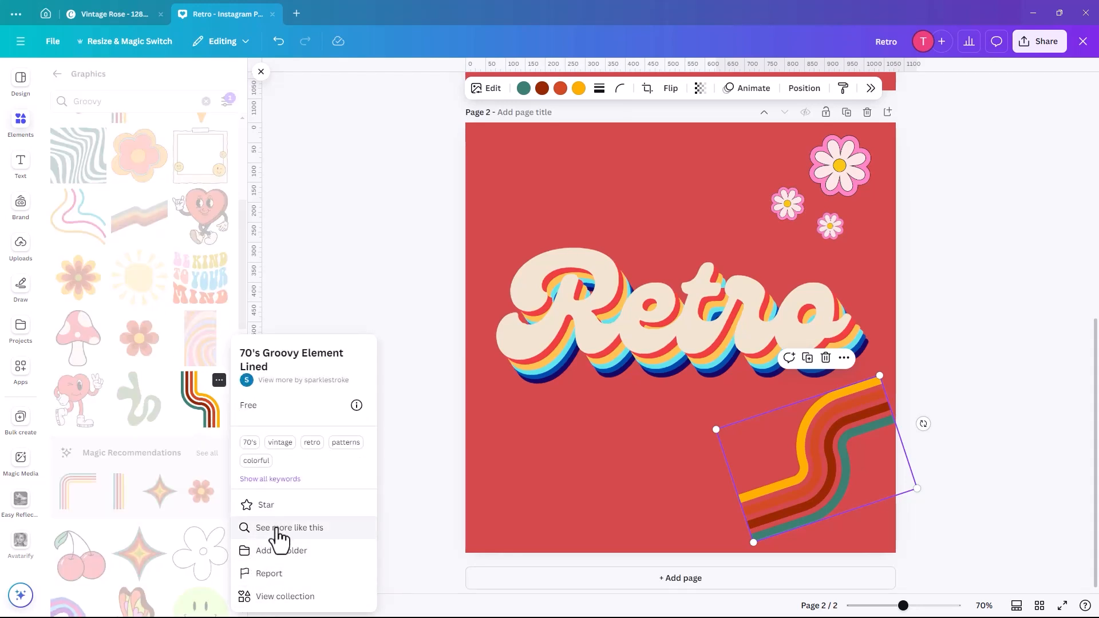
click(288, 526)
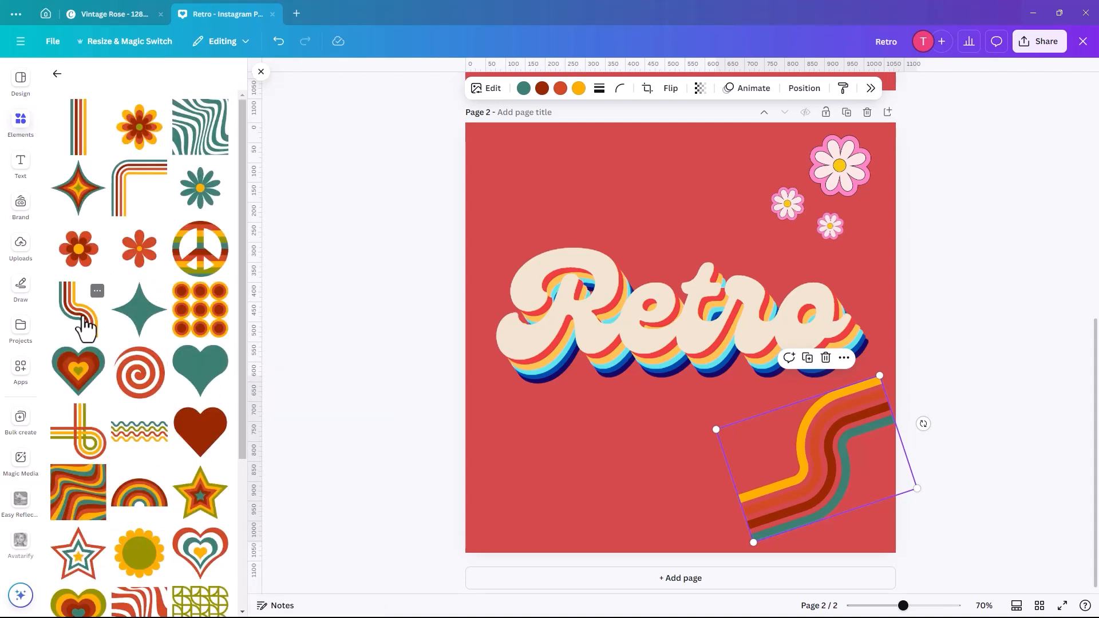
scroll(down, 3)
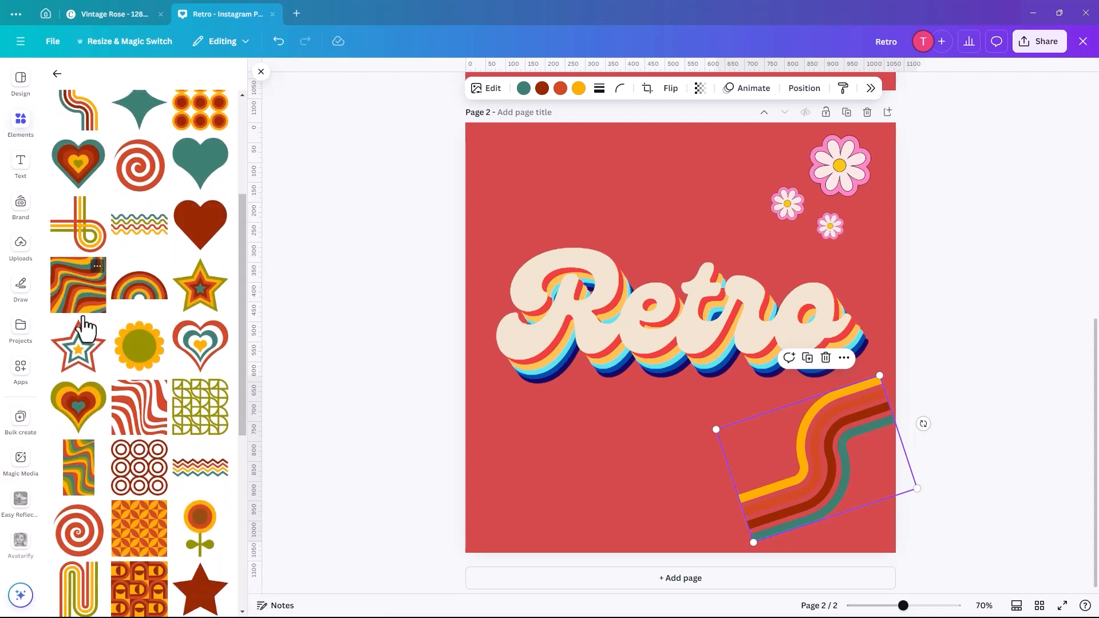
scroll(down, 3)
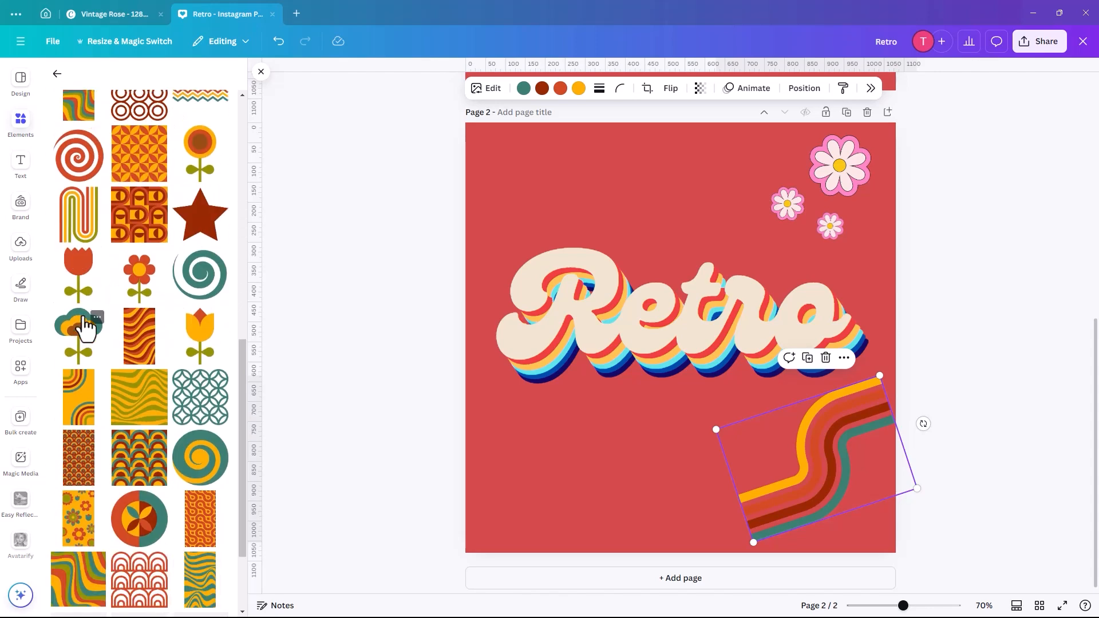
scroll(down, 3)
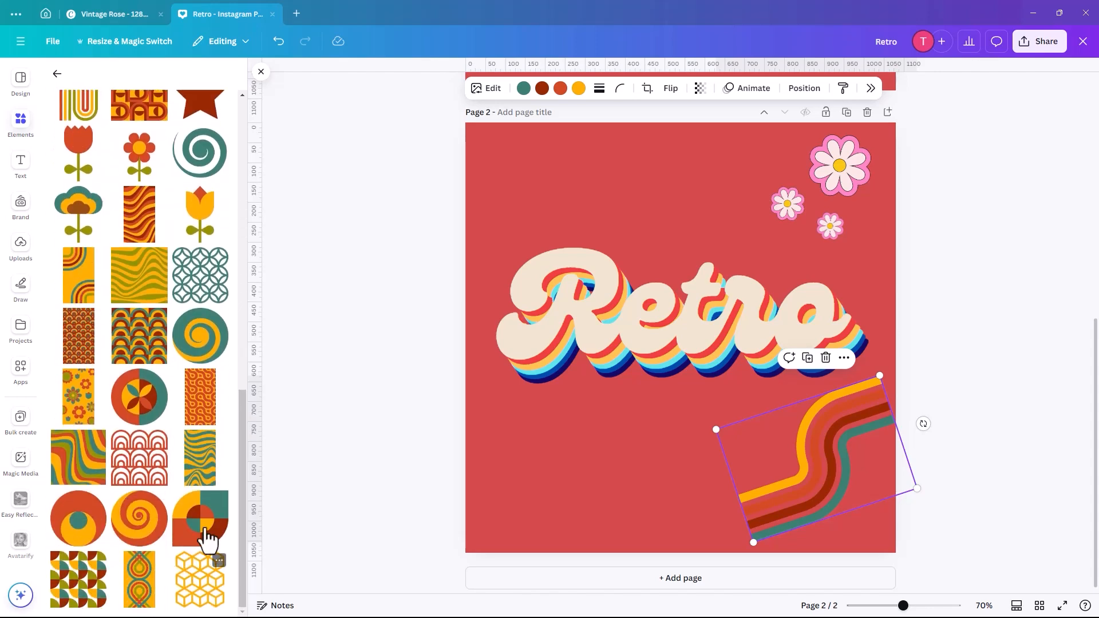
mouse_move(249, 459)
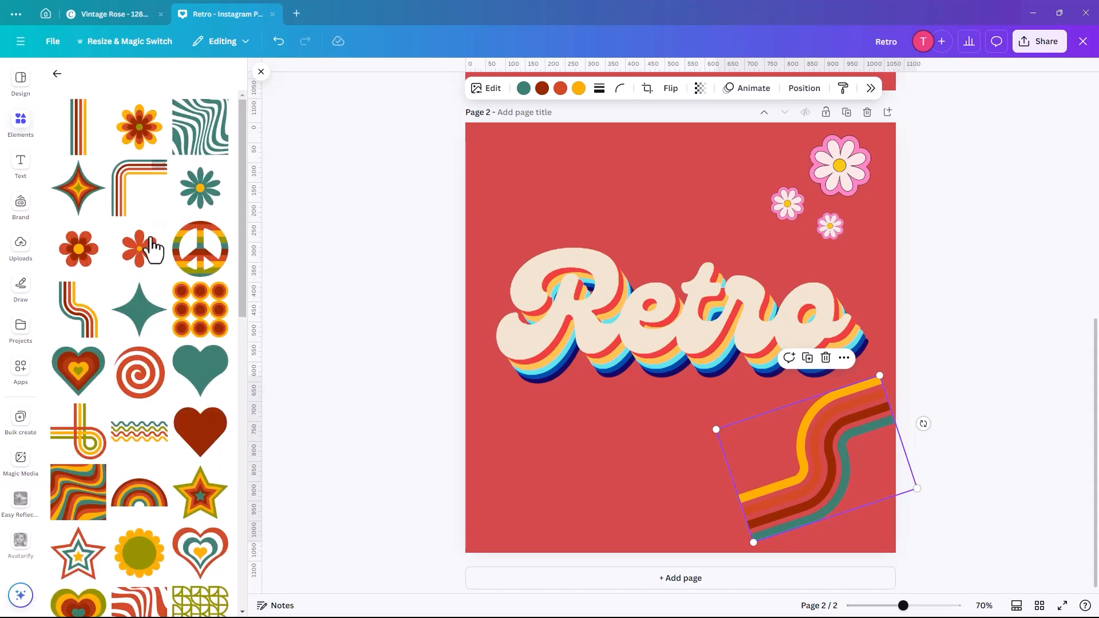
mouse_move(84, 459)
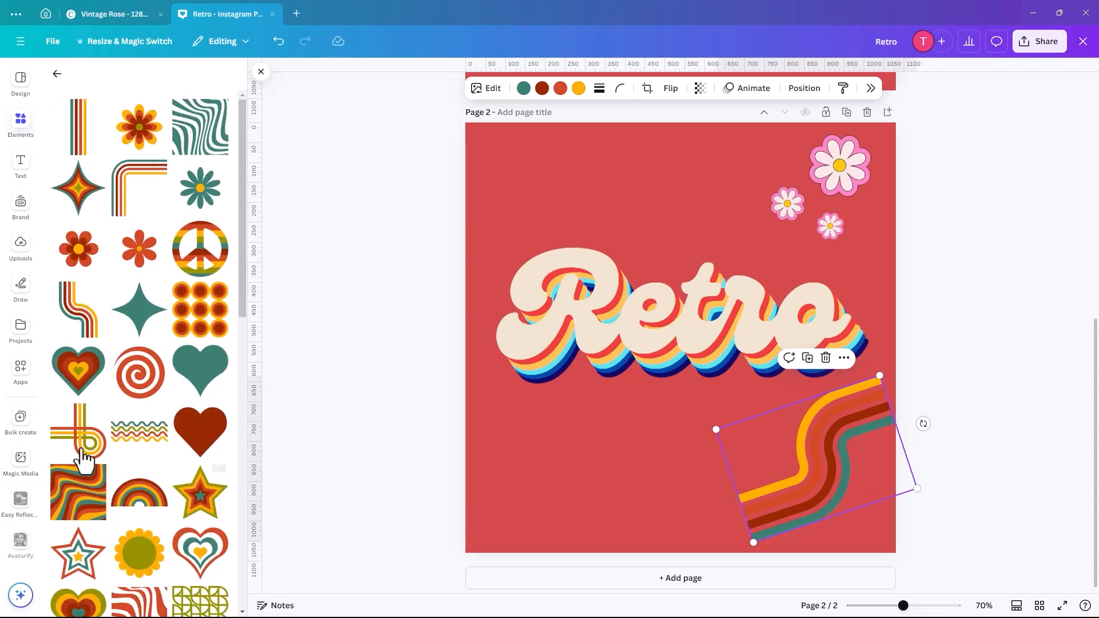
mouse_move(138, 445)
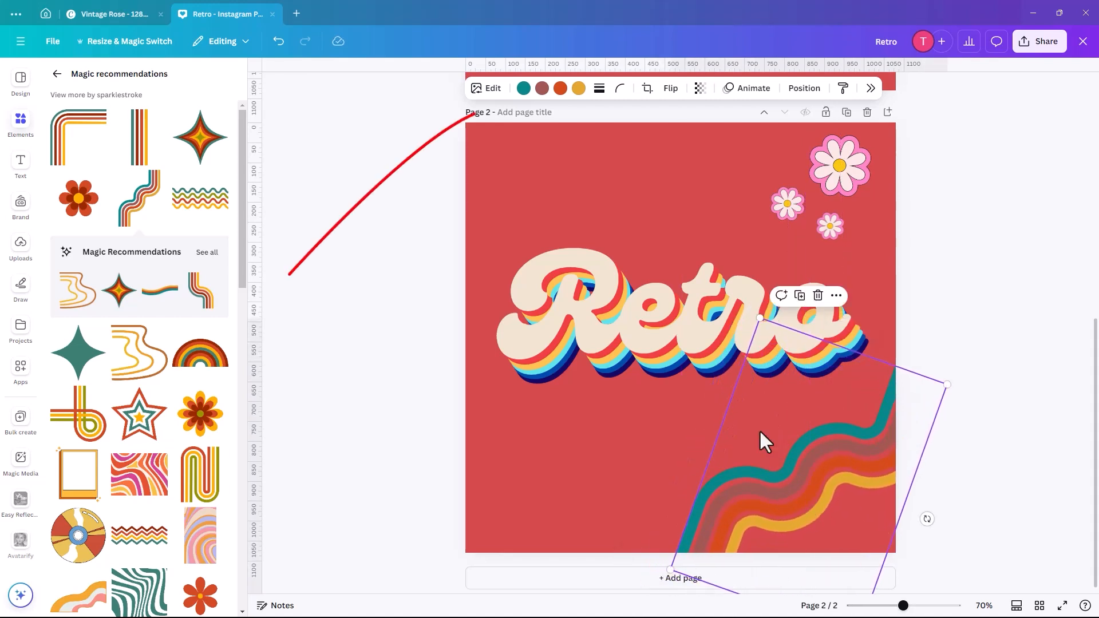
- Select the large wavy stripe's teal swatch to start recolouring it
click(524, 88)
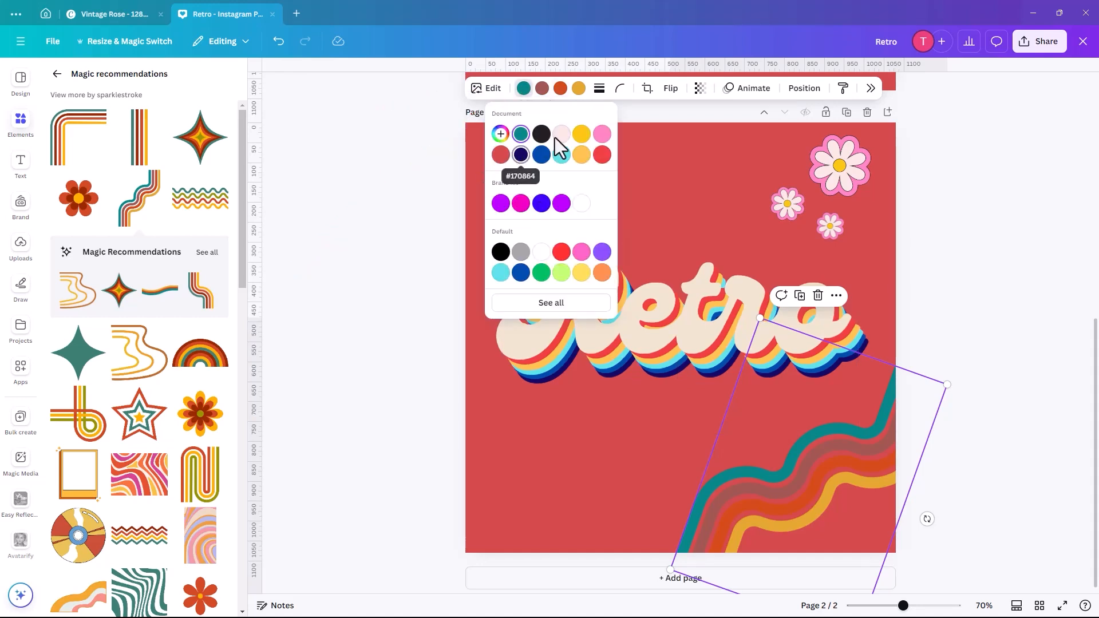
- Recolour the wavy stripes pale pink, red, yellow, light blue and navy from the document colours
click(561, 135)
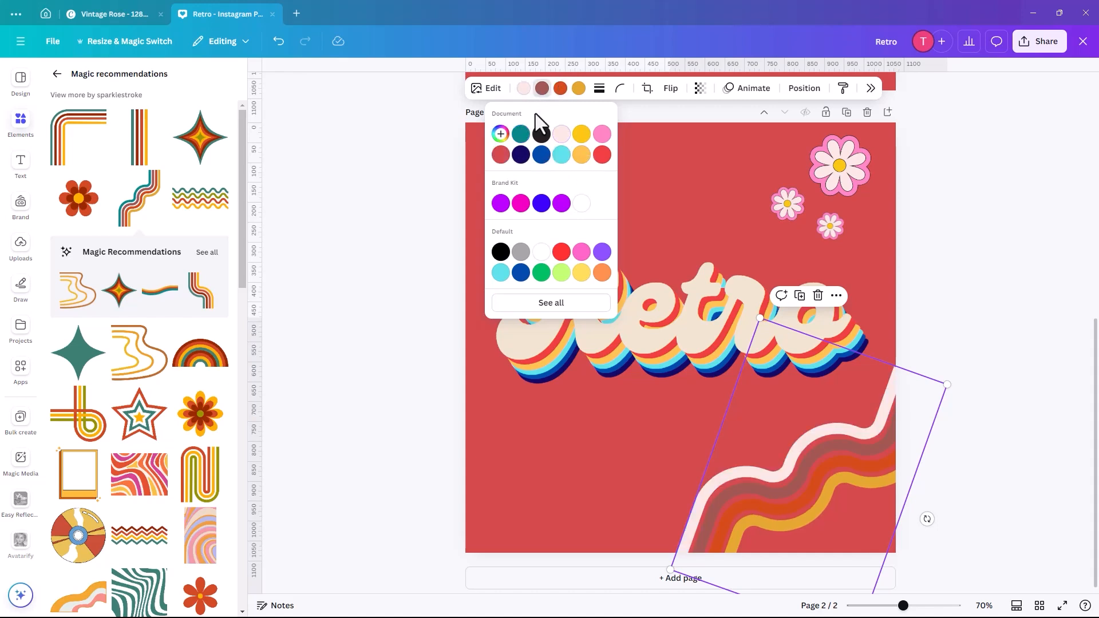
mouse_move(601, 155)
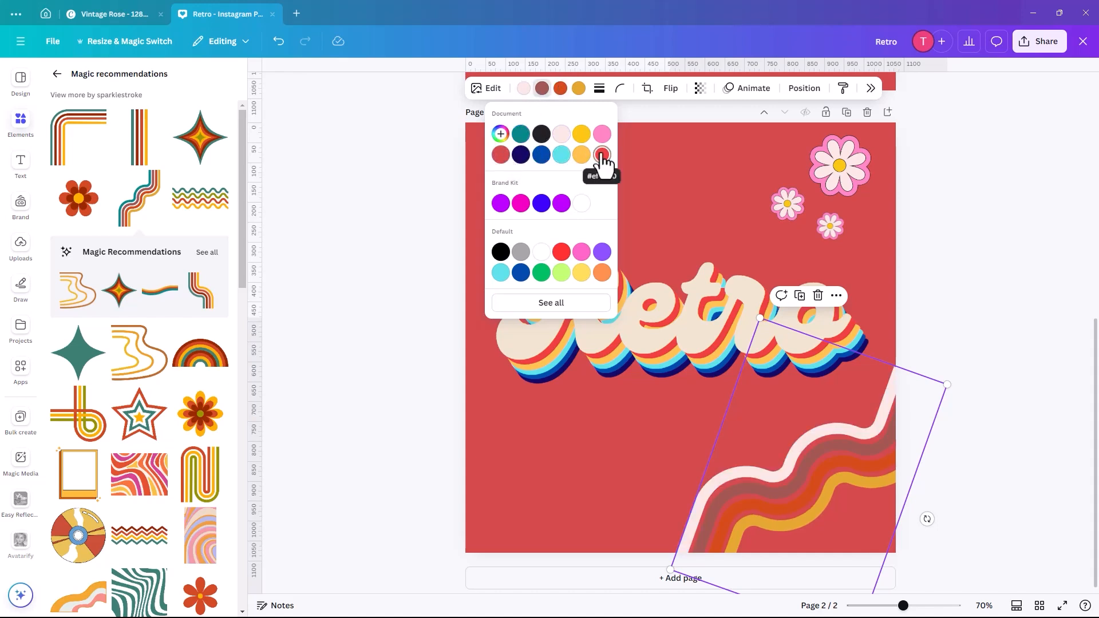
click(601, 155)
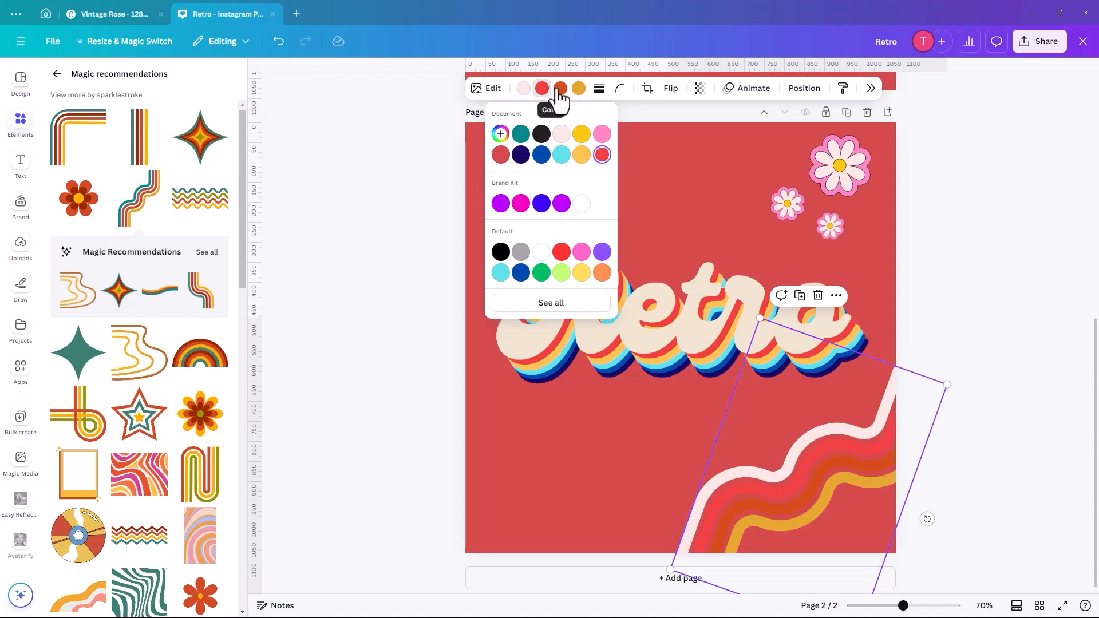
click(581, 134)
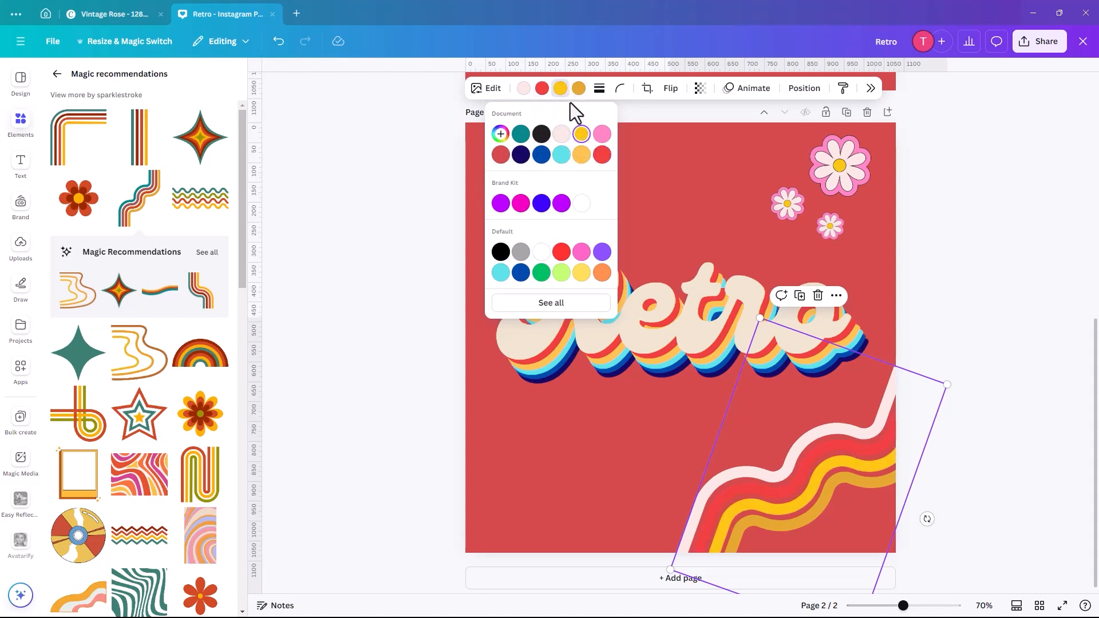
mouse_move(522, 155)
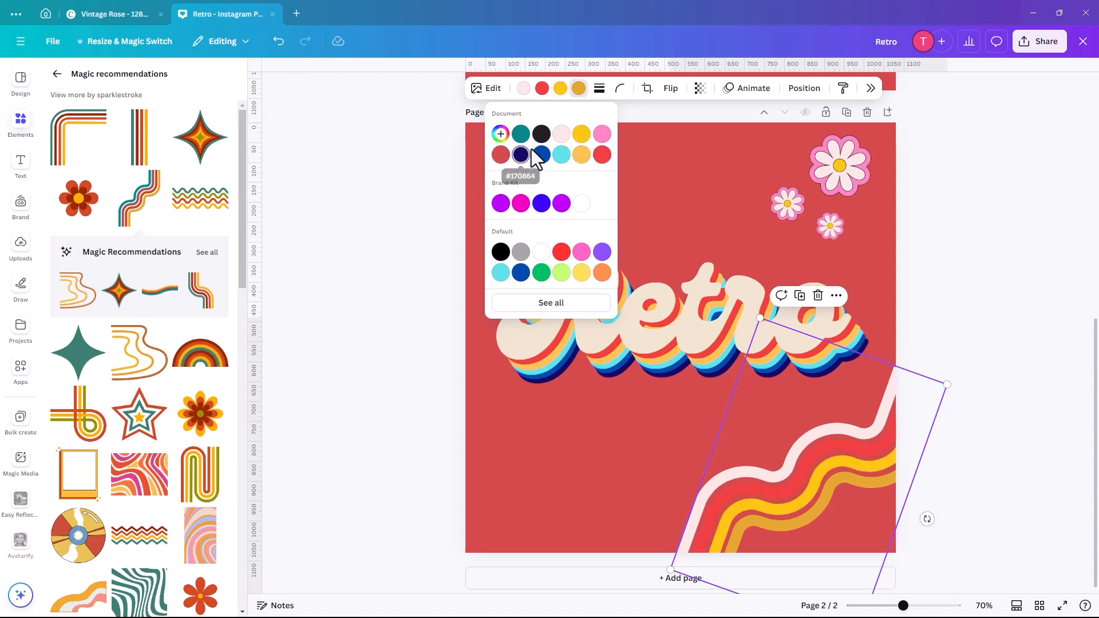
click(561, 154)
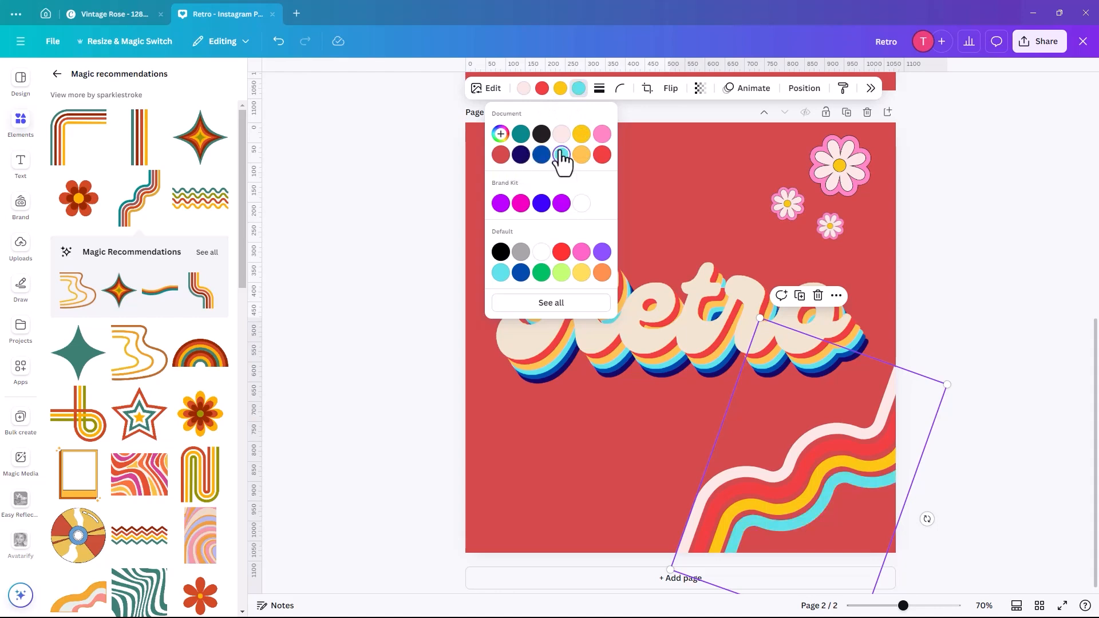
mouse_move(521, 155)
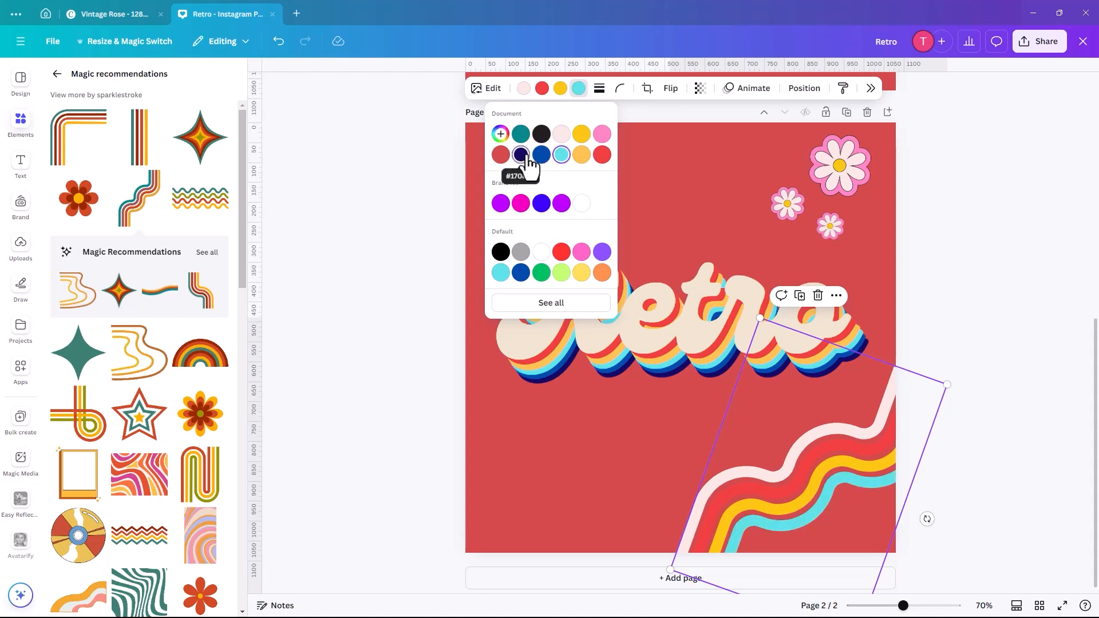
click(521, 154)
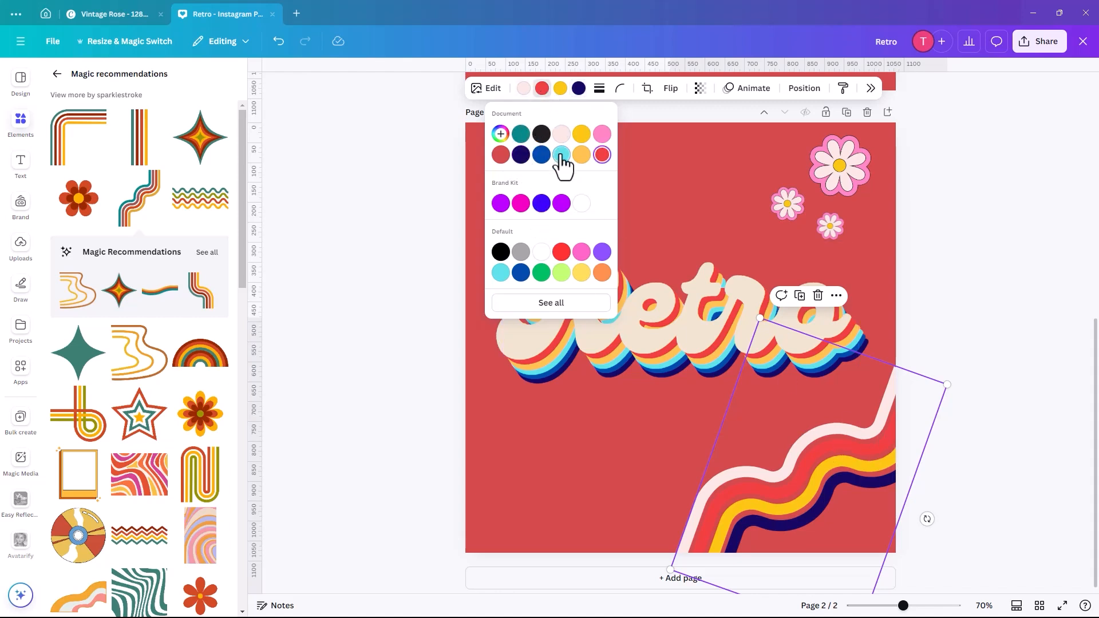
click(561, 155)
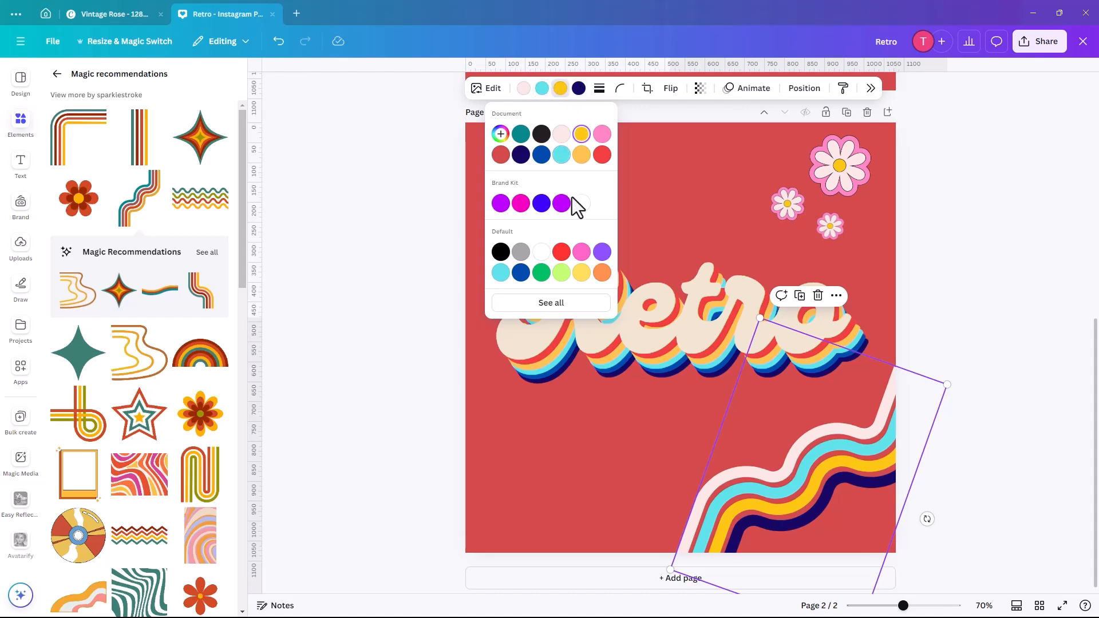
mouse_move(540, 155)
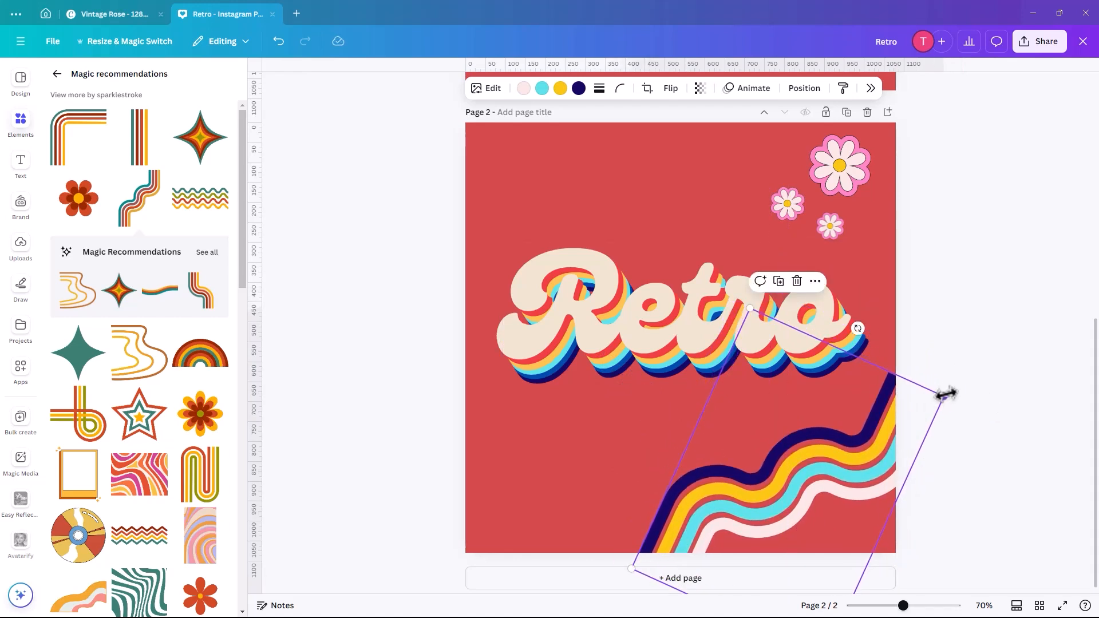
- Swap the three pink daisies for a single orange retro flower at the top right
click(557, 475)
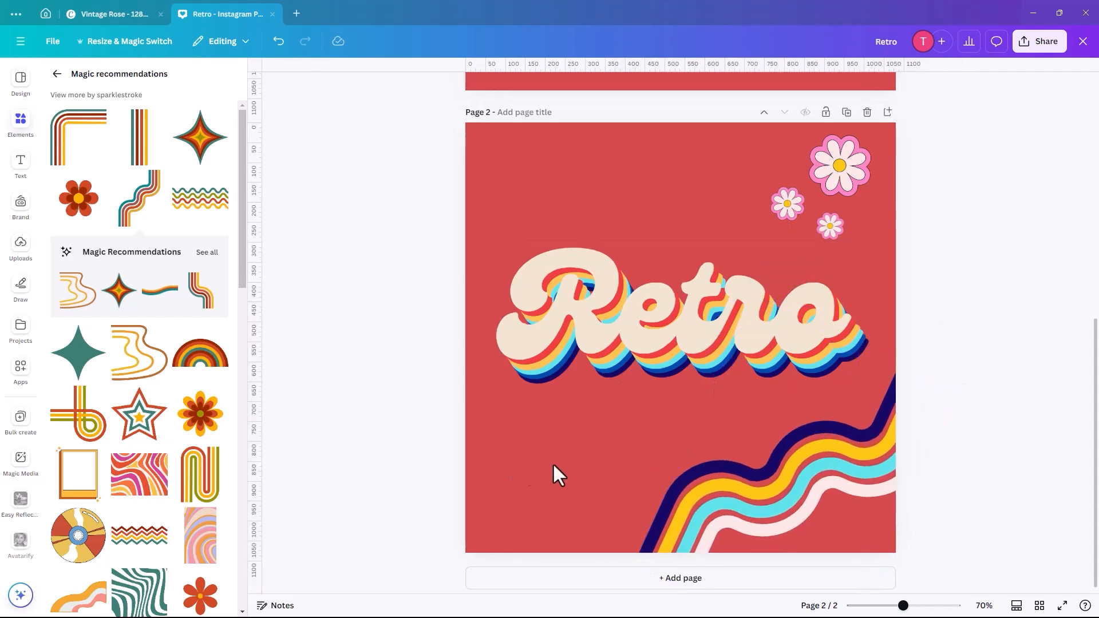
click(631, 294)
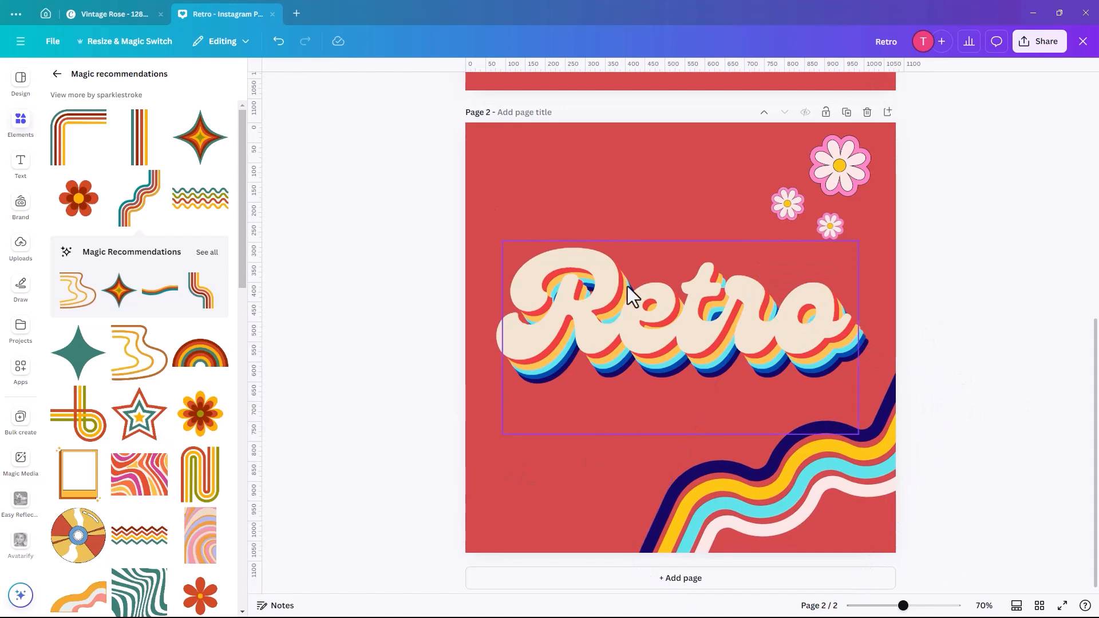
click(410, 388)
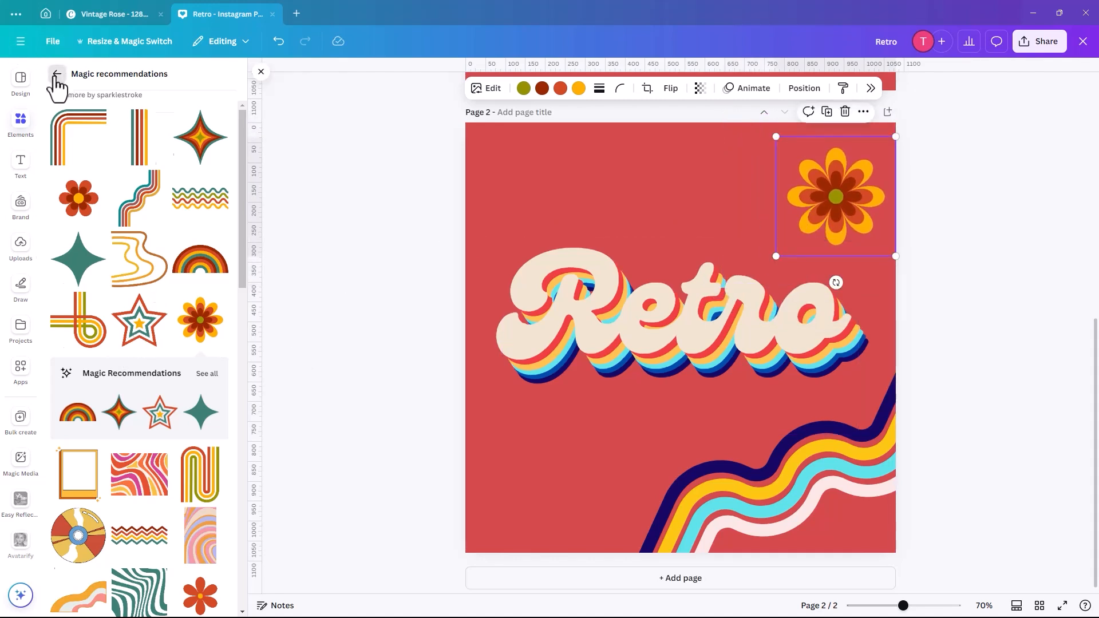
- Return to the Groovy graphics search results and browse them
click(57, 74)
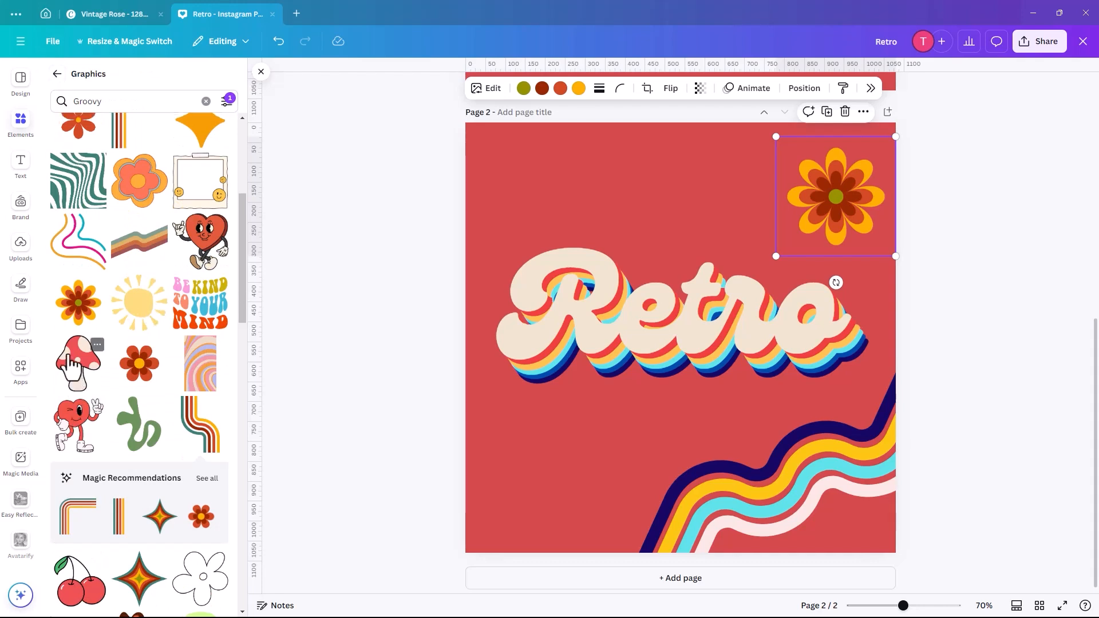
scroll(up, 3)
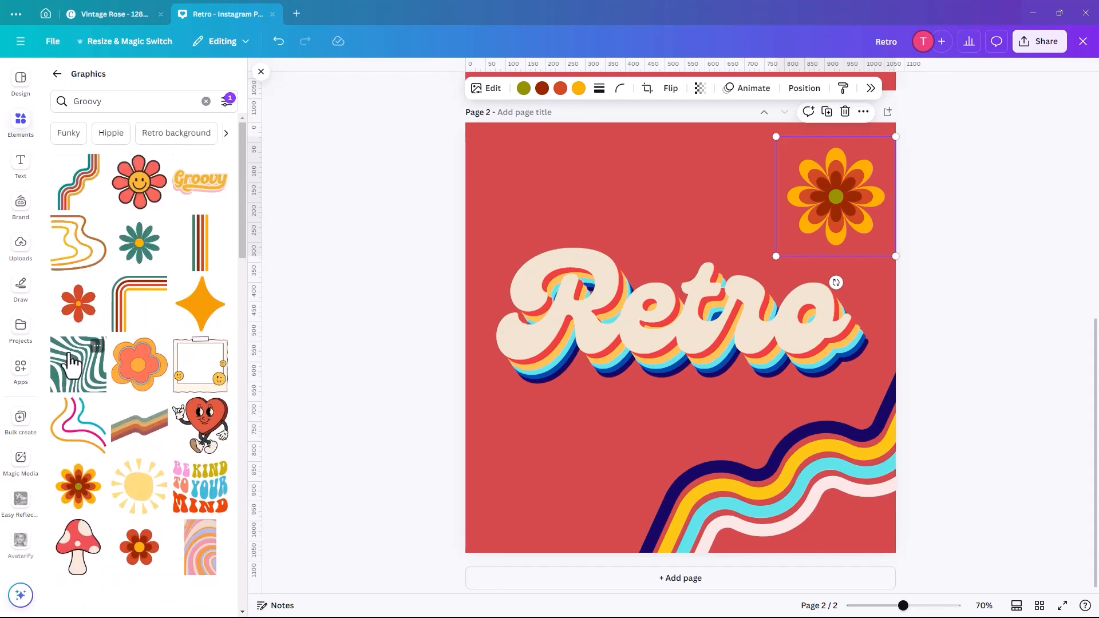
scroll(down, 3)
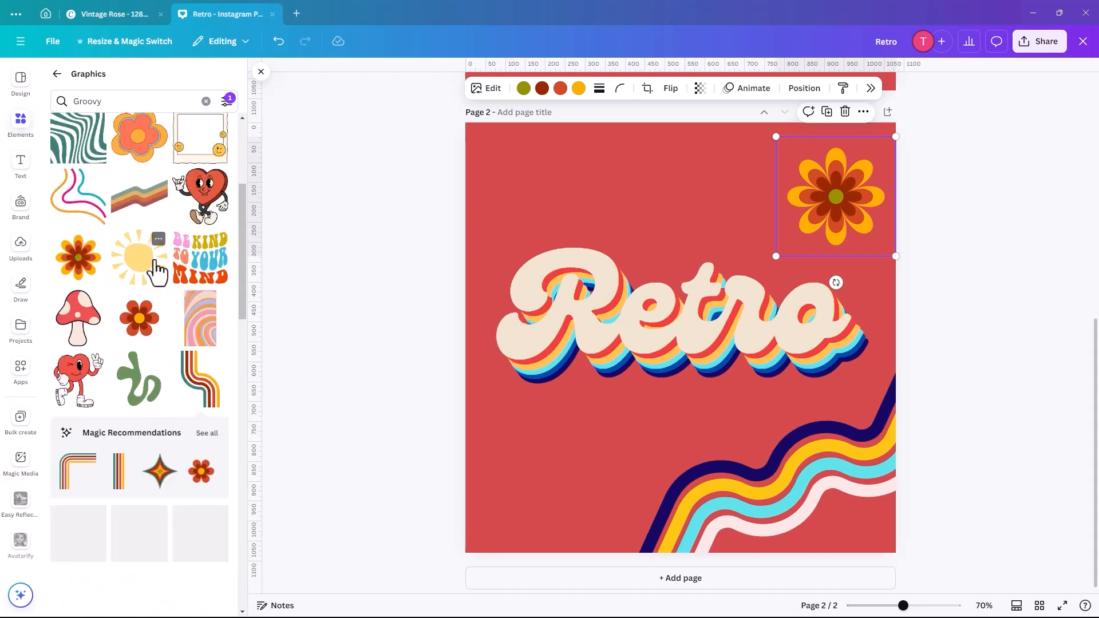
- Add the teal daisy graphic at the bottom left and recolour its petals navy
click(139, 243)
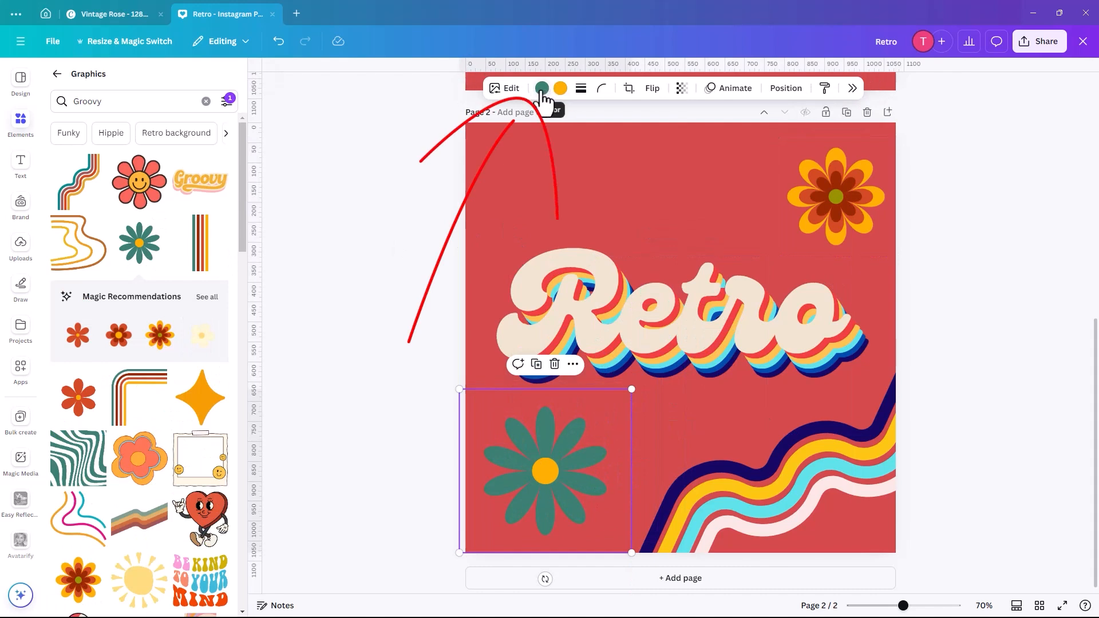
click(541, 89)
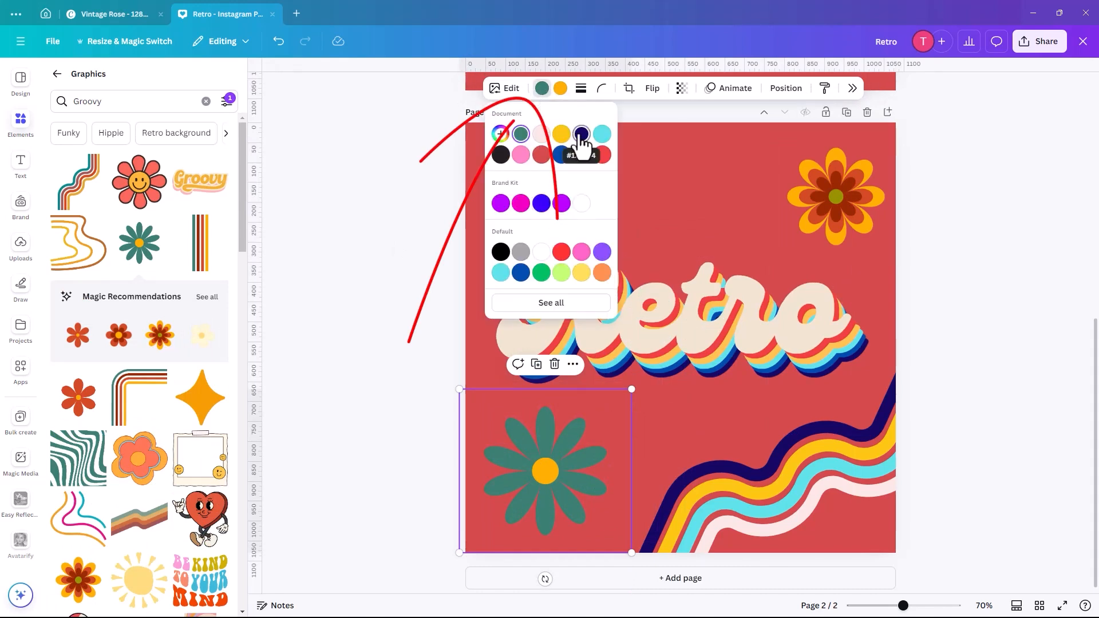
click(580, 135)
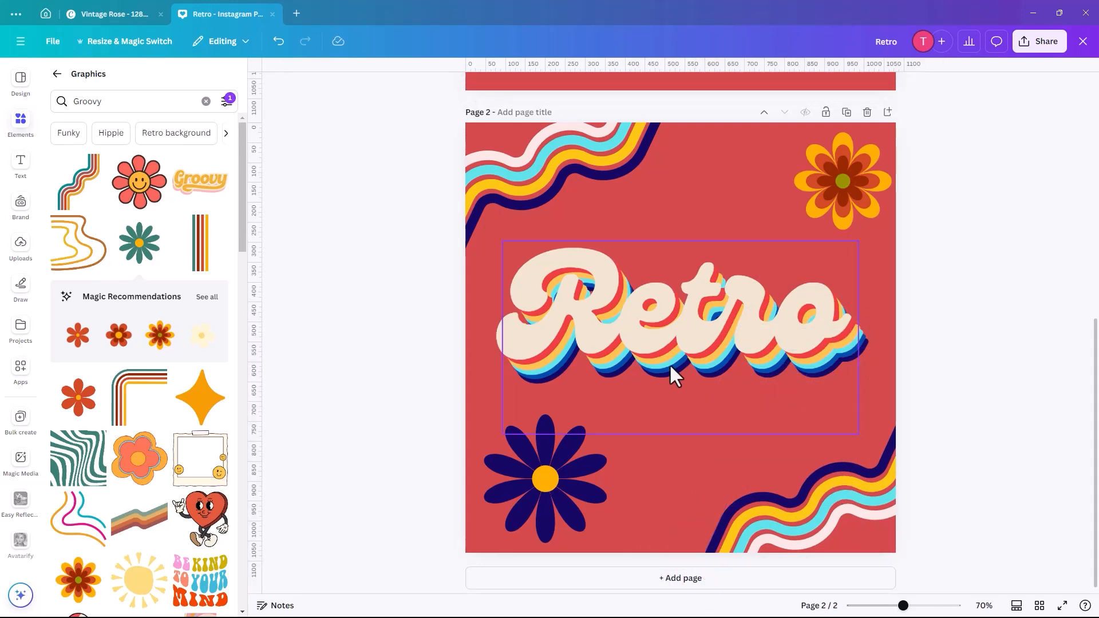
mouse_move(680, 319)
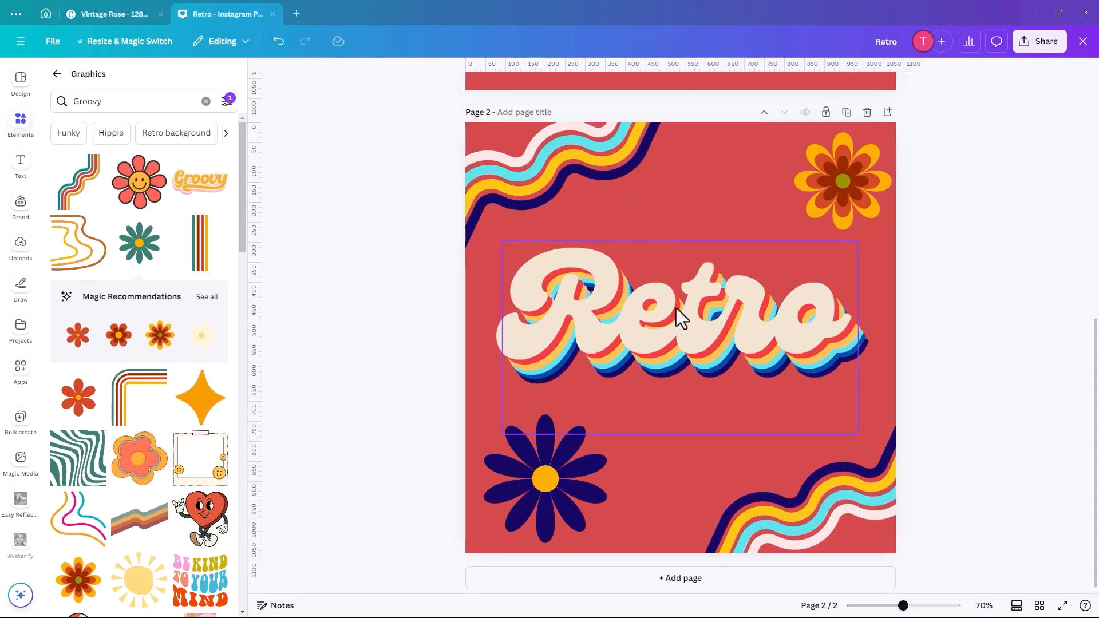
click(680, 316)
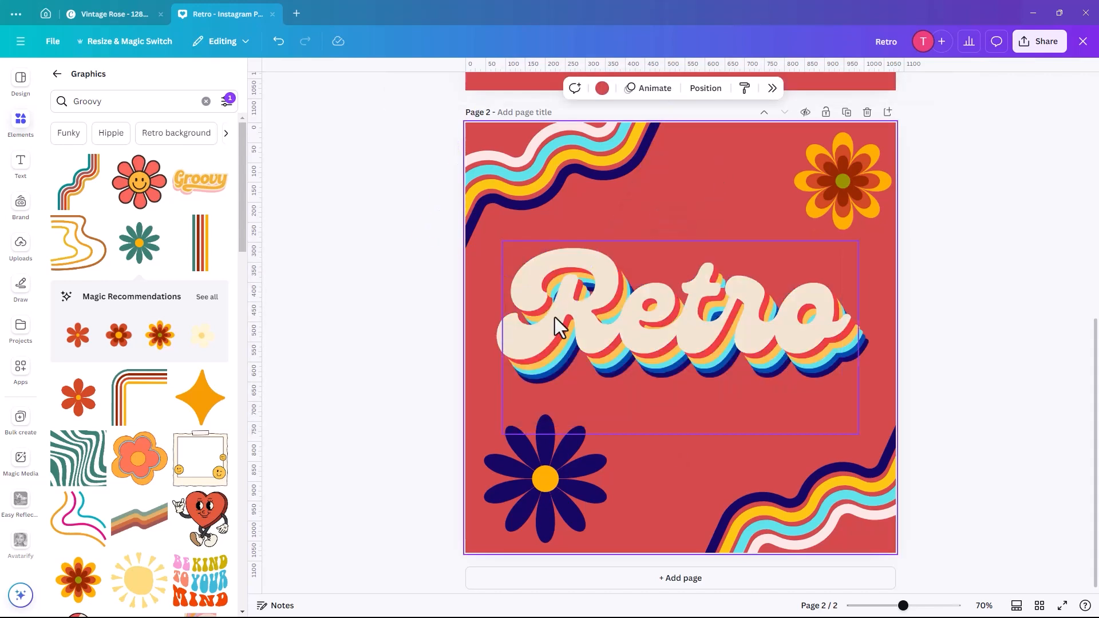
mouse_move(690, 336)
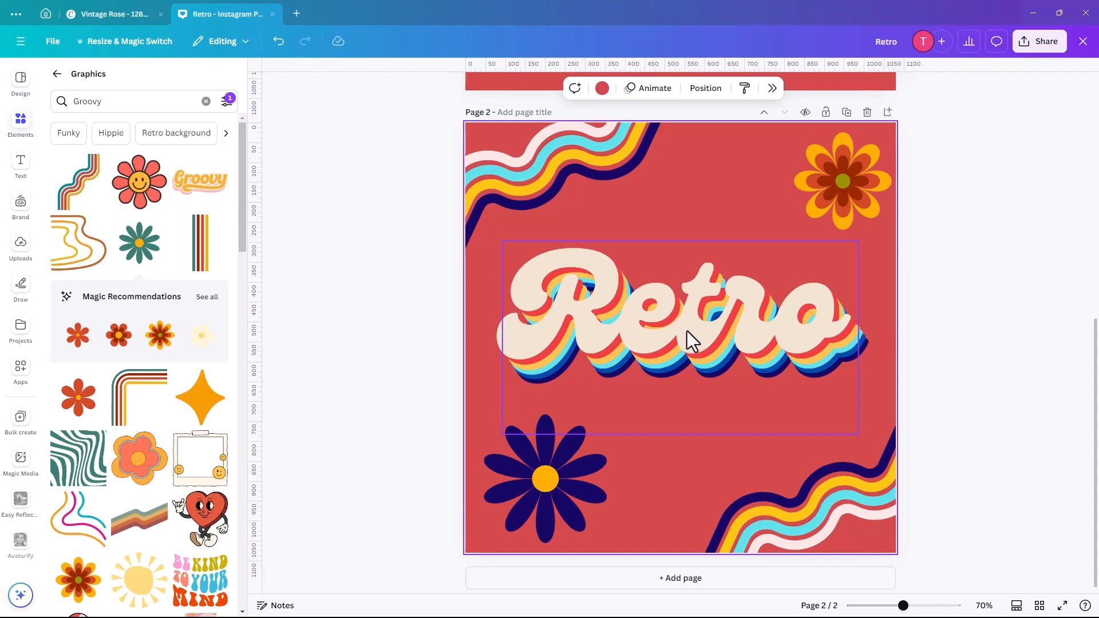
click(678, 323)
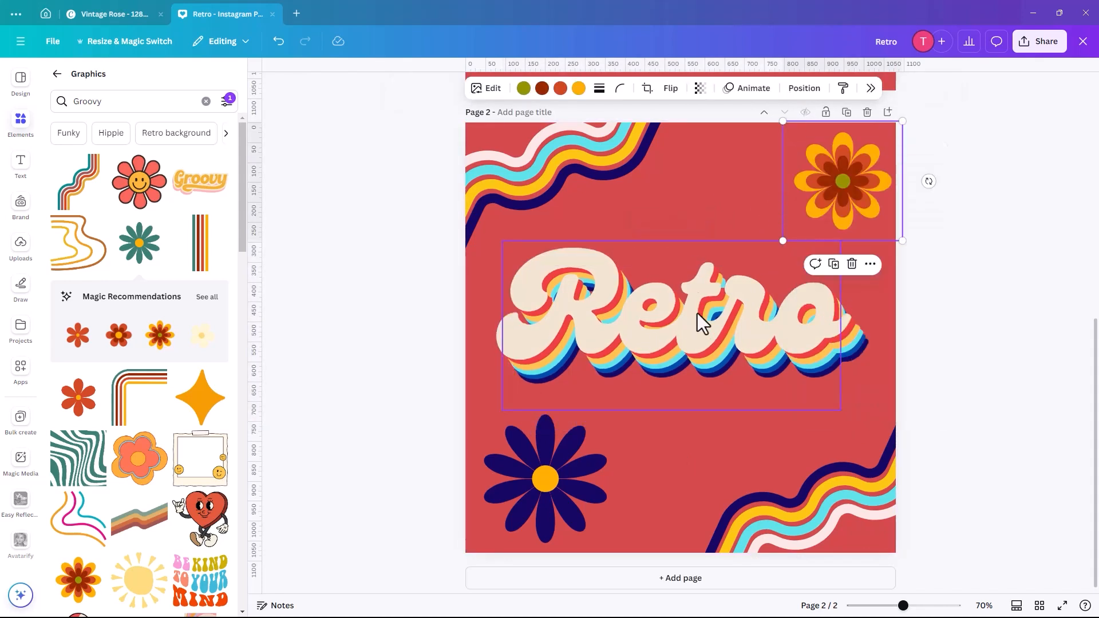
- Apply the Hollow effect to the top Retro text copy
click(669, 323)
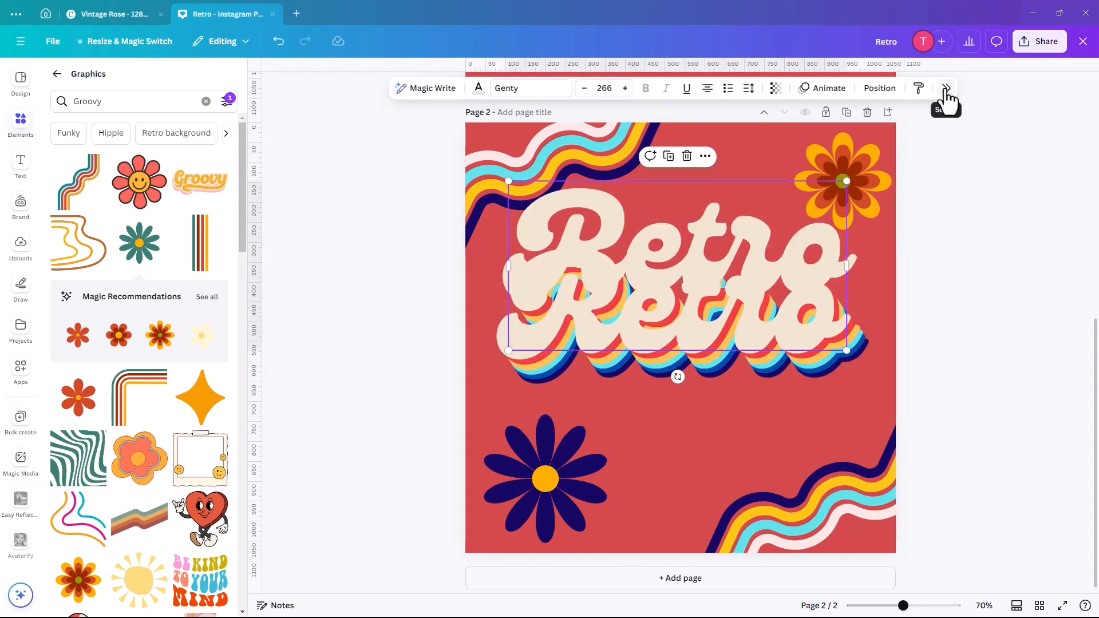
click(946, 88)
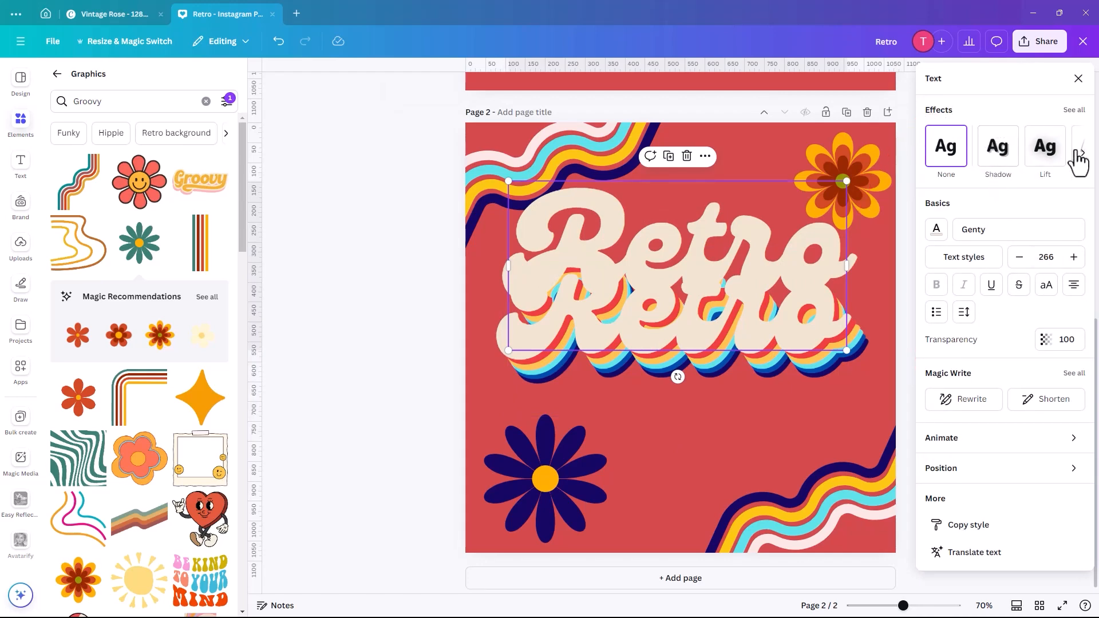
click(1080, 154)
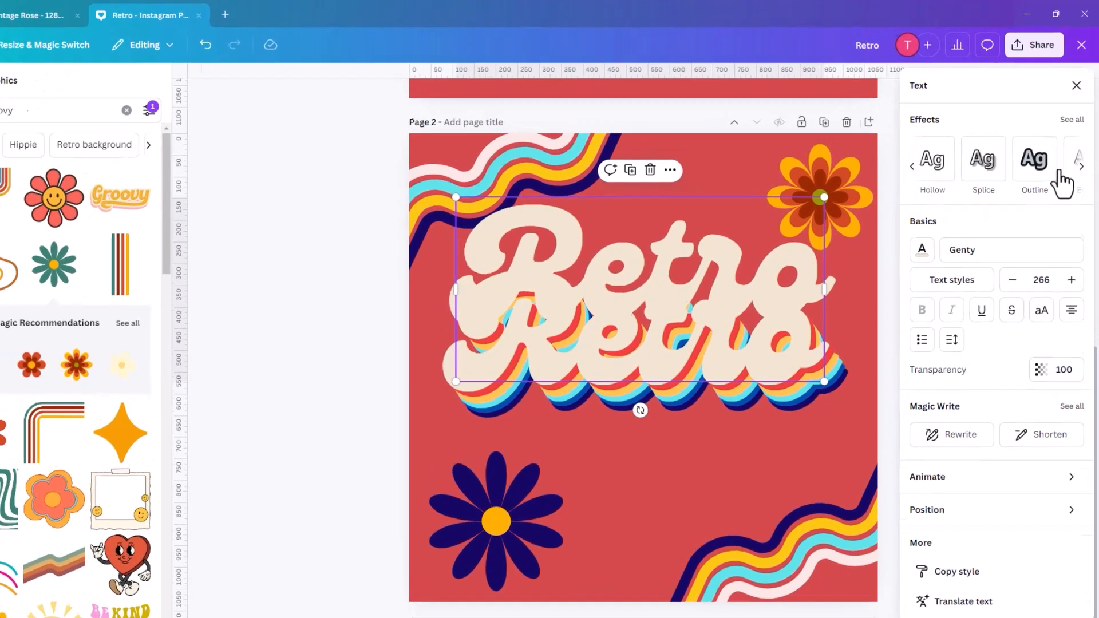
click(931, 159)
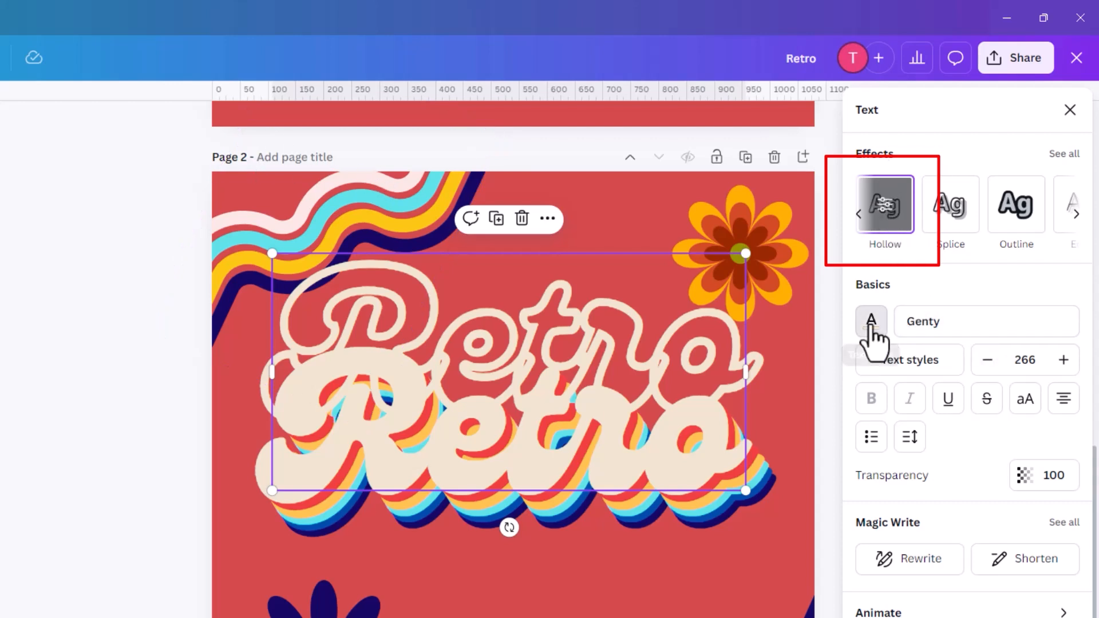
- Adjust the hollow outline's colour and settings over the rainbow-shadow Retro
click(871, 321)
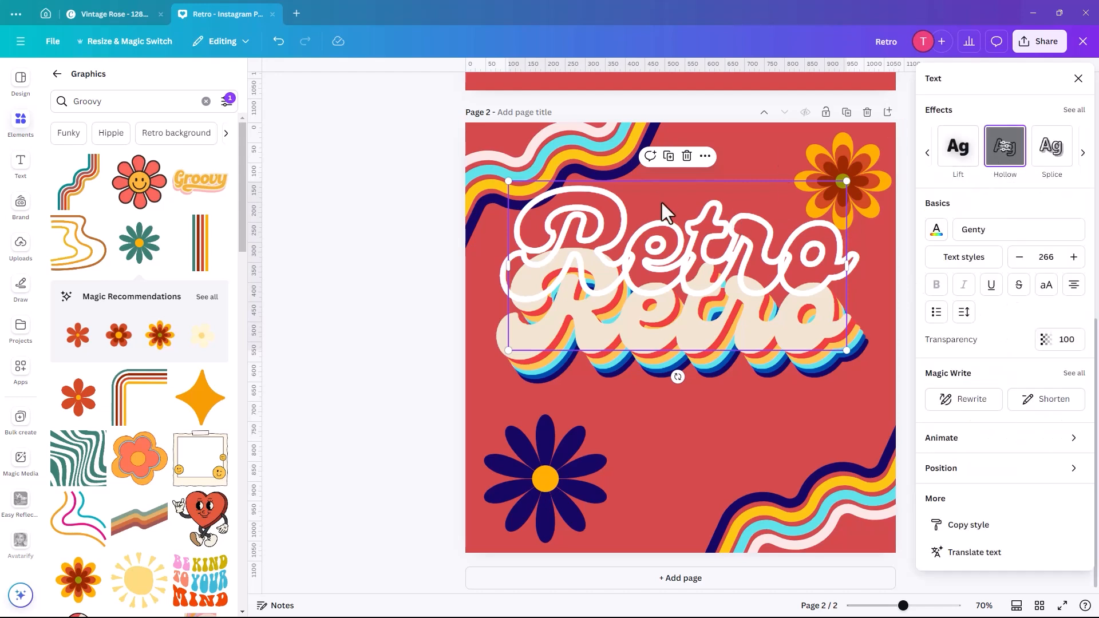
mouse_move(964, 256)
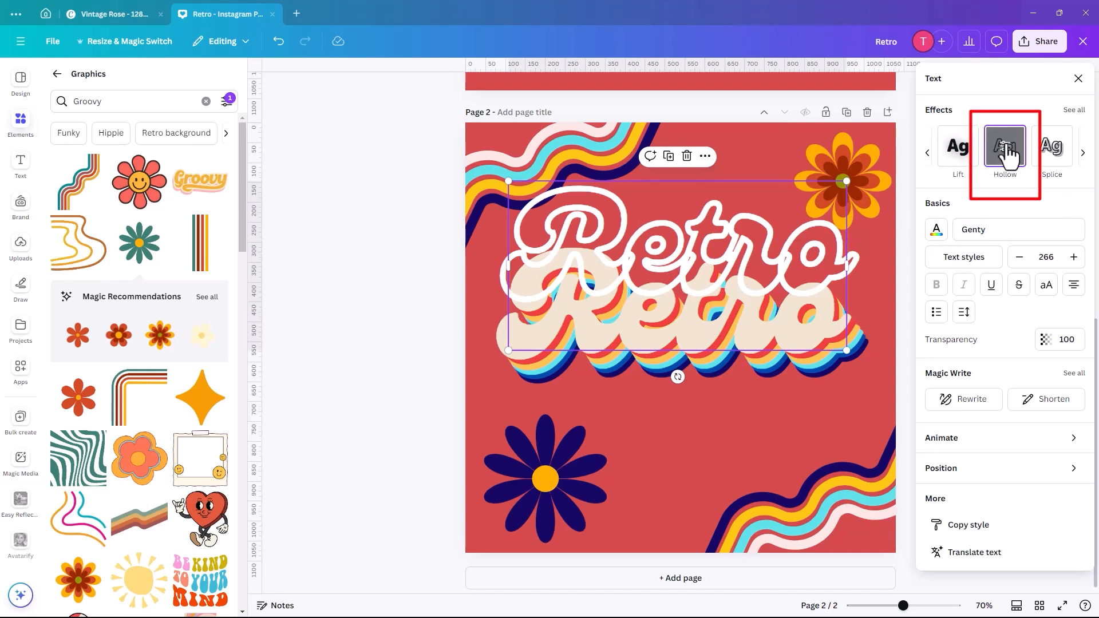
mouse_move(1004, 159)
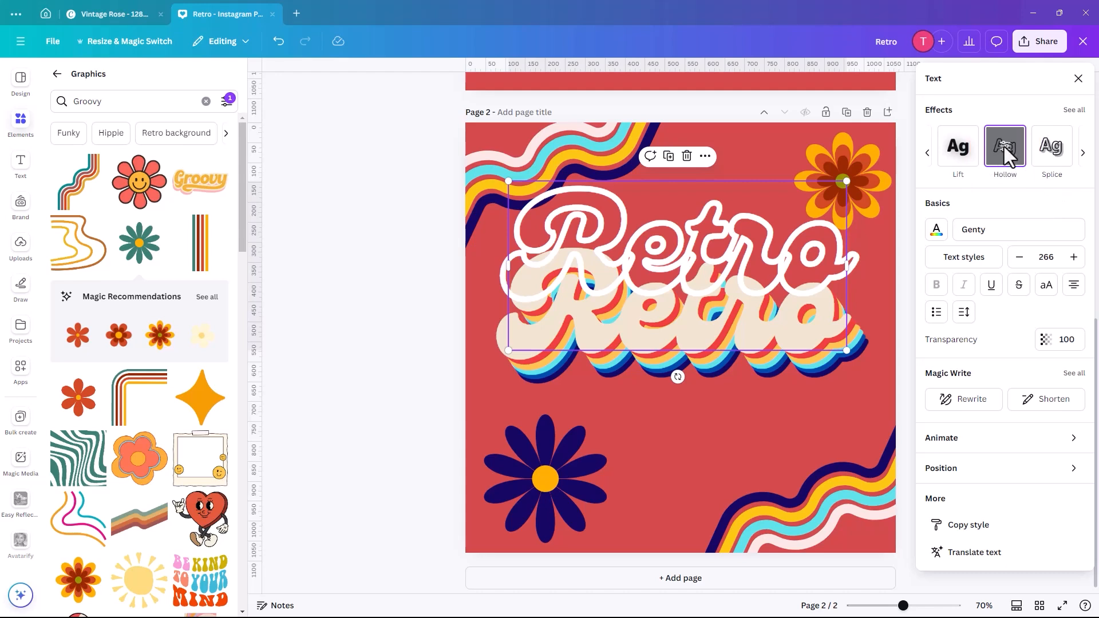
click(1004, 147)
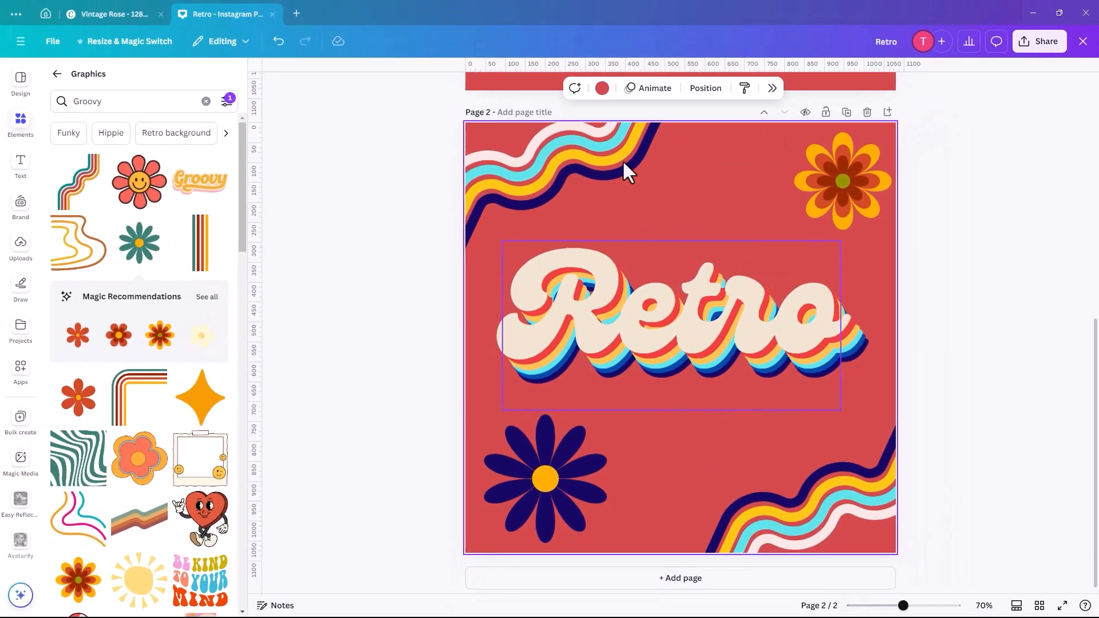
- Add a third coral-red page and bring up the Apps library with TypeExtrude
click(21, 119)
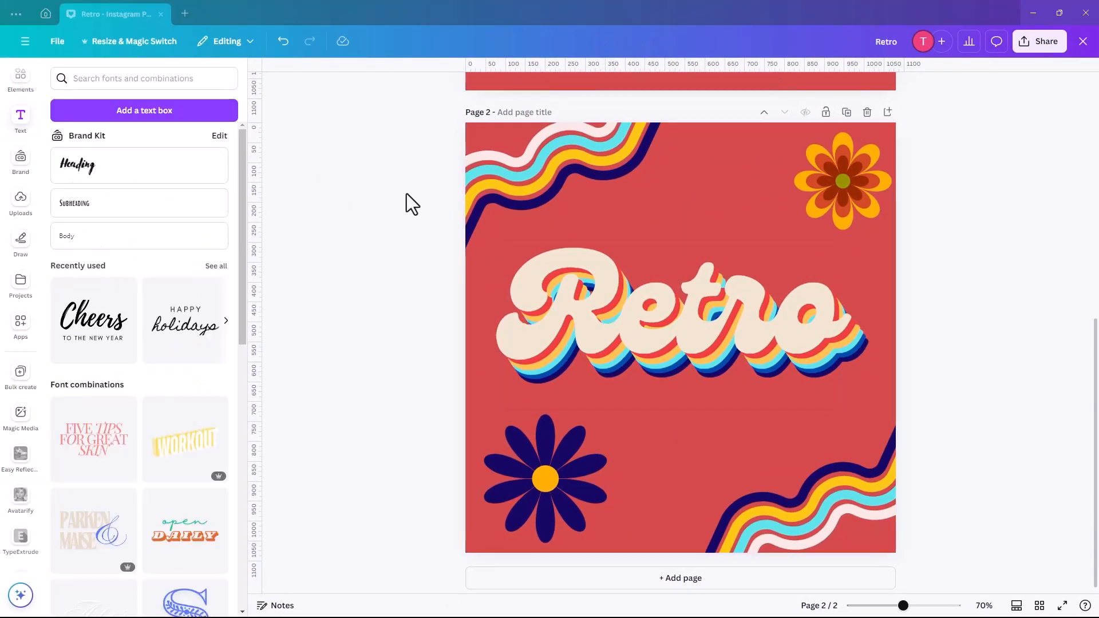
click(544, 478)
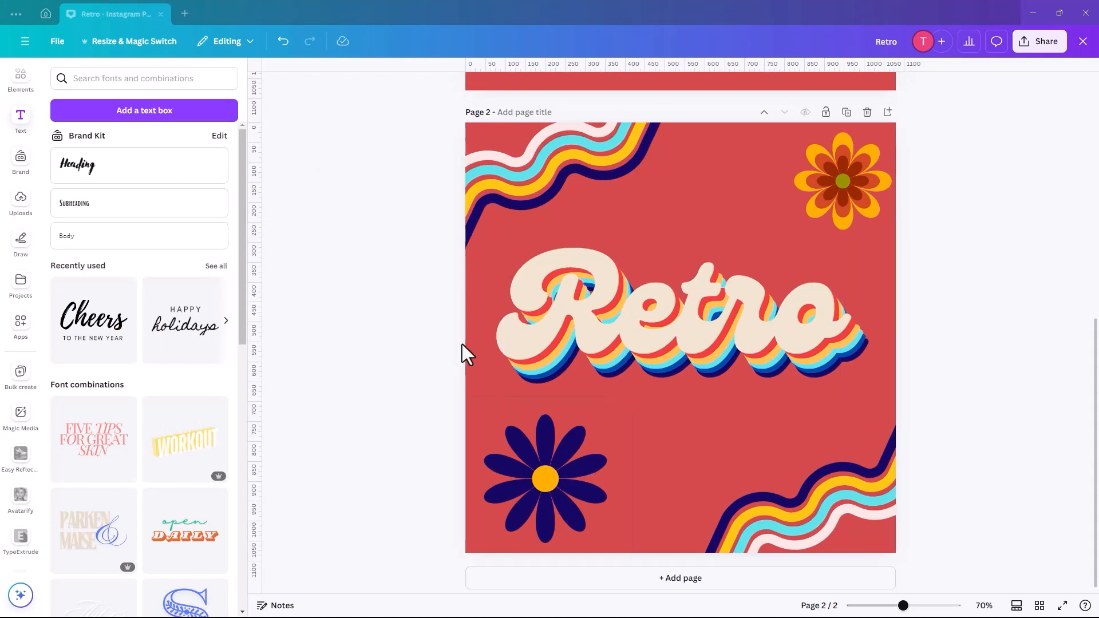
click(667, 316)
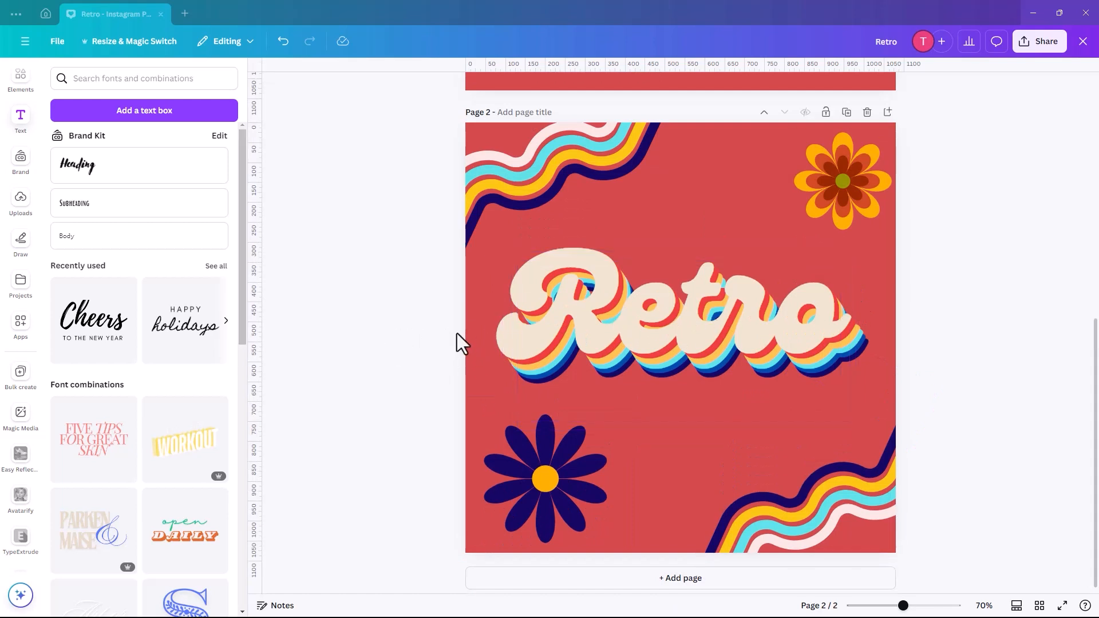
mouse_move(690, 610)
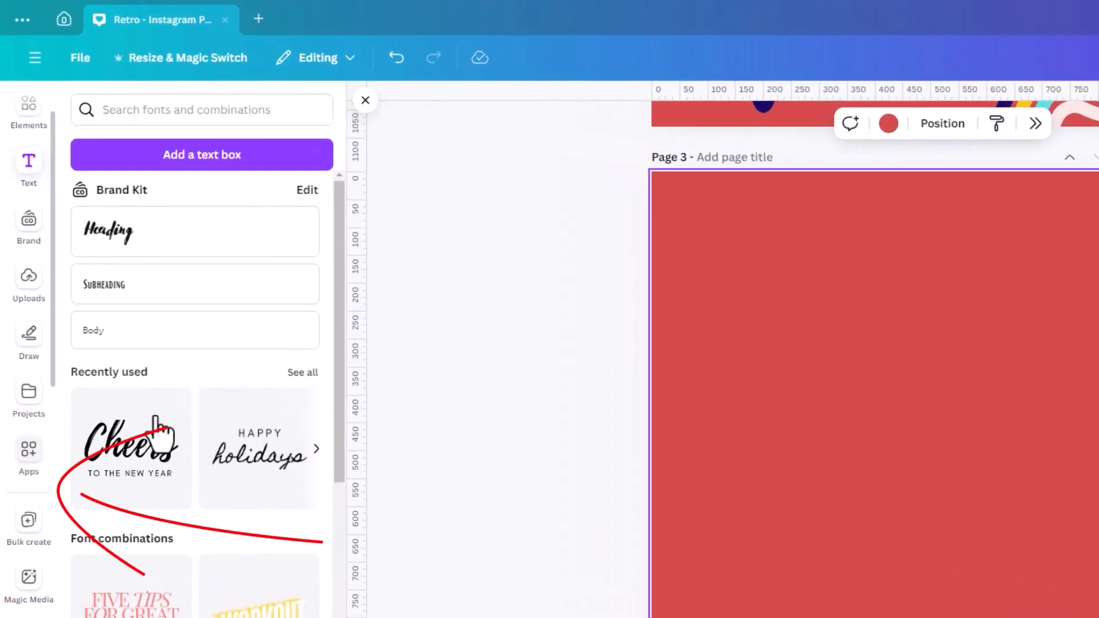
click(28, 452)
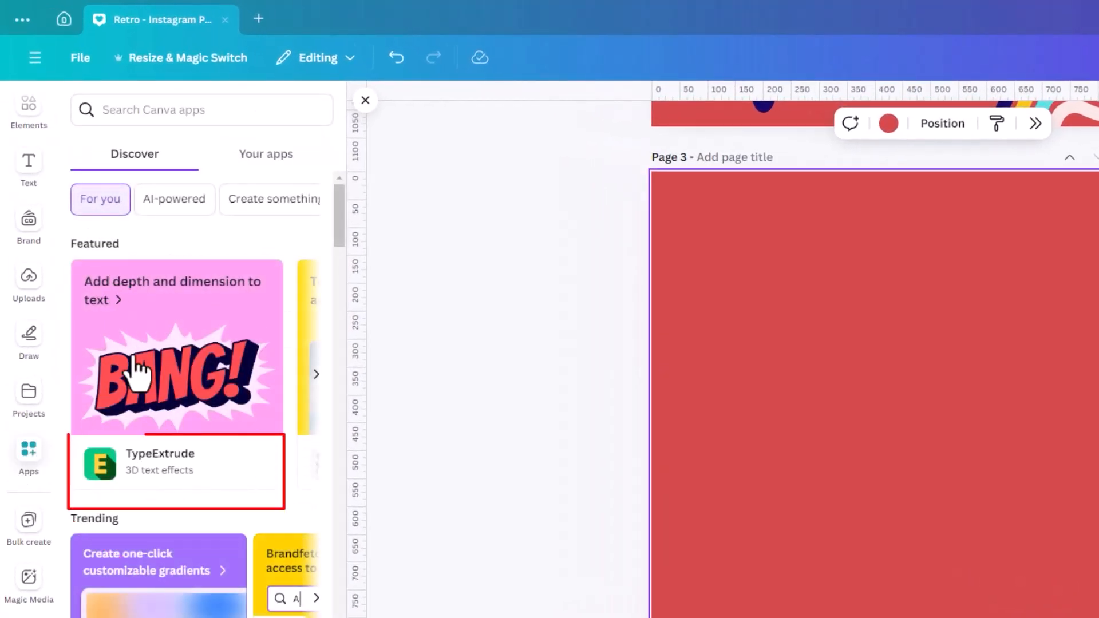
mouse_move(157, 476)
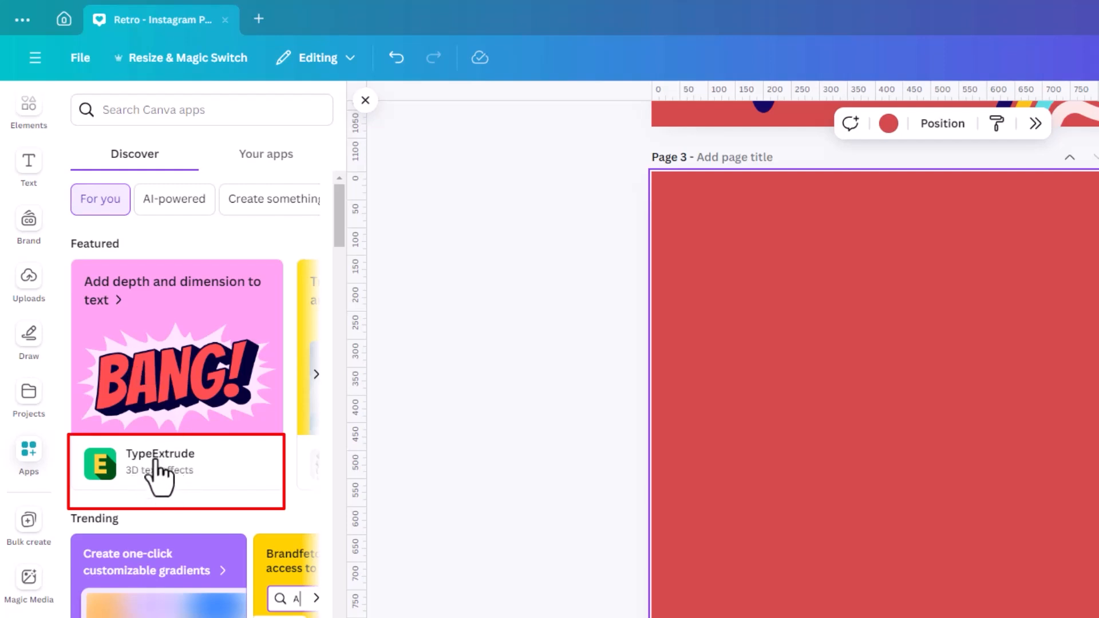
- Launch the TypeExtrude 3D text app and set its main text to 'Retro'
click(175, 463)
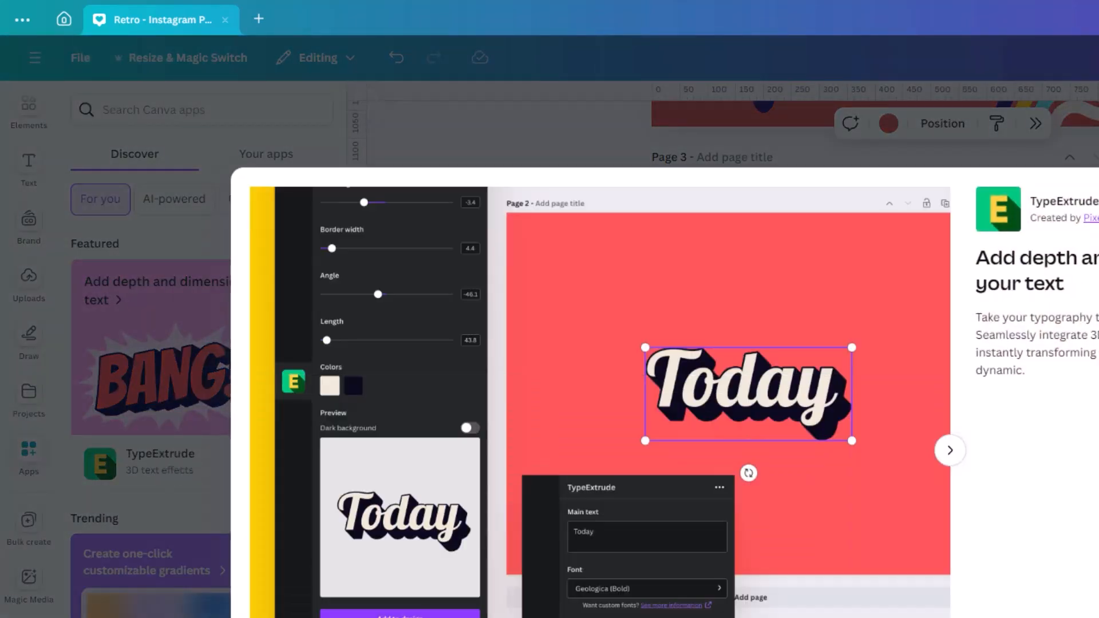
click(365, 100)
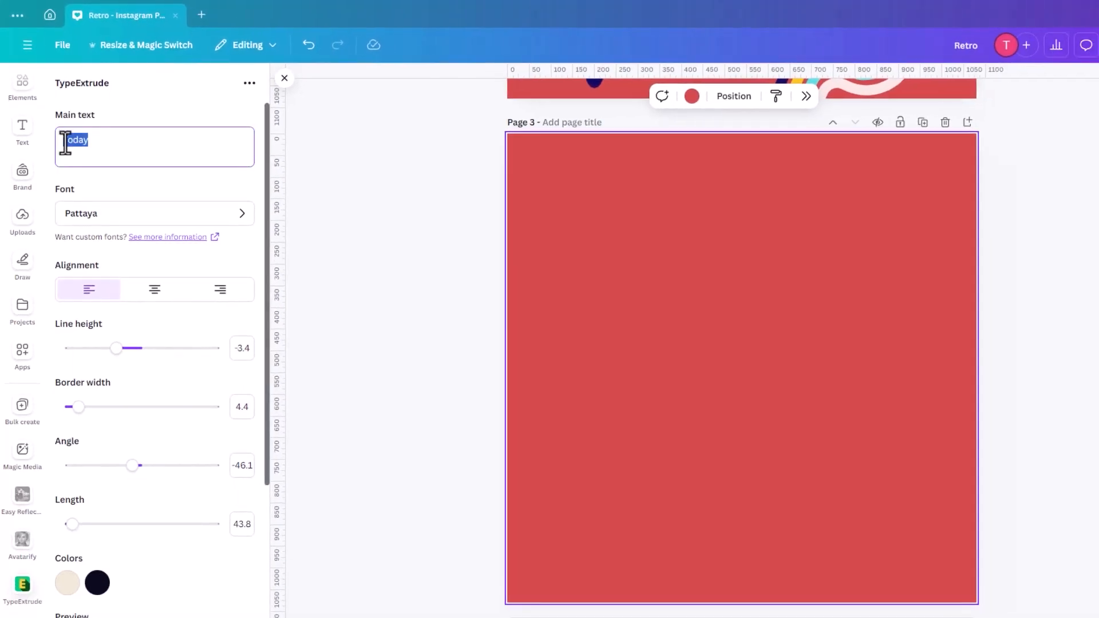
text(Retro)
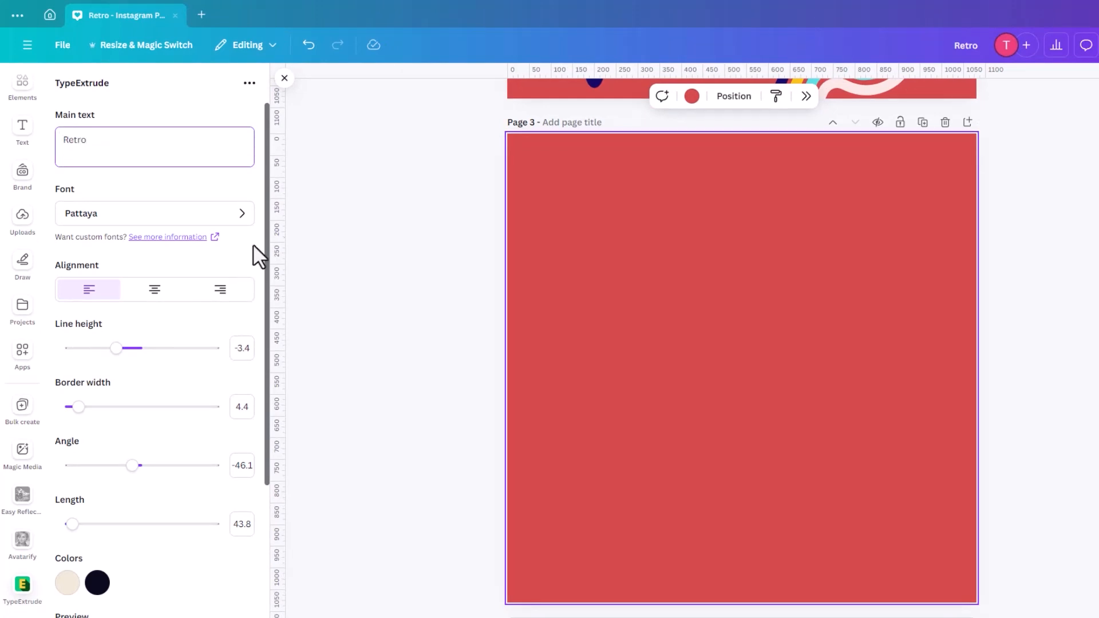
scroll(down, 3)
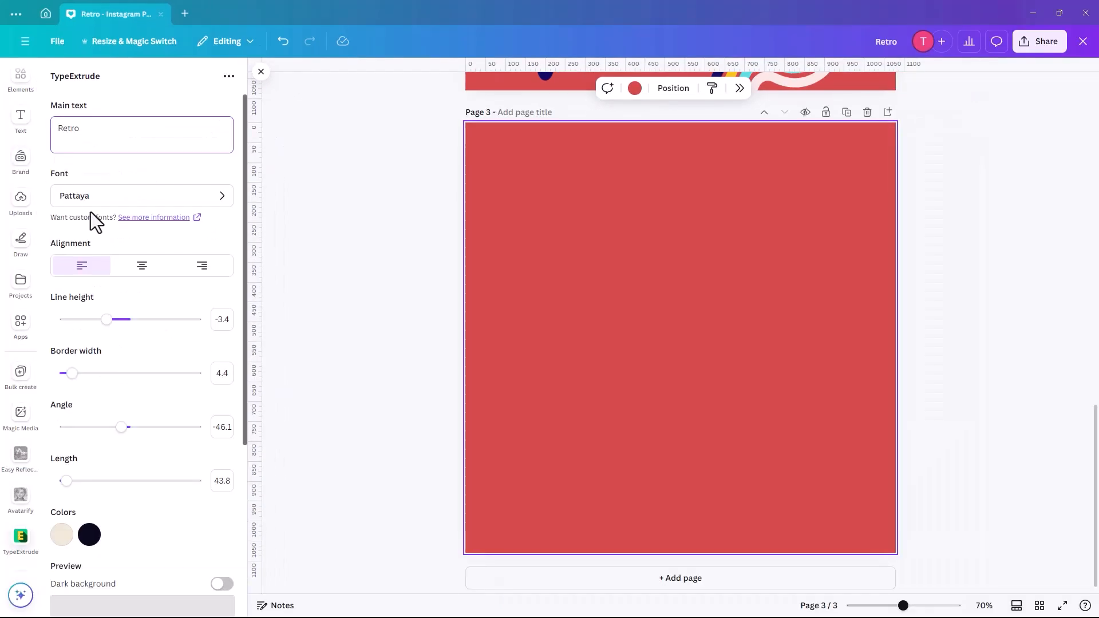
mouse_move(133, 195)
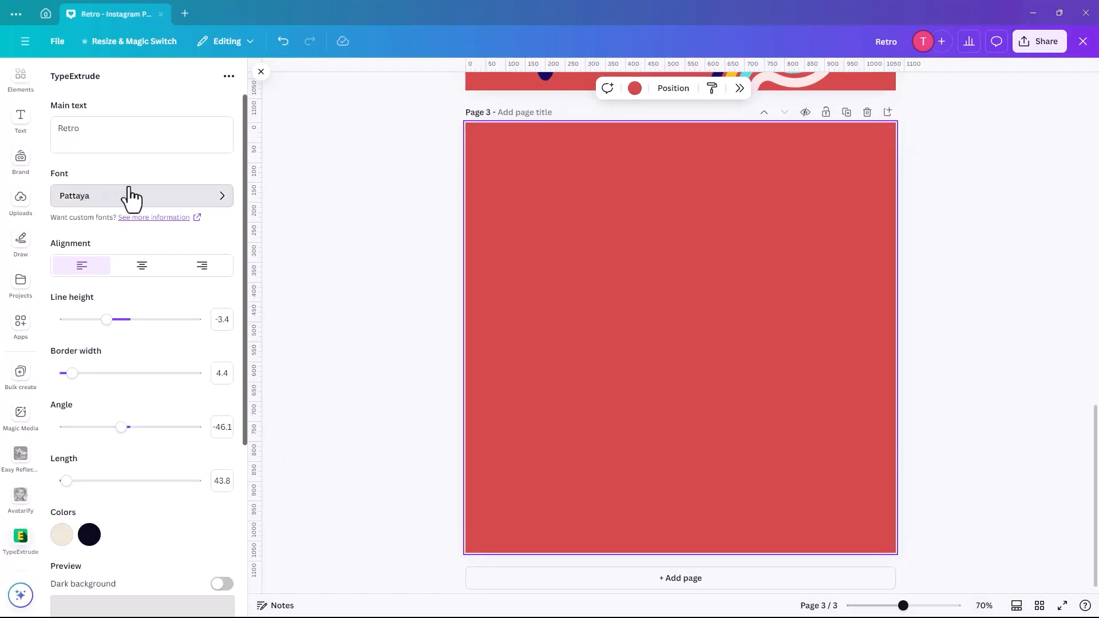
- Search the TypeExtrude fonts for 'Genty', then clear the search
click(139, 196)
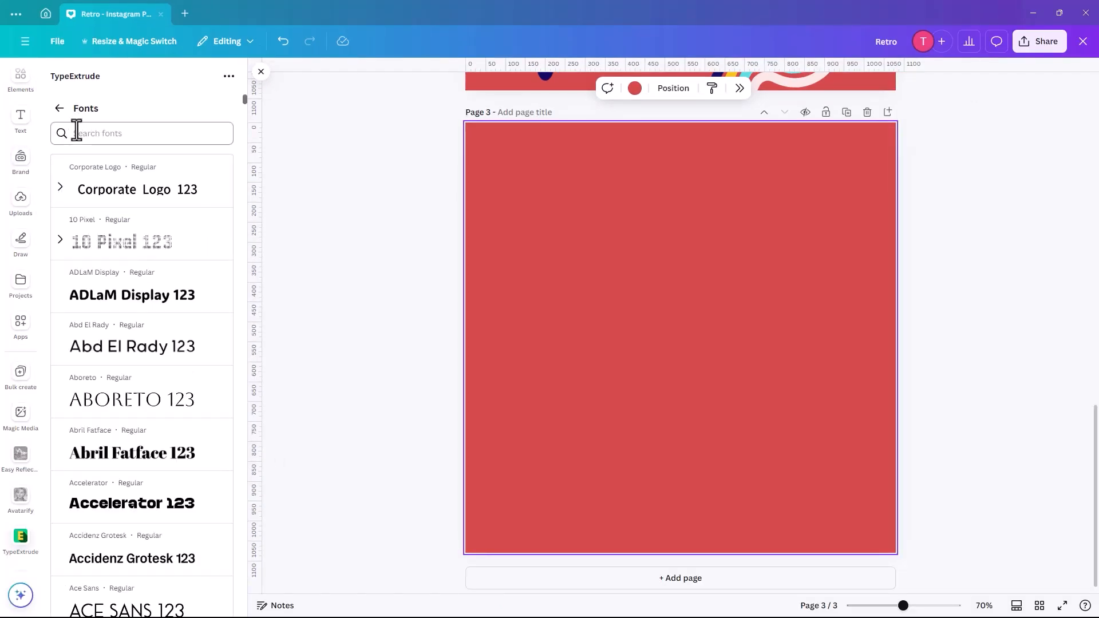
click(140, 132)
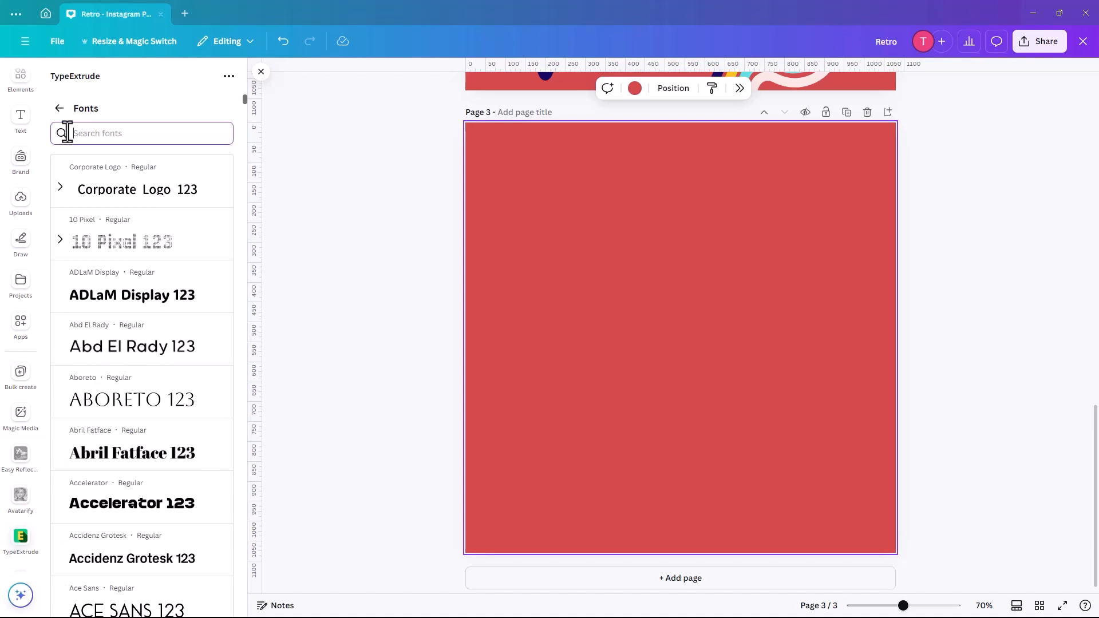
text(Genty)
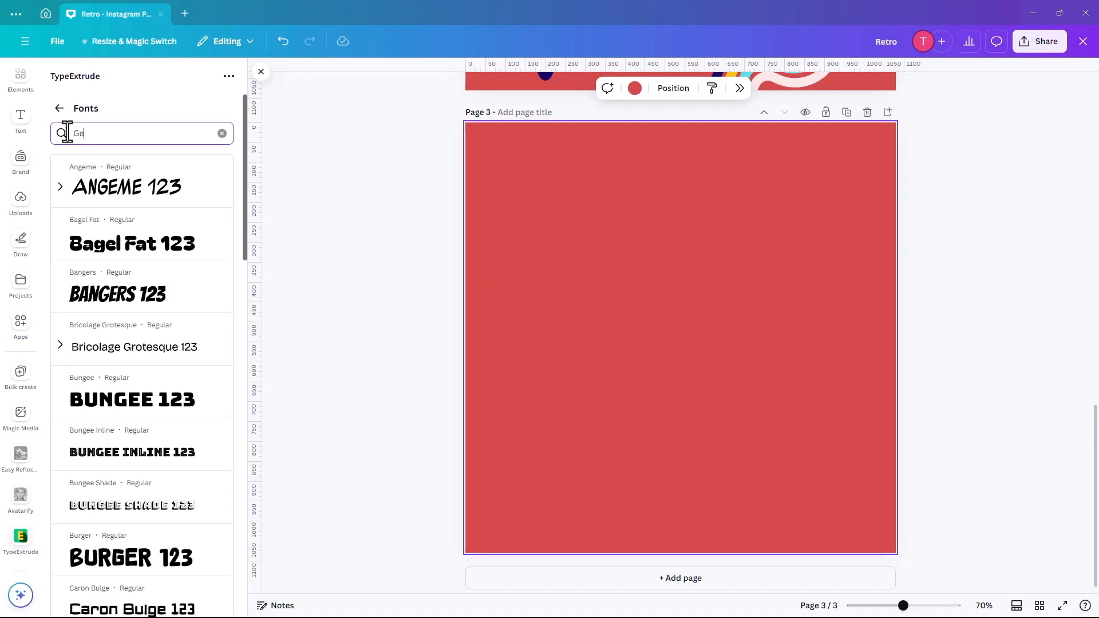
click(222, 133)
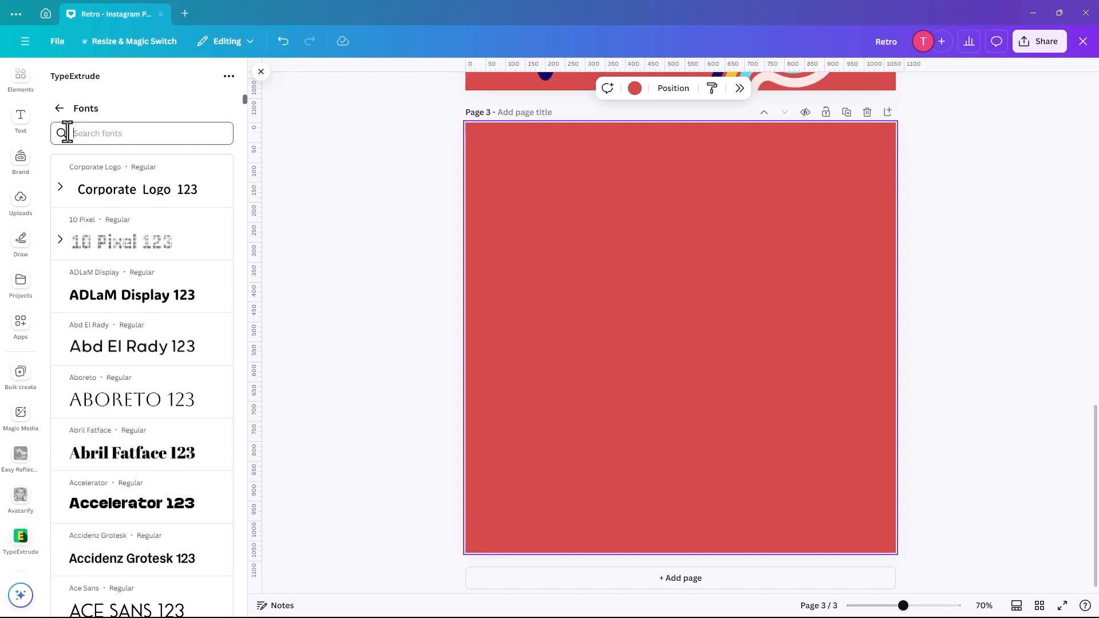
mouse_move(247, 102)
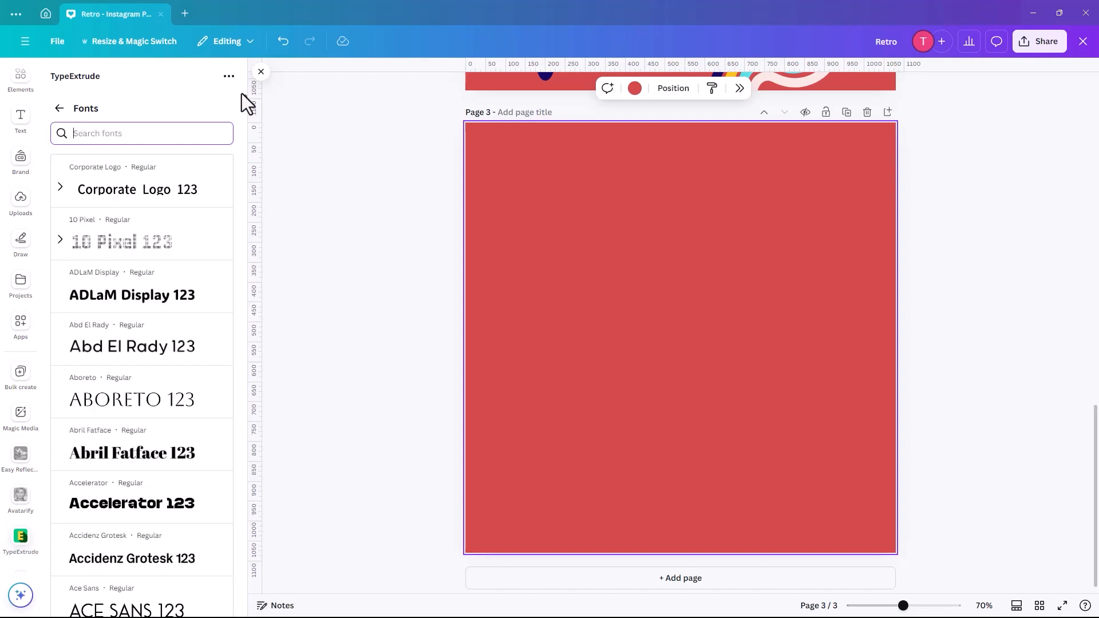
- Choose Bagel Fat as the font for the extruded Retro text
scroll(down, 3)
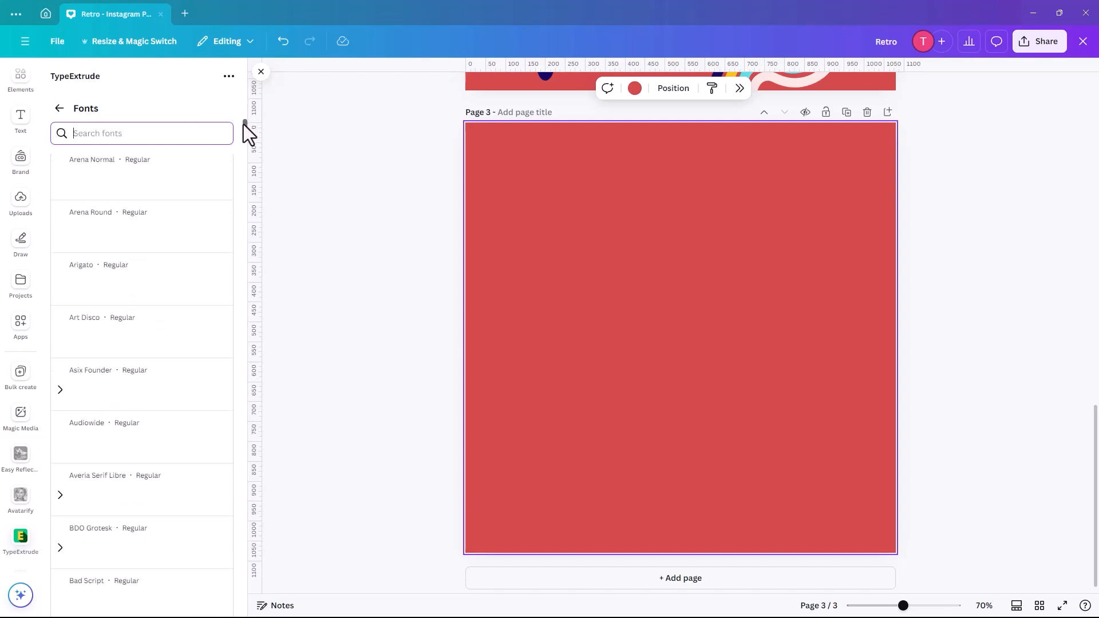
scroll(down, 3)
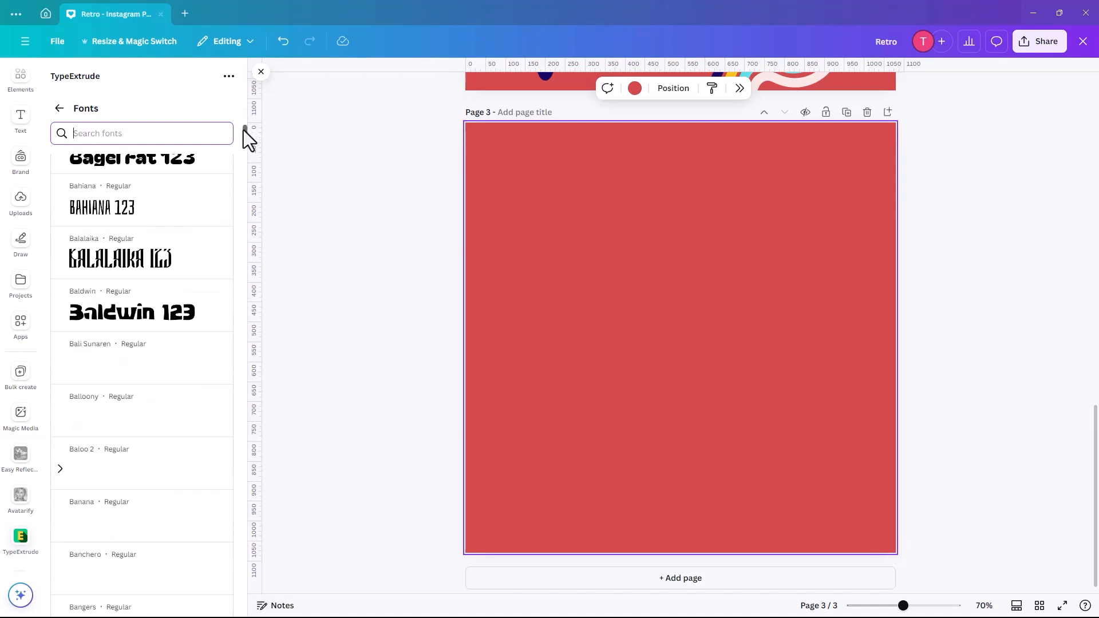
scroll(up, 3)
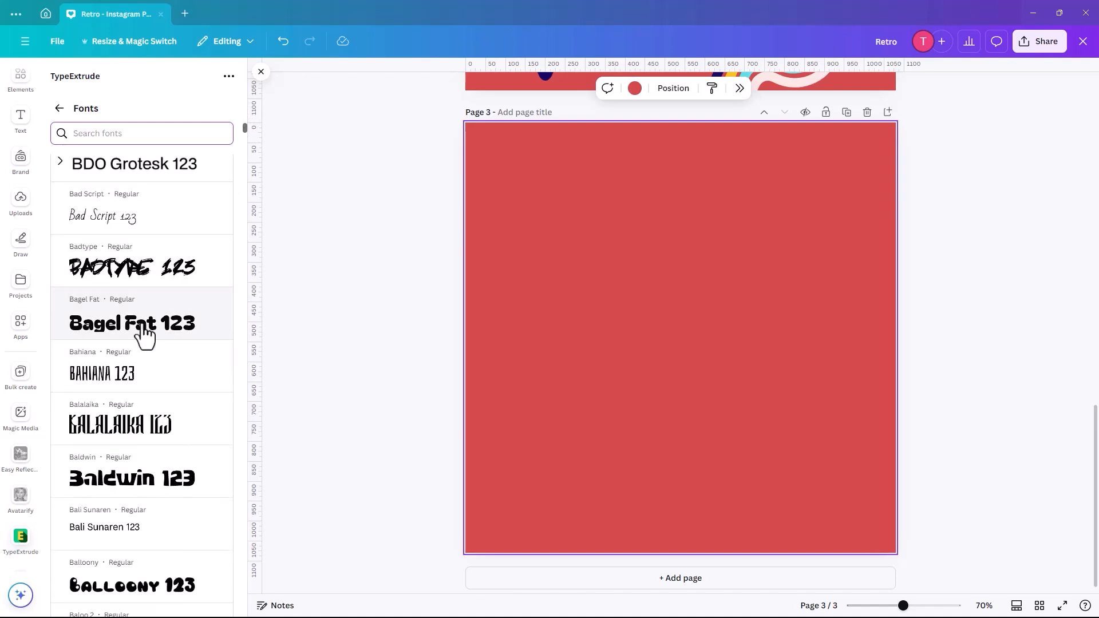
click(132, 322)
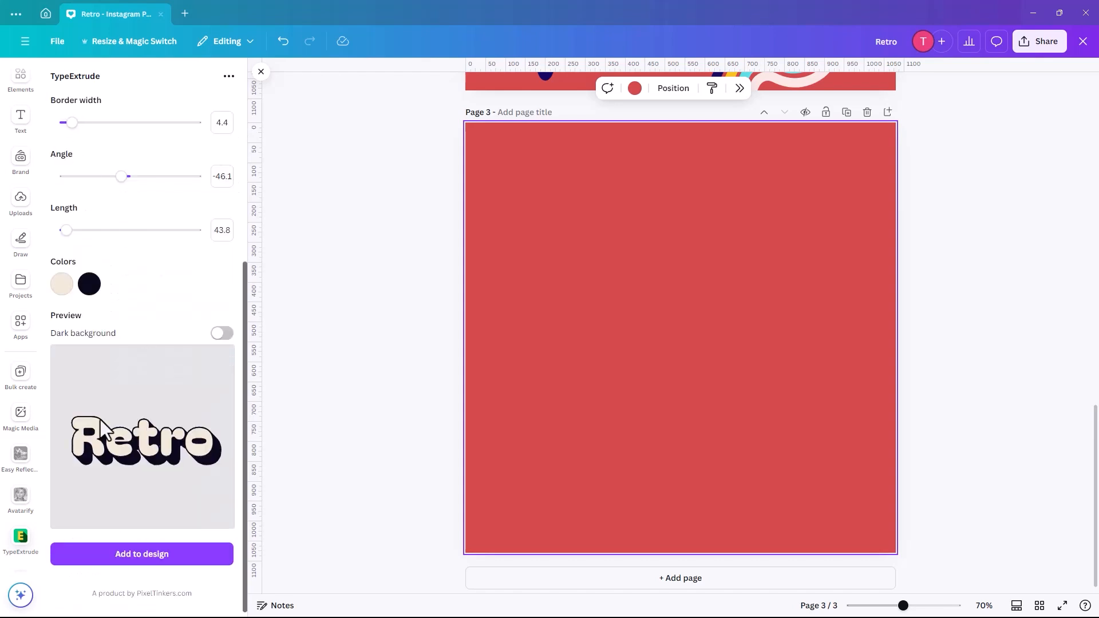
mouse_move(76, 361)
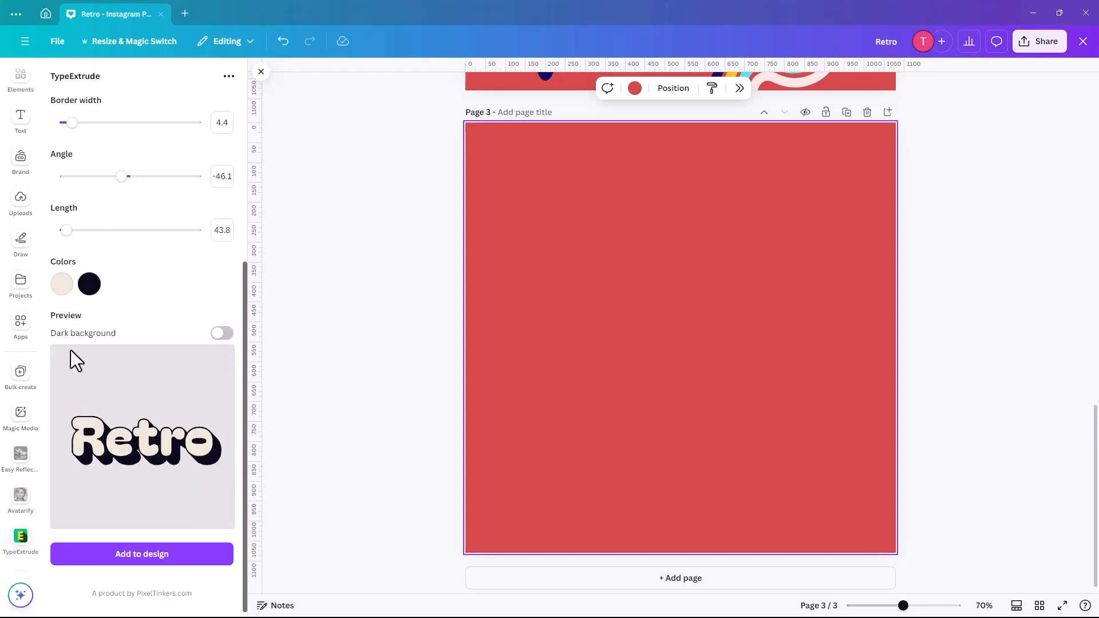
- Review the TypeExtrude colour settings for the Retro text
scroll(up, 3)
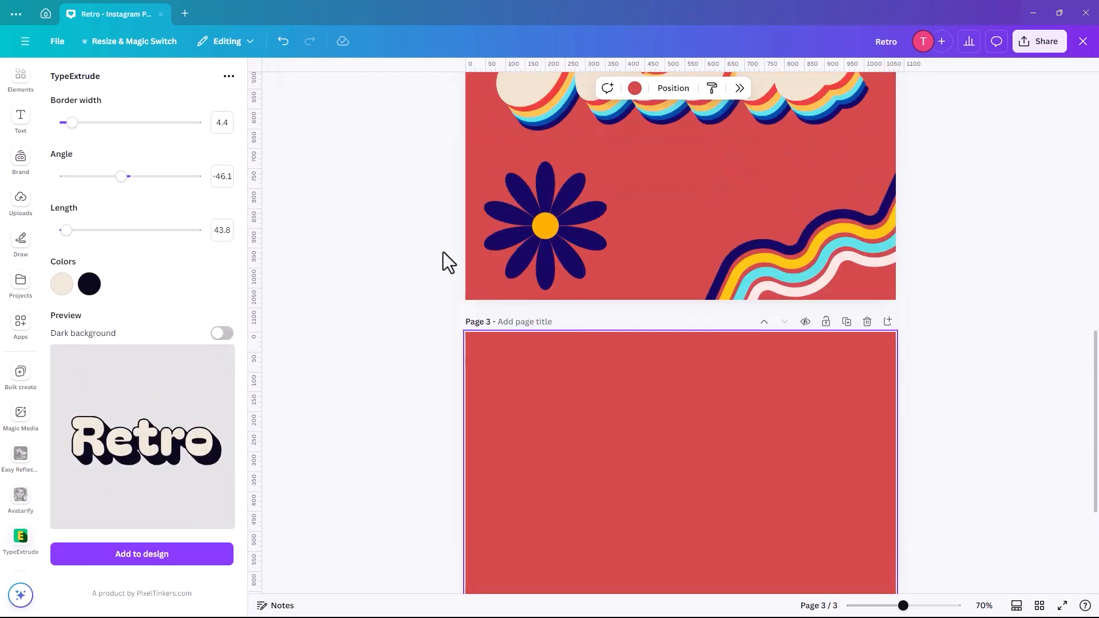
scroll(up, 3)
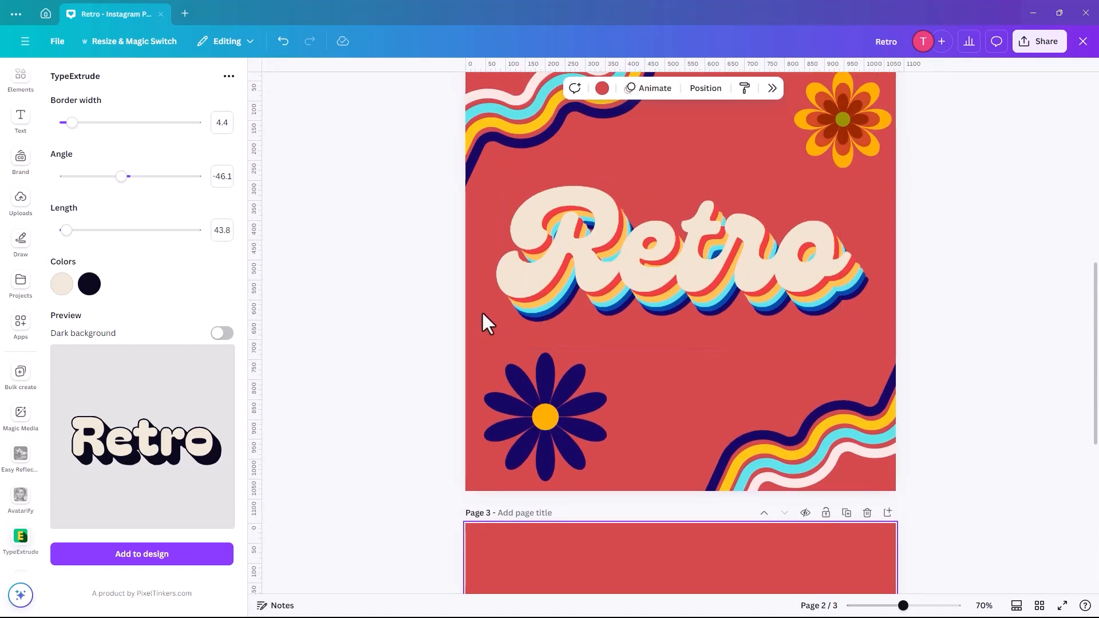
scroll(down, 3)
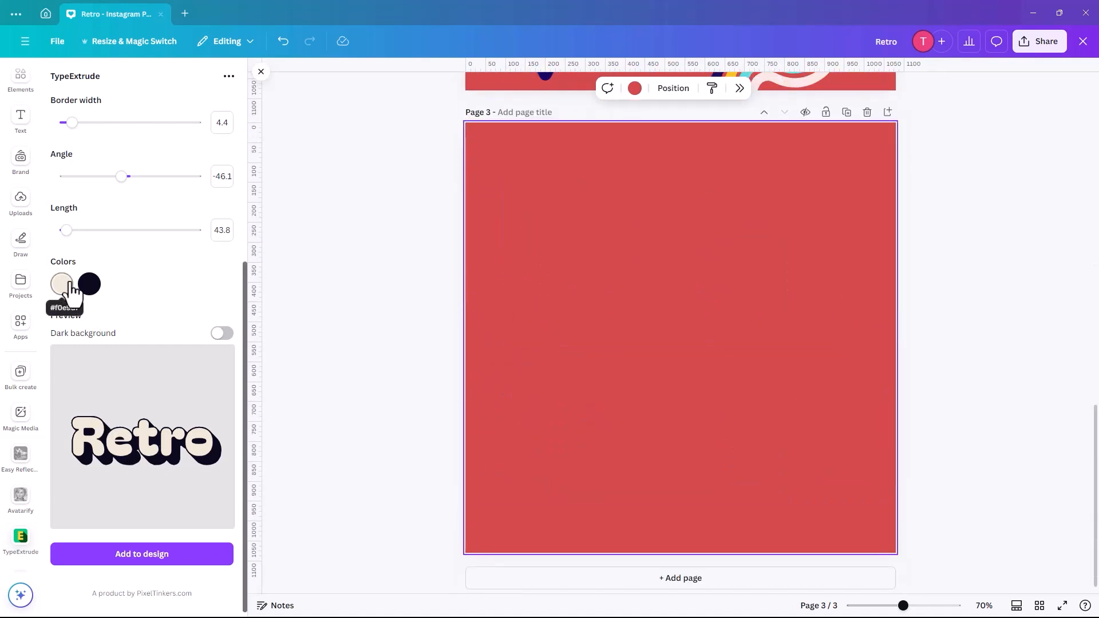
click(89, 284)
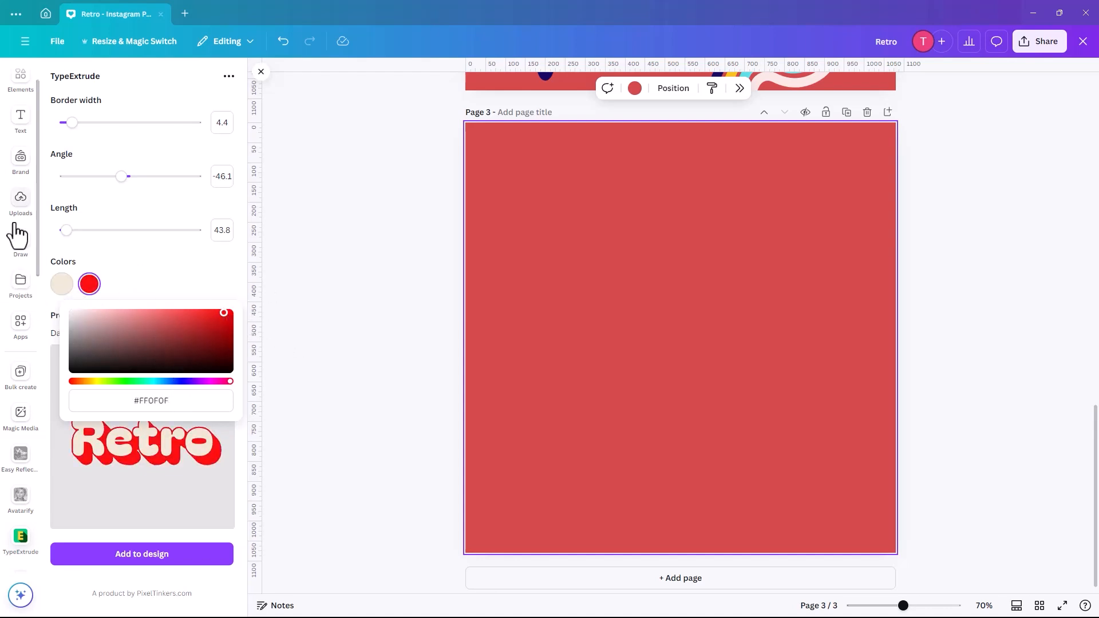
click(67, 230)
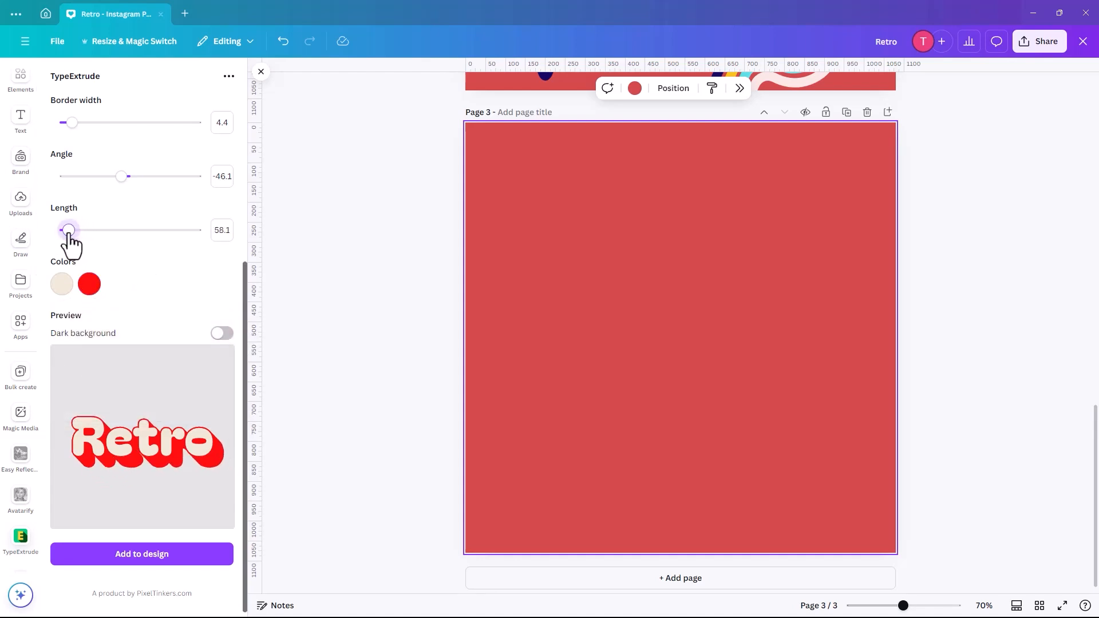
mouse_move(122, 176)
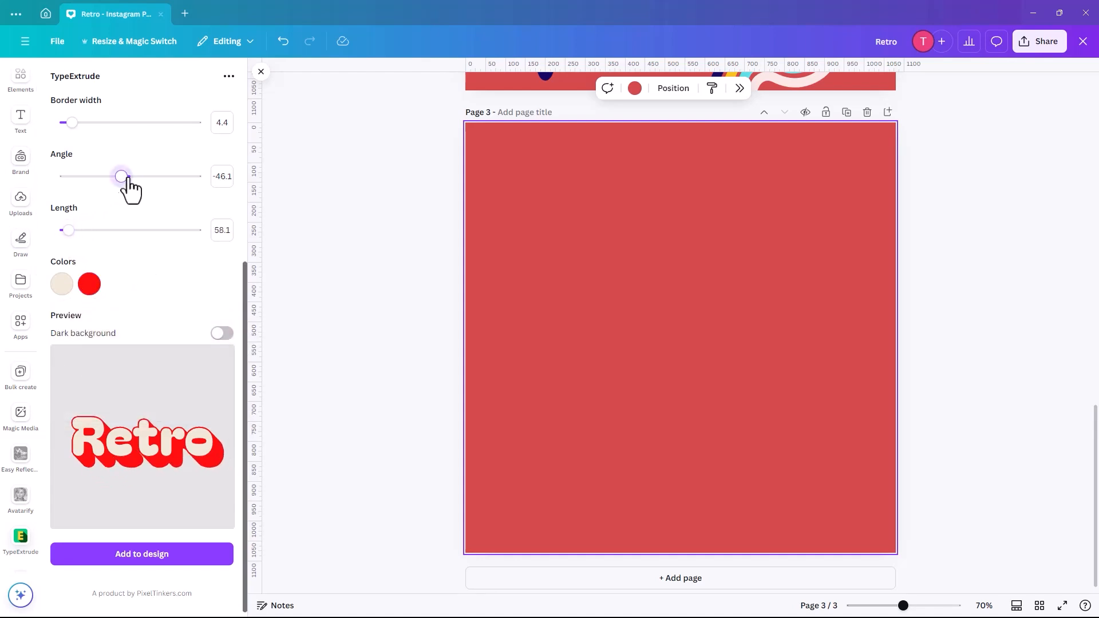
- Set the extrusion angle to about -20.3 and the border width to 0
drag(120, 176, 126, 176)
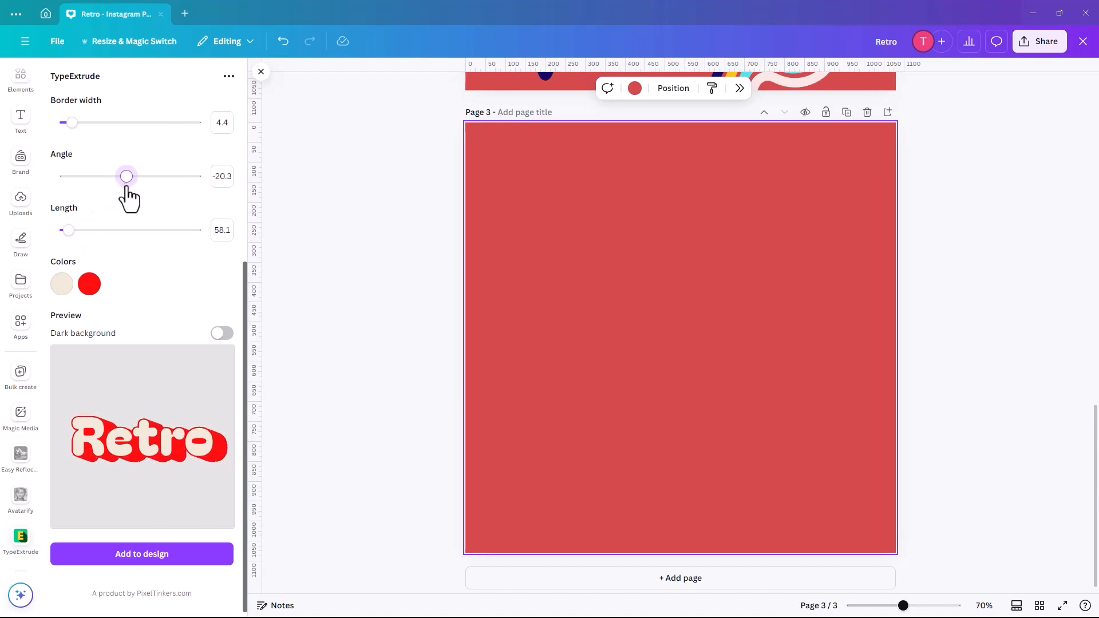
drag(73, 122, 59, 122)
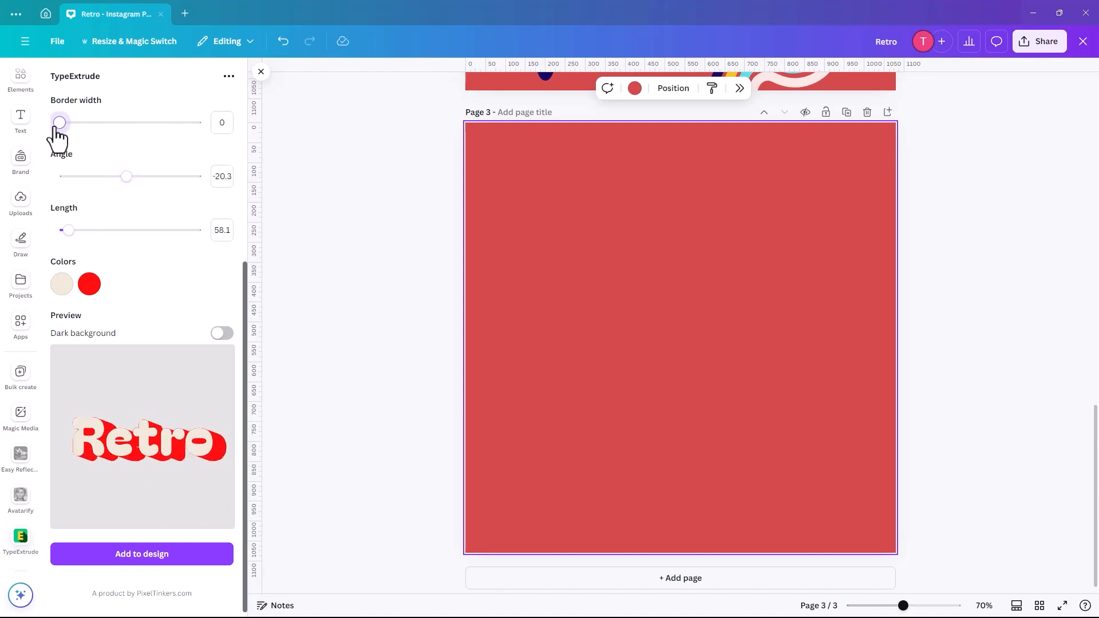
mouse_move(145, 388)
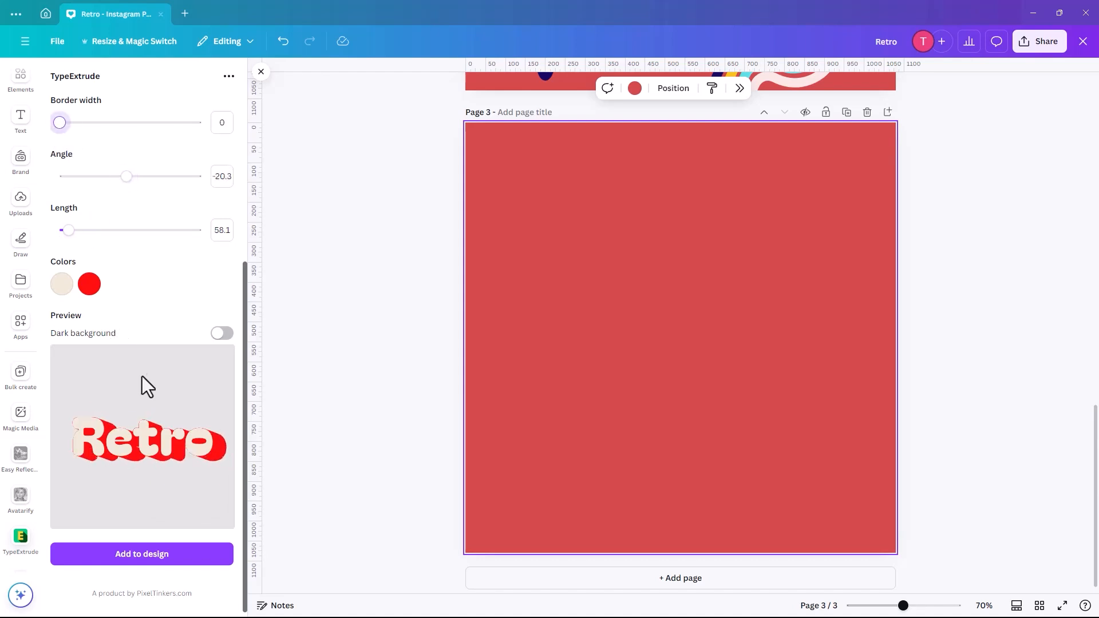
- Add the extruded Retro to page 3, pick the upper copy and shorten its length to about 21.8
click(140, 554)
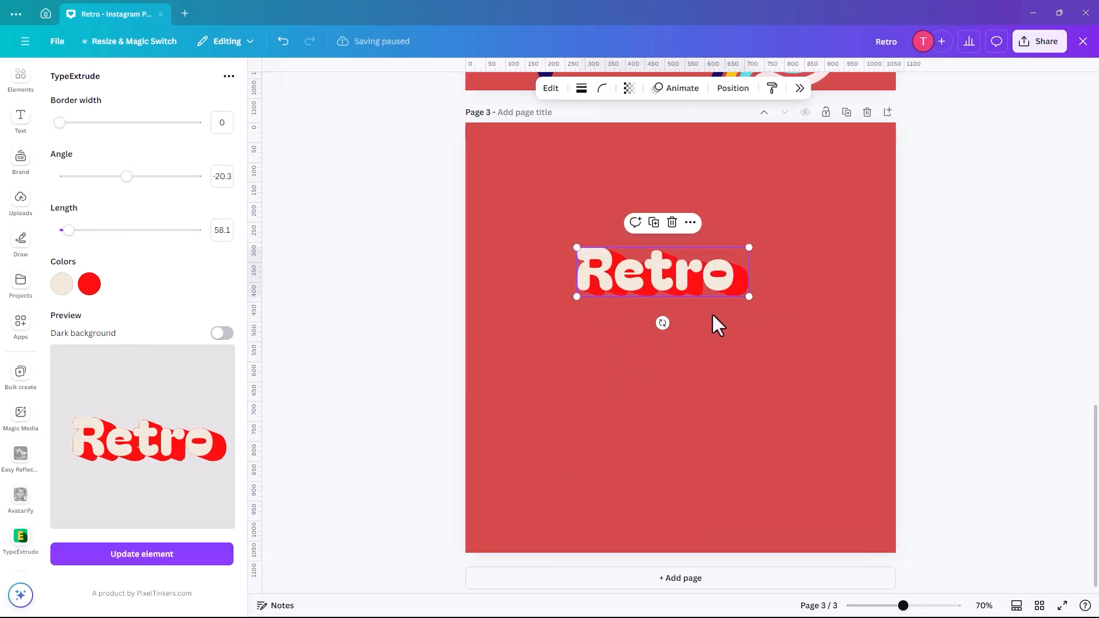
mouse_move(691, 301)
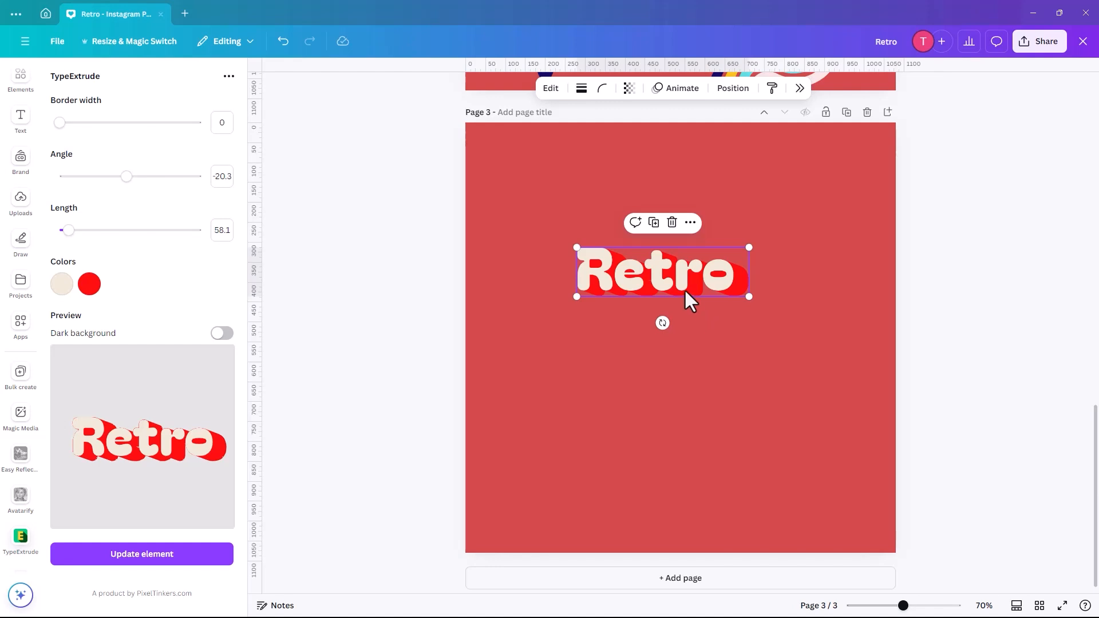
mouse_move(597, 316)
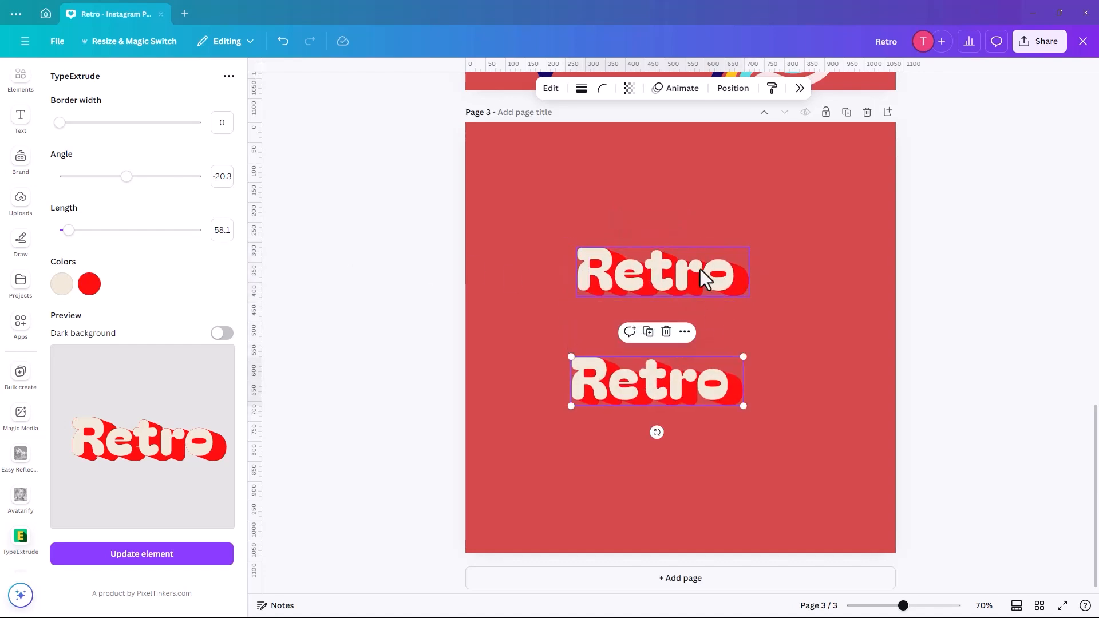
click(661, 273)
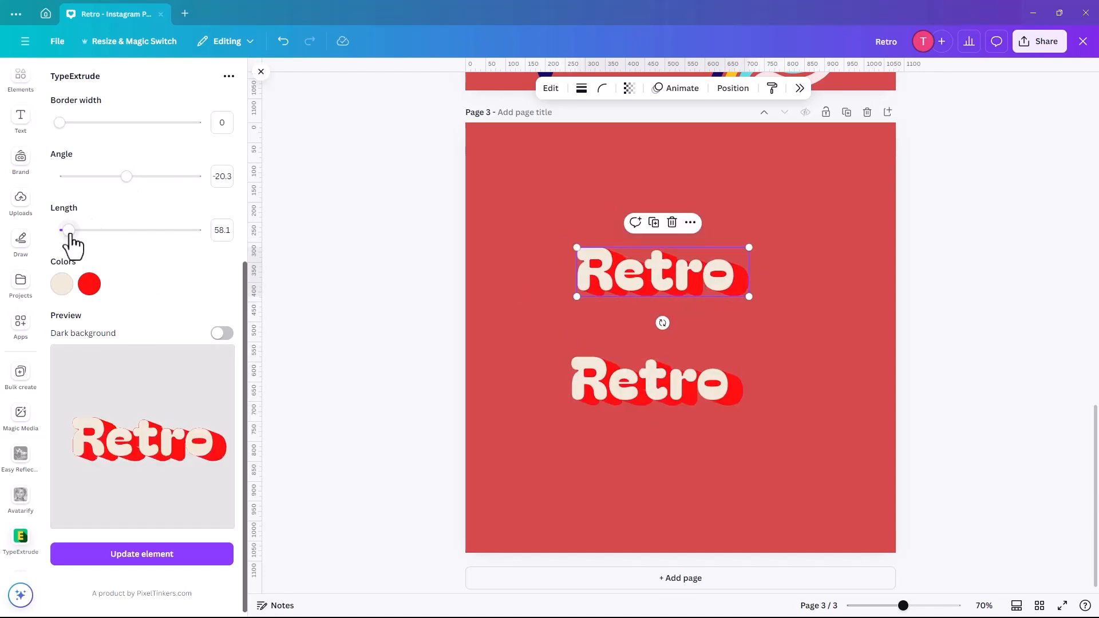
drag(69, 230, 61, 230)
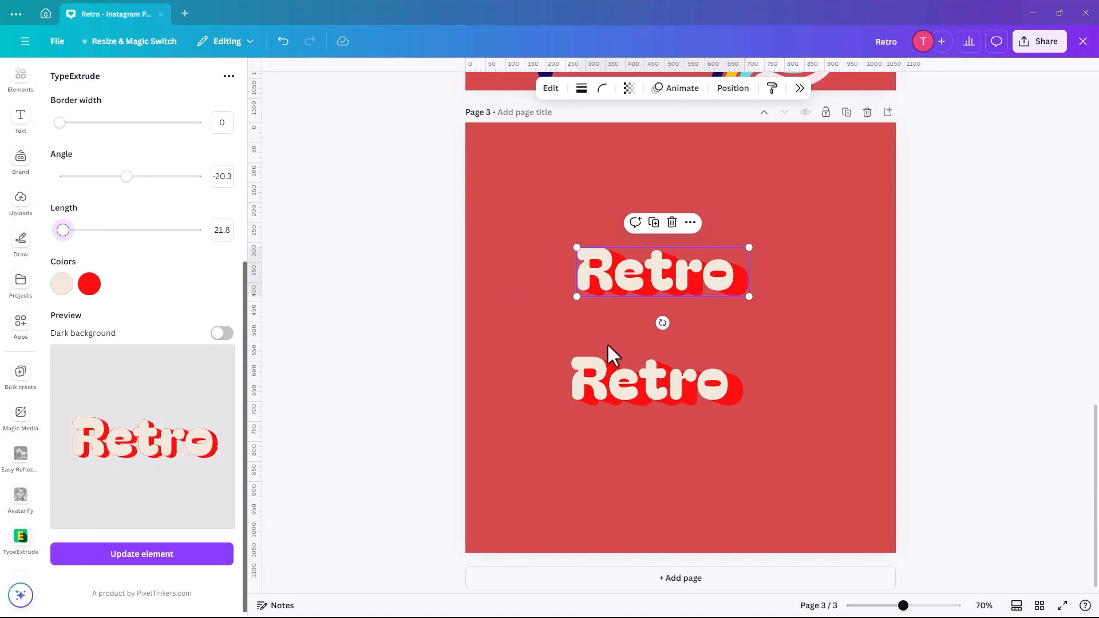
mouse_move(515, 336)
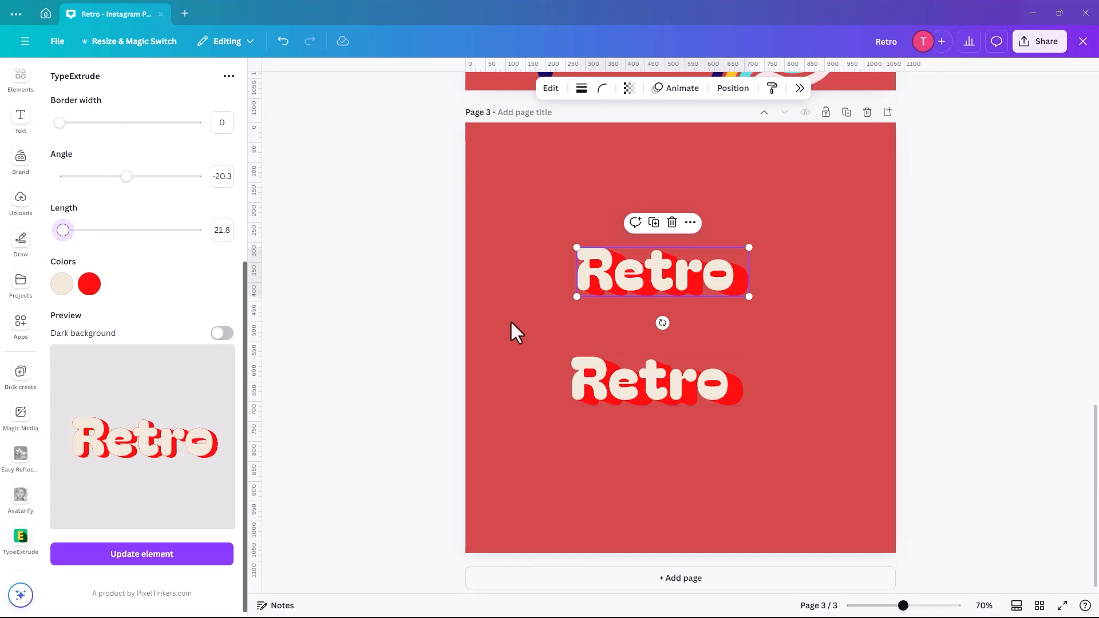
- Stack the two Retro copies together and recolour the extrusion swatches blue
click(141, 554)
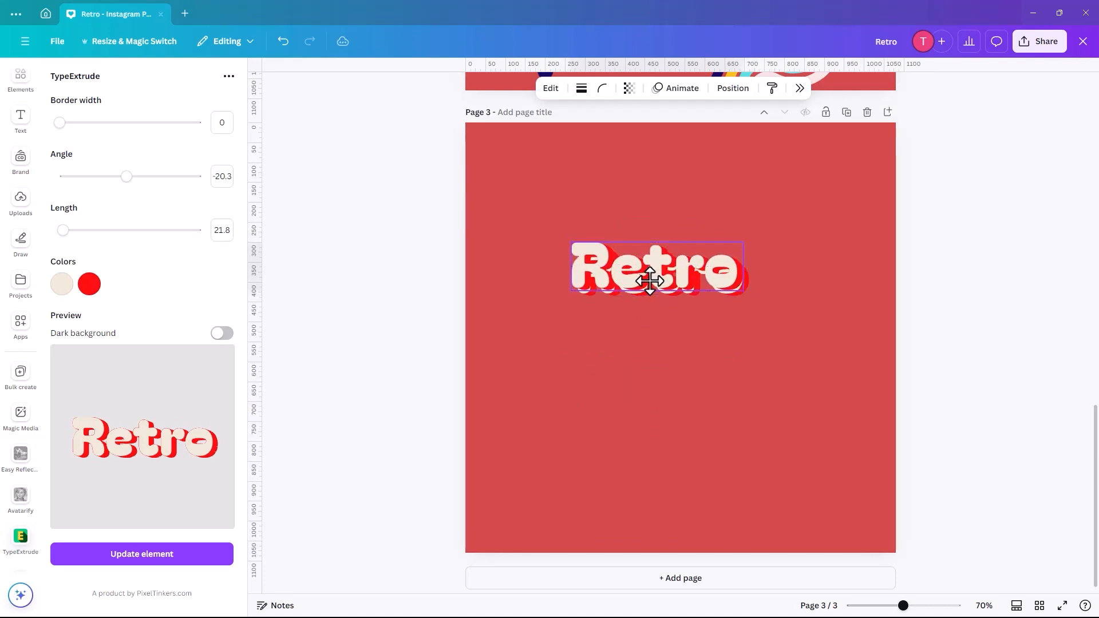
click(657, 271)
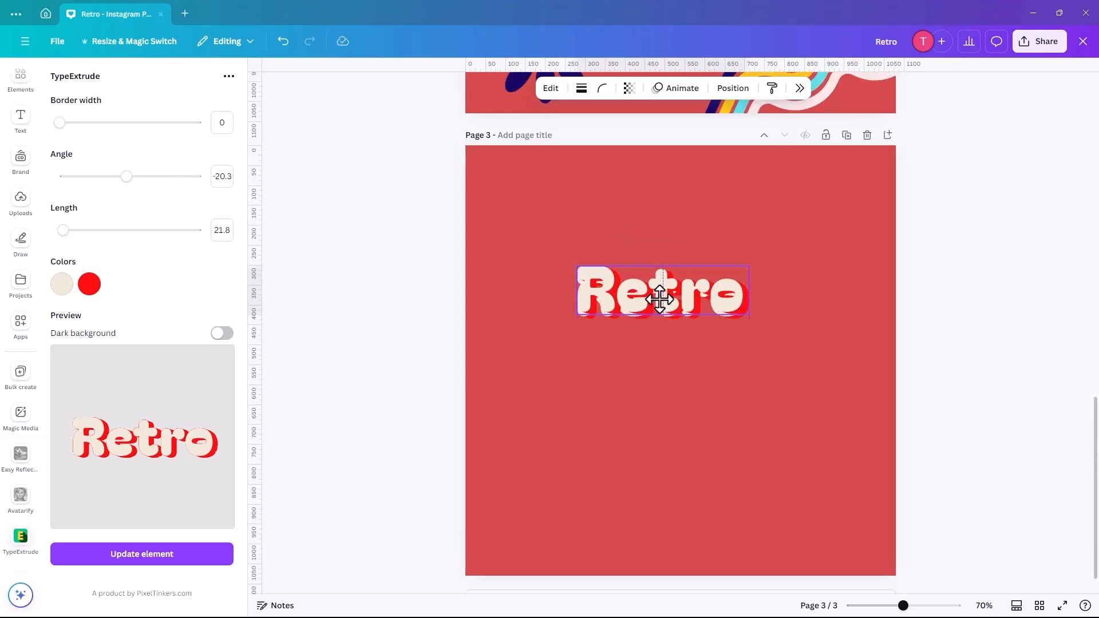
click(89, 284)
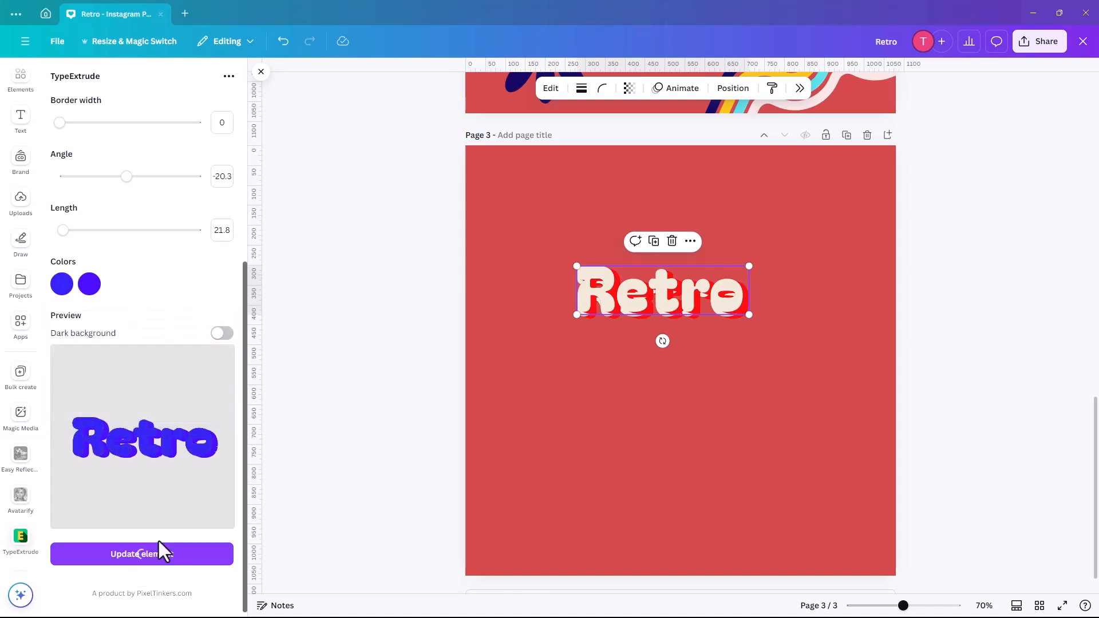
- Update one copy to dark blue and place it just below the cream-and-red Retro
click(141, 555)
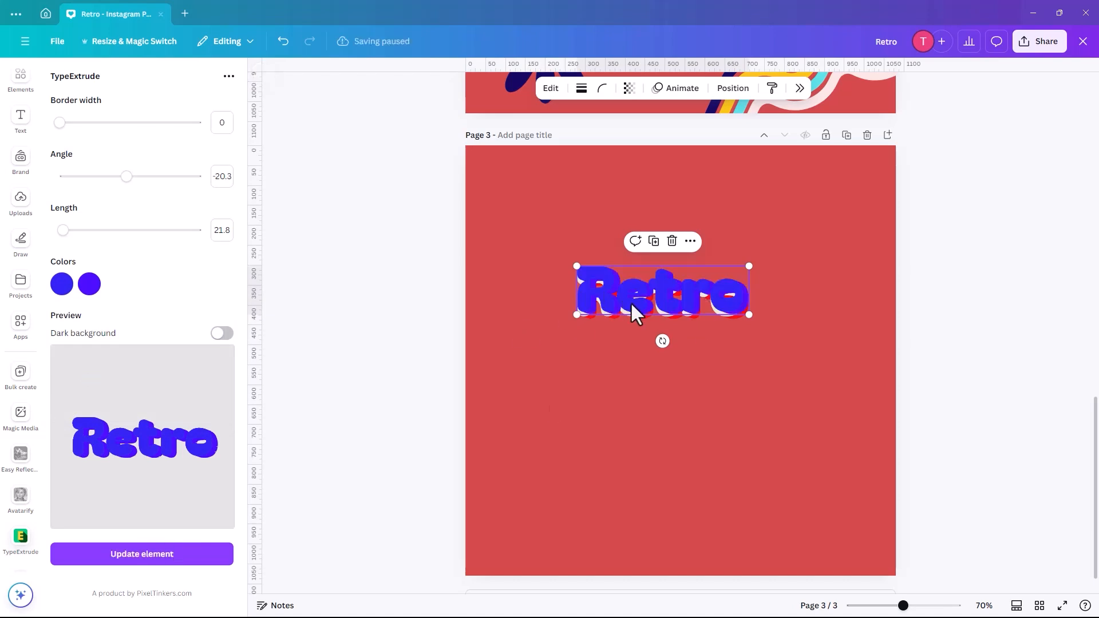
click(141, 554)
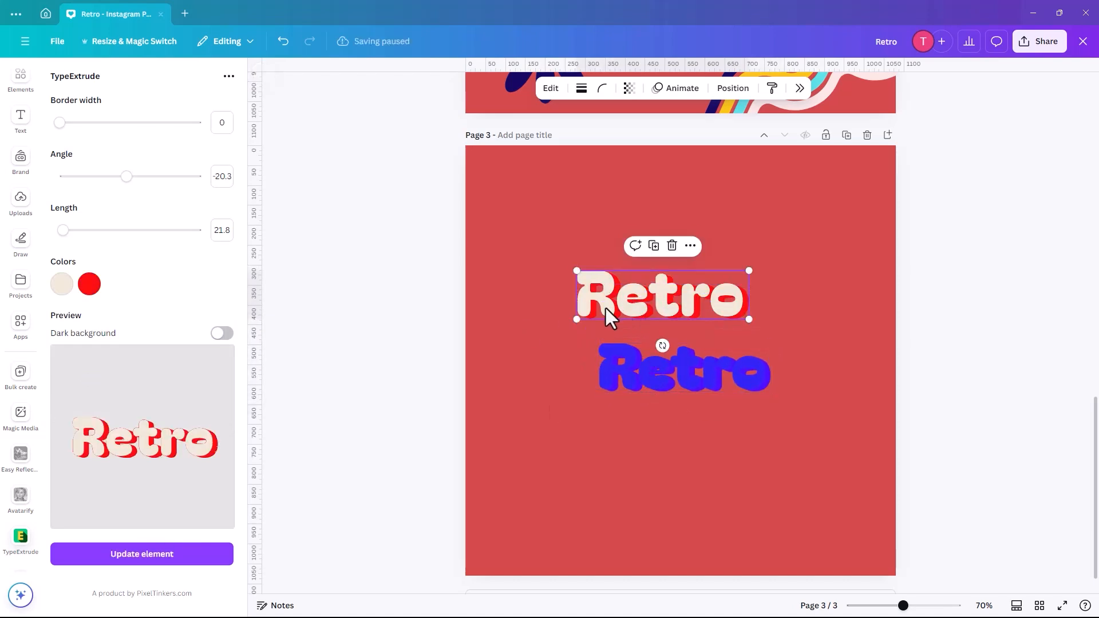
mouse_move(417, 230)
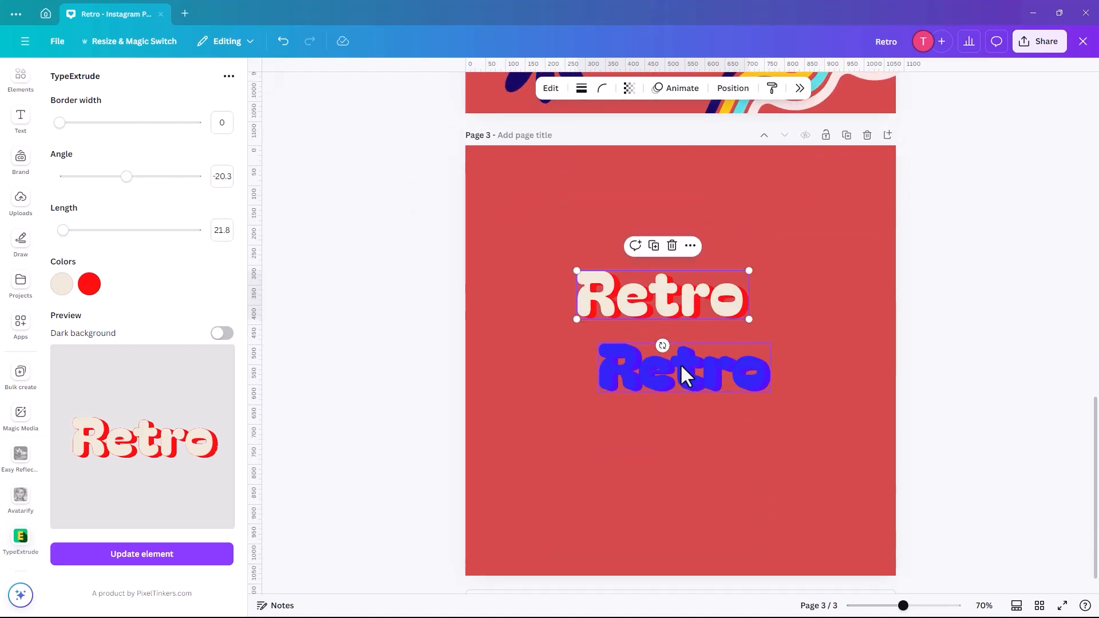
click(89, 282)
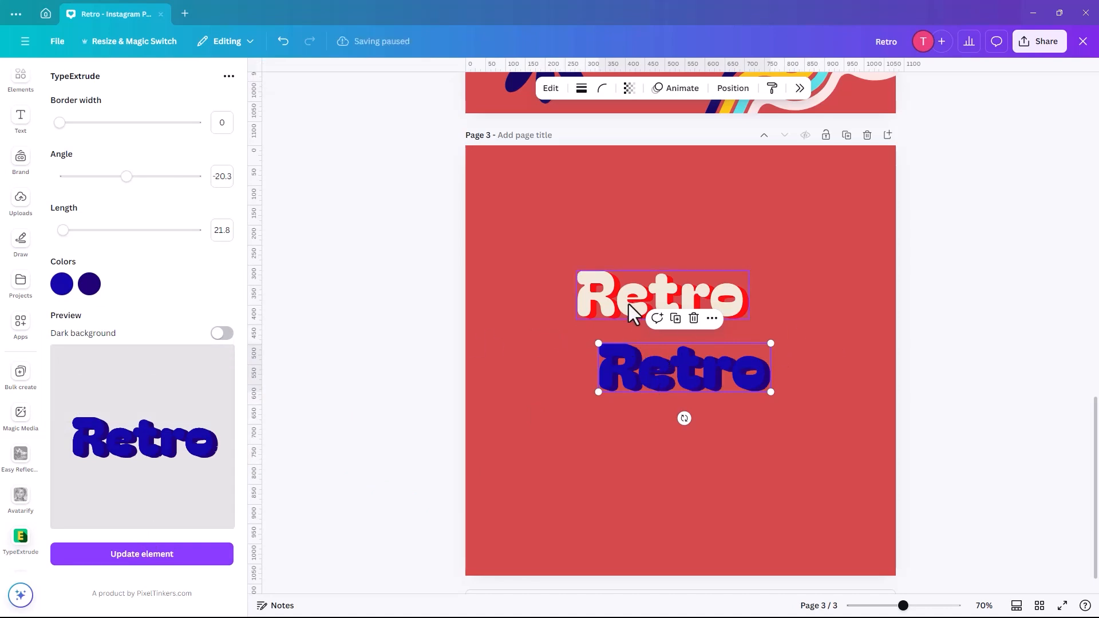
click(644, 294)
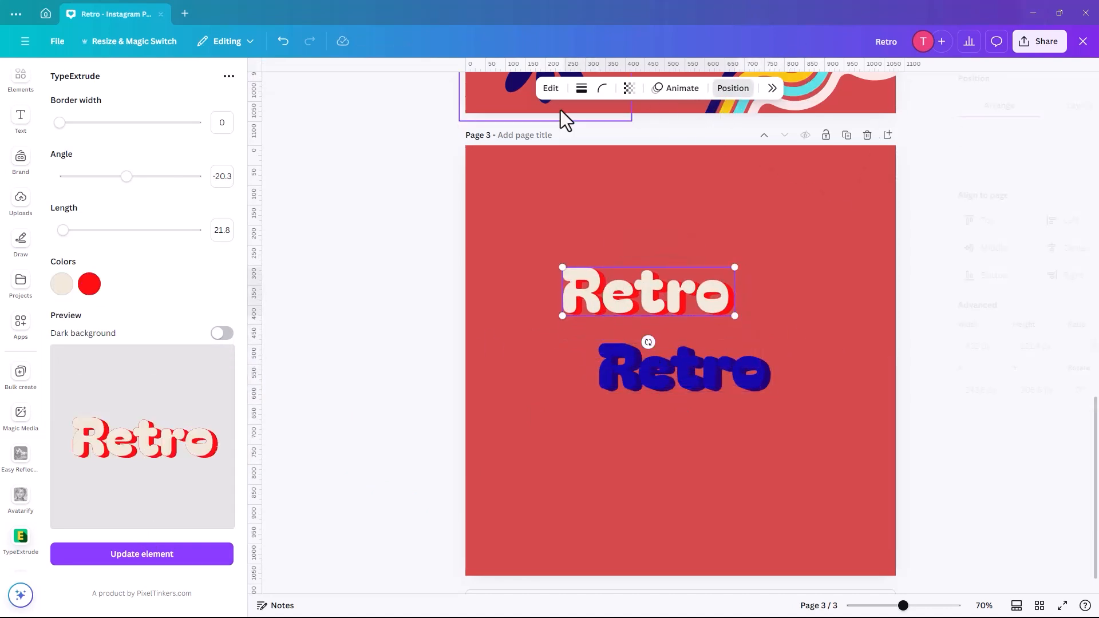
- Review page 3's layer order and the cream Retro centred over the blue Retro
click(733, 88)
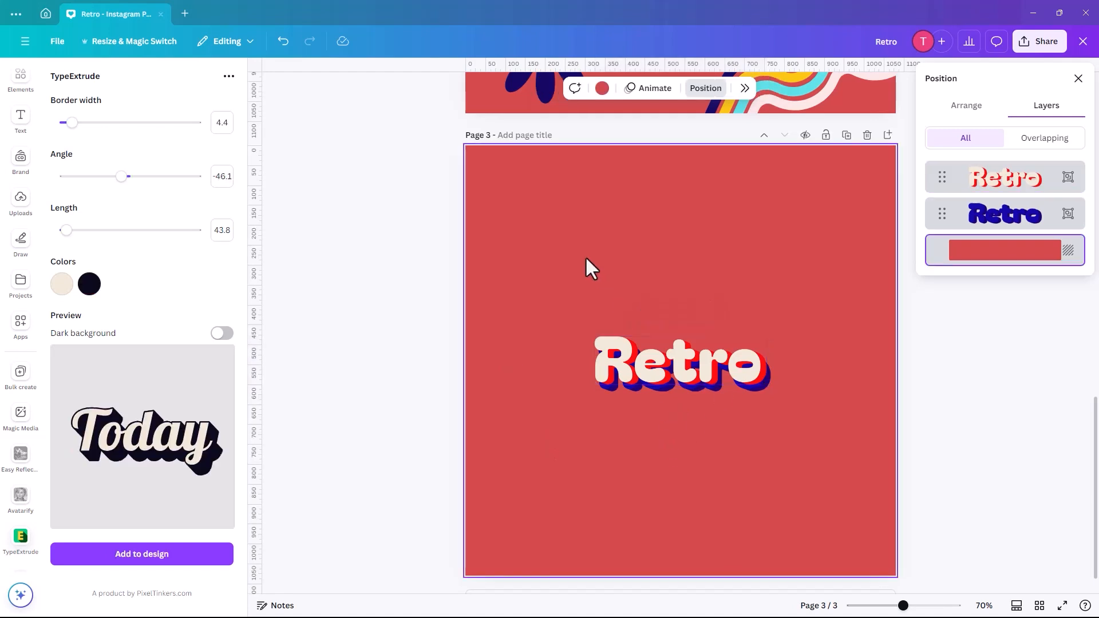
scroll(up, 3)
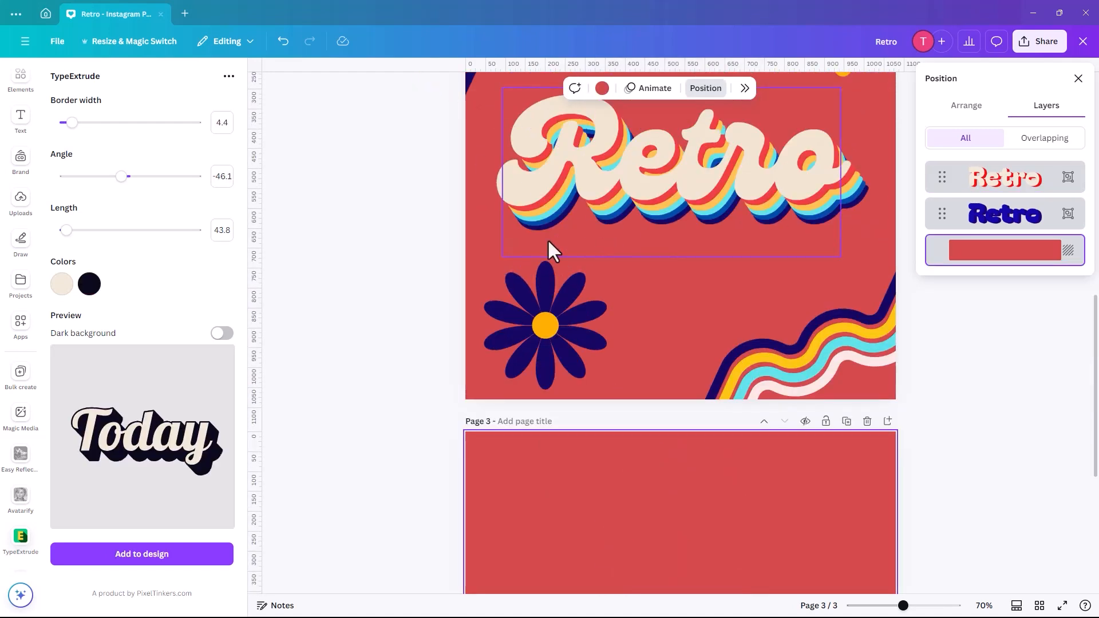
scroll(down, 3)
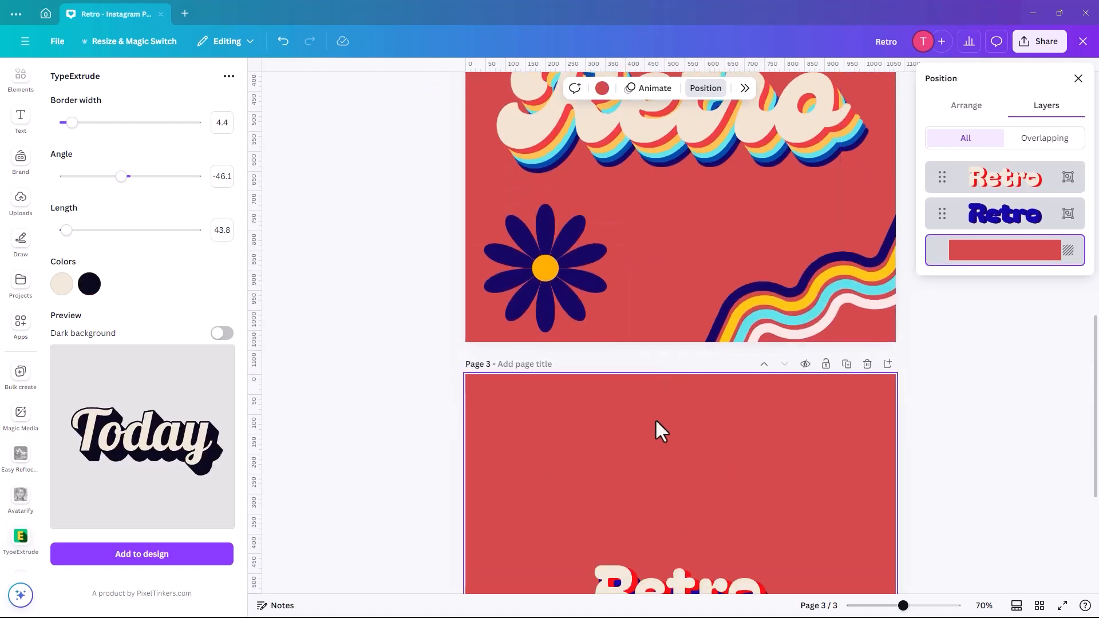
scroll(up, 3)
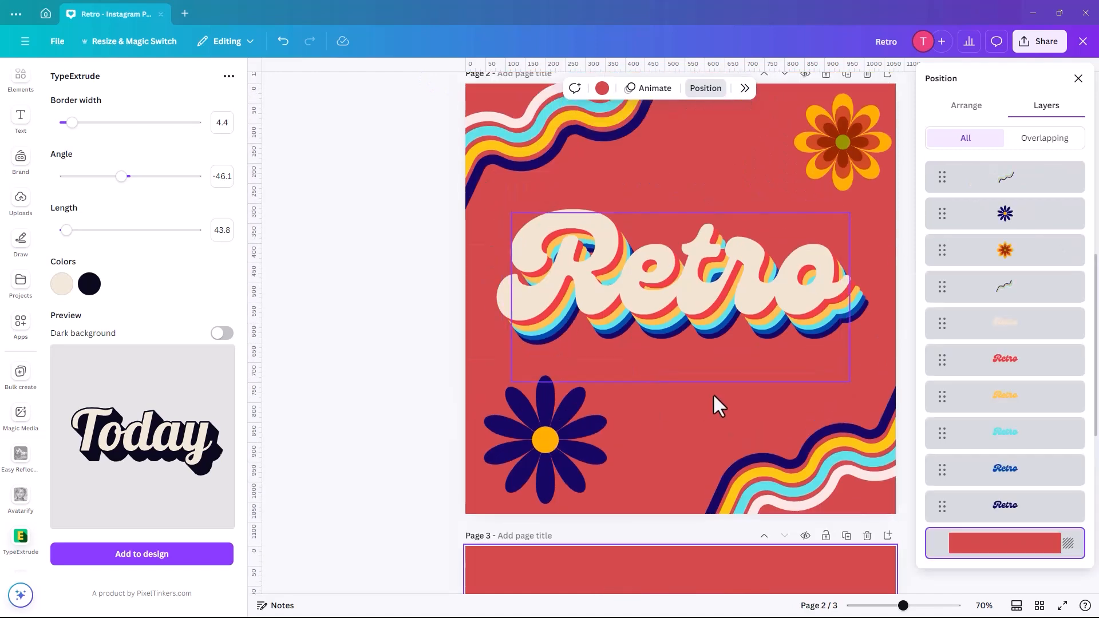
scroll(down, 3)
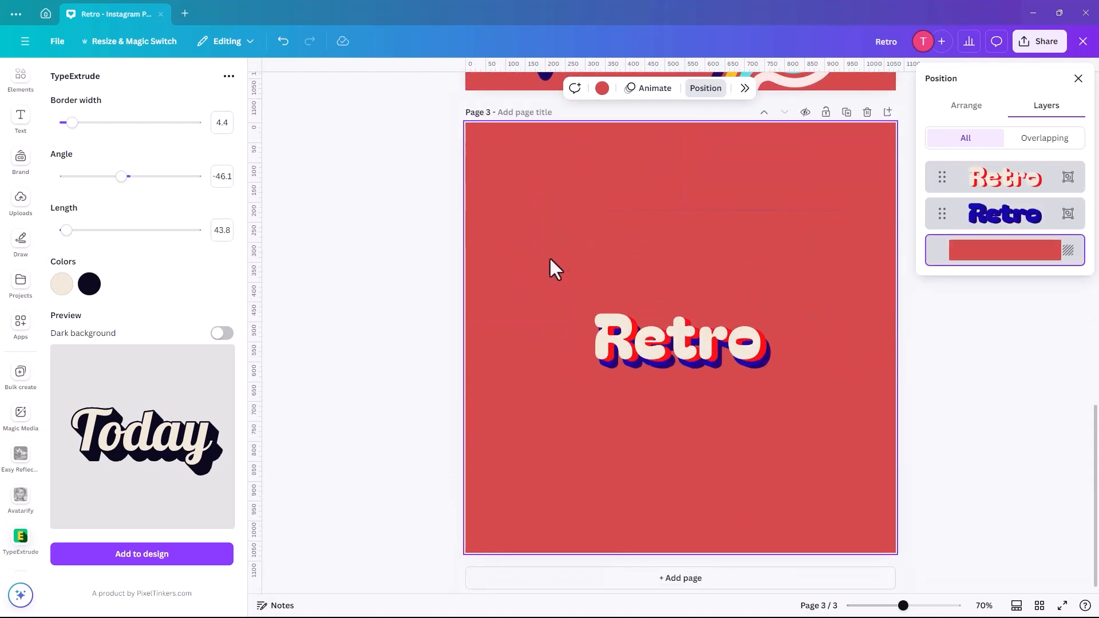
- Shift-select both Retro layers in the Layers panel, then review page 2's post
click(677, 340)
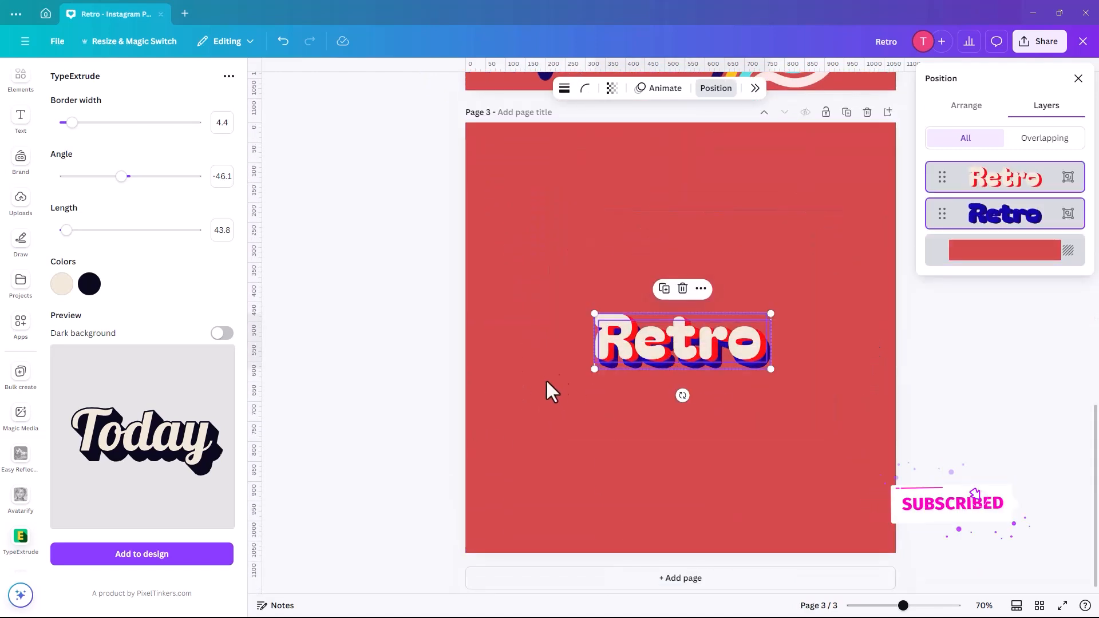
mouse_move(660, 382)
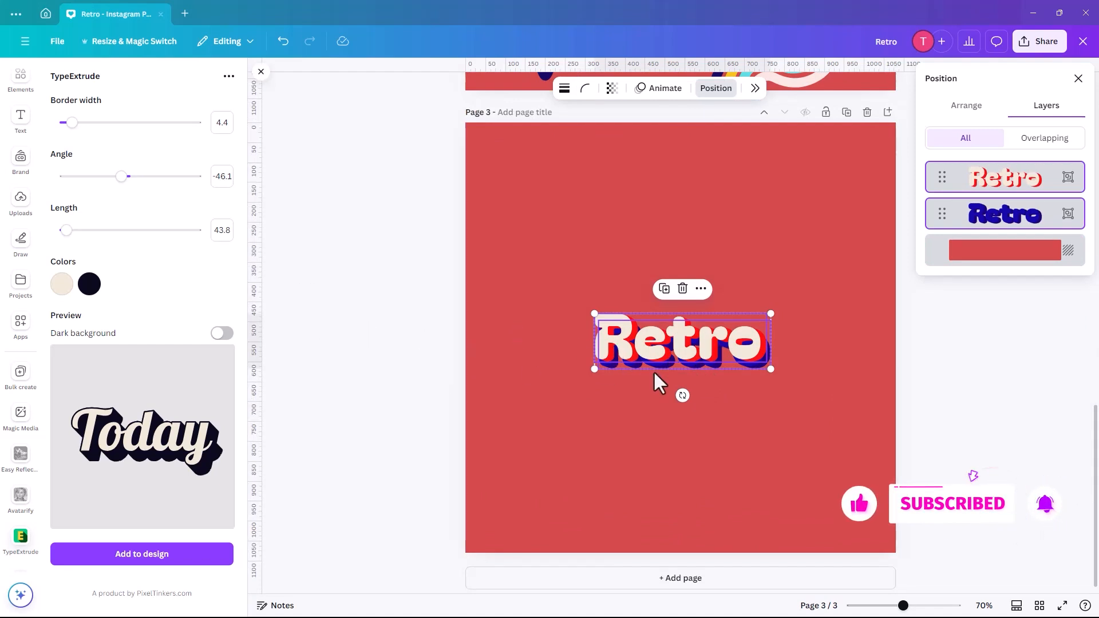
mouse_move(536, 420)
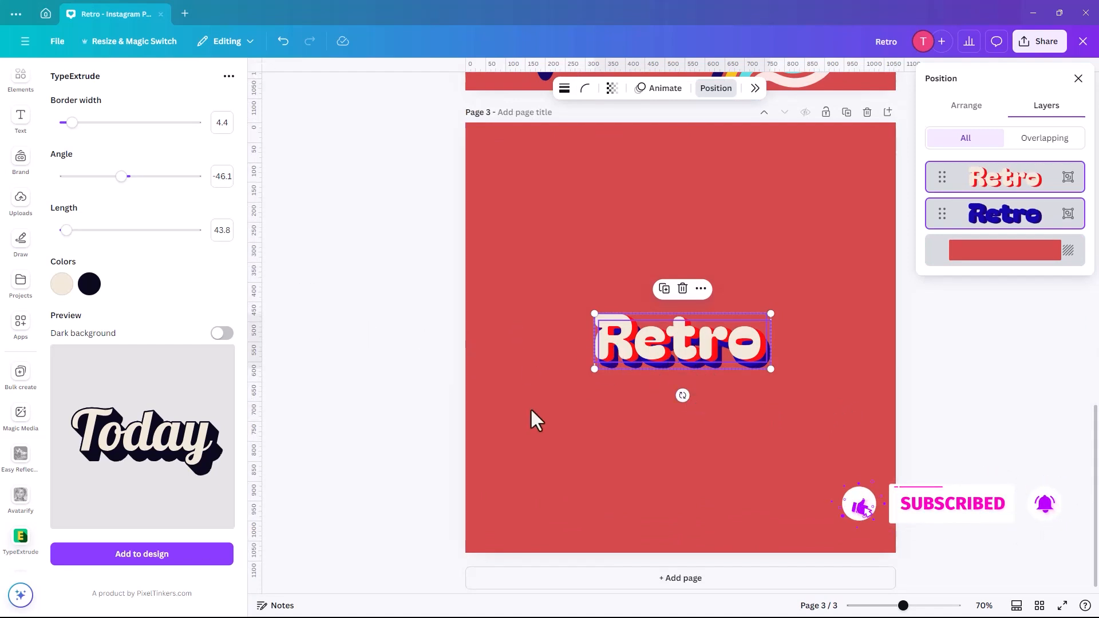
scroll(up, 3)
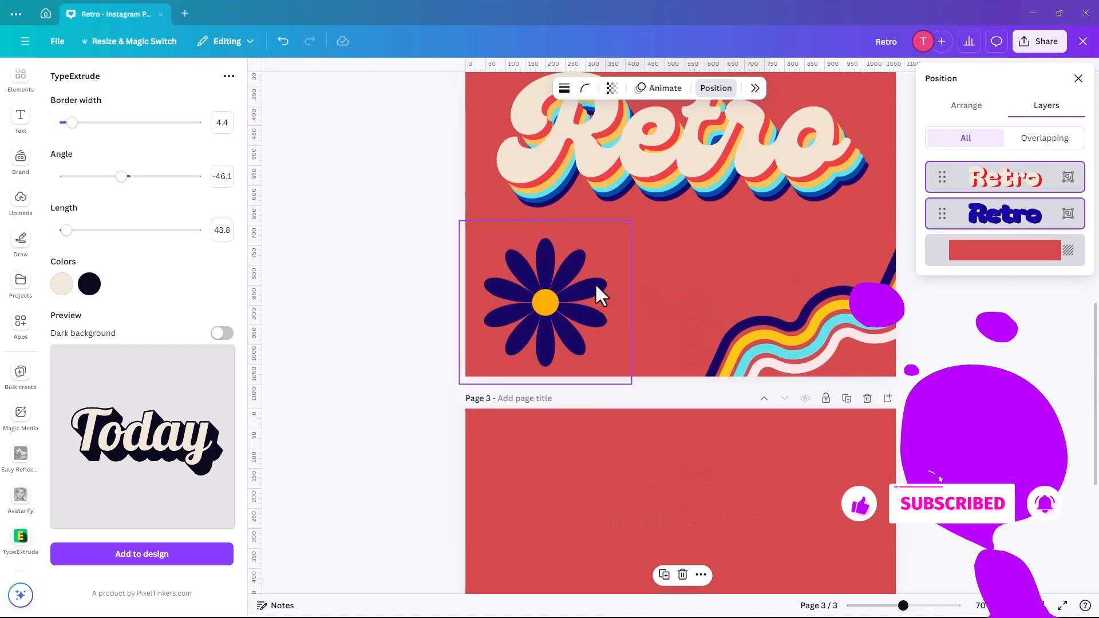
scroll(up, 3)
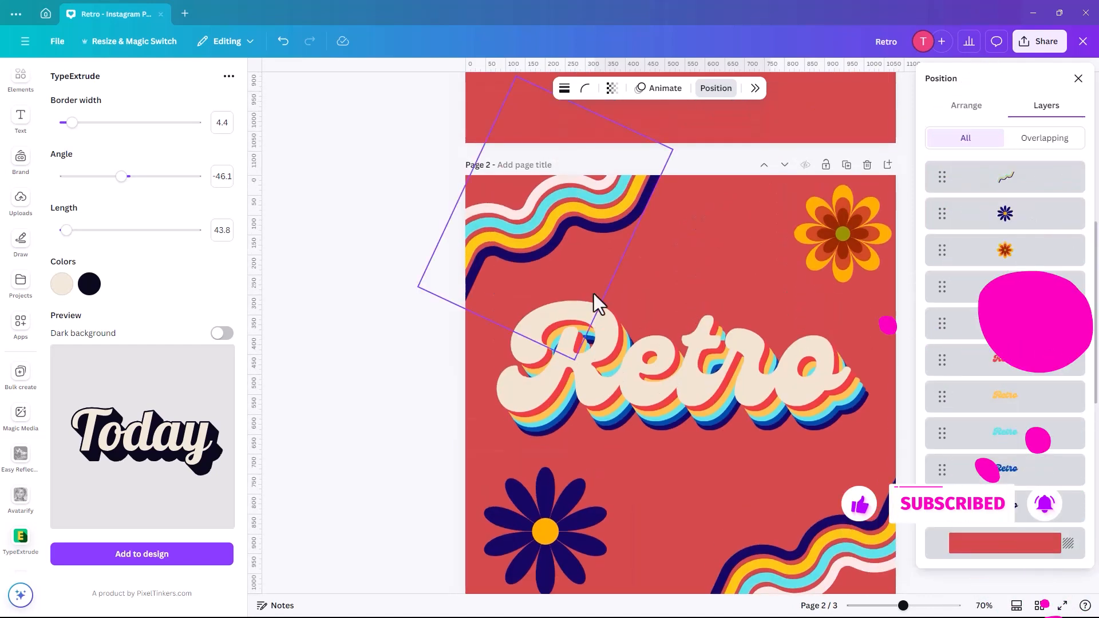